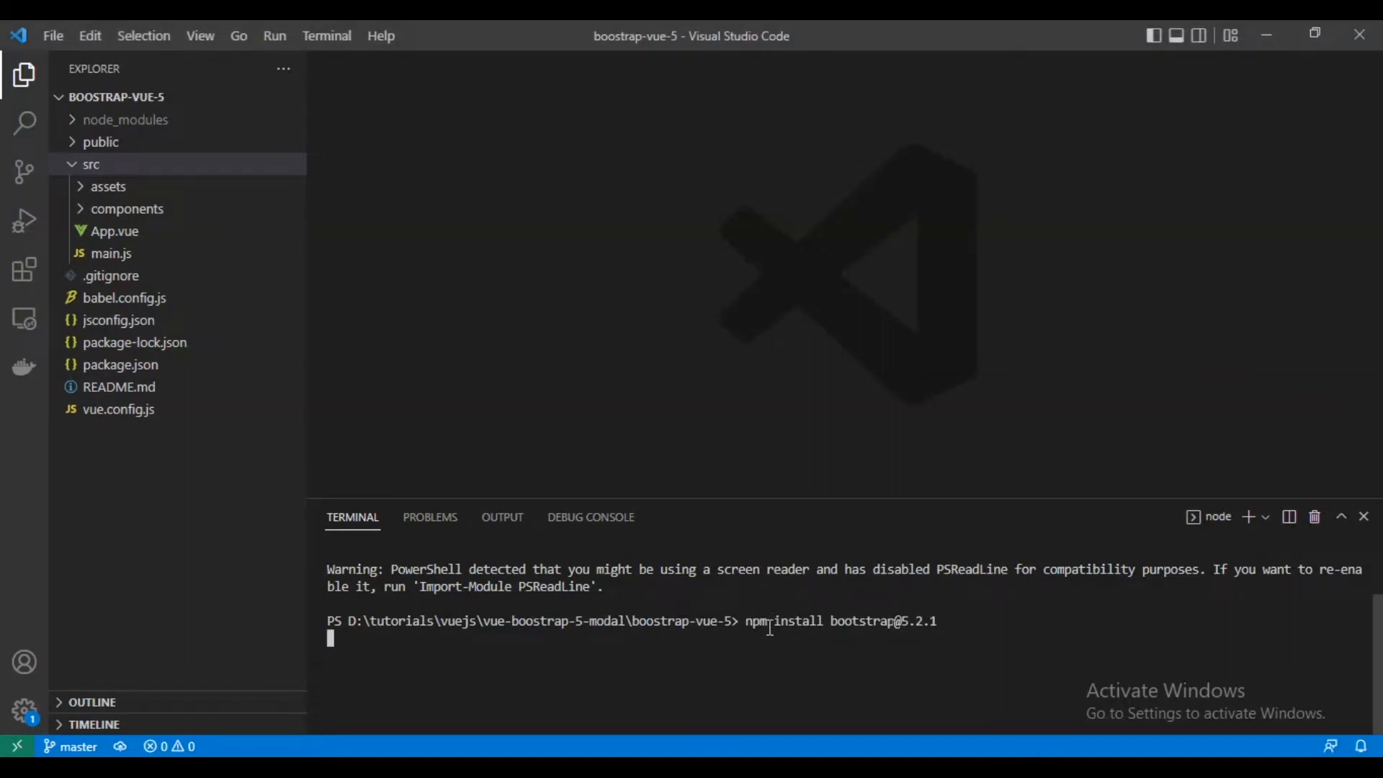
pyautogui.press('Return')
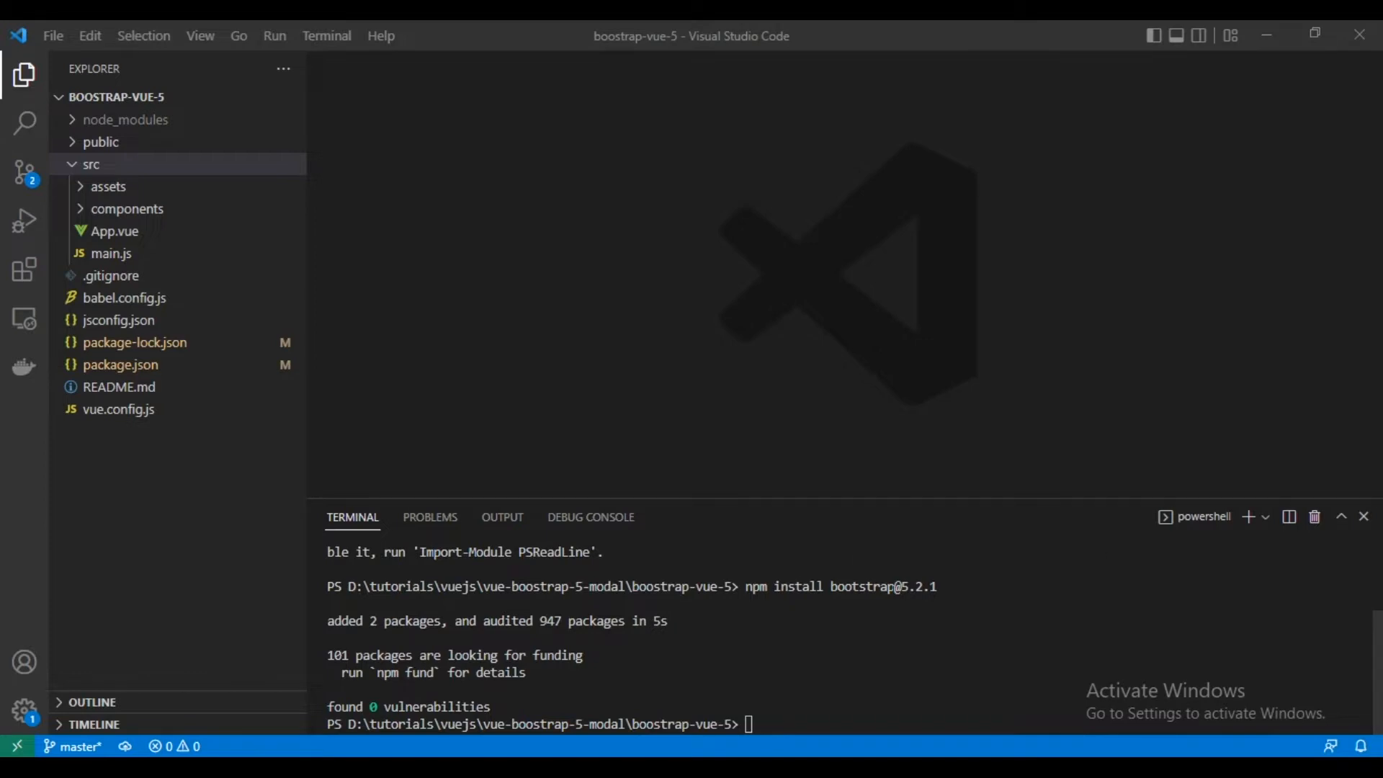
pyautogui.write('npm i bootstrap-icons')
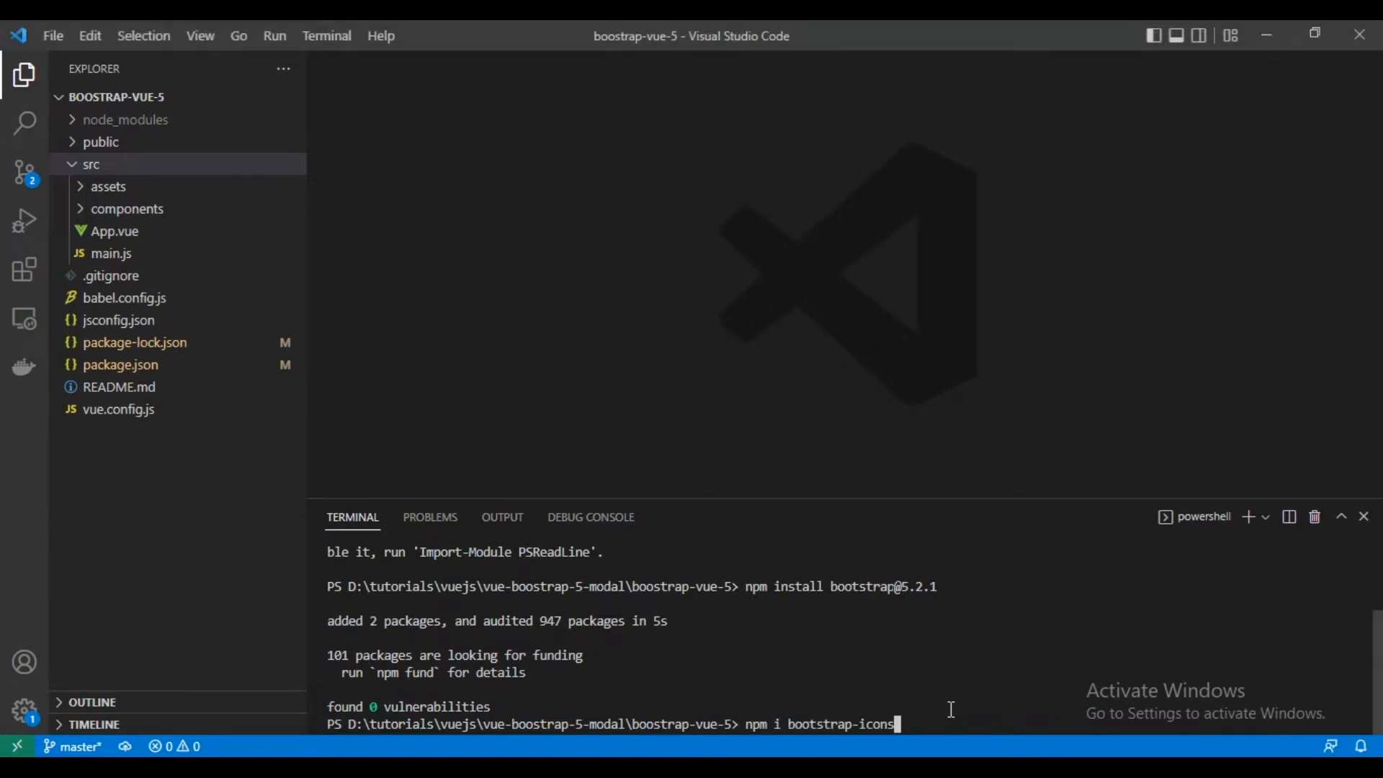
pyautogui.press('Return')
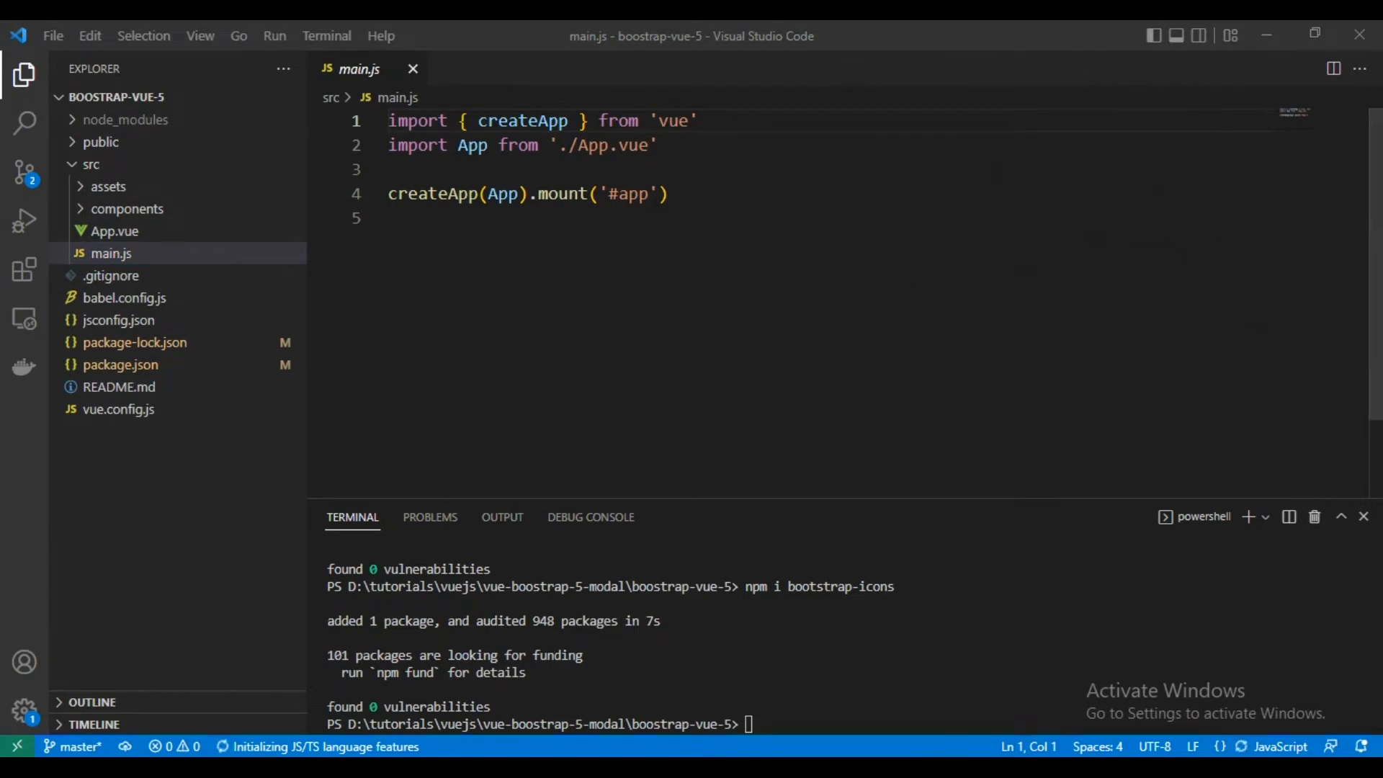
# - Add imports for bootstrap.min.css, bootstrap and bootstrap-icons.css below the App import, and save main.js
pyautogui.click(397, 168)
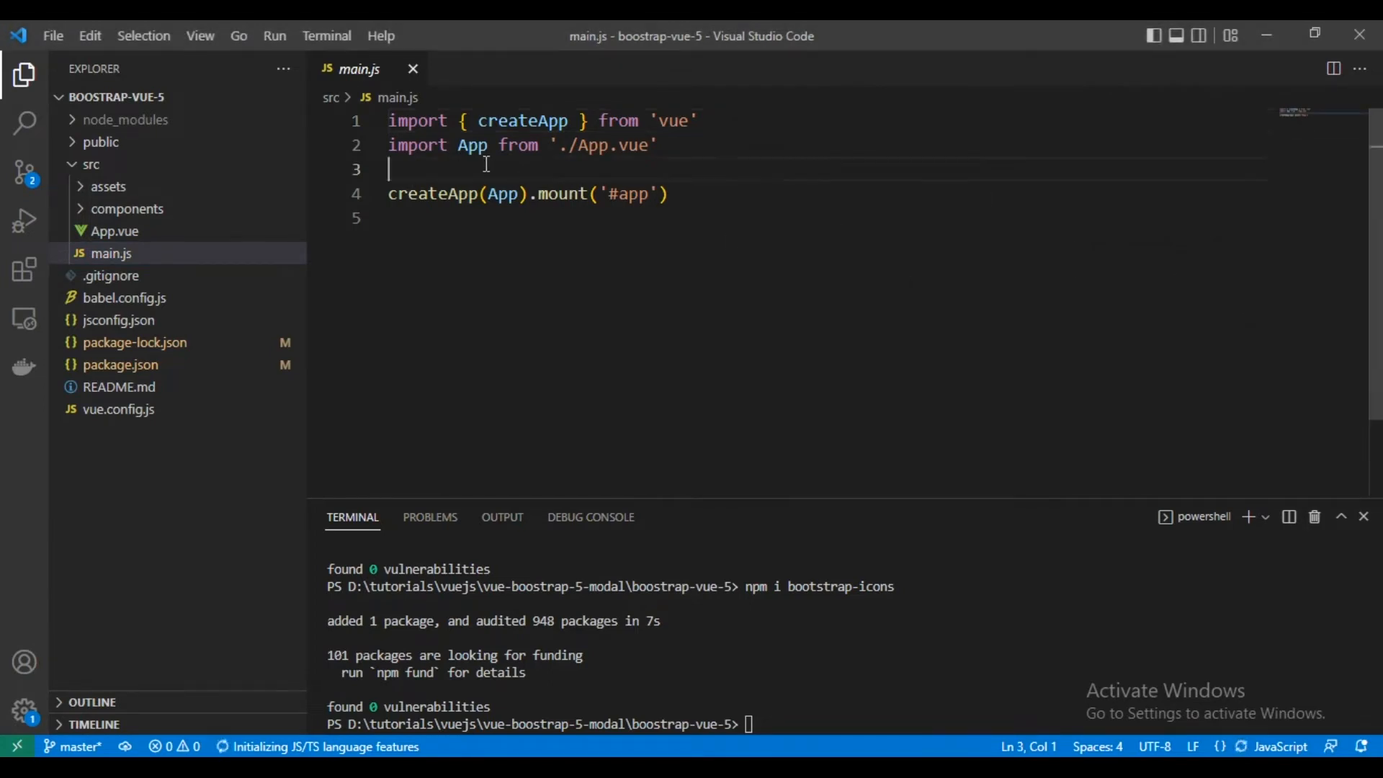
pyautogui.write('import "bootstrap/dist/css/bootstrap.min.css"')
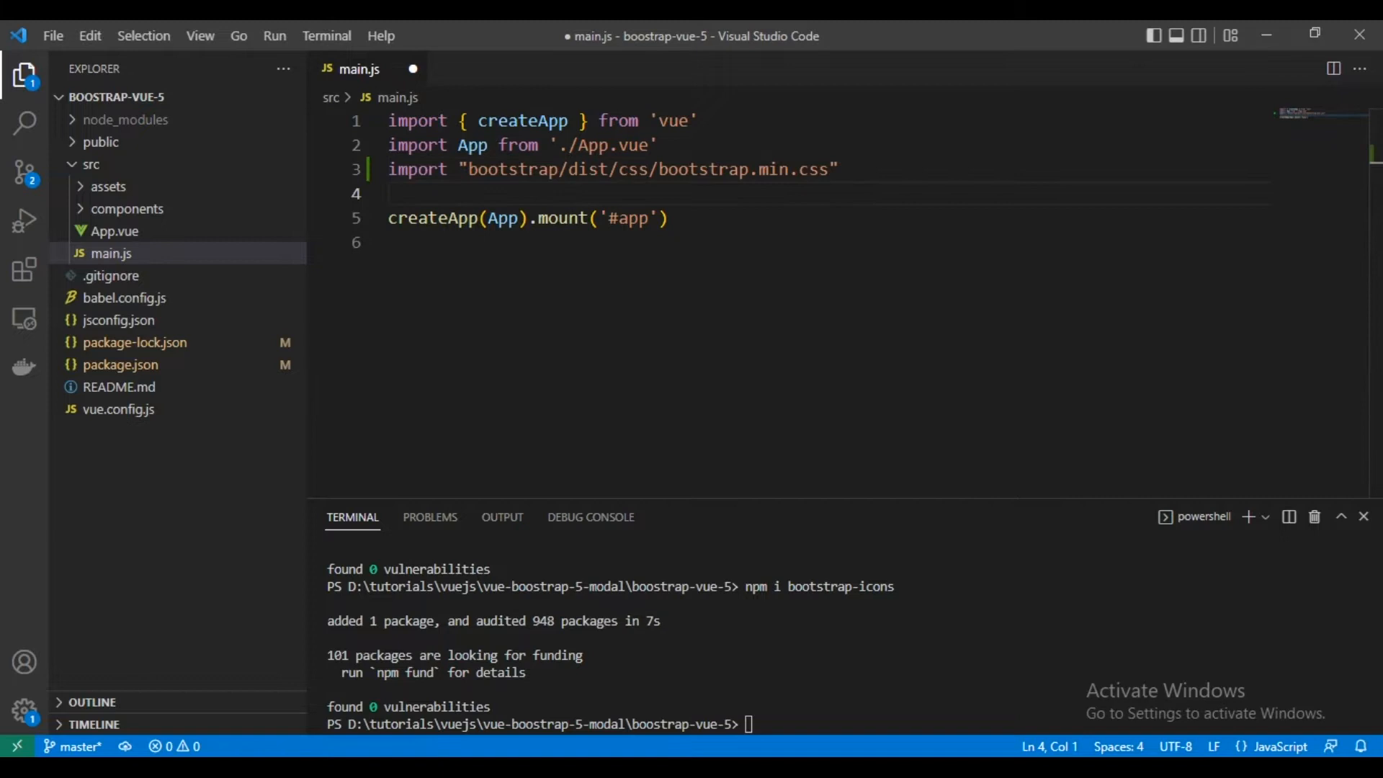
pyautogui.click(836, 170)
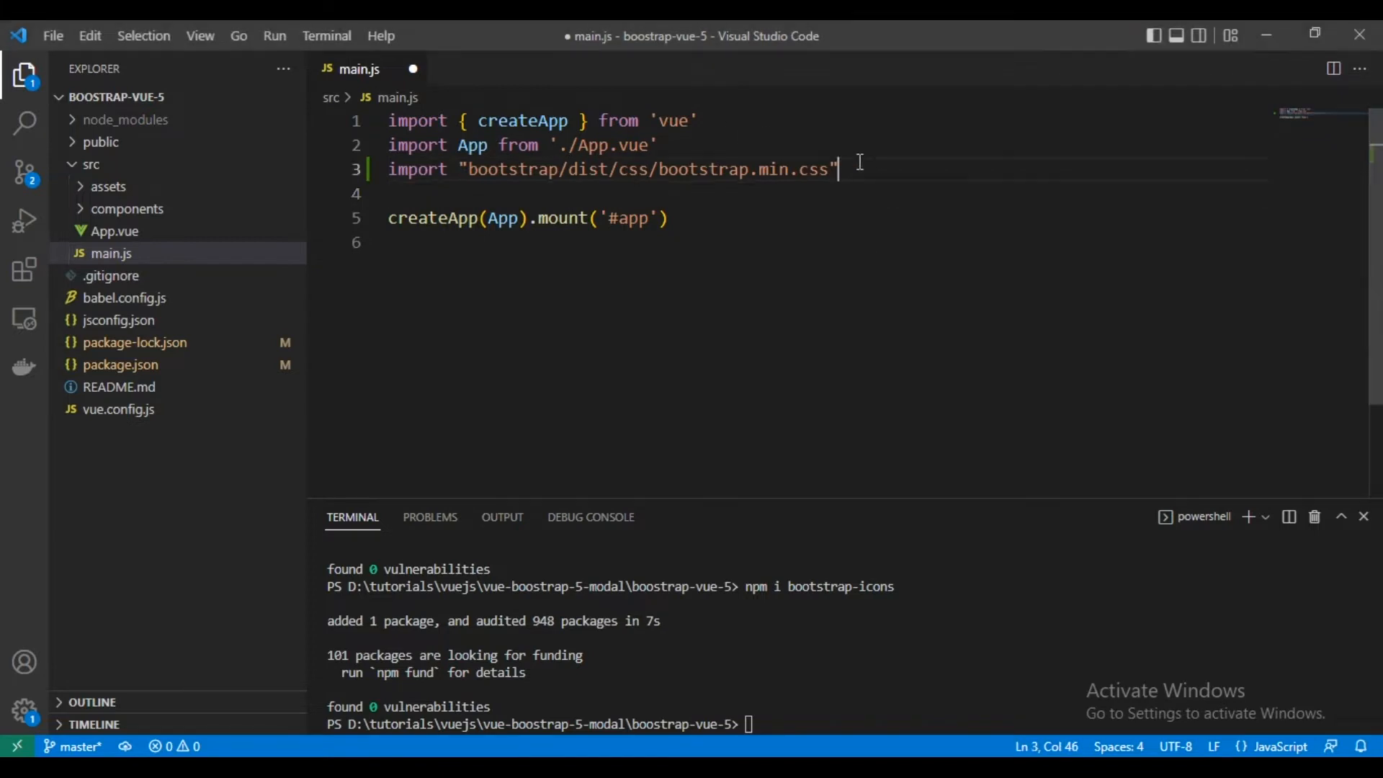
pyautogui.write('import "bootstrap"')
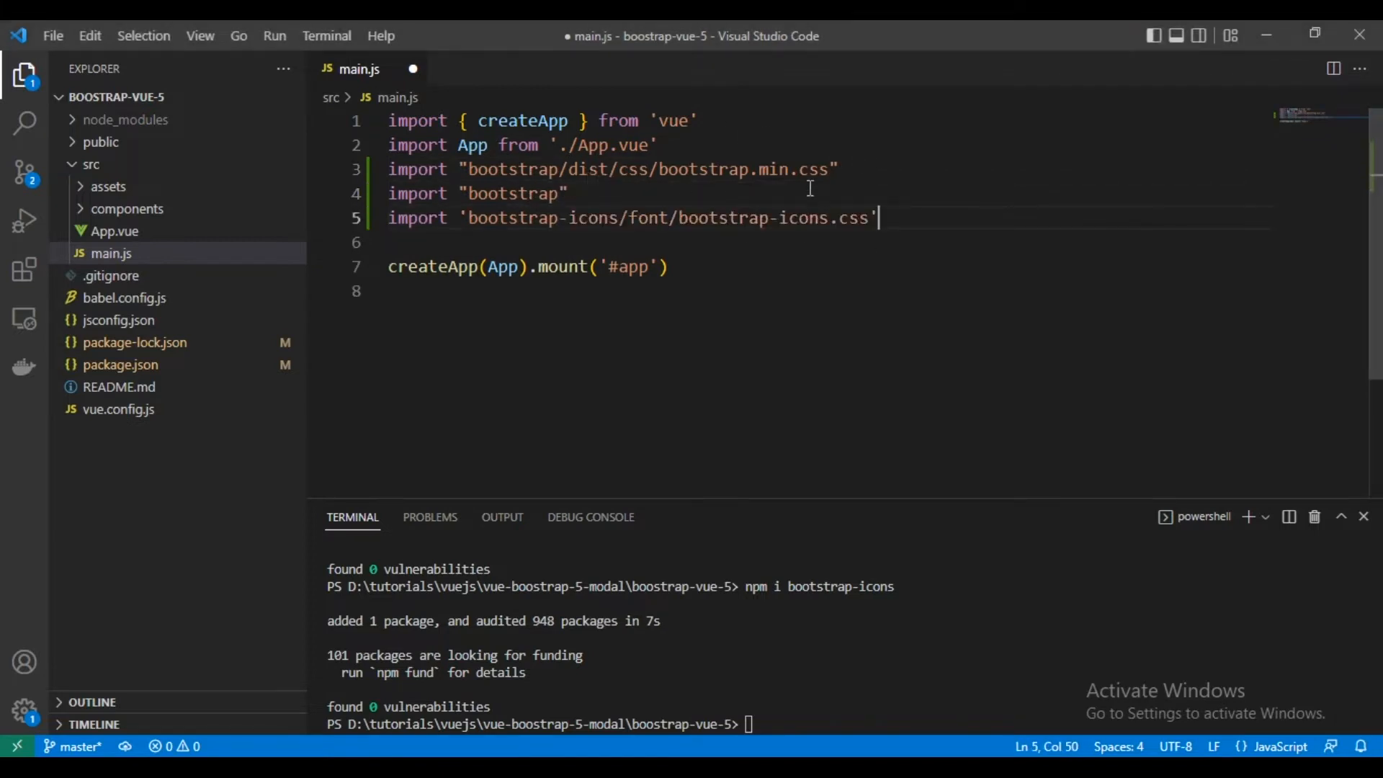
pyautogui.moveTo(932, 271)
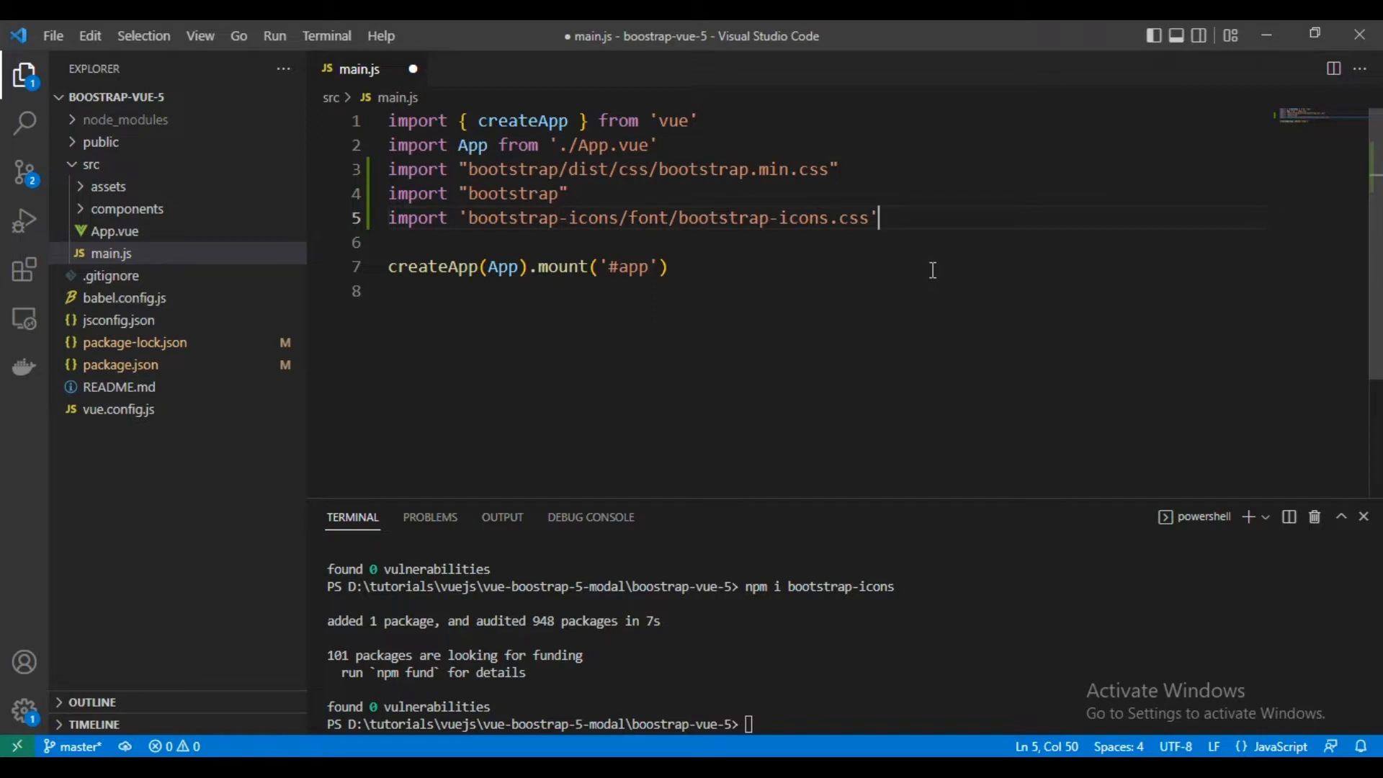
pyautogui.press('ctrl+s')
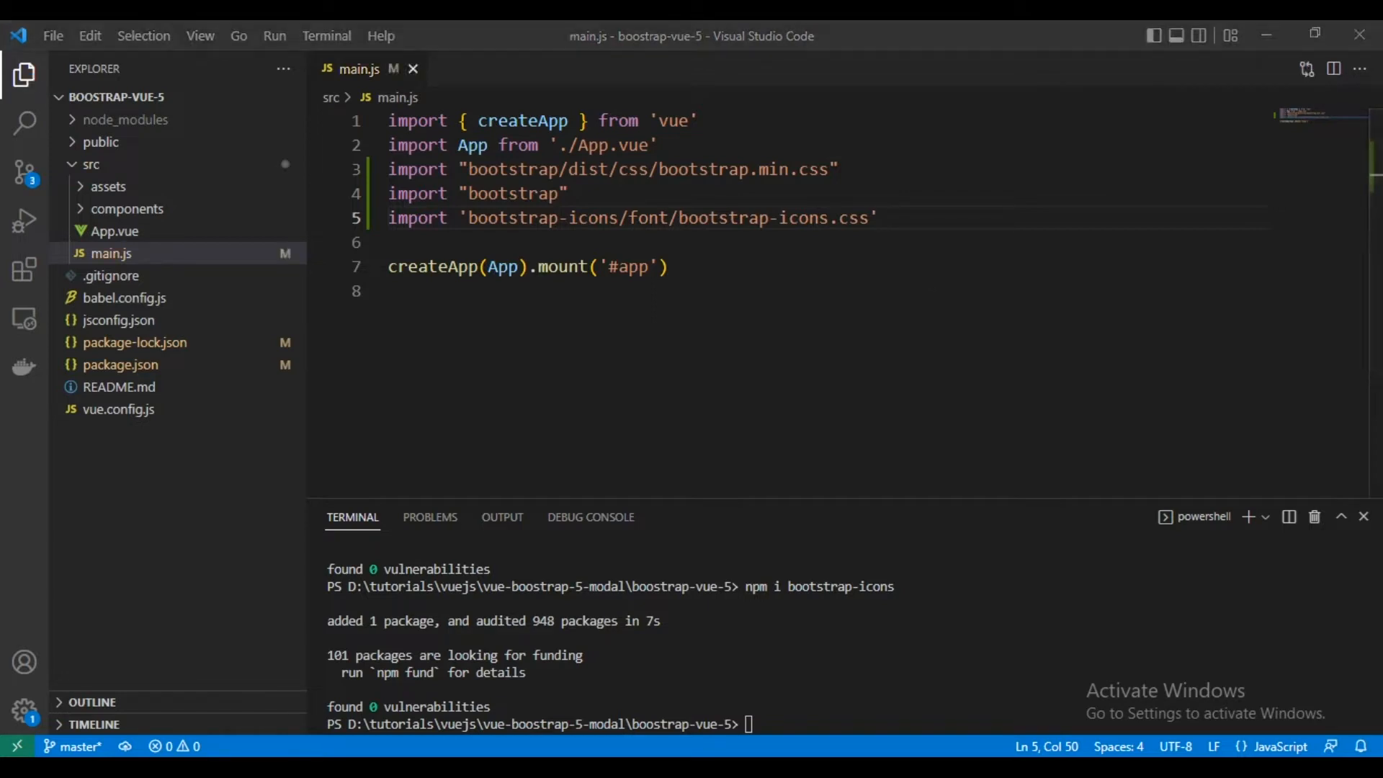
pyautogui.moveTo(114, 232)
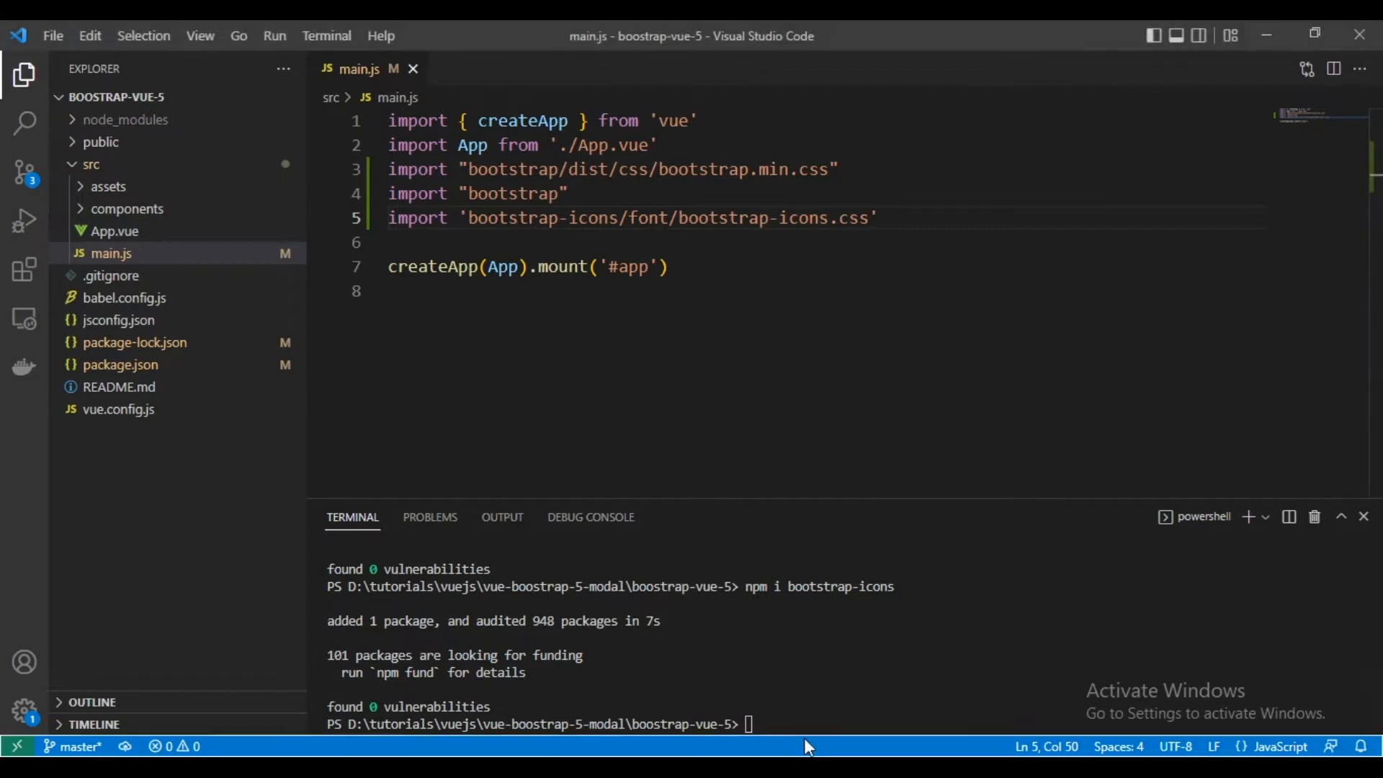
# - Start the dev server with npm run serve and open App.vue
pyautogui.write('npm')
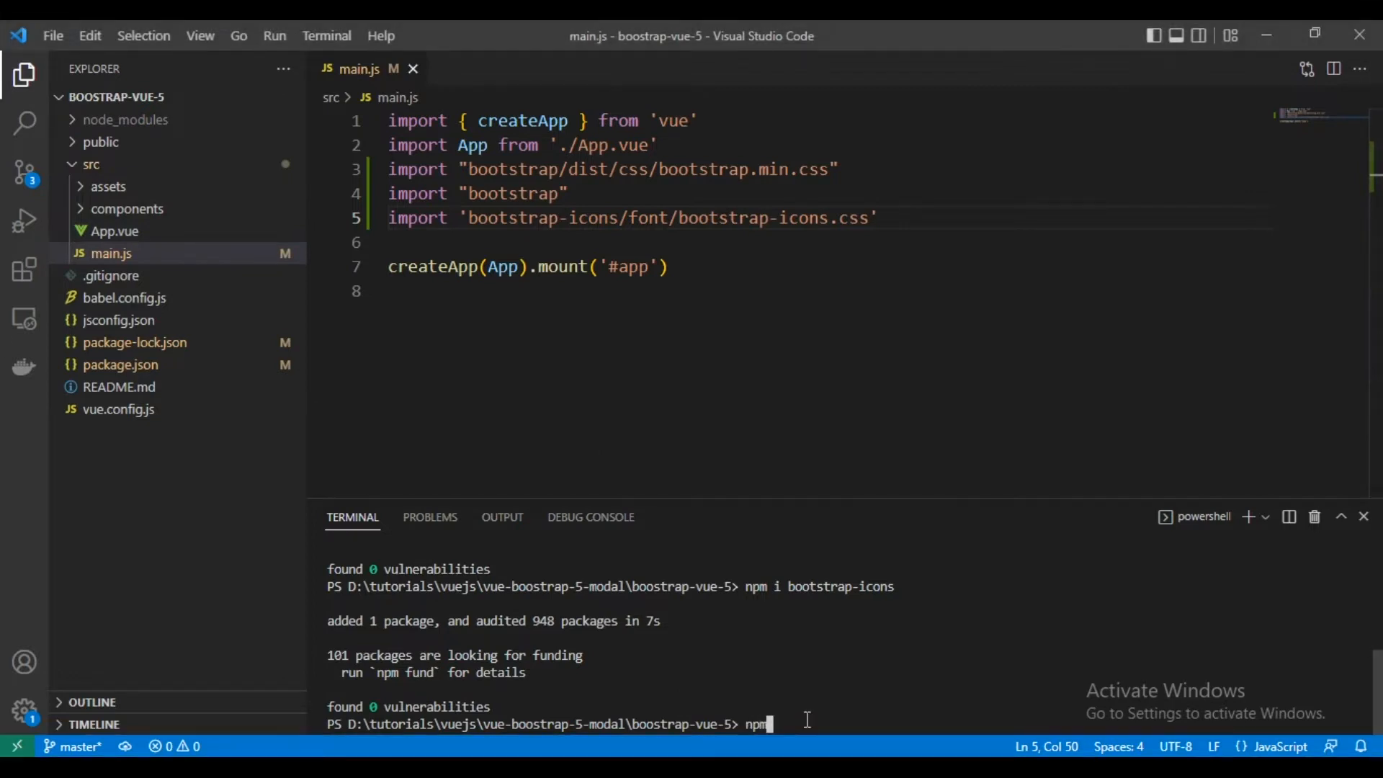
pyautogui.write('run se')
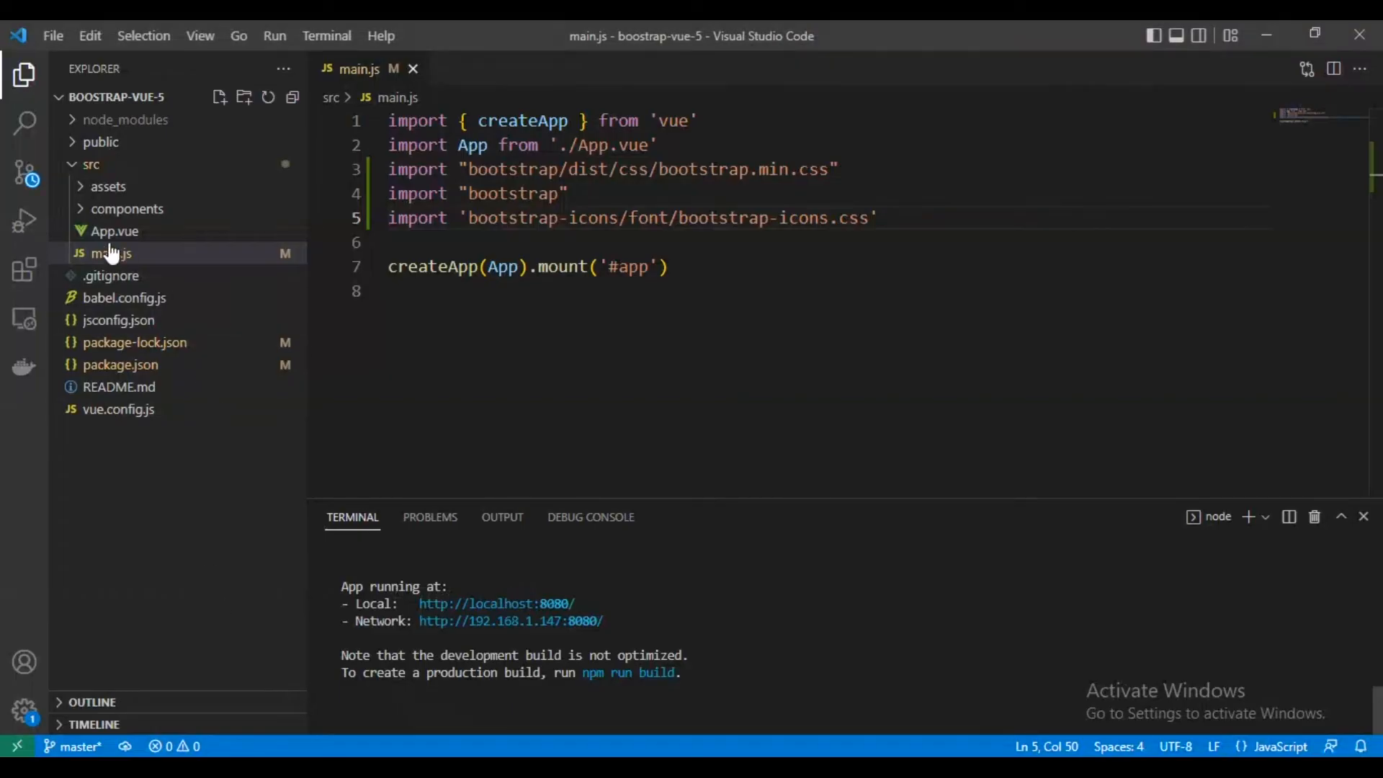
pyautogui.click(114, 230)
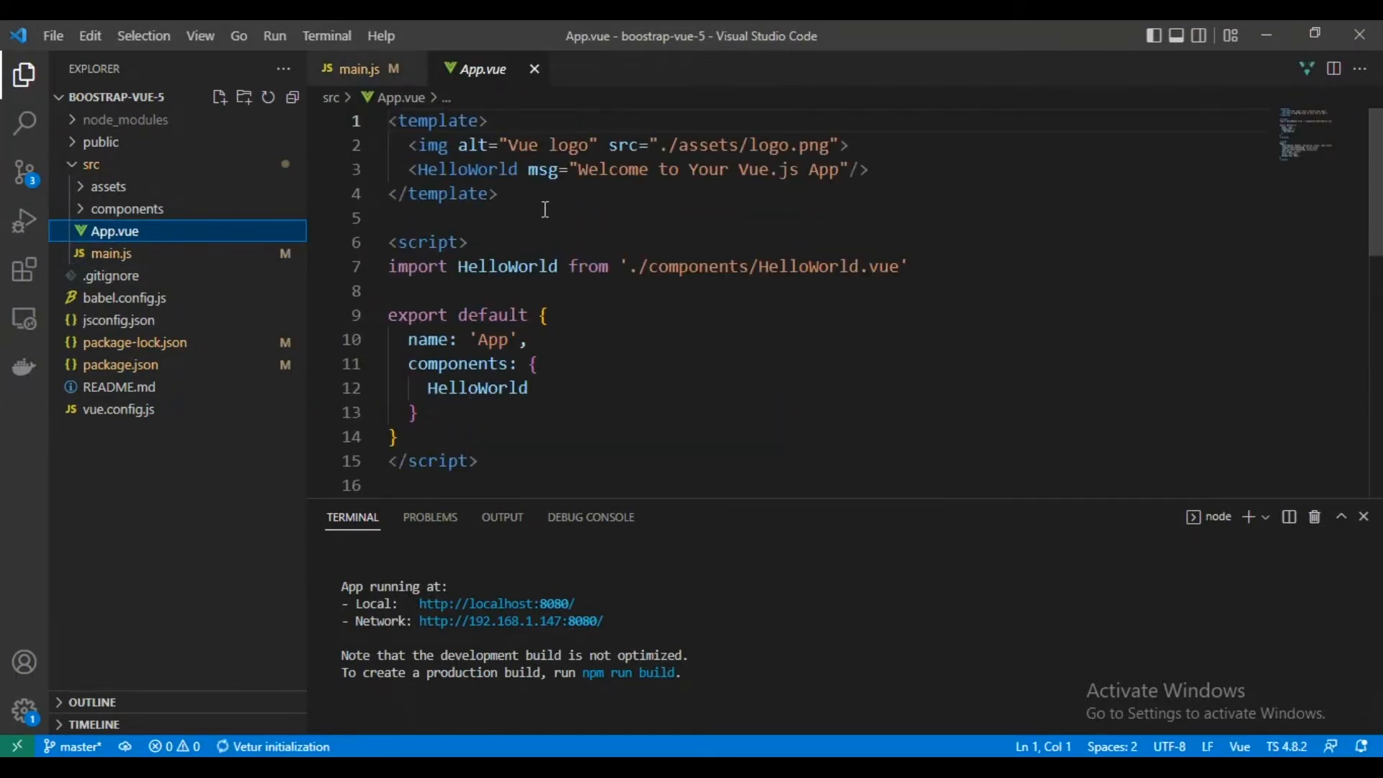
# - Place the cursor below the logo image line in App.vue for the Primary and Secondary buttons
pyautogui.click(869, 169)
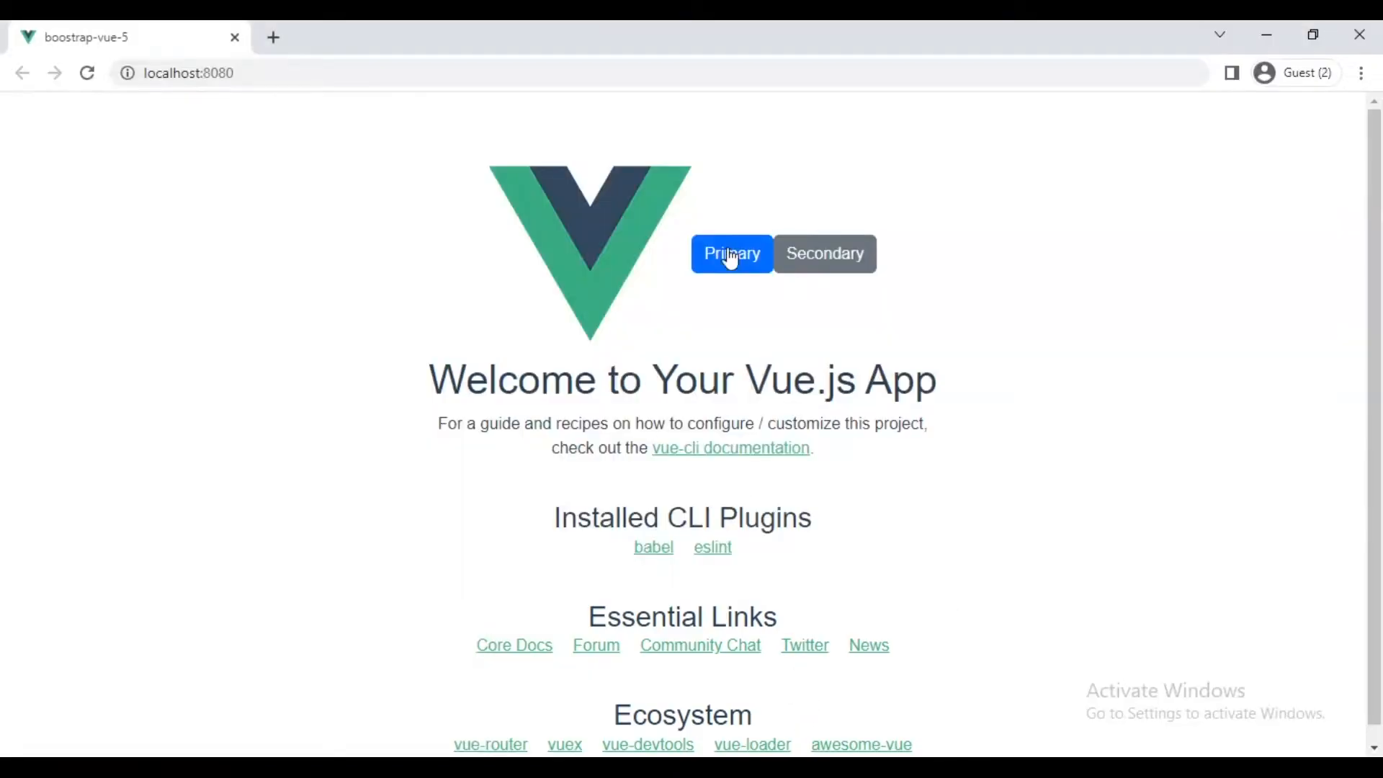
pyautogui.moveTo(815, 742)
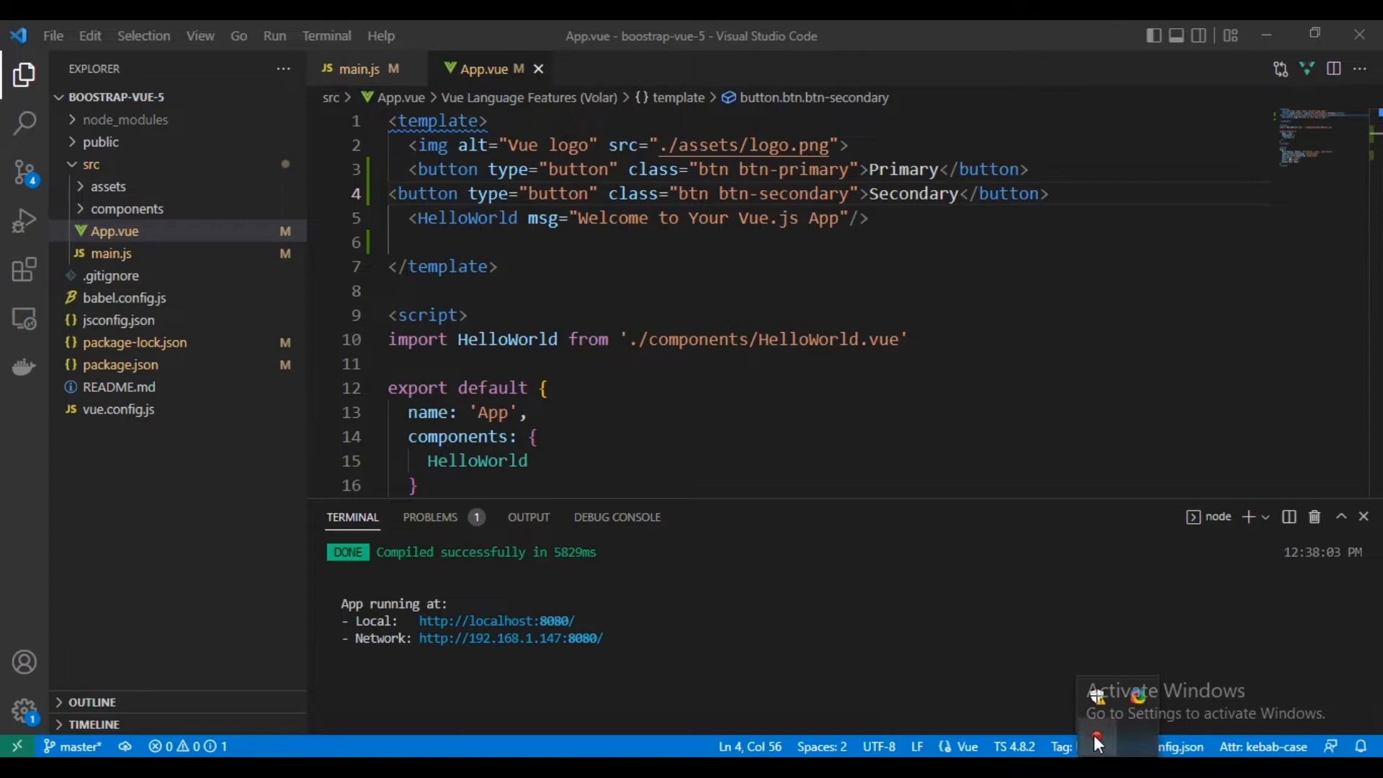
# - Expand the components folder and create a new file named AlertDefault.vue
pyautogui.click(358, 69)
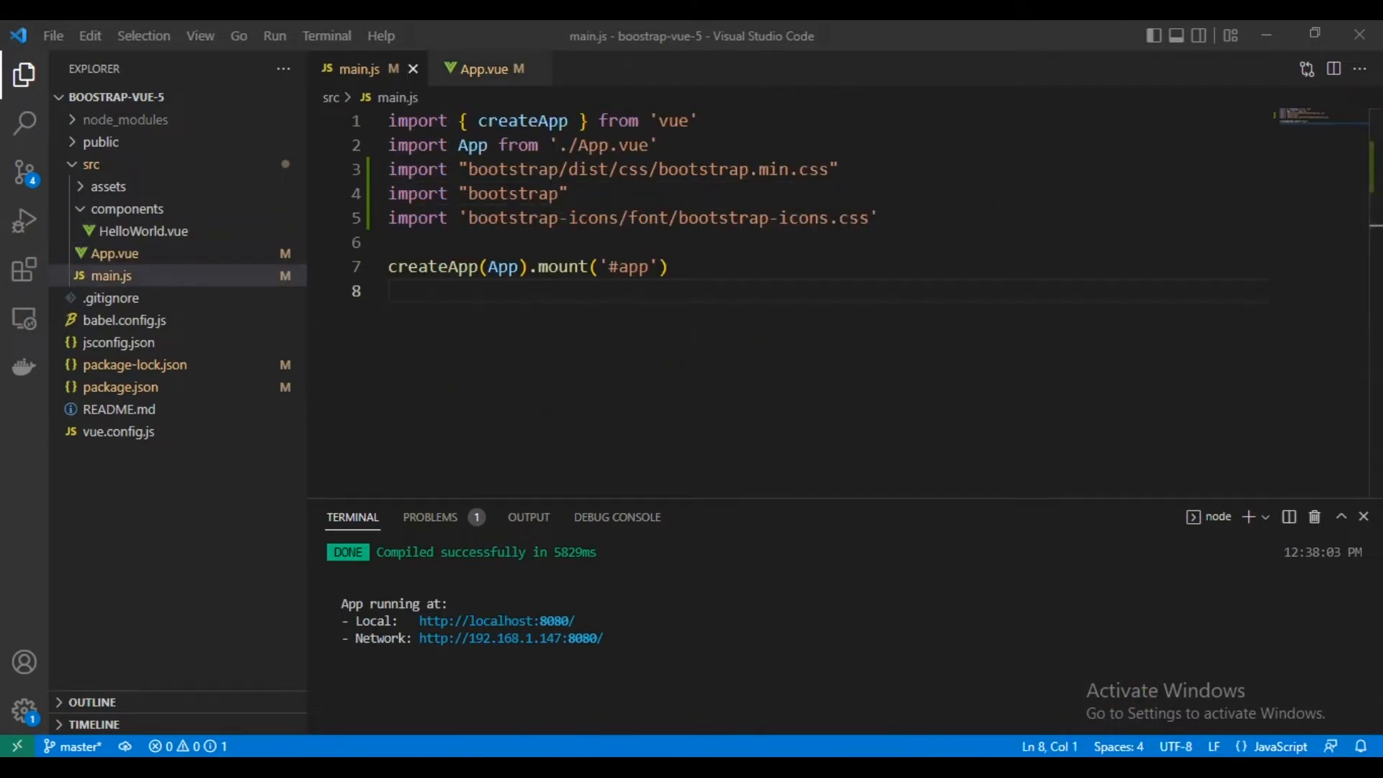
pyautogui.moveTo(121, 208)
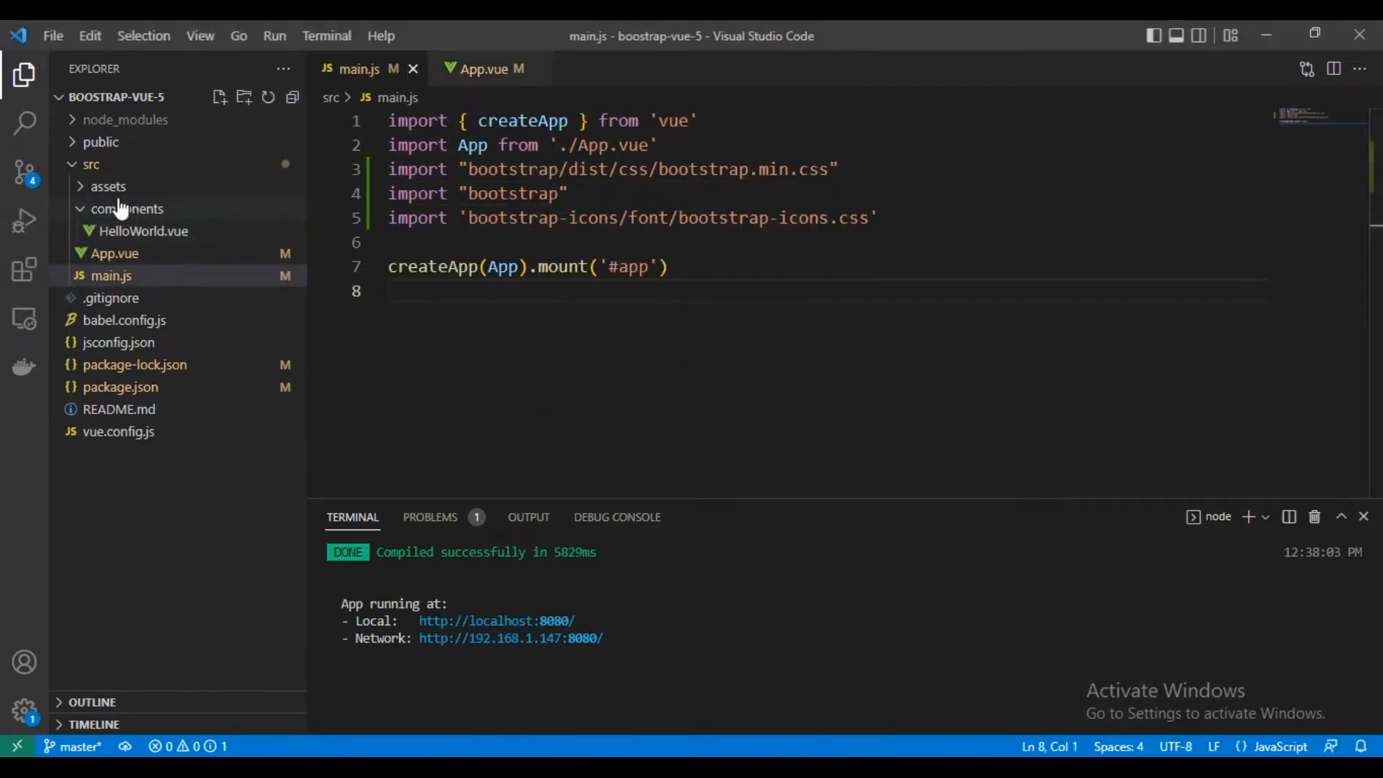
pyautogui.click(219, 98)
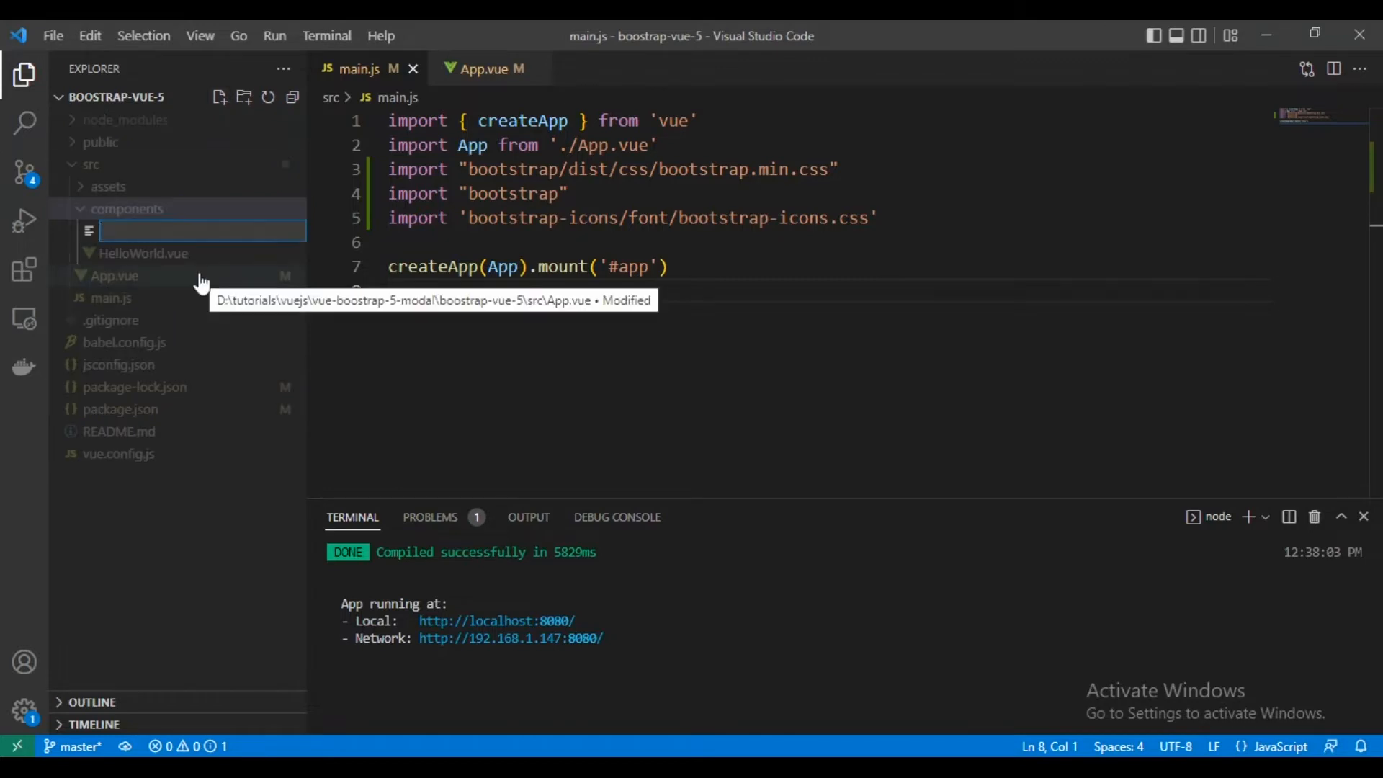
pyautogui.write('AlertDe')
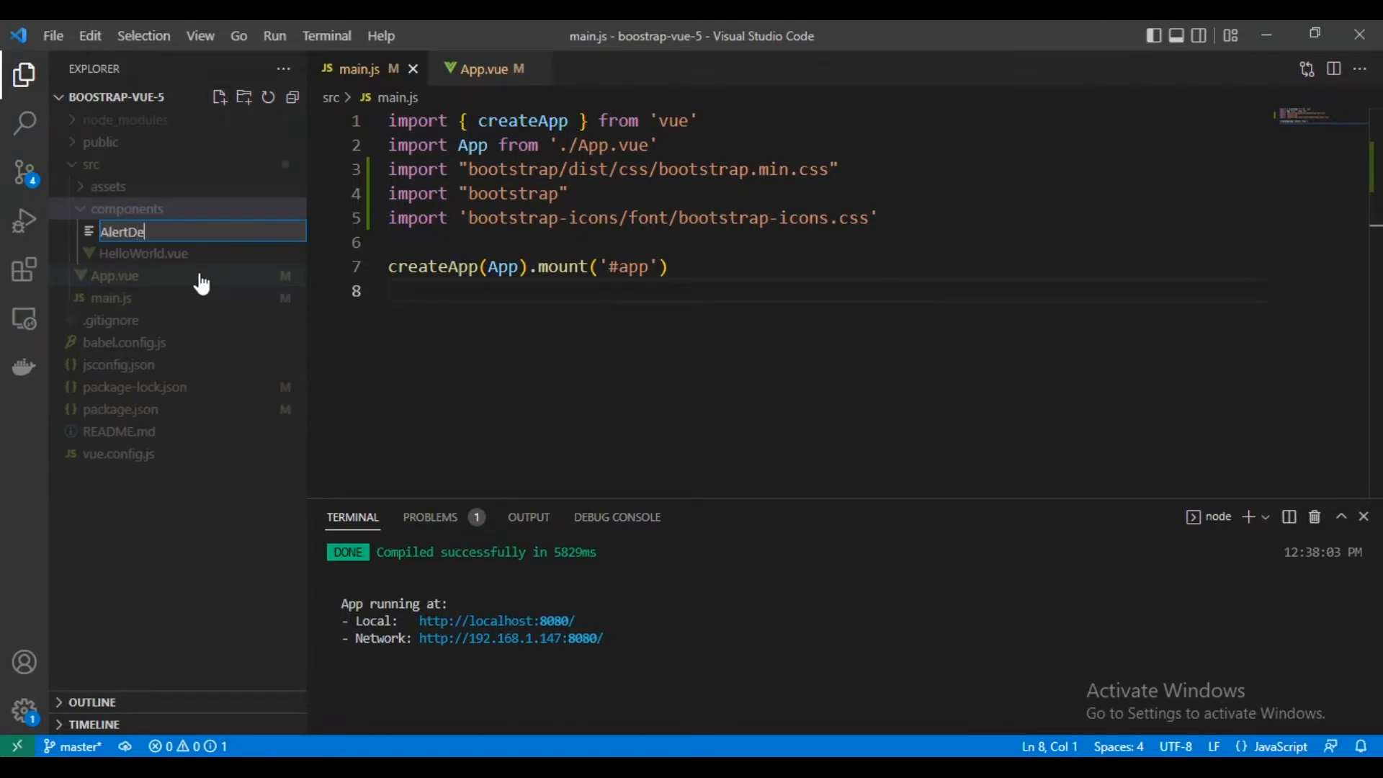
pyautogui.write('fault.vue')
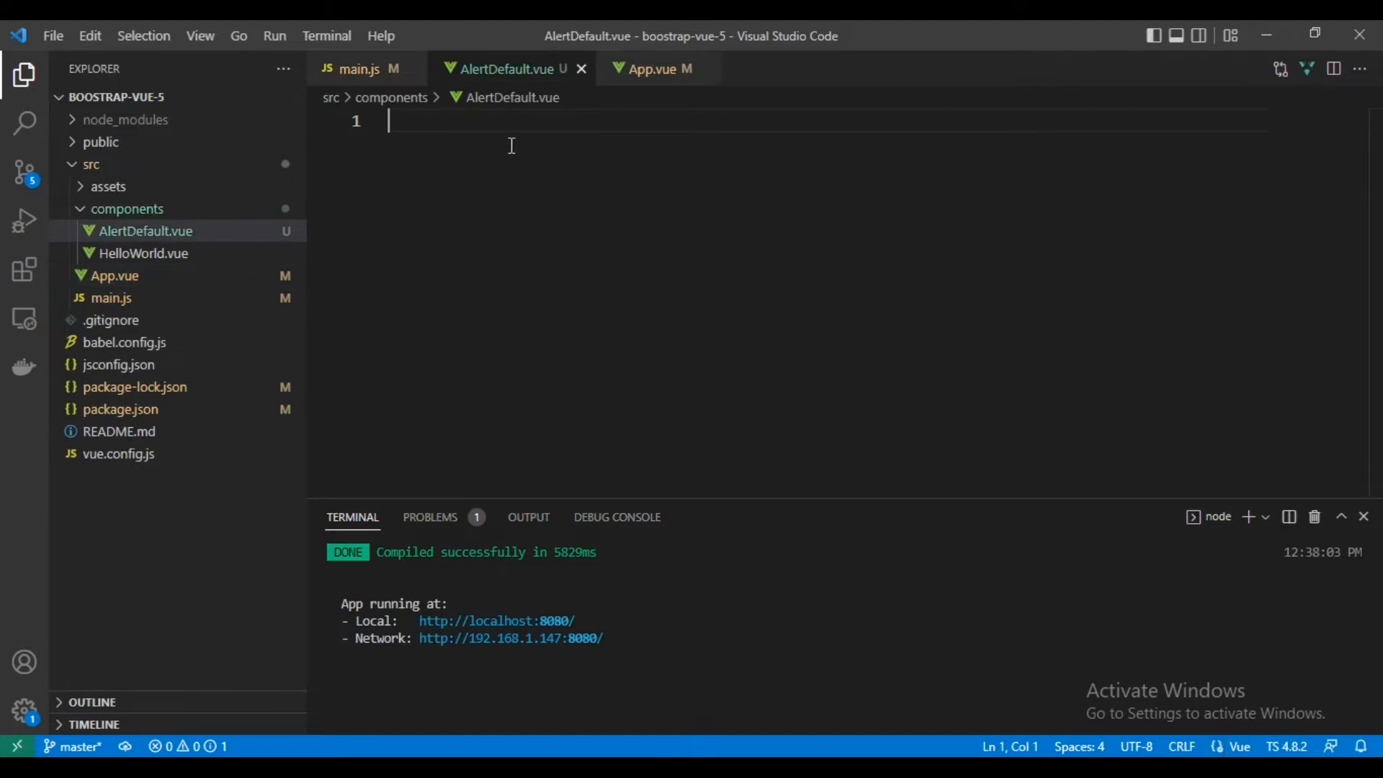
# - Write an empty template block and a lang="ts" script containing export default { }
pyautogui.write('tempa')
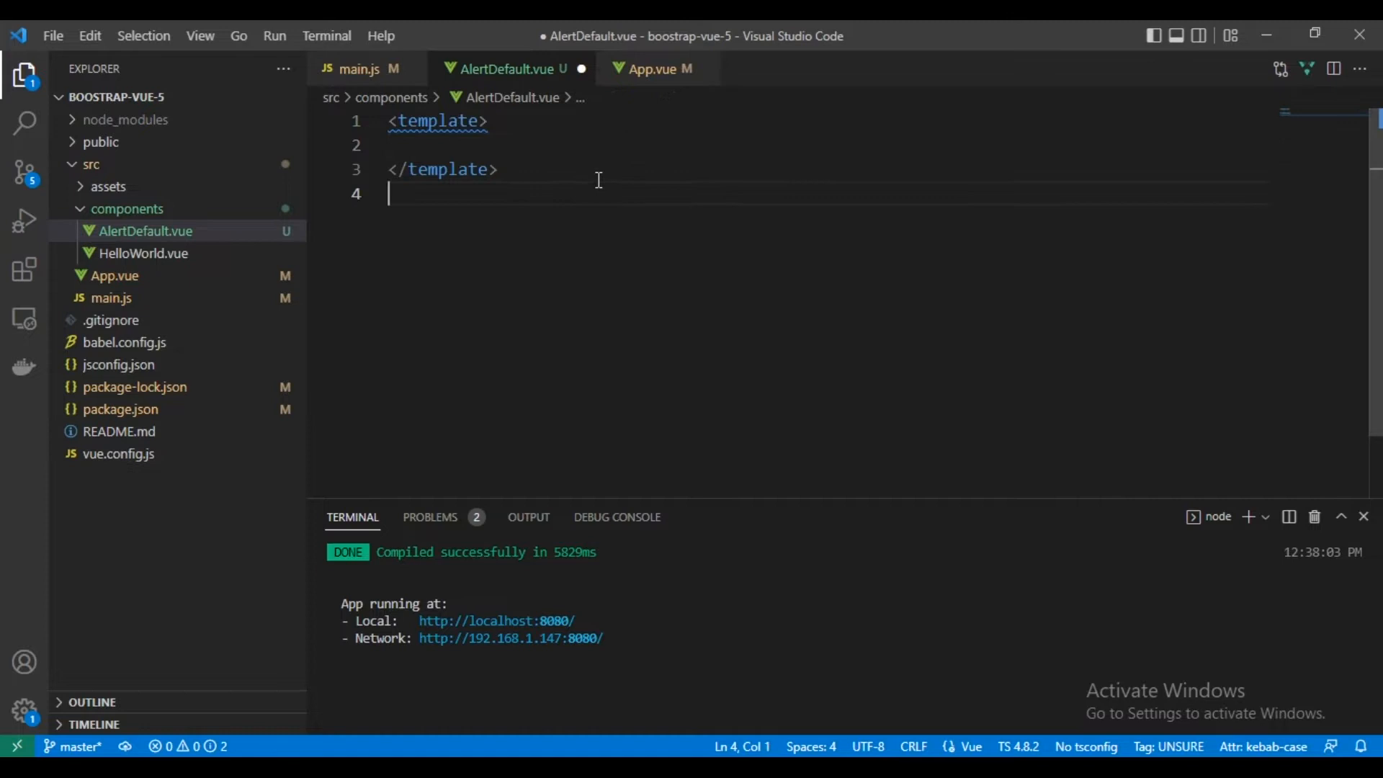
pyautogui.write('export')
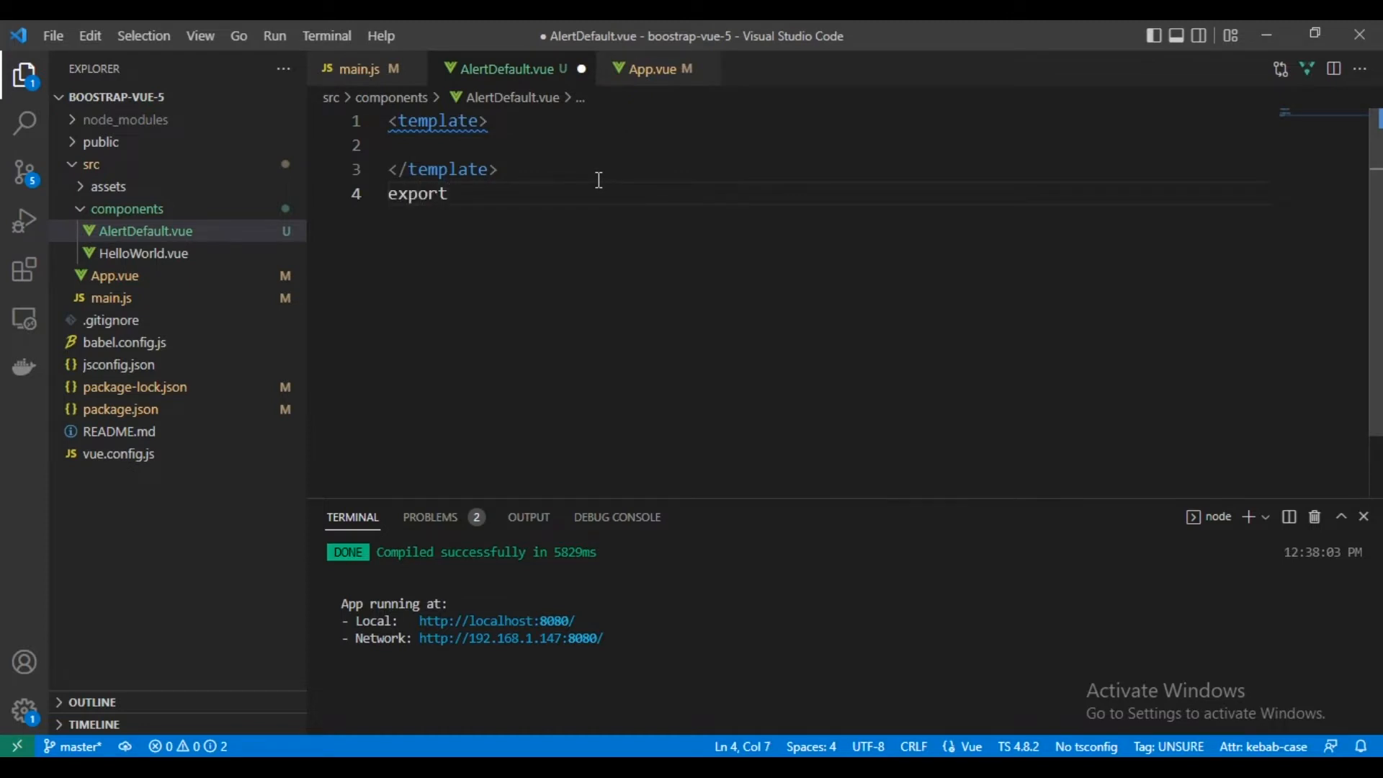
pyautogui.write('sc')
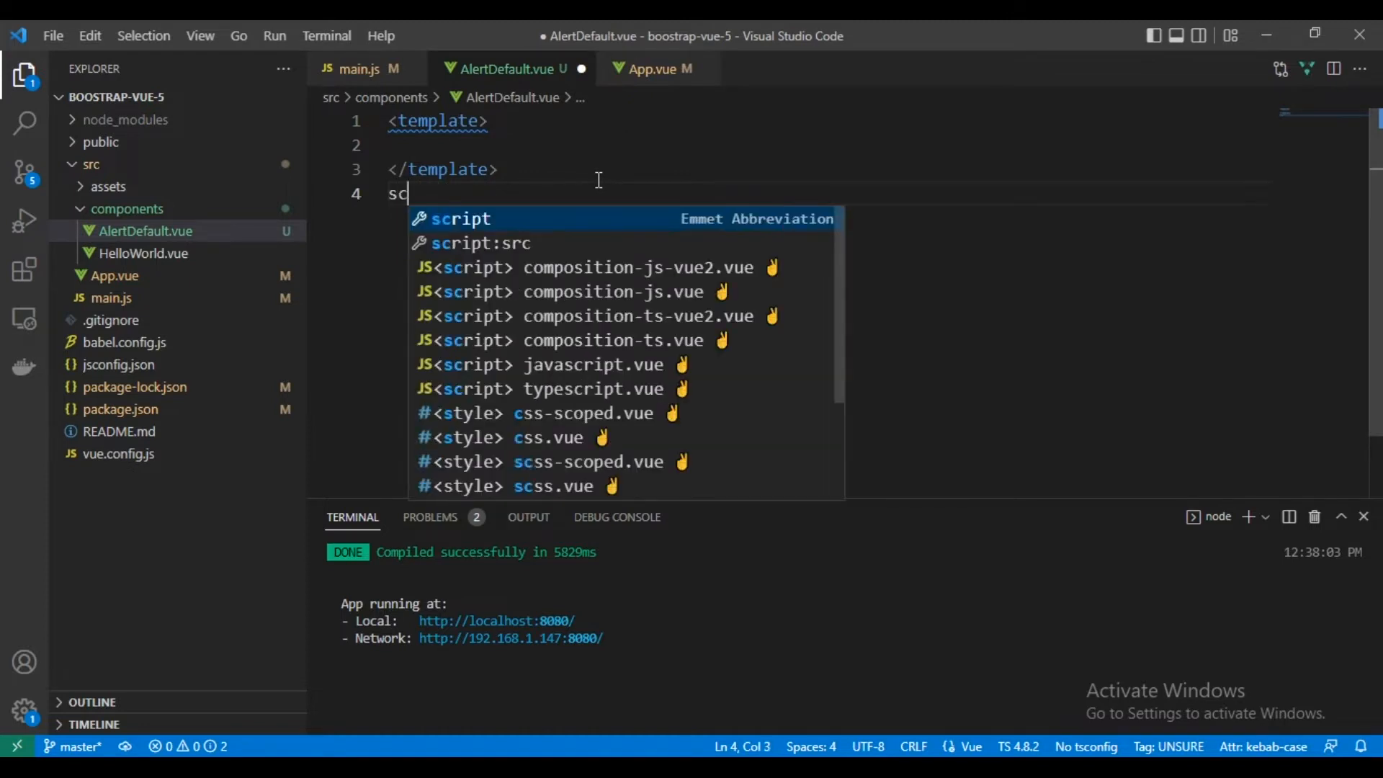
pyautogui.write('ript lang="ts">')
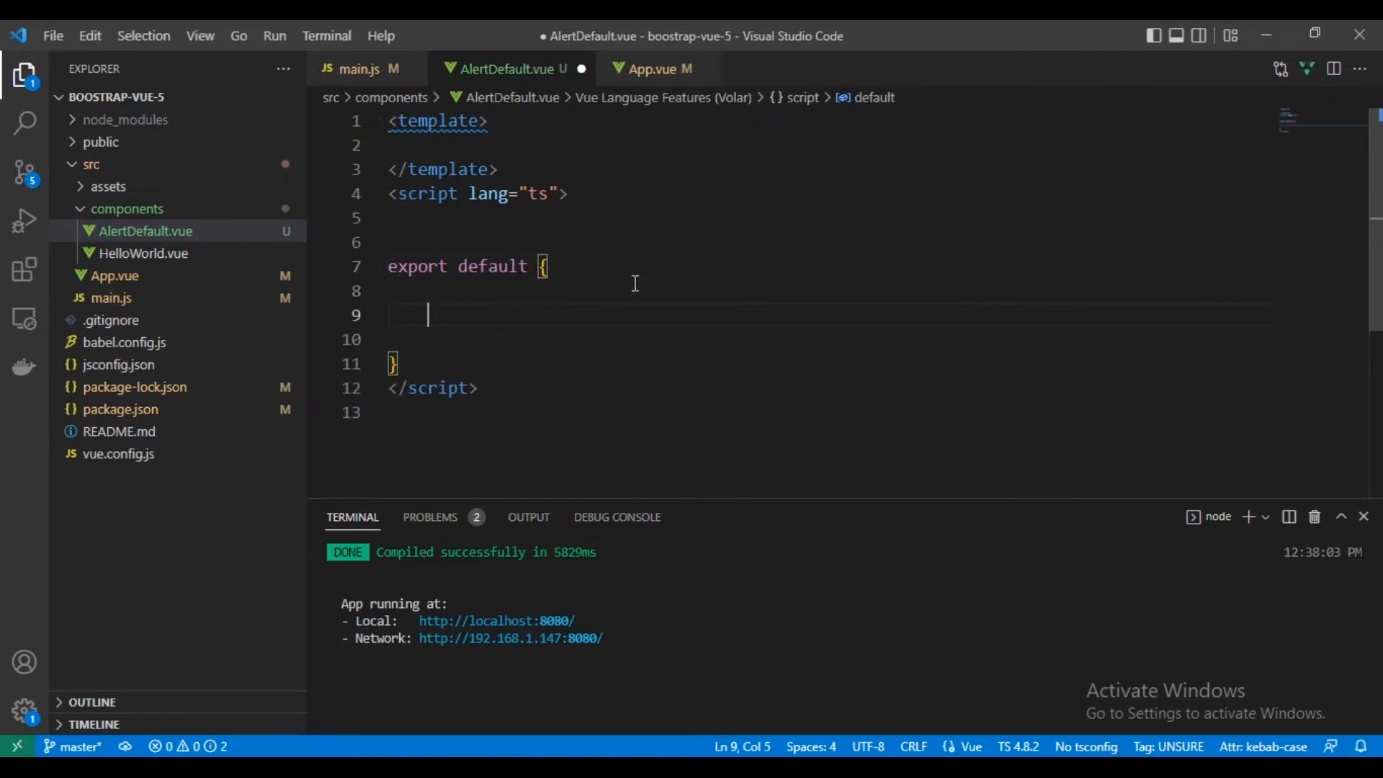
# - Name the component 'AlertDefault' and declare props visible: Boolean and variant: String
pyautogui.write("name:'")
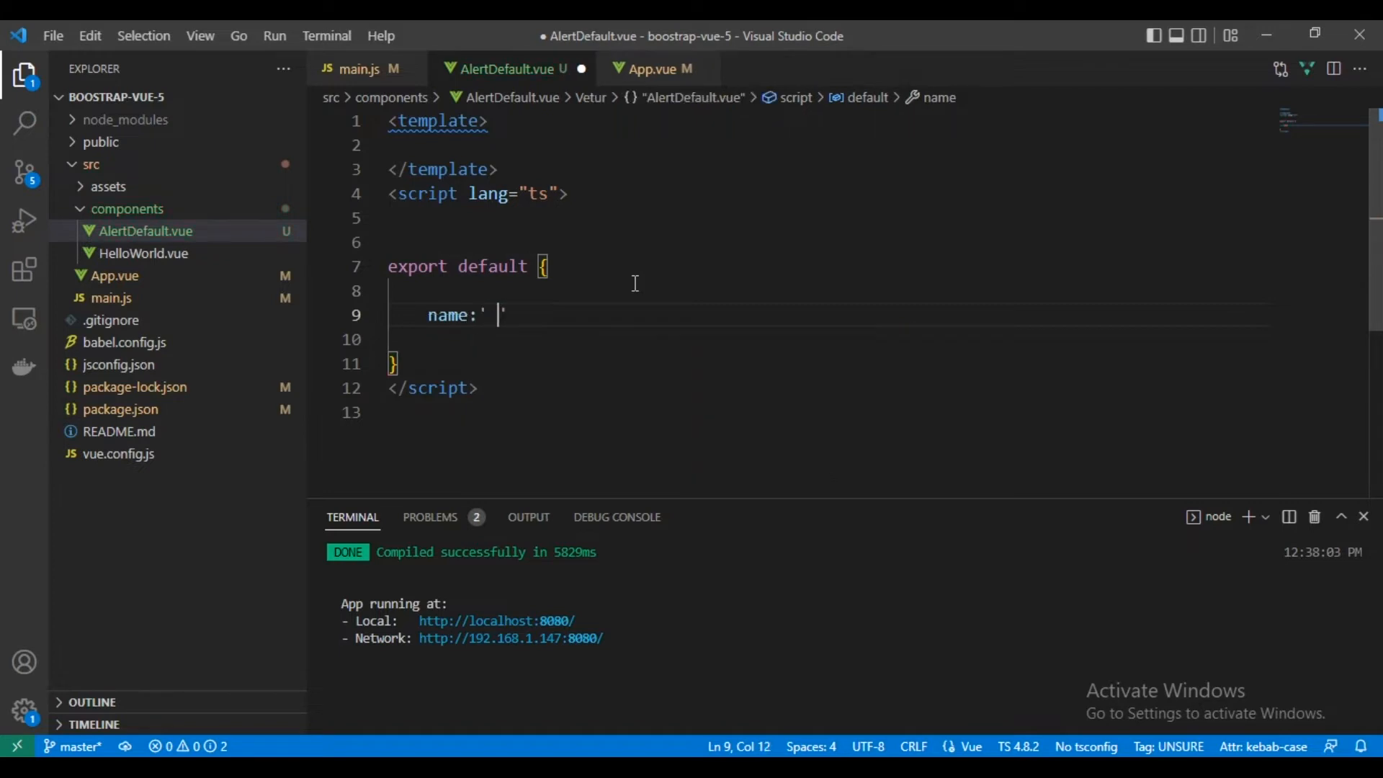
pyautogui.write('Alert')
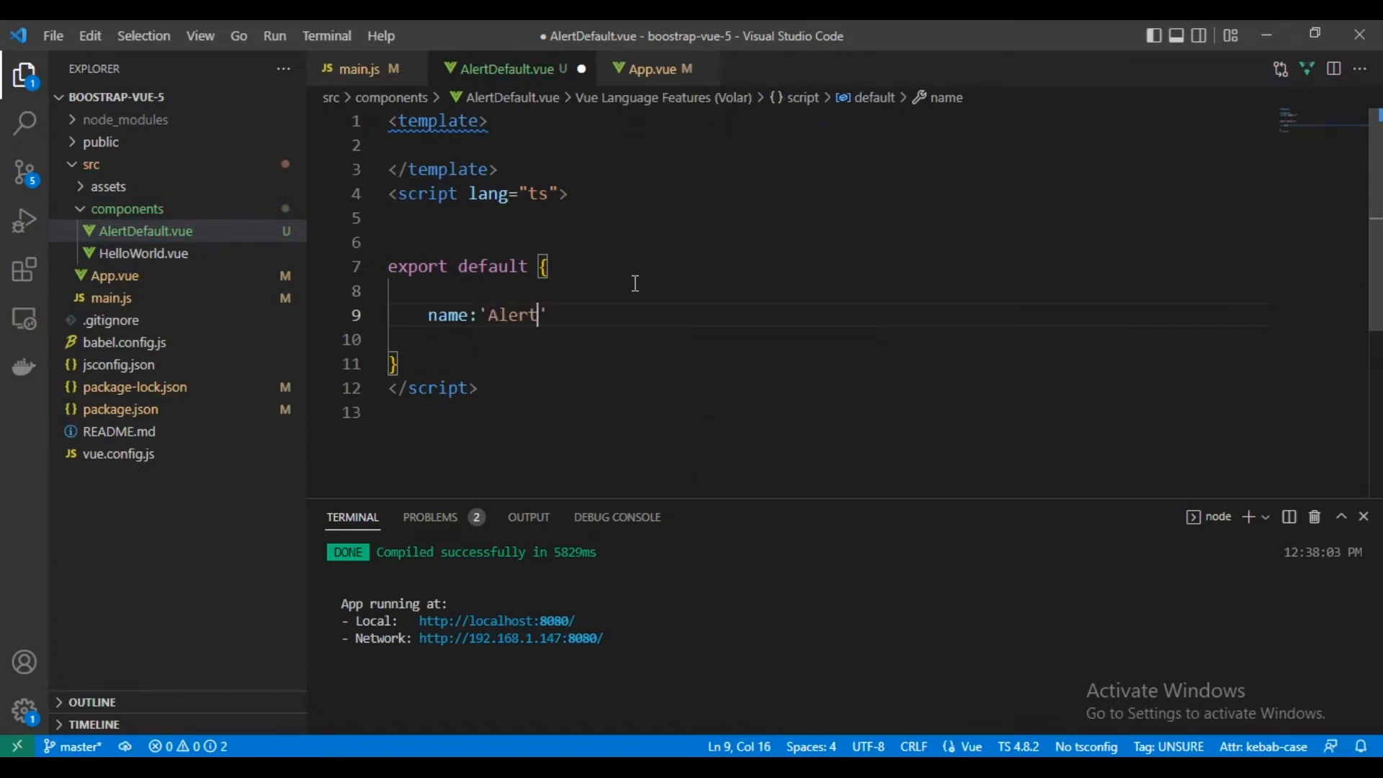
pyautogui.write('Defaul')
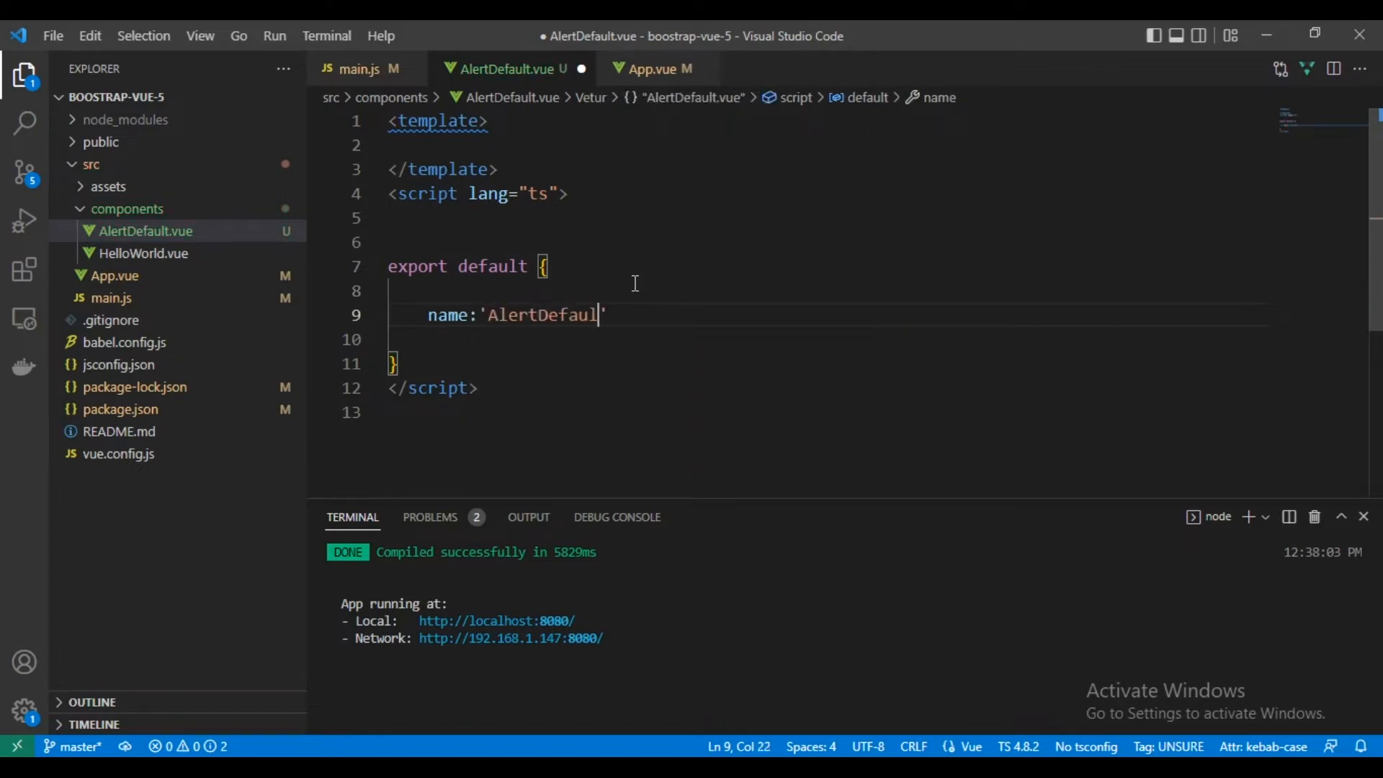
pyautogui.write('t')
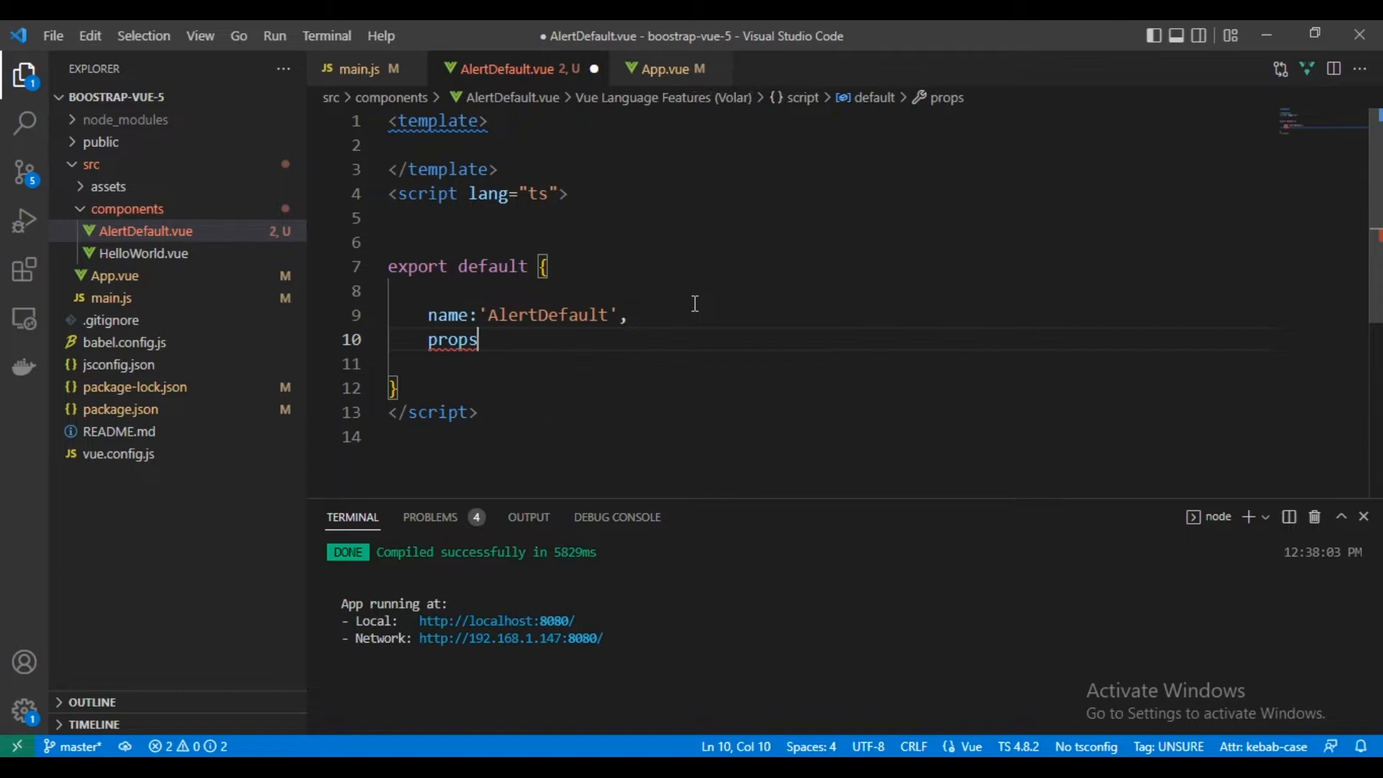
pyautogui.write(':{')
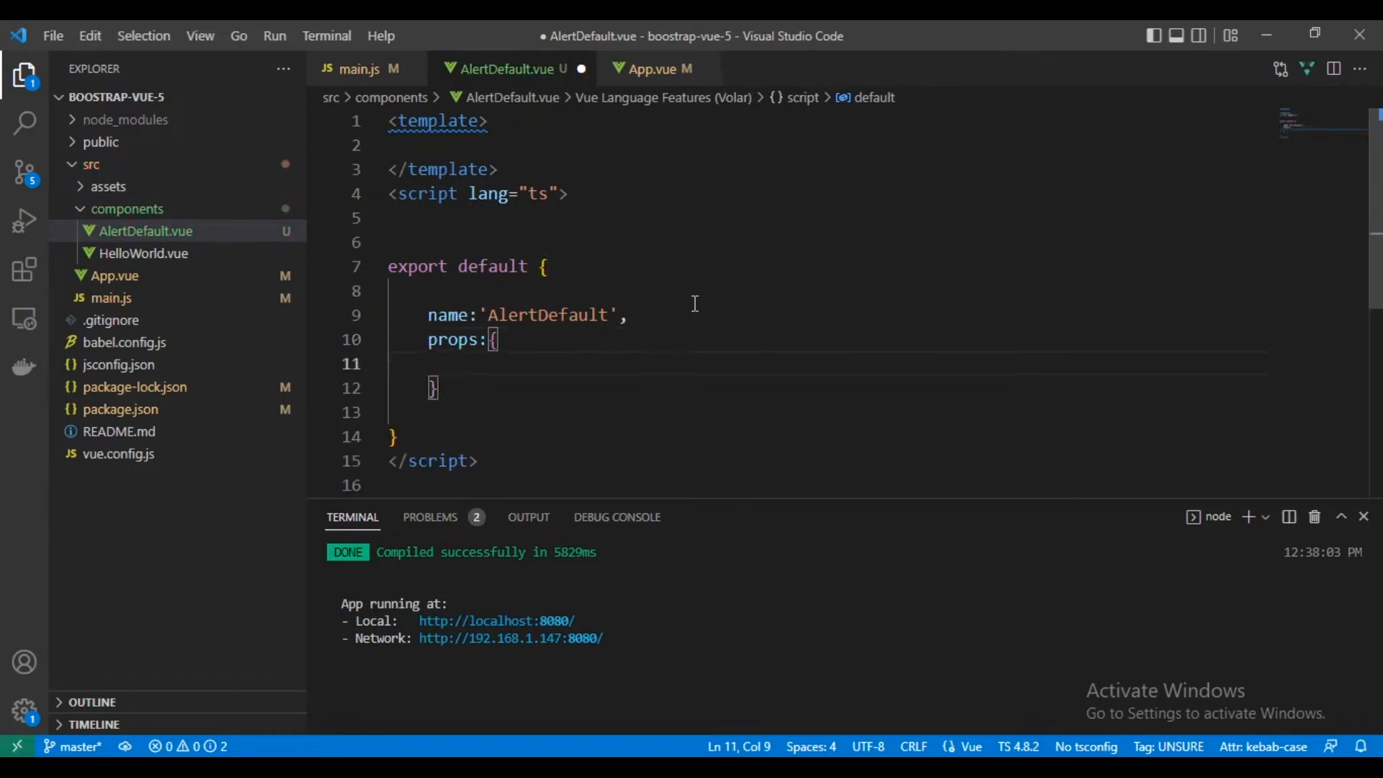
pyautogui.write('visible')
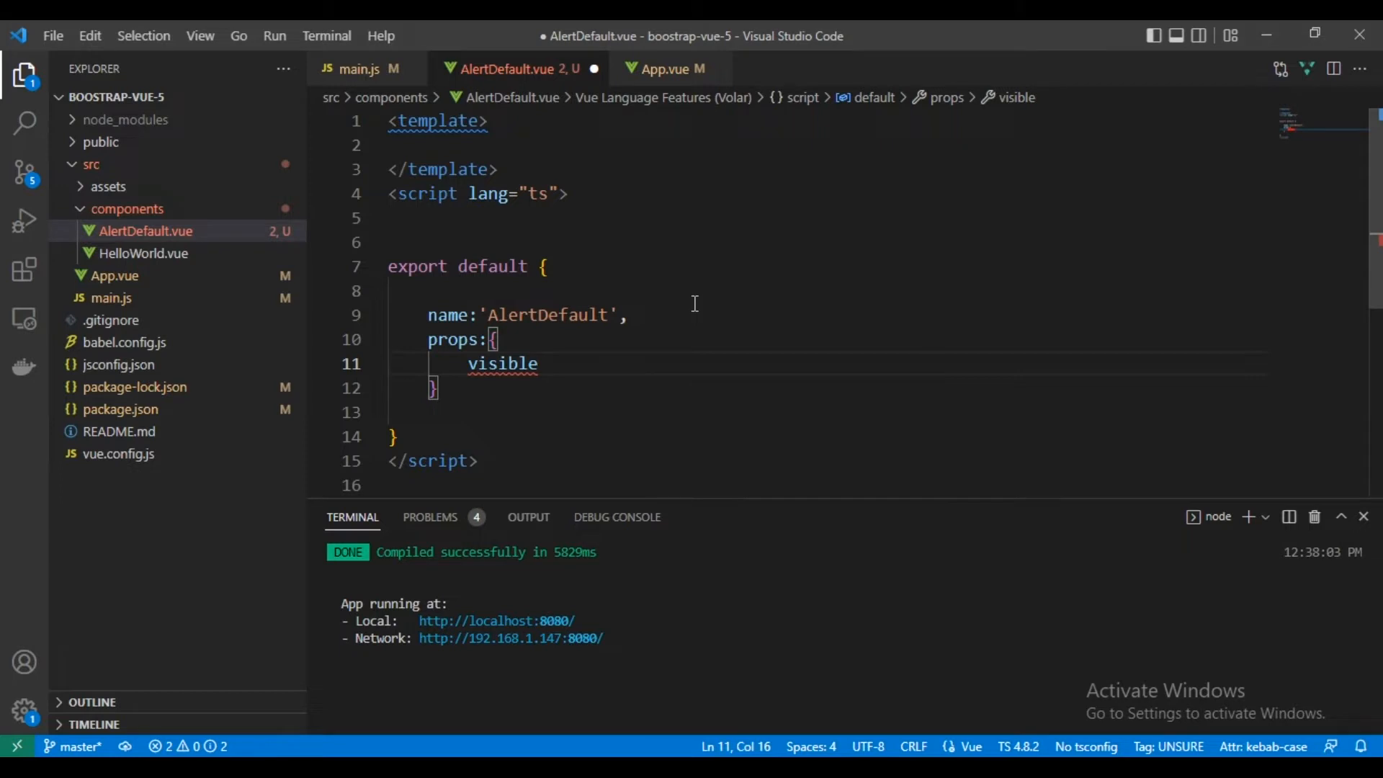
pyautogui.write(':Boolean,')
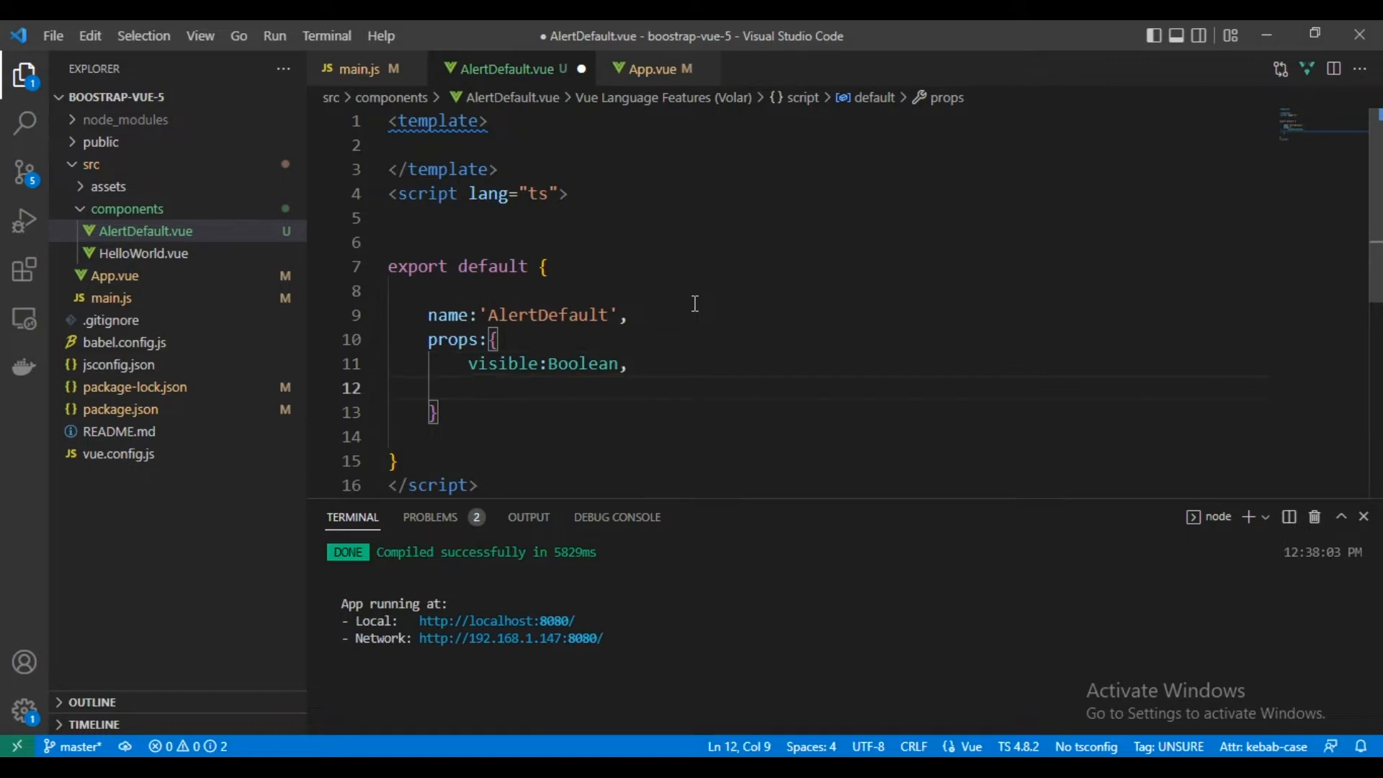
pyautogui.write('var')
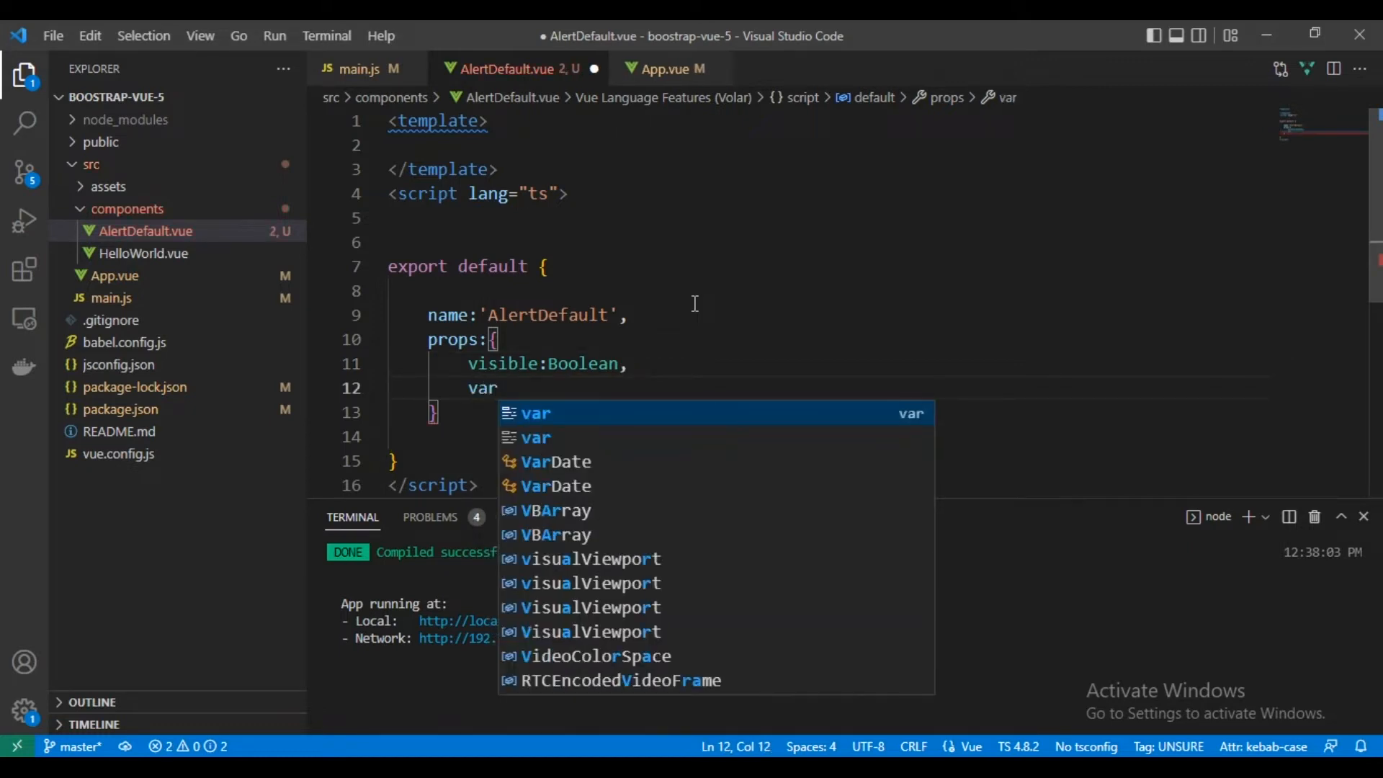
pyautogui.write('i')
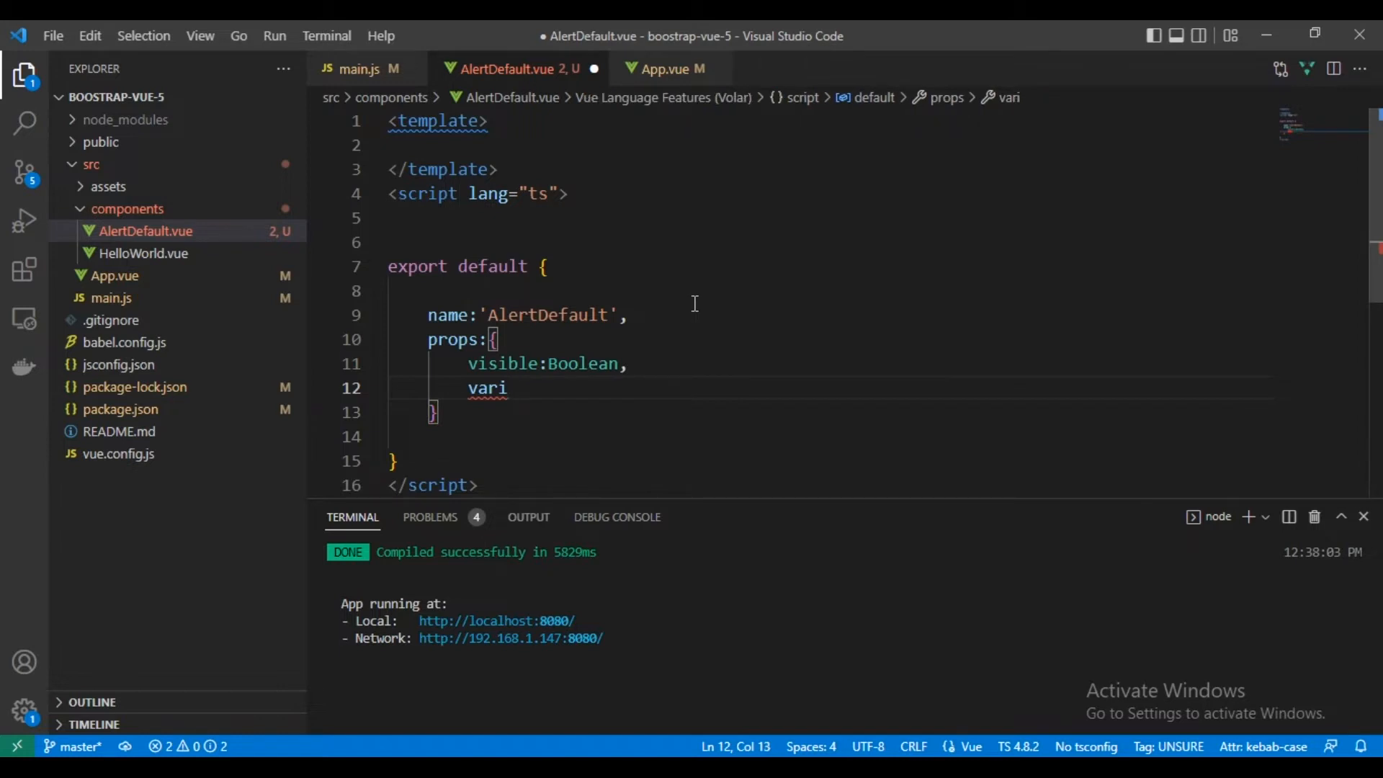
pyautogui.write('ant:')
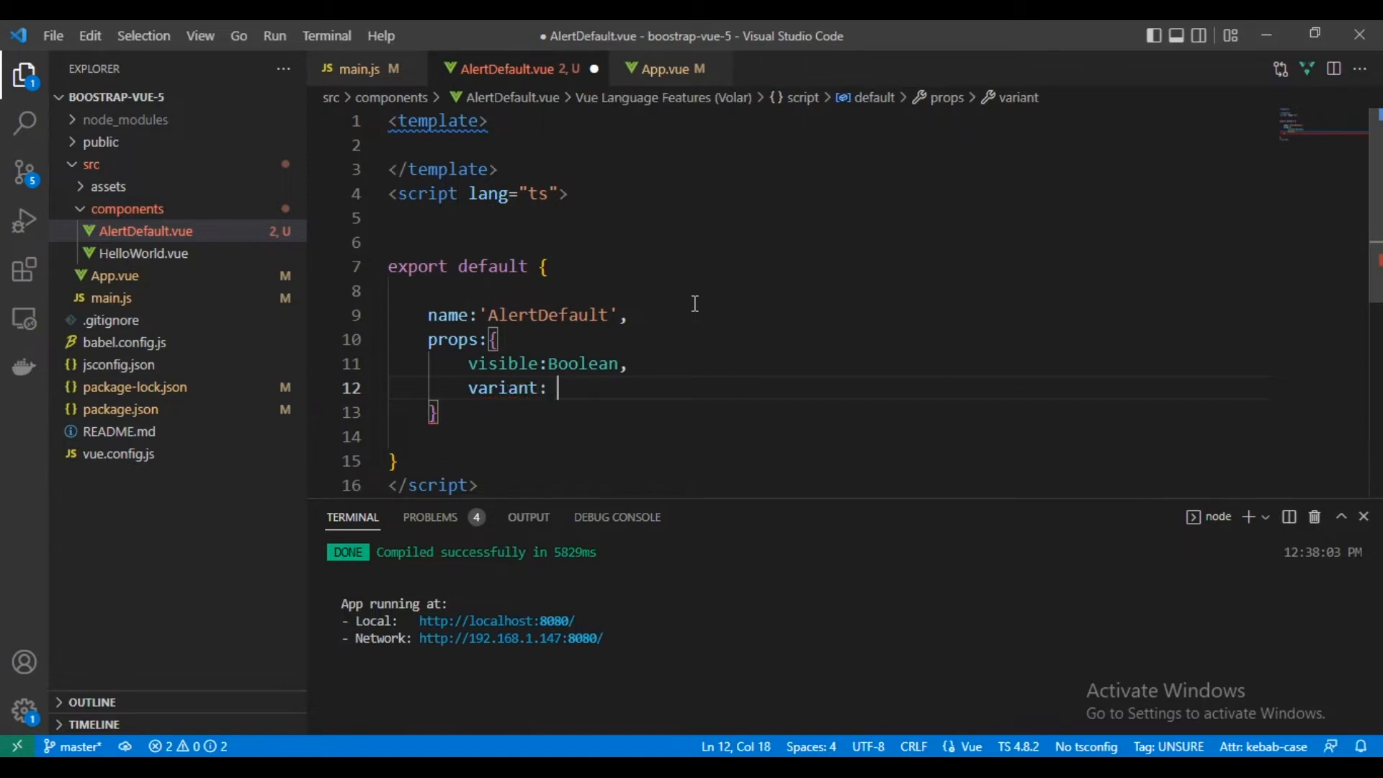
pyautogui.write('String')
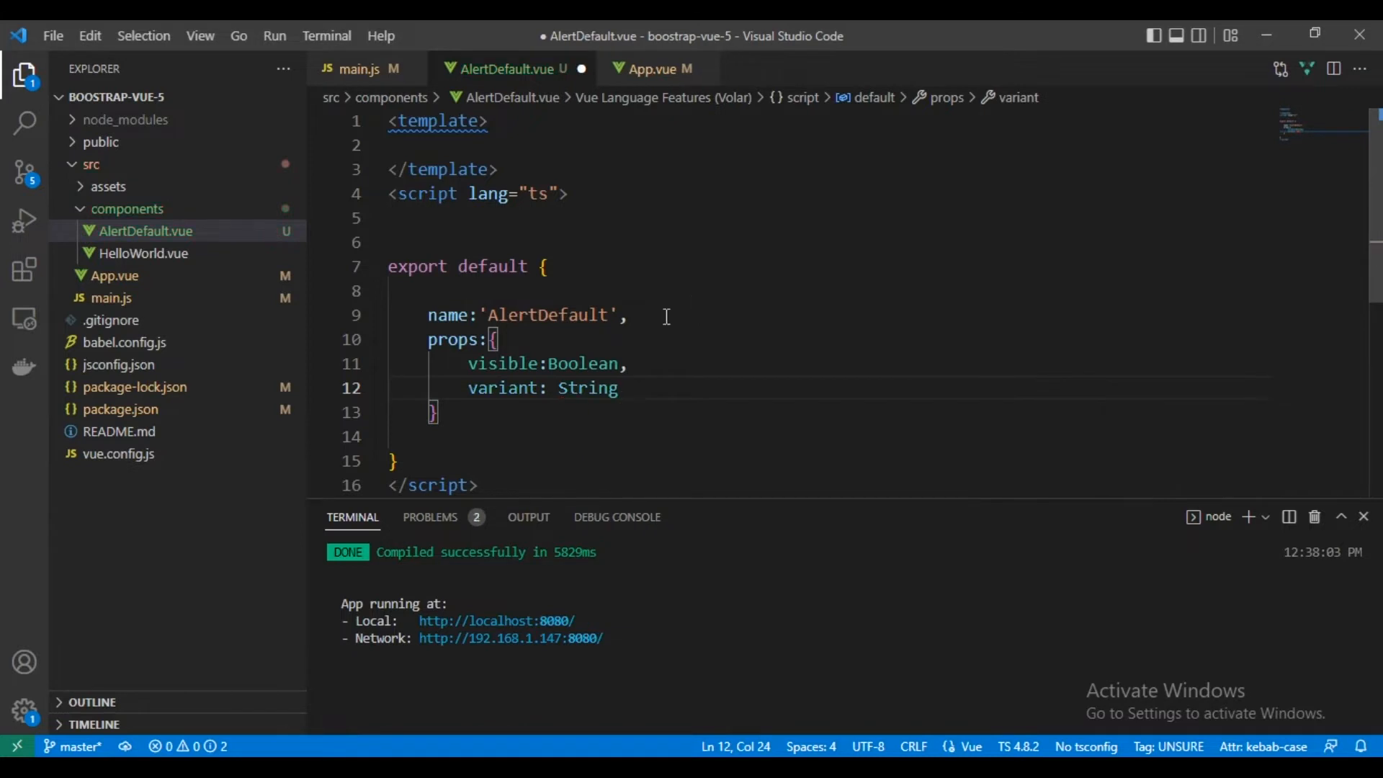
pyautogui.write(',')
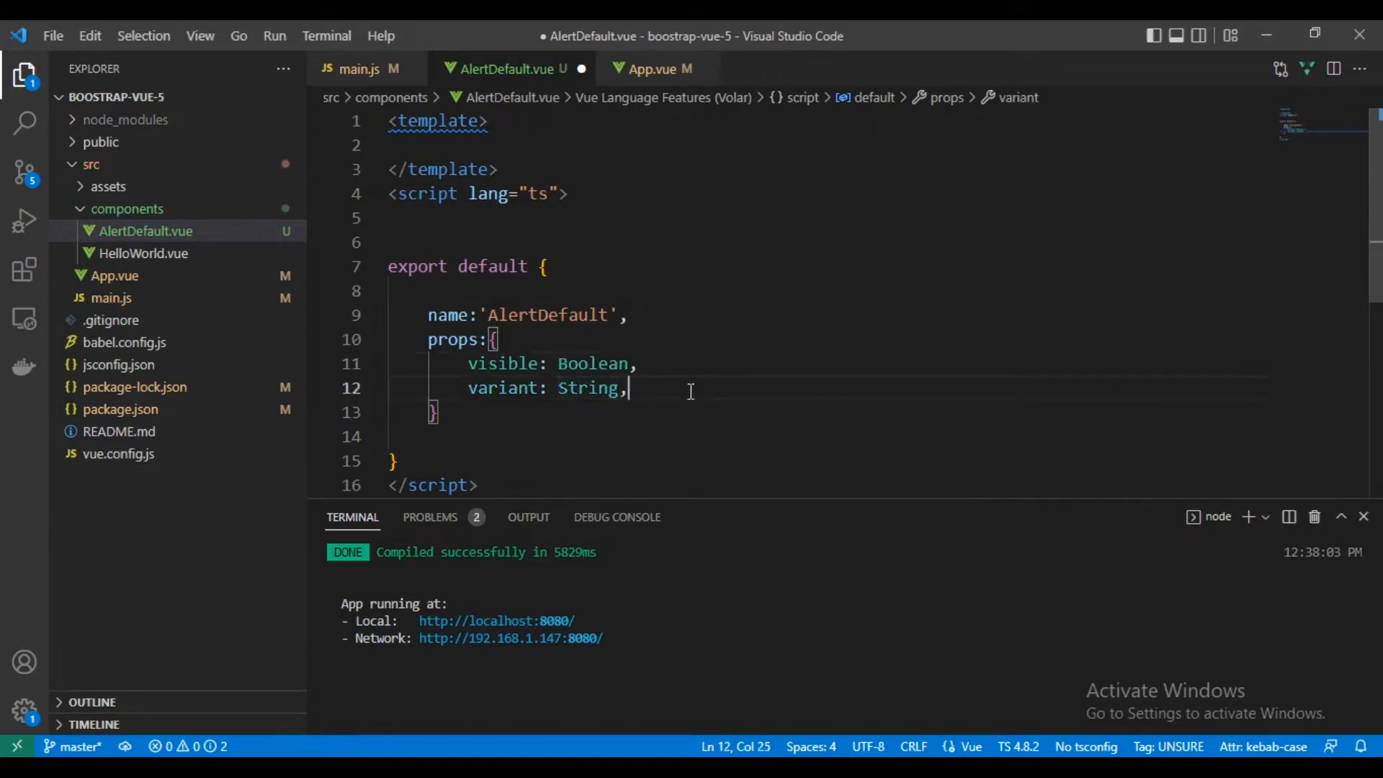
# - Add a data() function returning OpenClose: this.visible
pyautogui.click(558, 194)
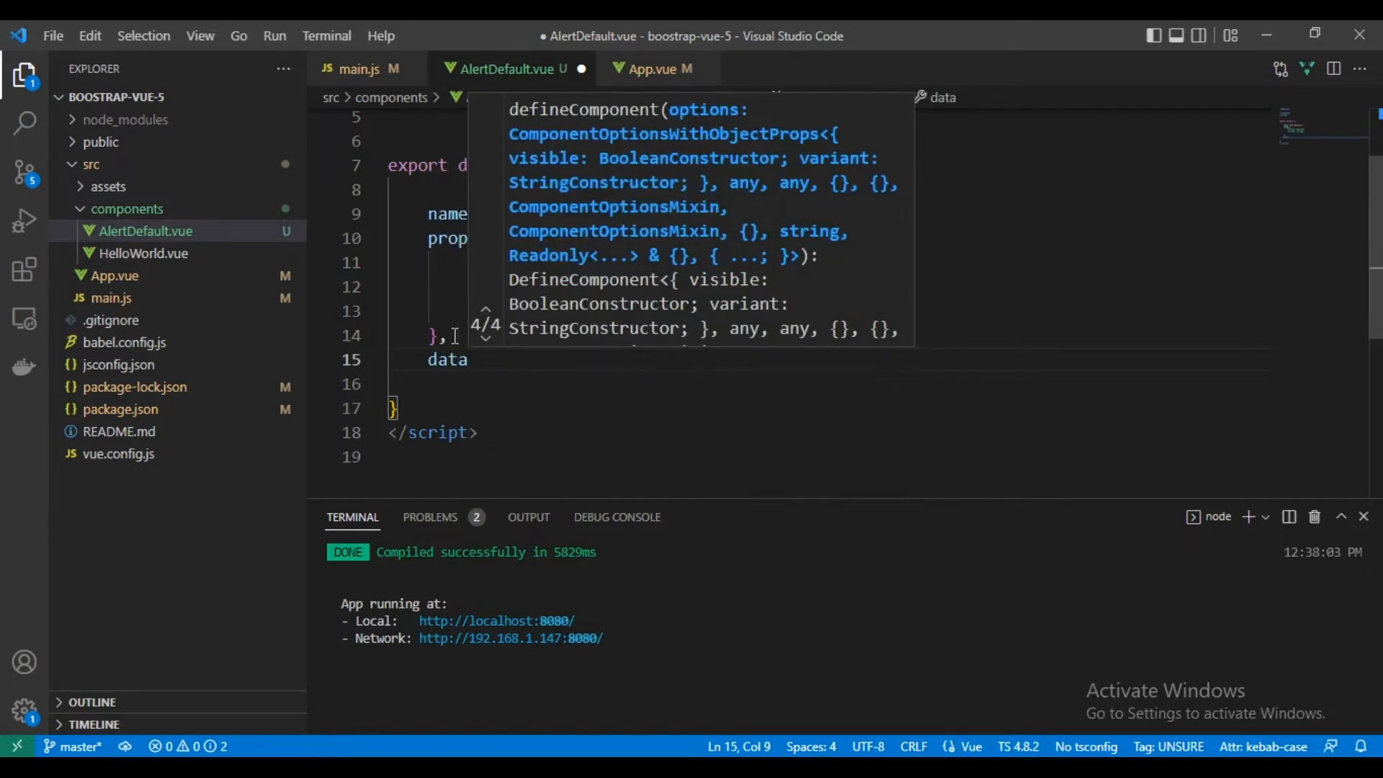
pyautogui.write('(){}')
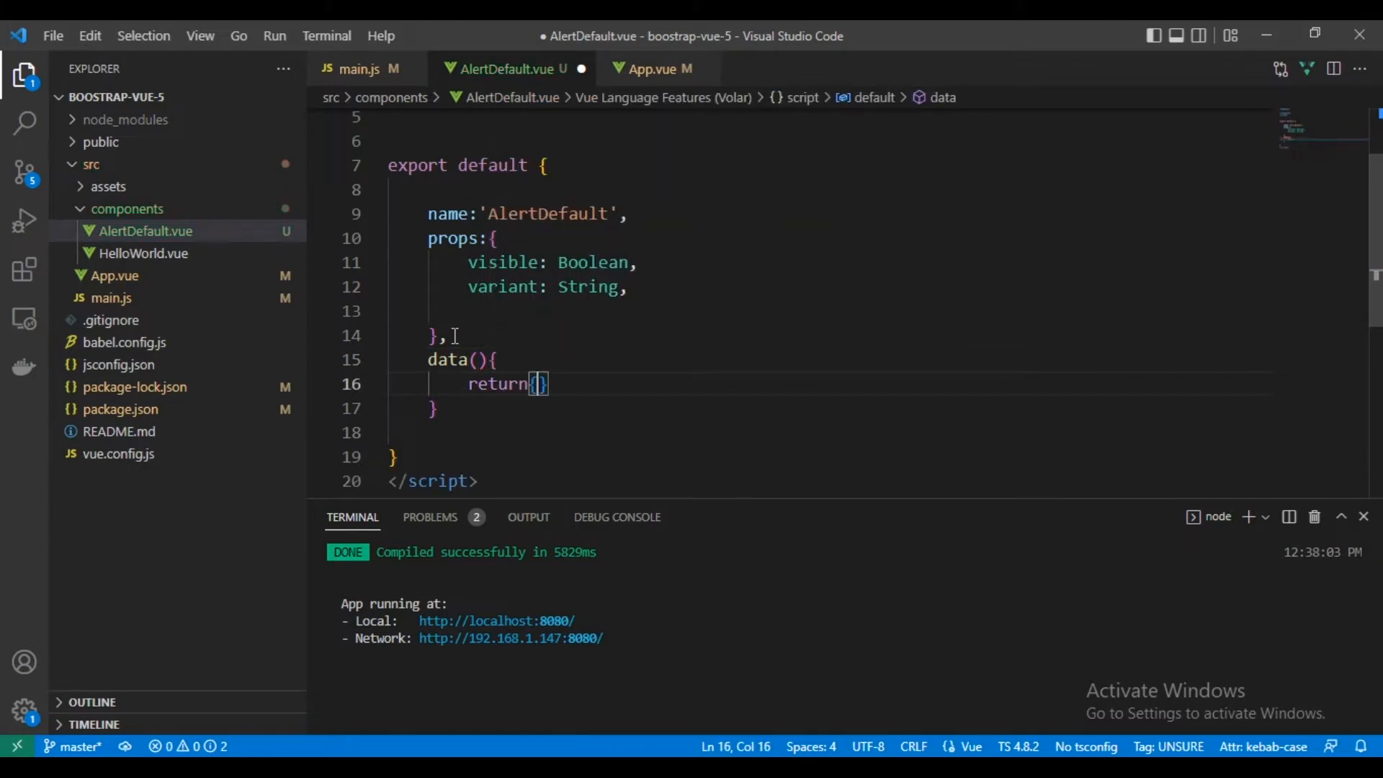
pyautogui.write('Open')
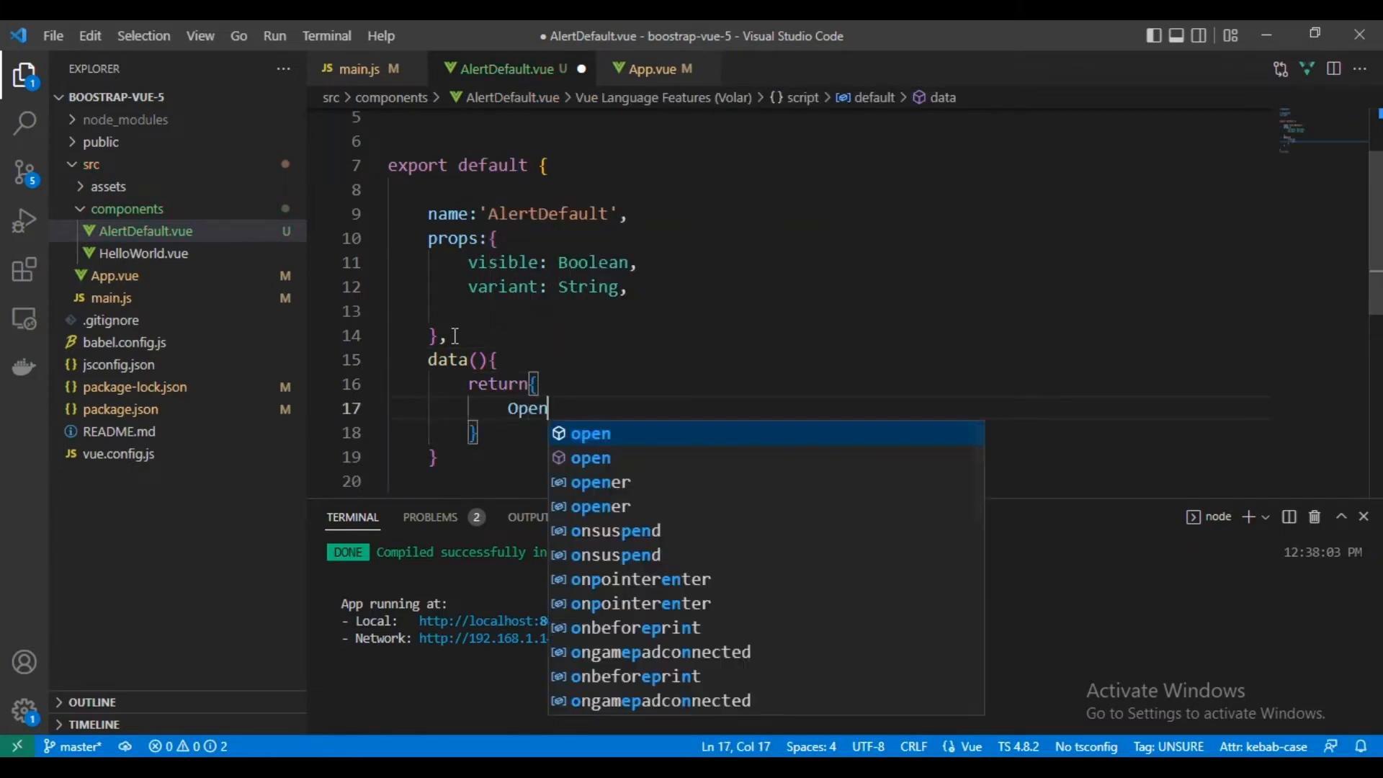
pyautogui.write('Close')
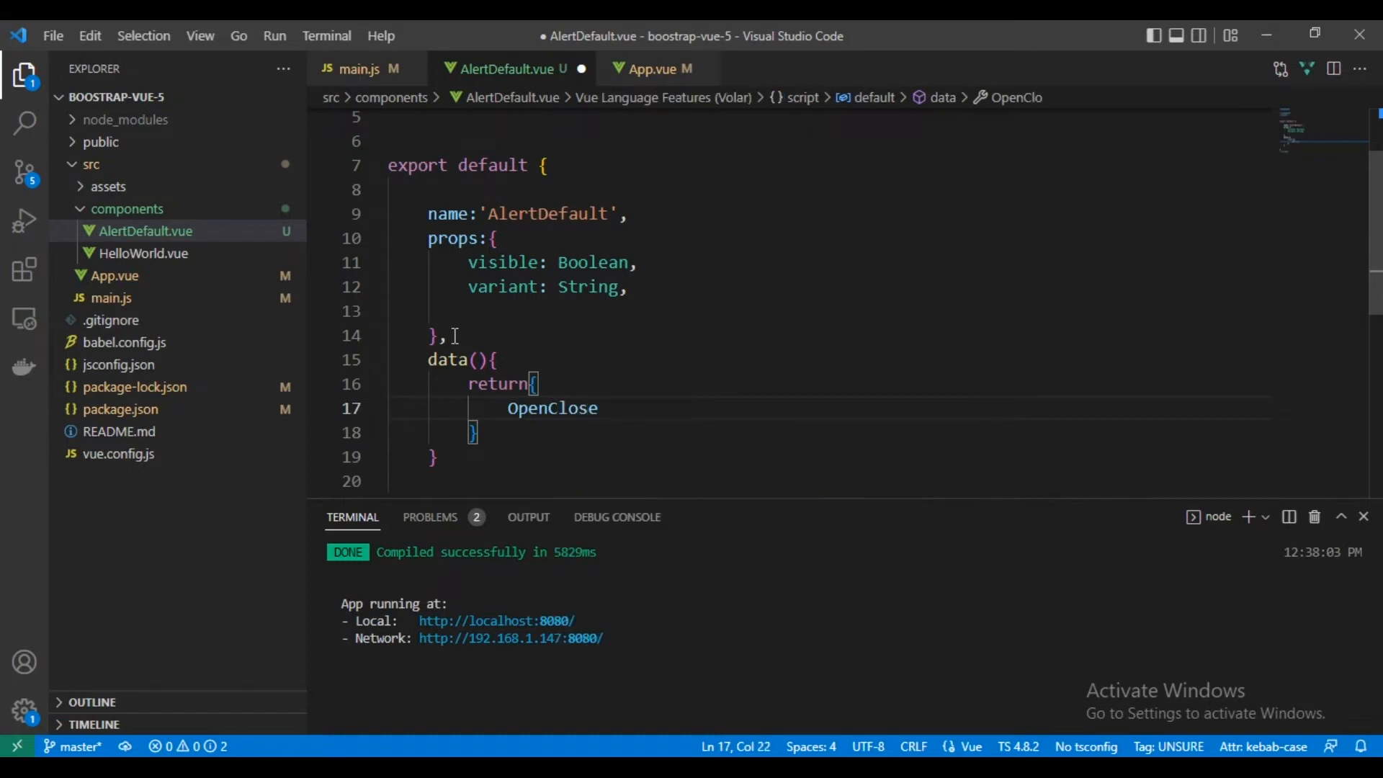
pyautogui.write(':')
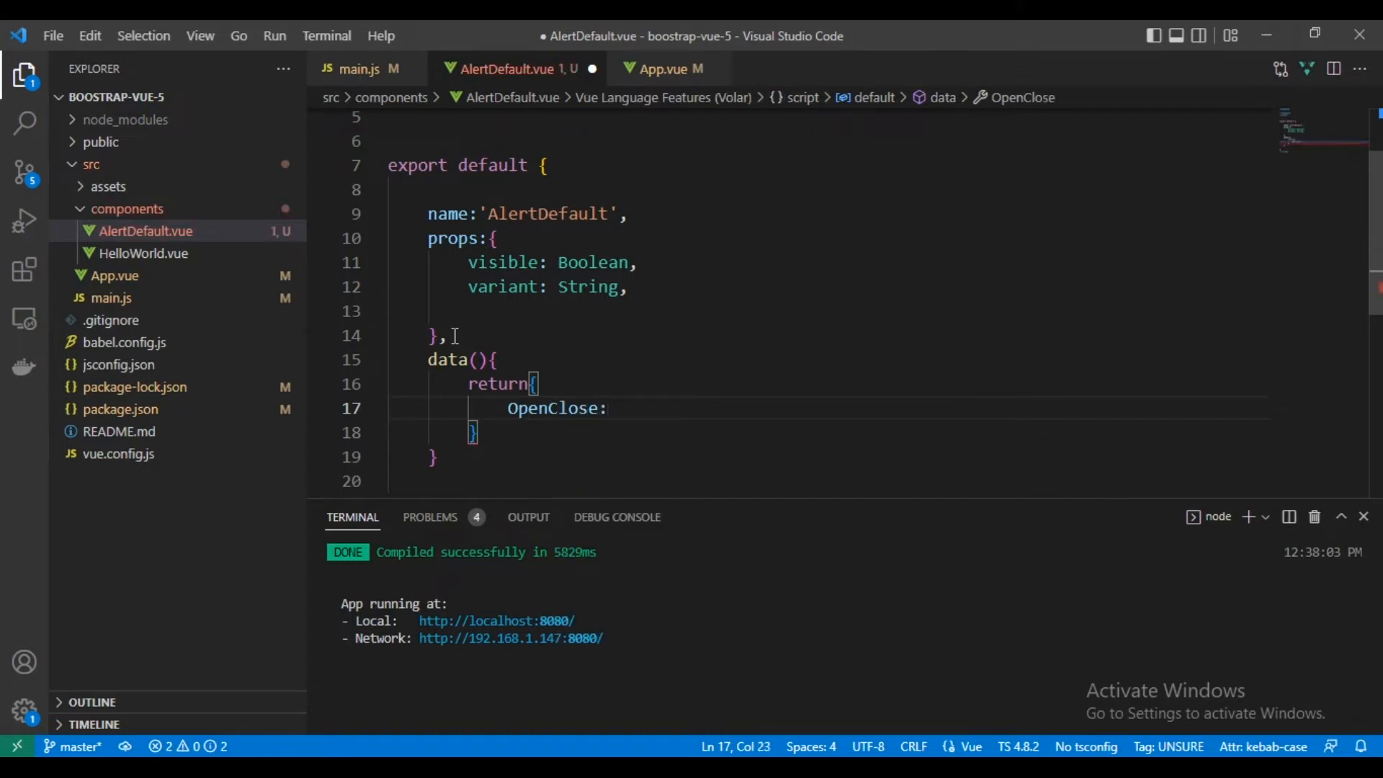
pyautogui.write('this.')
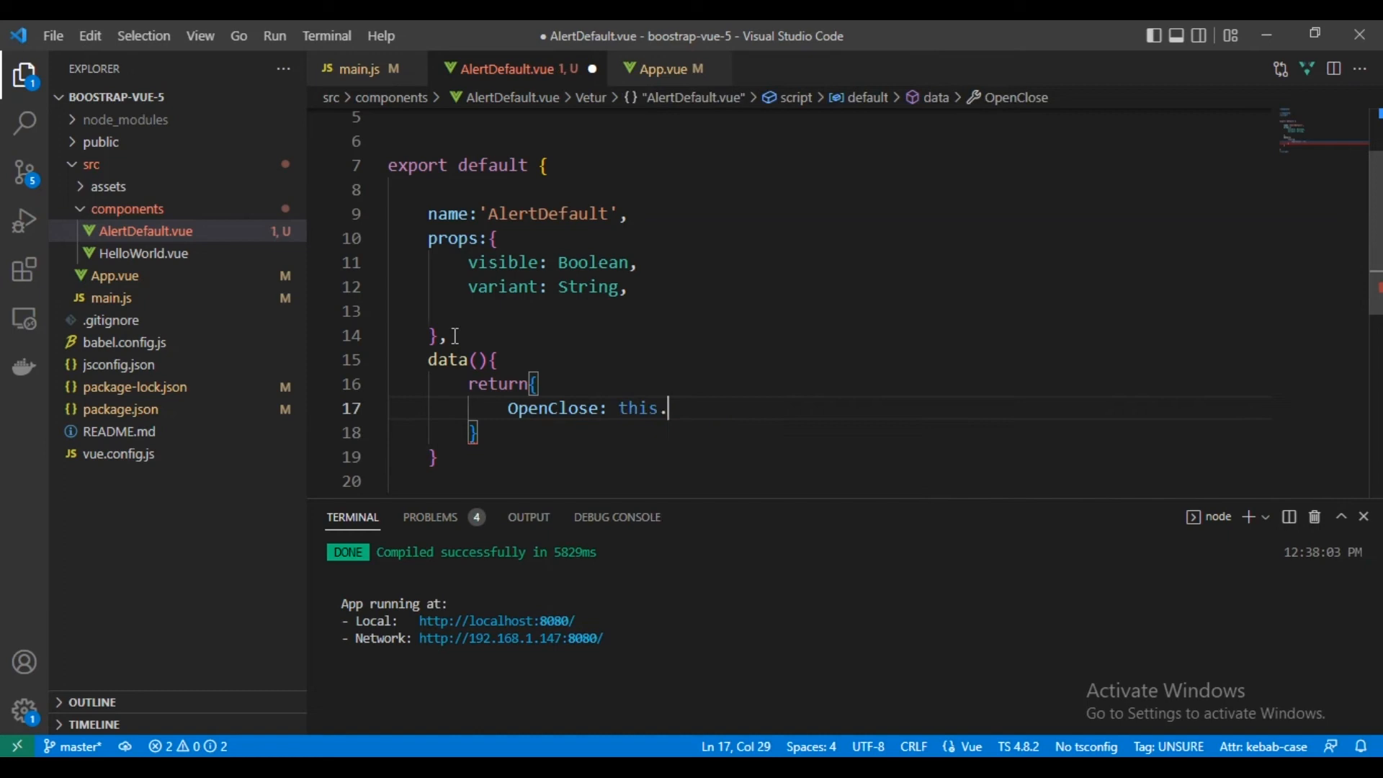
pyautogui.write('visible')
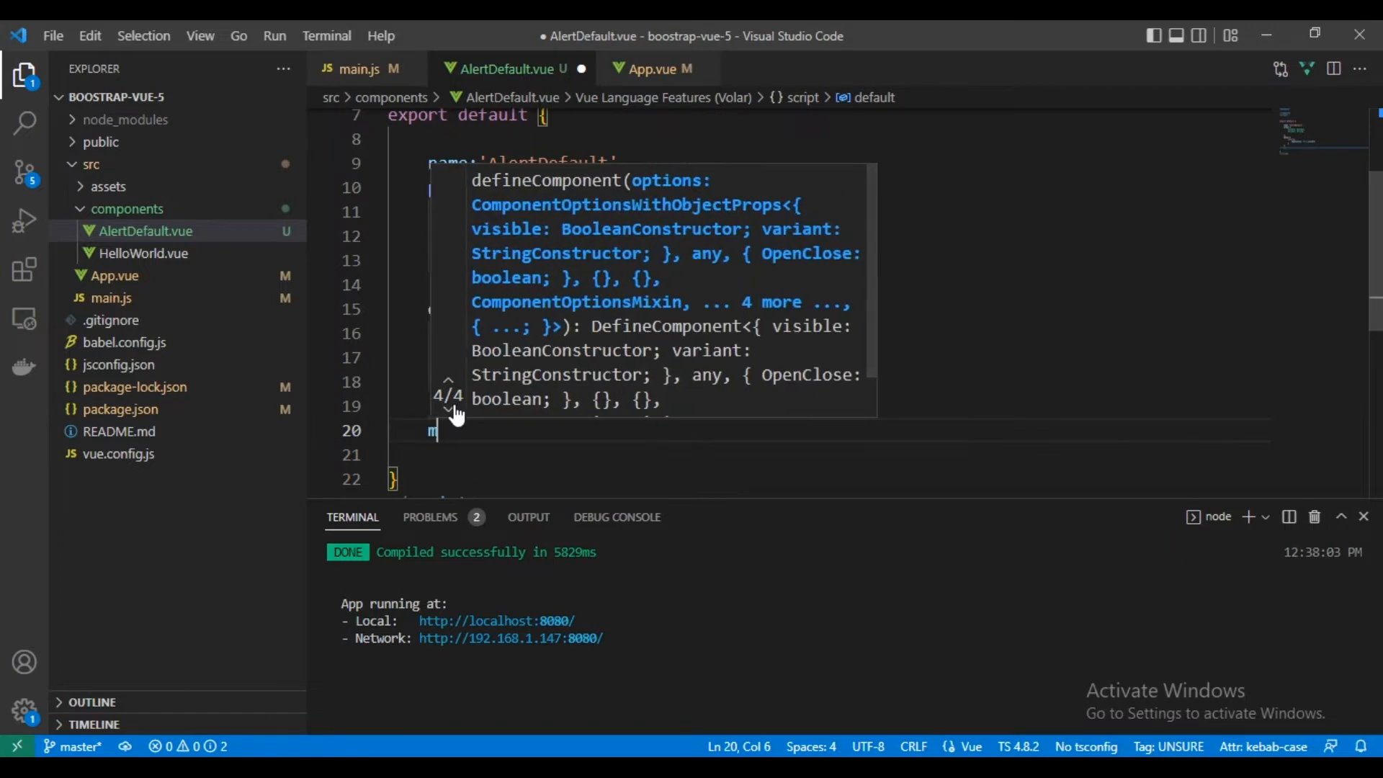
# - Add methods with an OpenCloseFun() that sets this.OpenClose = false
pyautogui.write('ethods')
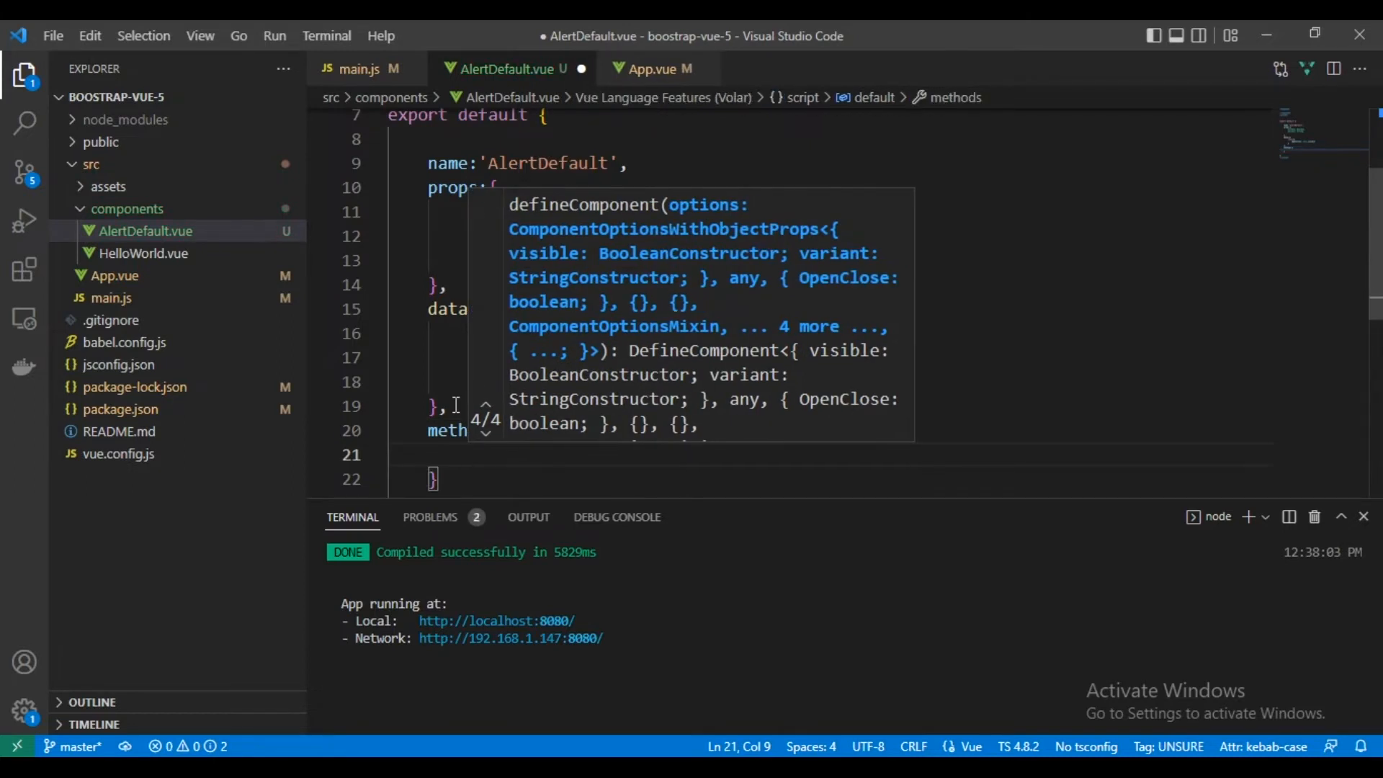
pyautogui.write('OpwnClo')
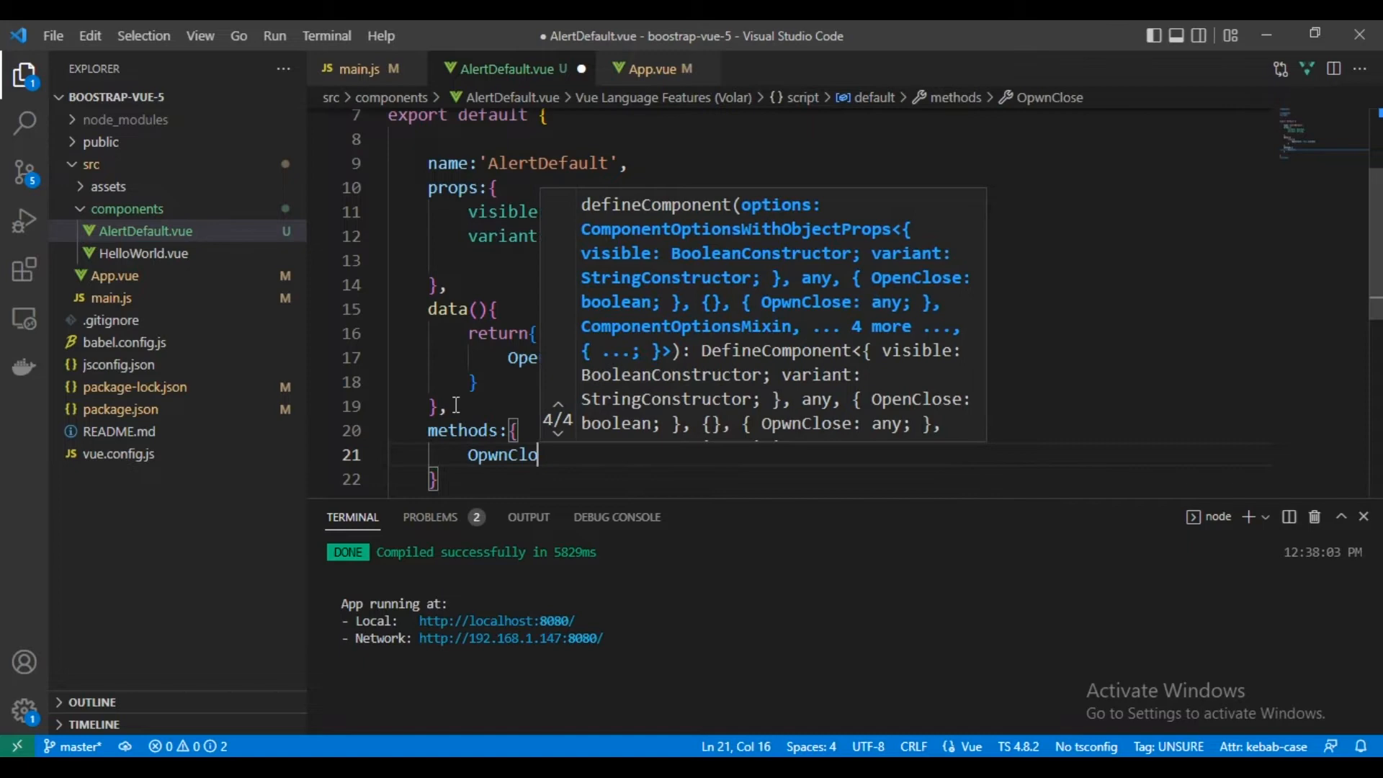
pyautogui.write('OpenClose')
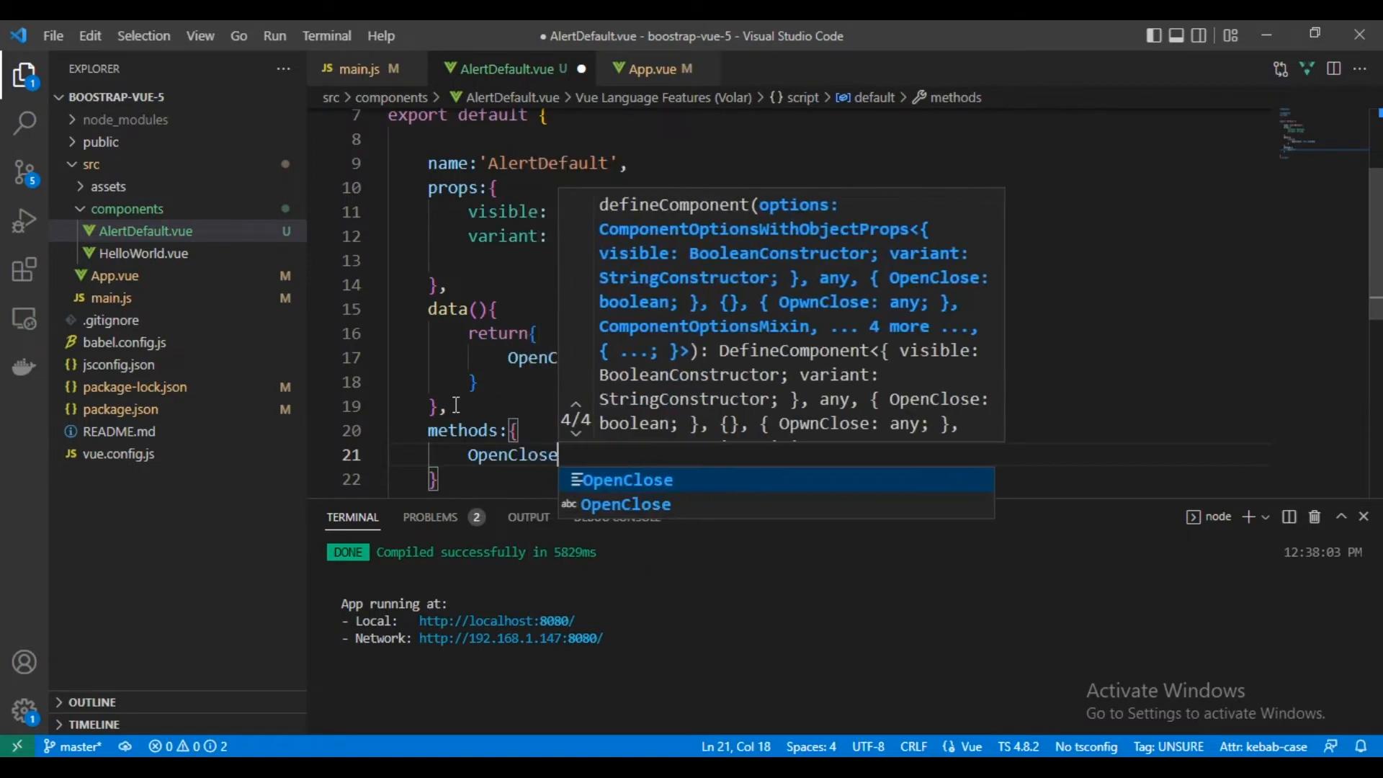
pyautogui.write('Fun(){')
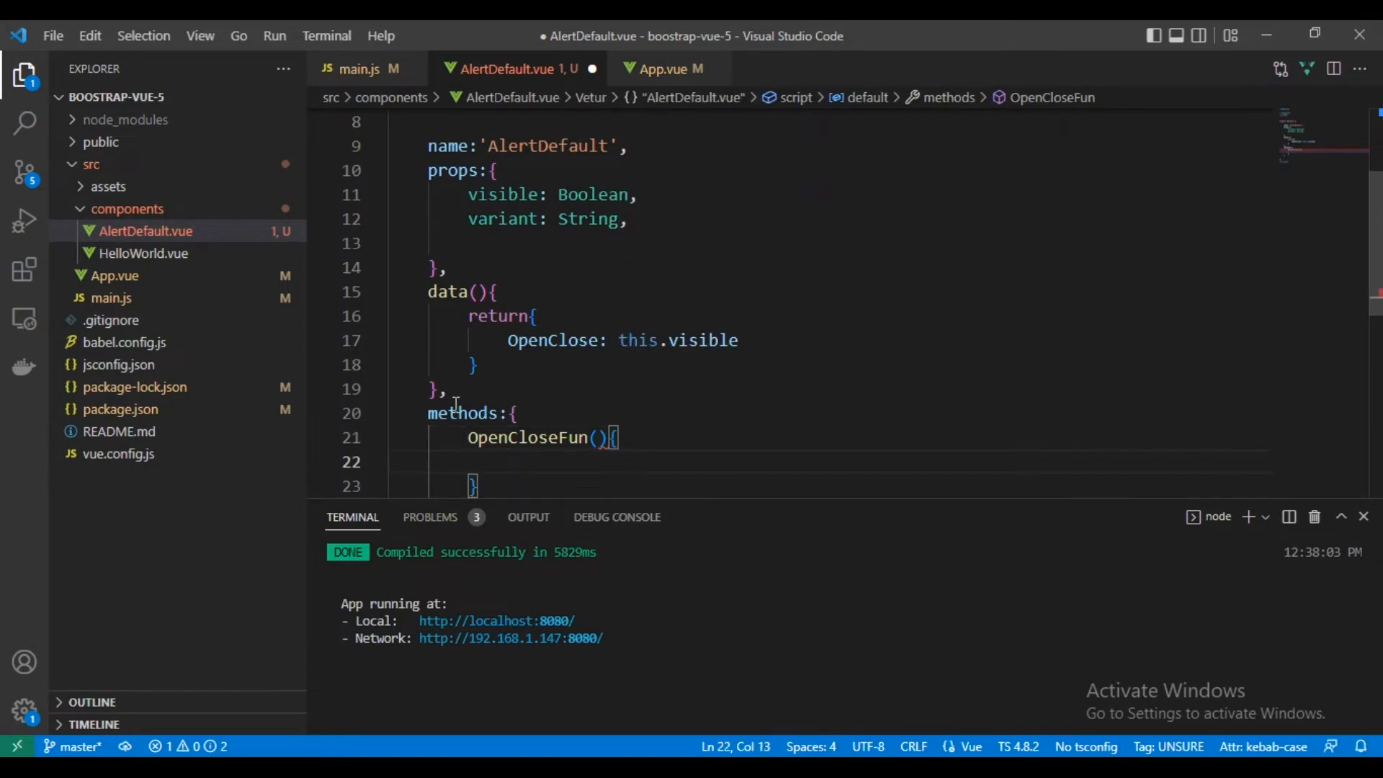
pyautogui.write('this.OpenClose')
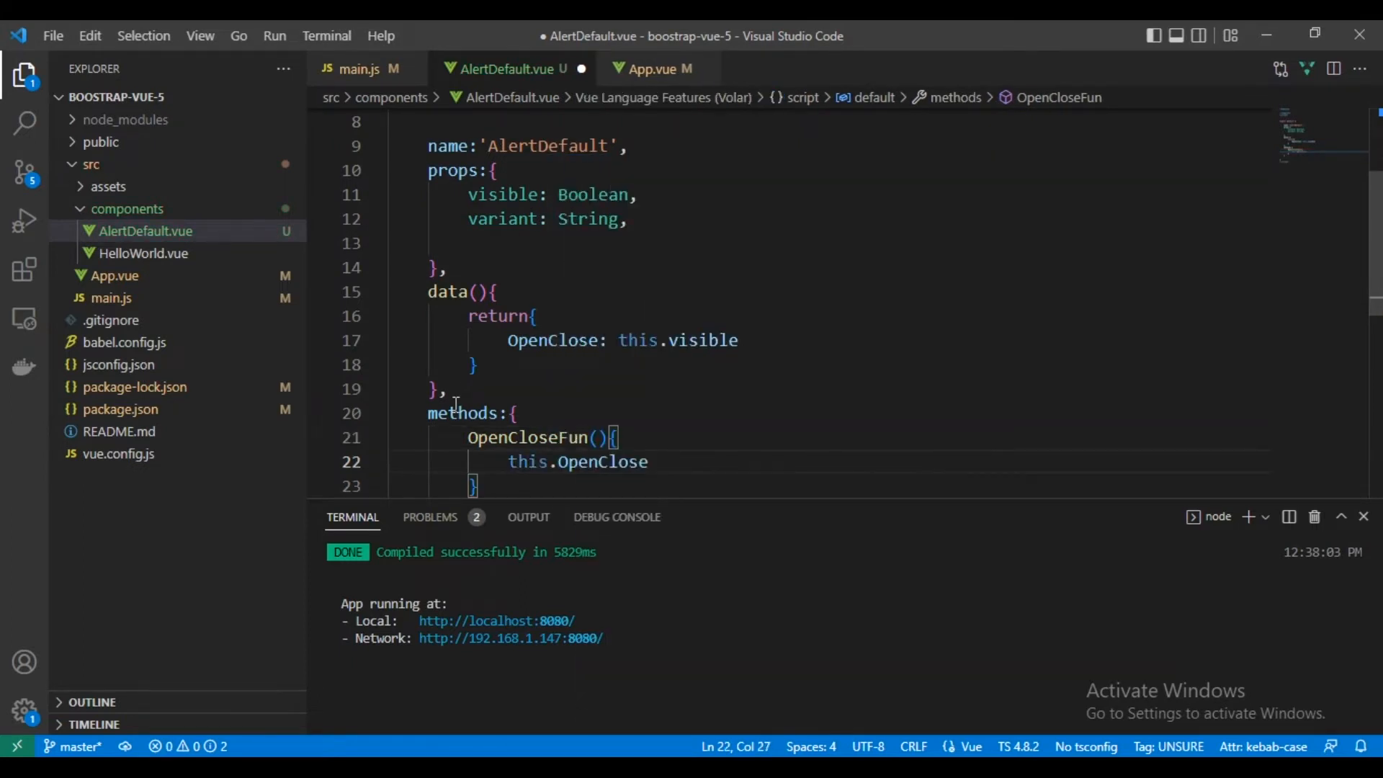
pyautogui.write('= false')
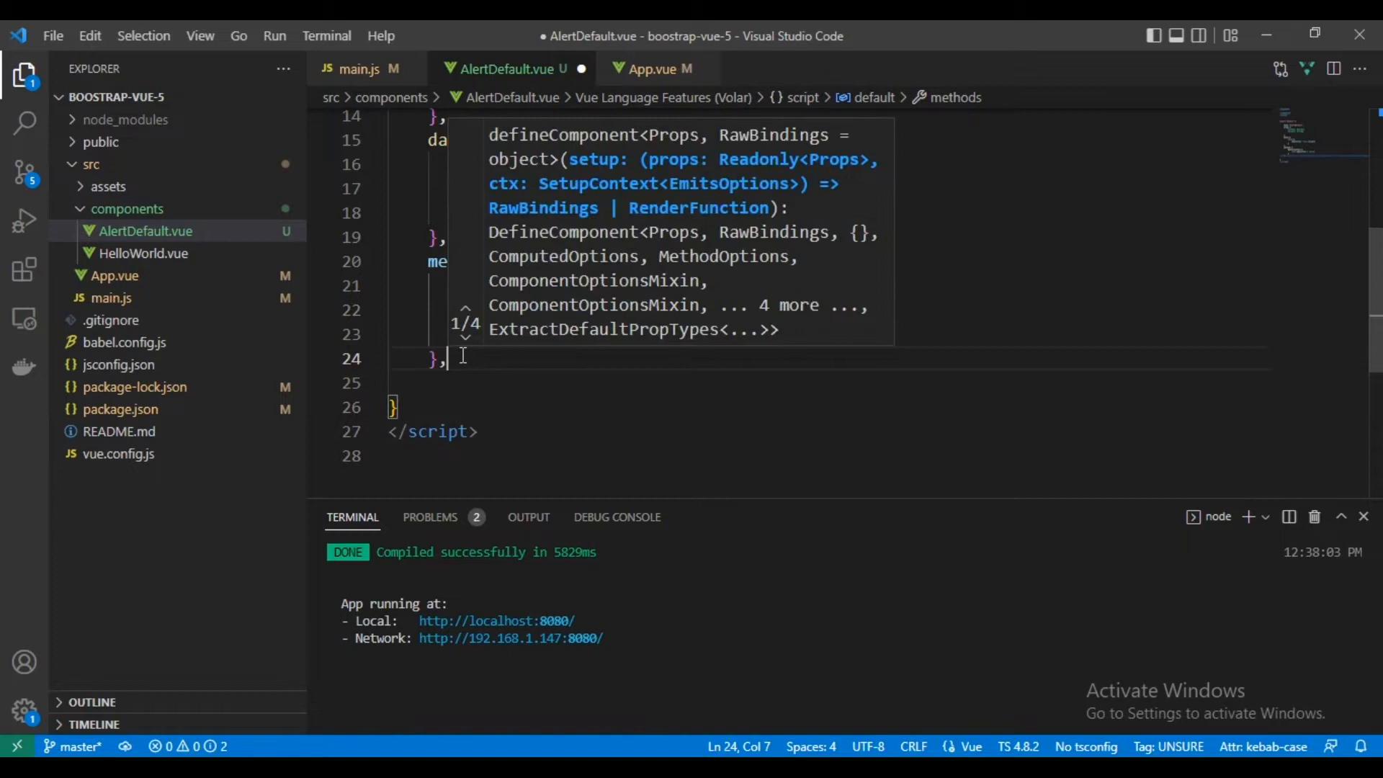
# - Add a watcher on visible, function(newVal, oldVal), setting this.OpenClose = newVal
pyautogui.write('watc')
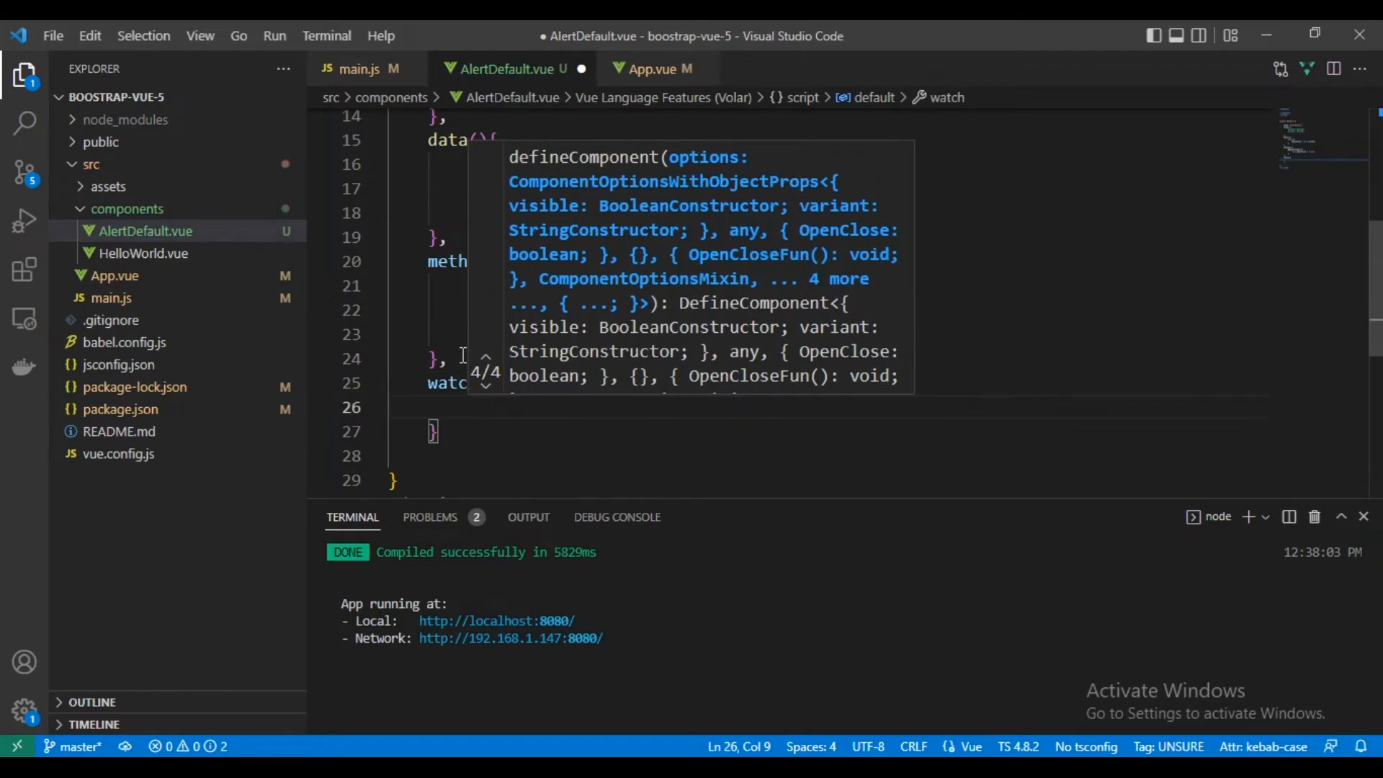
pyautogui.write('visible:')
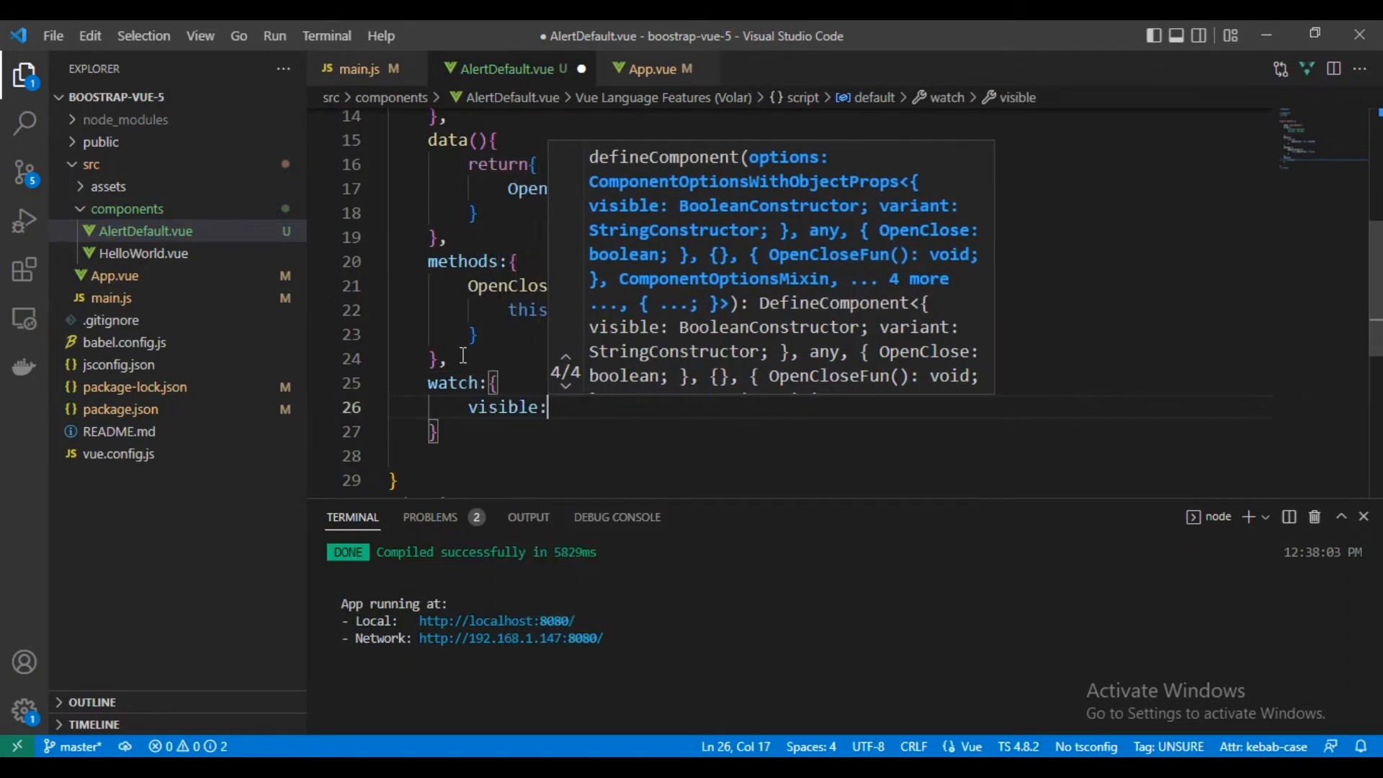
pyautogui.write('function')
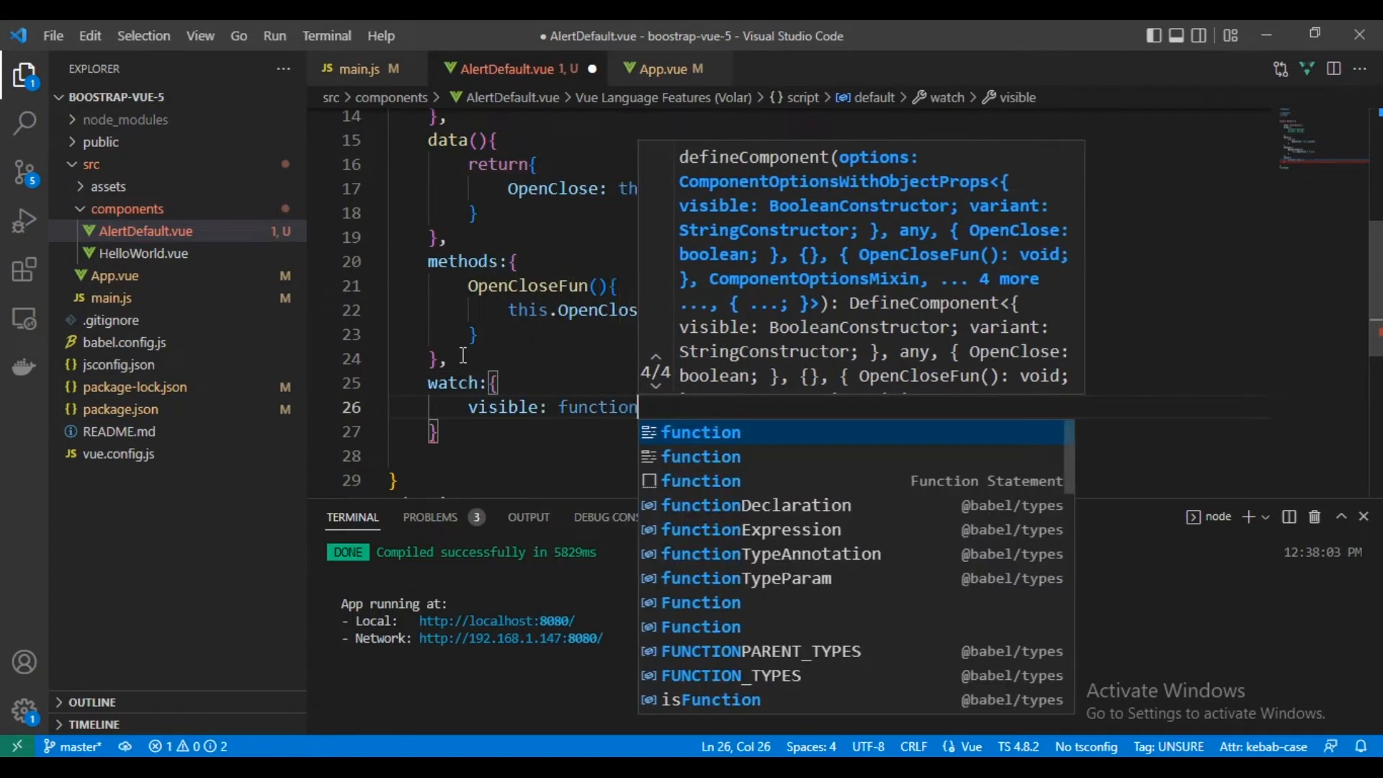
pyautogui.write('(newVal,')
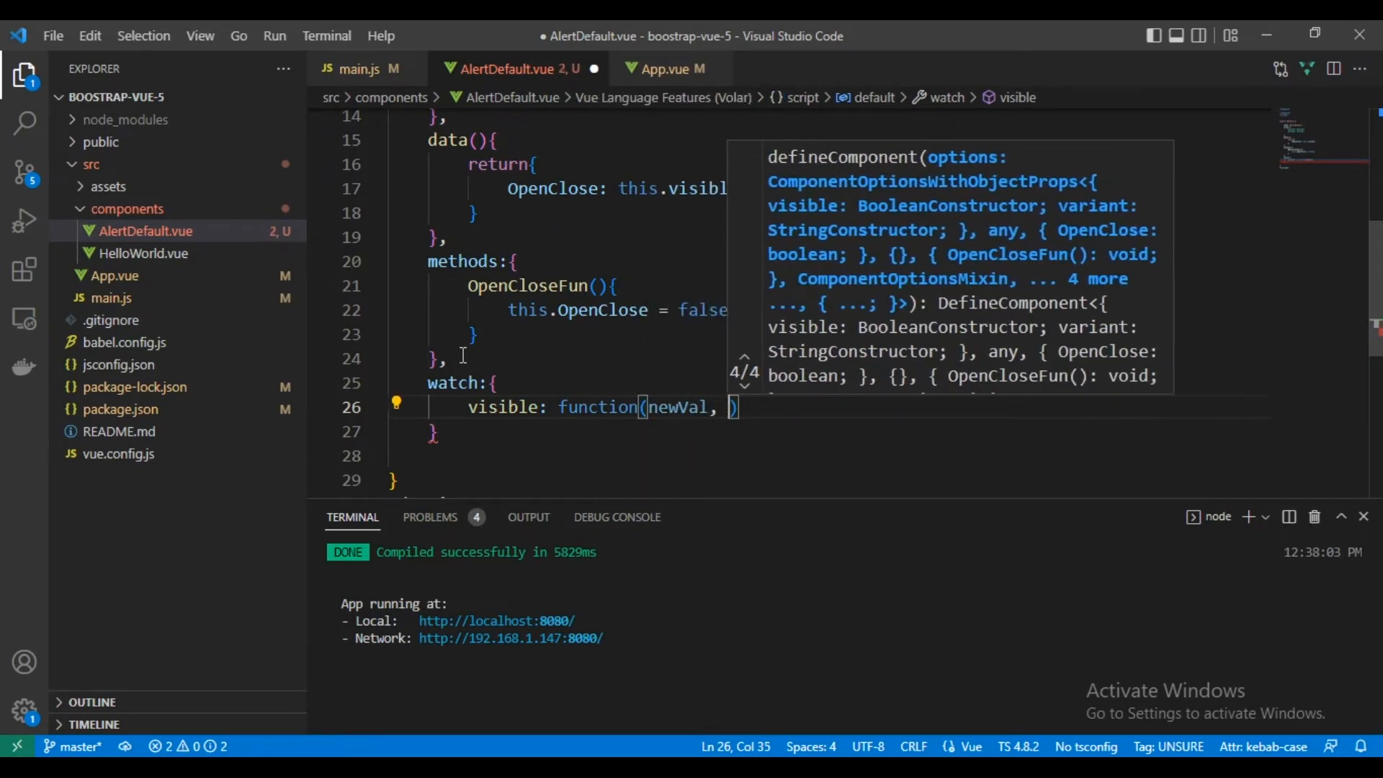
pyautogui.write('old')
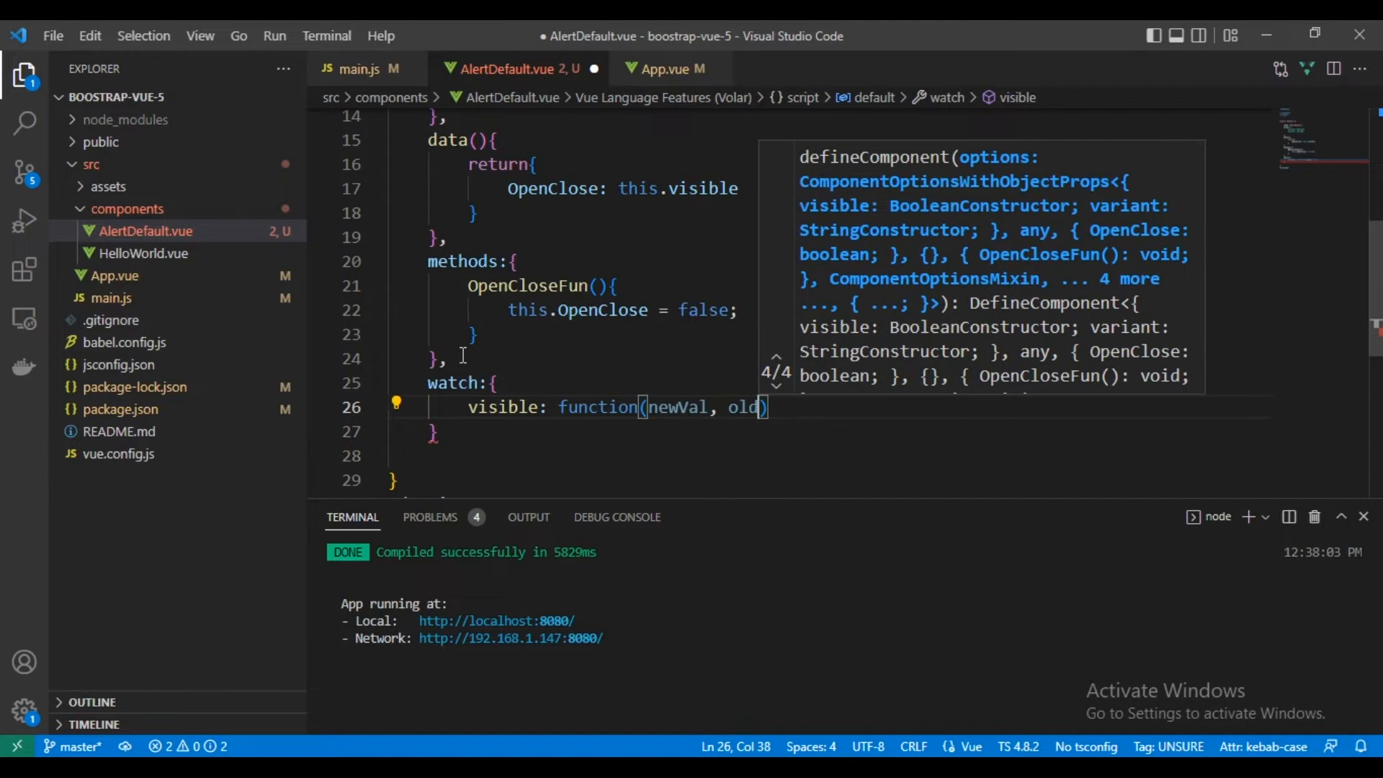
pyautogui.write('Val')
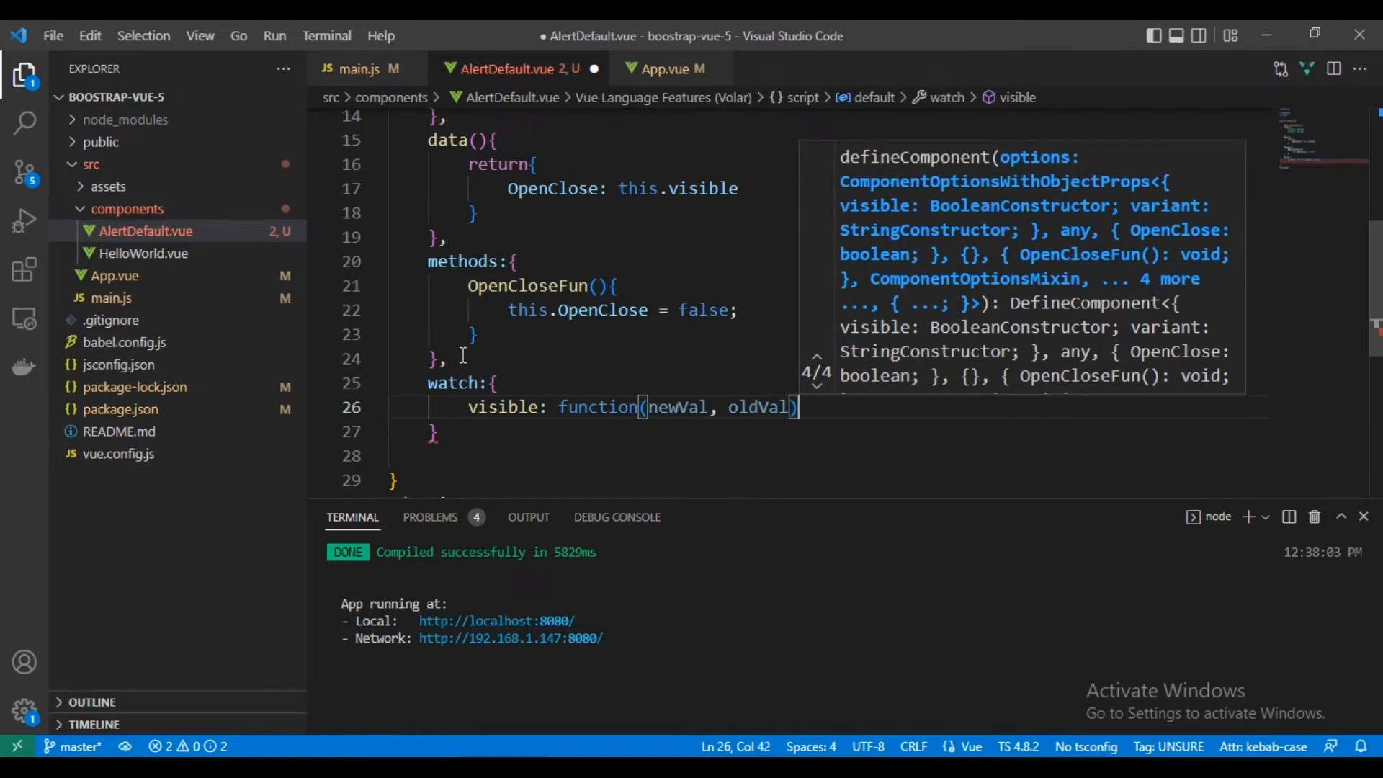
pyautogui.write('{')
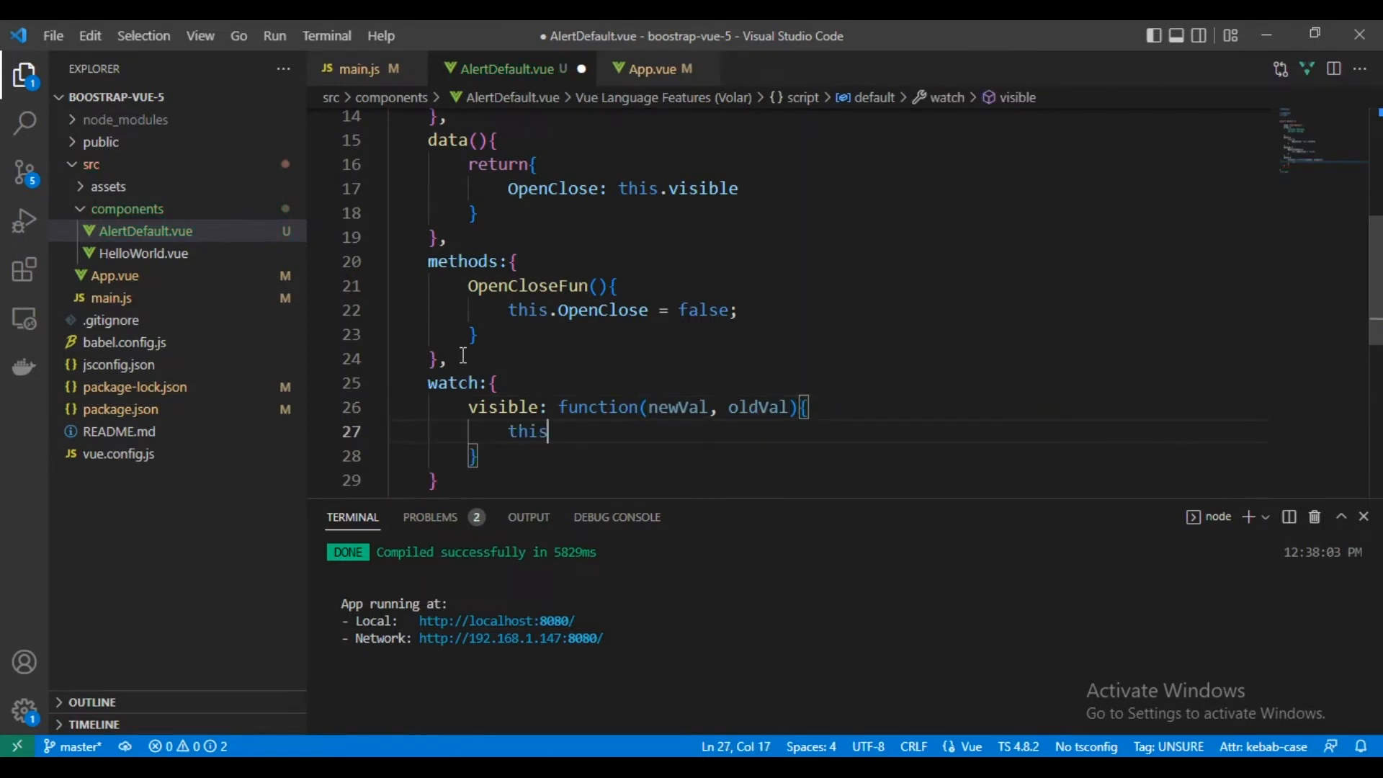
pyautogui.write('.')
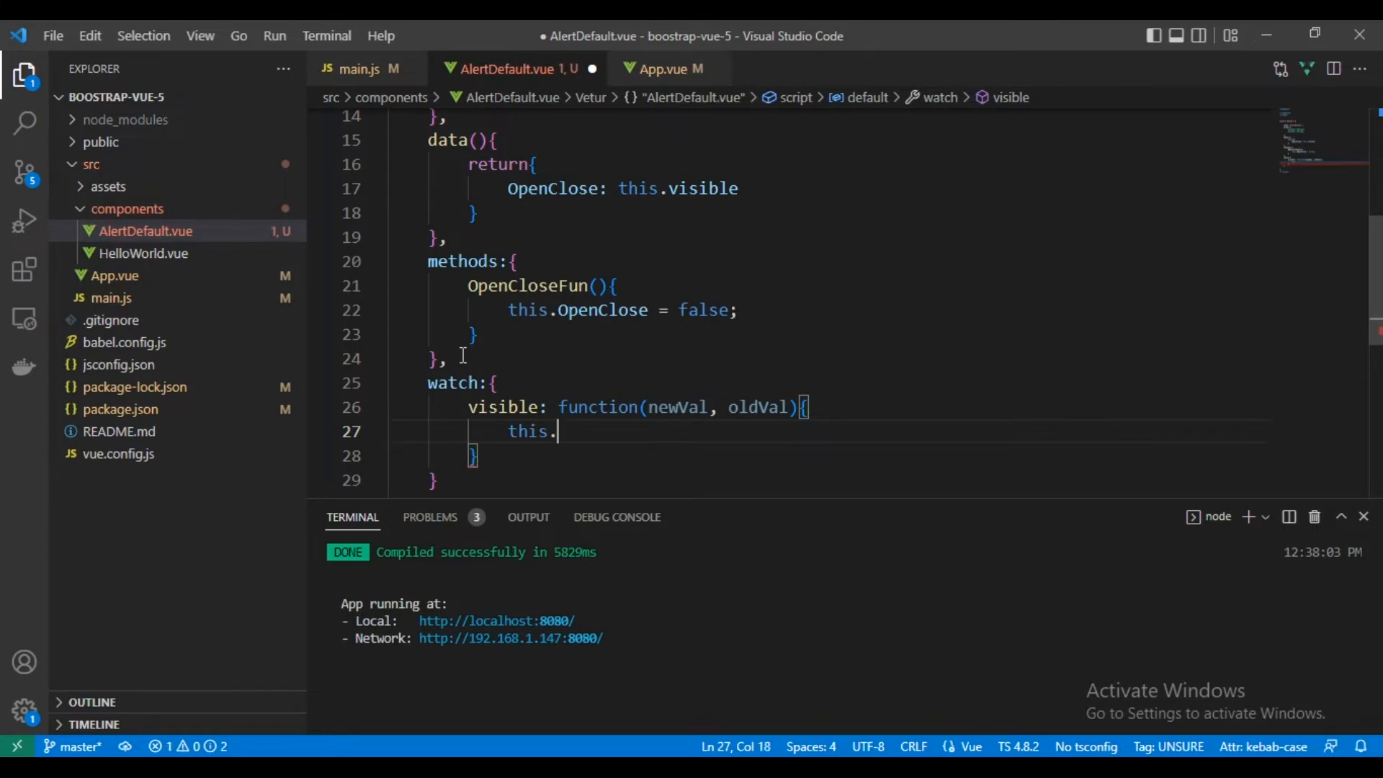
pyautogui.write('OpenClose')
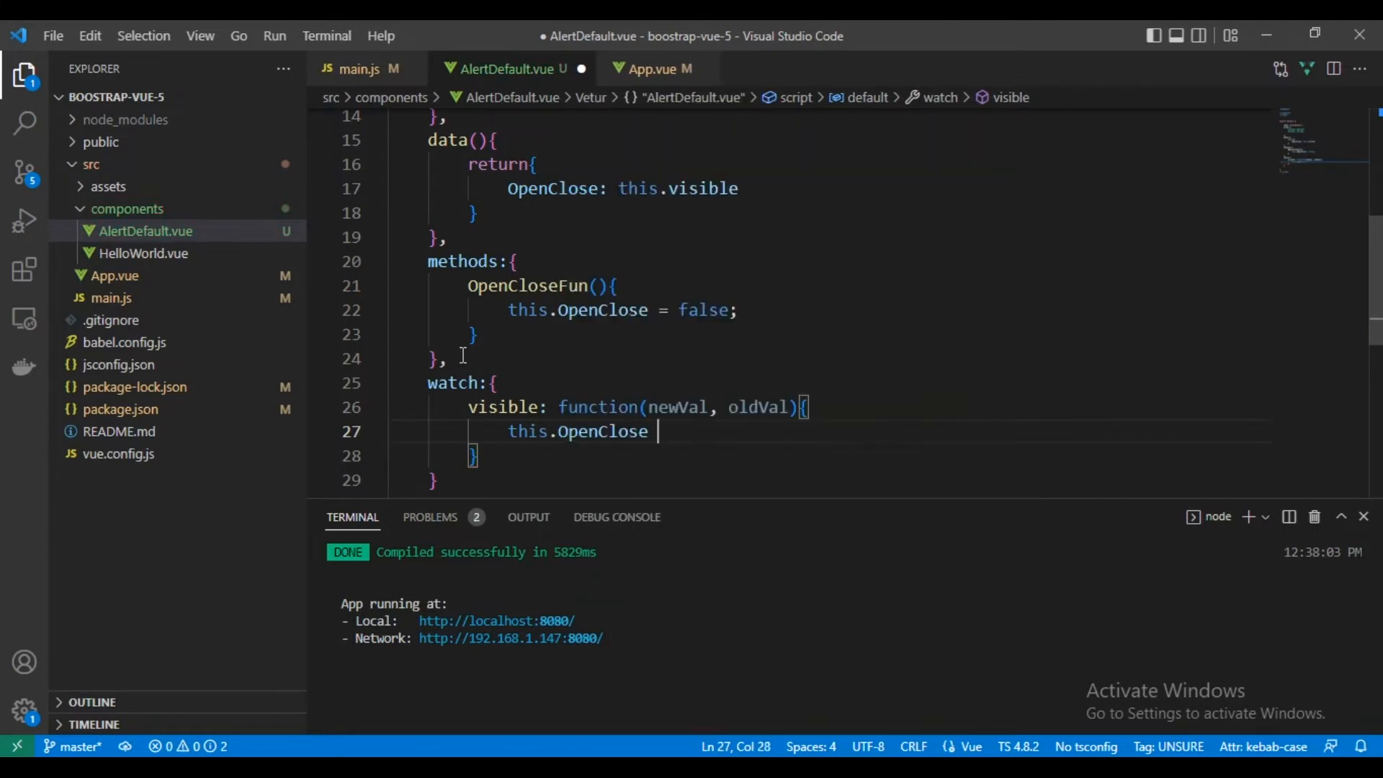
pyautogui.write('= newVal')
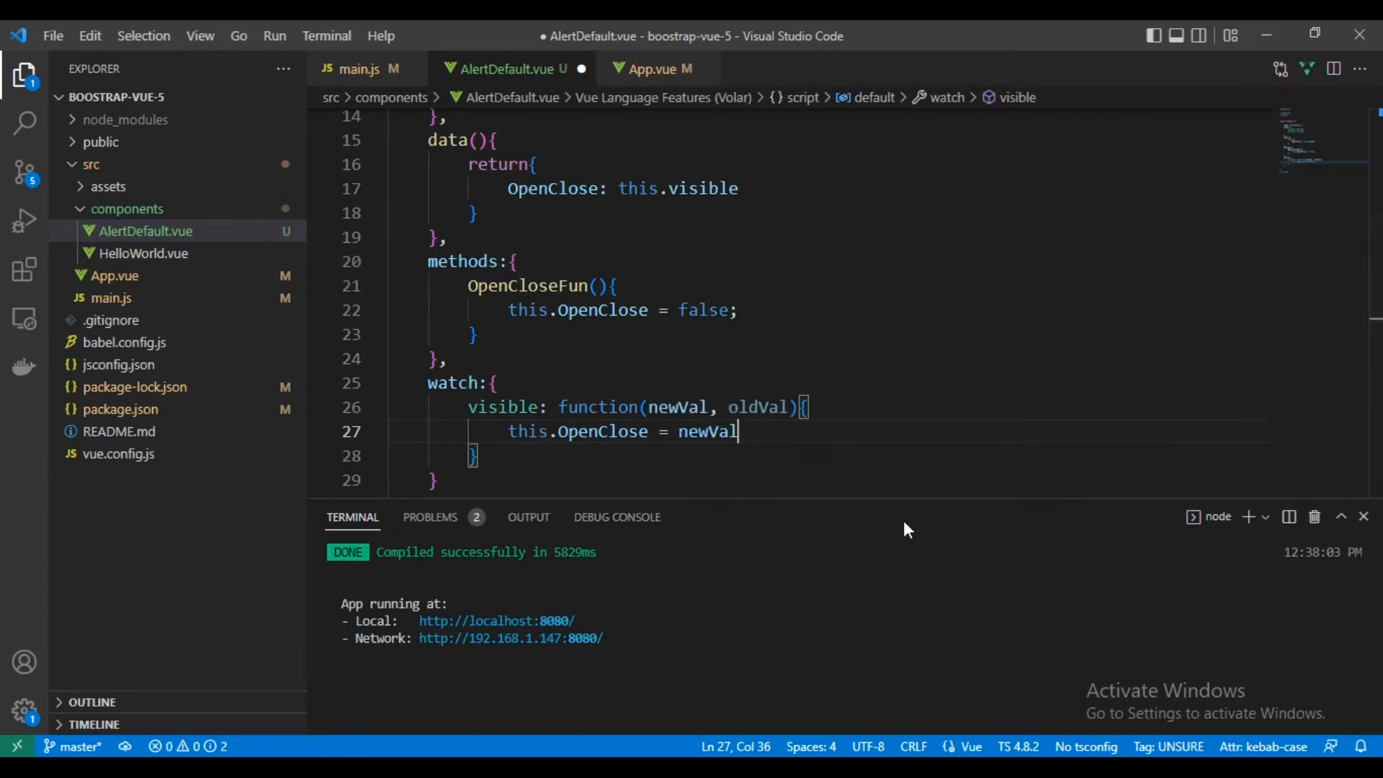
# - Log 'new ' + newVal + '==' + oldVal to the console inside the watcher
pyautogui.write('console.log(')
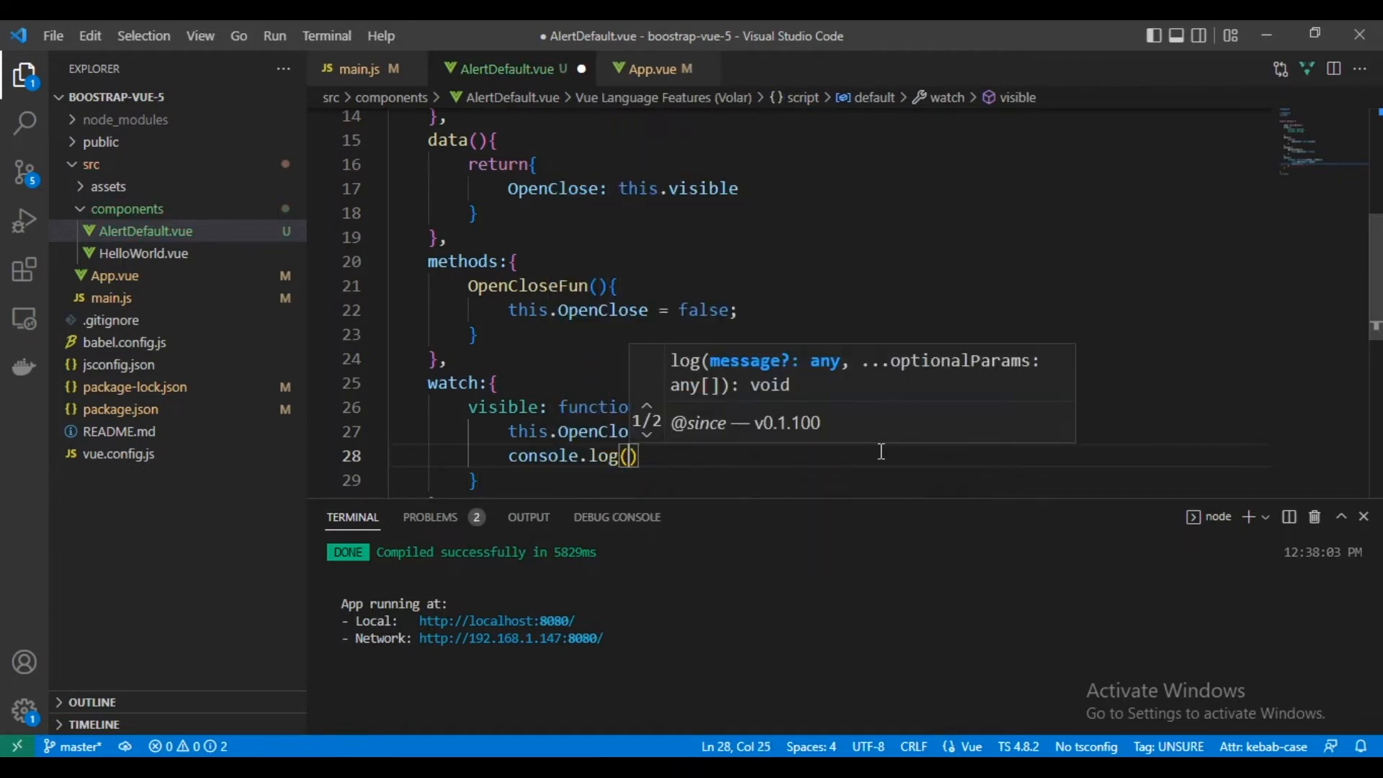
pyautogui.write("'new'")
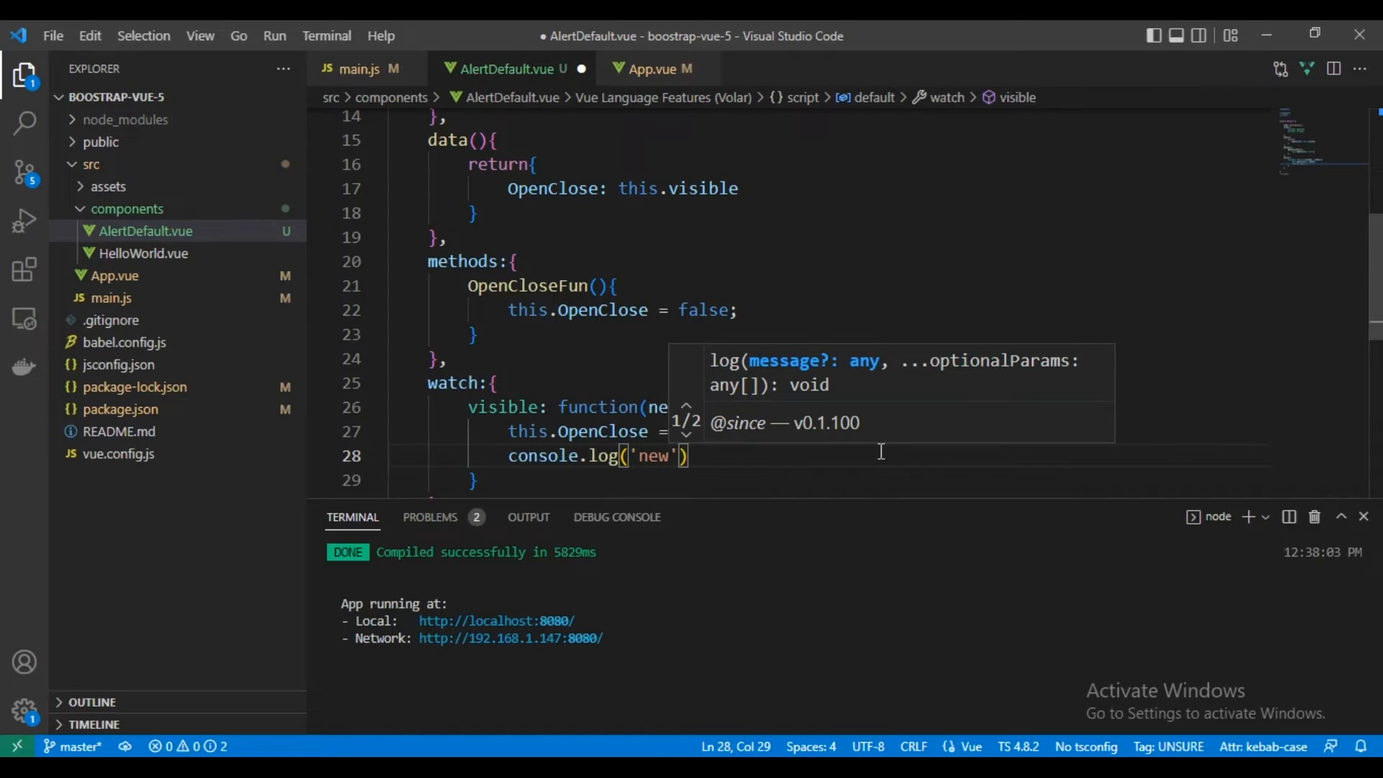
pyautogui.write('=')
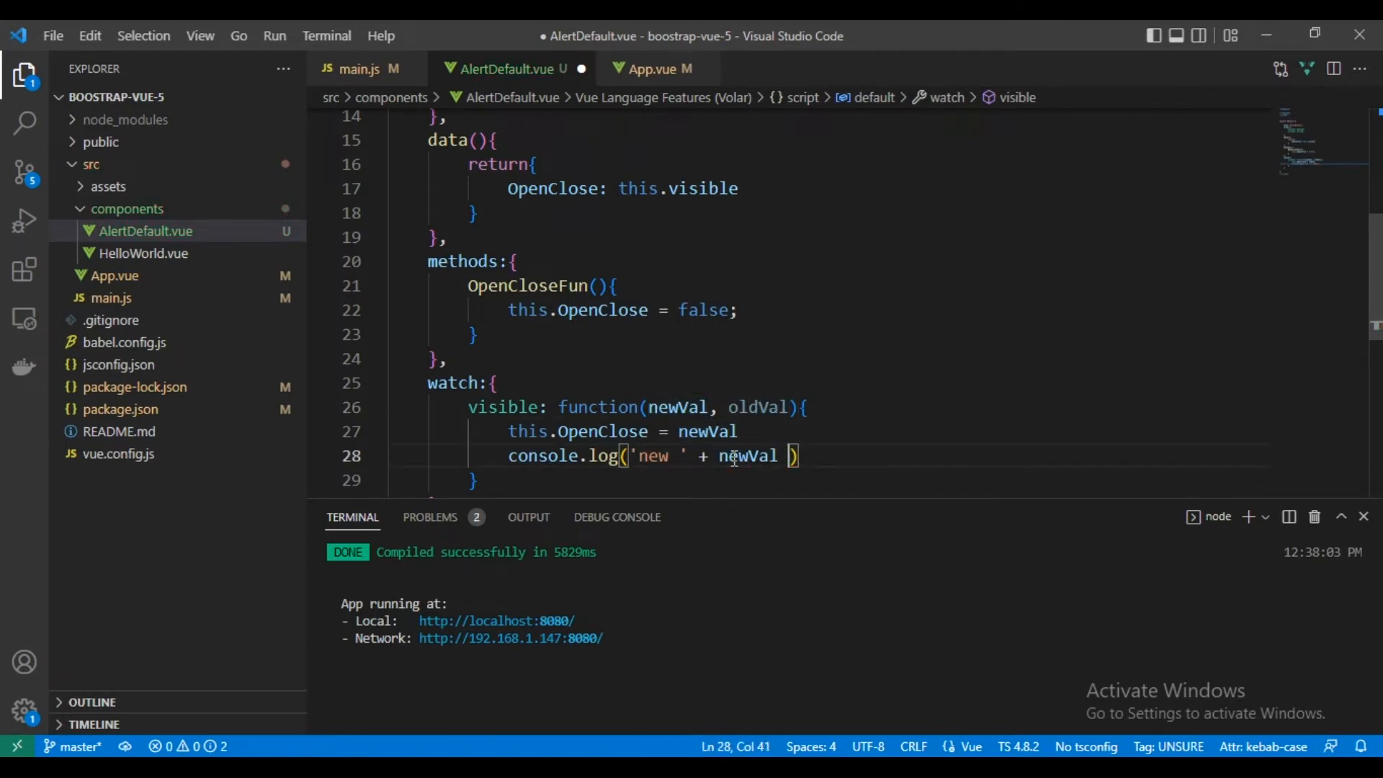
pyautogui.write("+ ''")
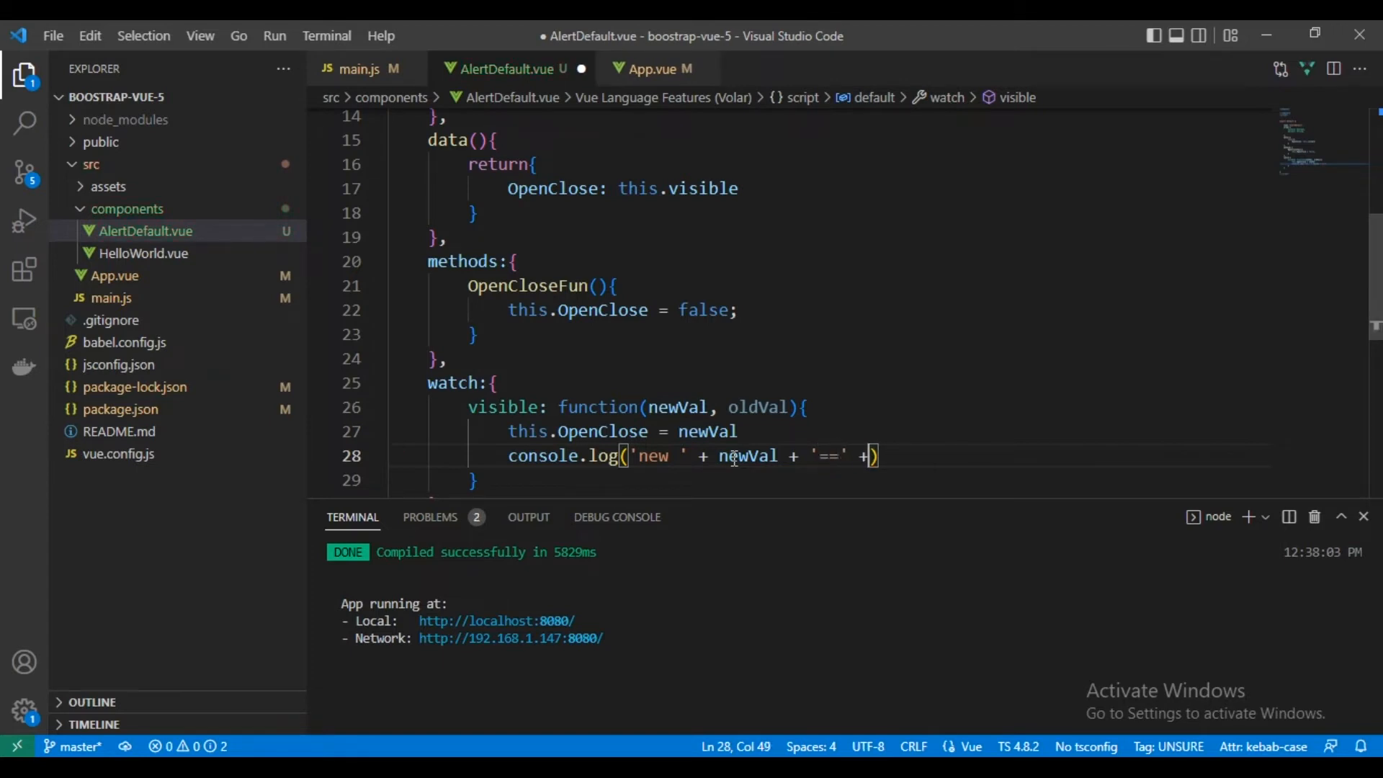
pyautogui.write("''")
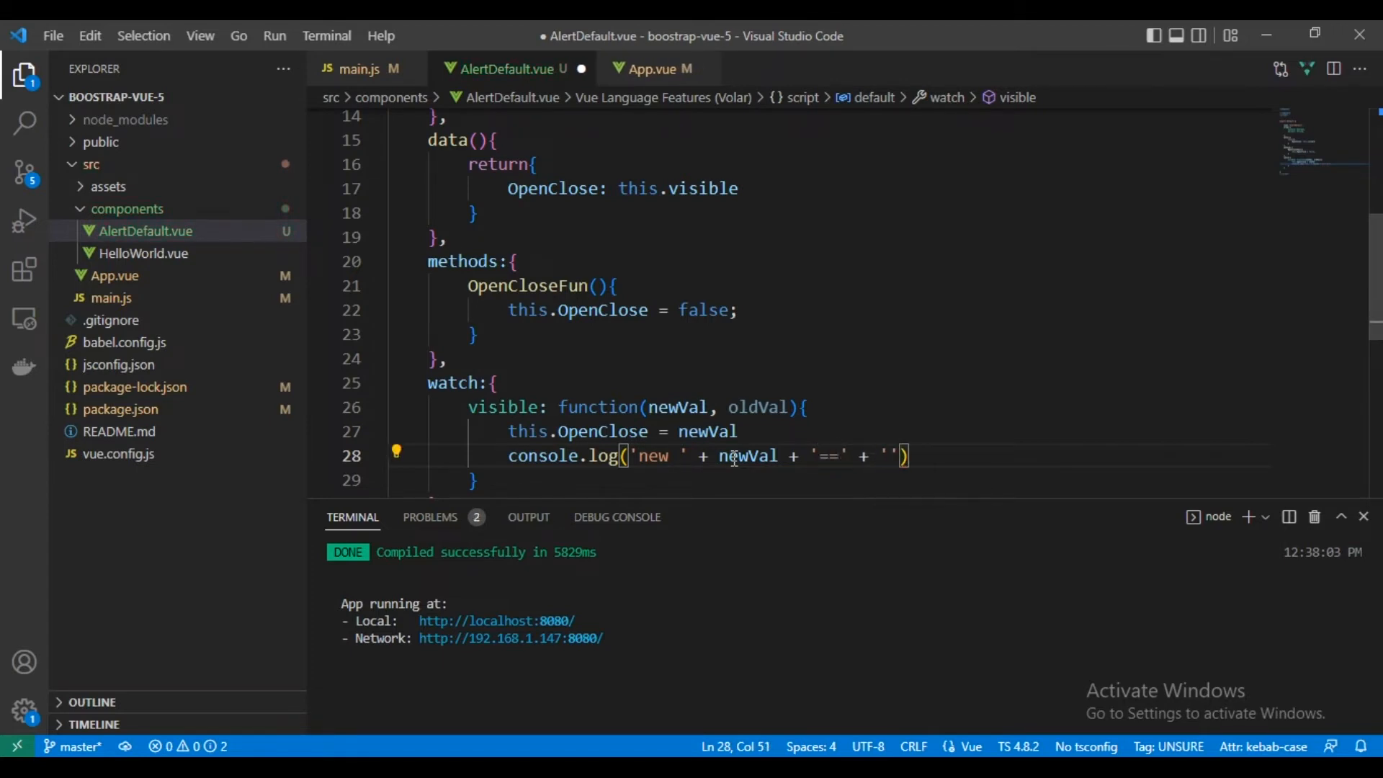
pyautogui.press('Backspace')
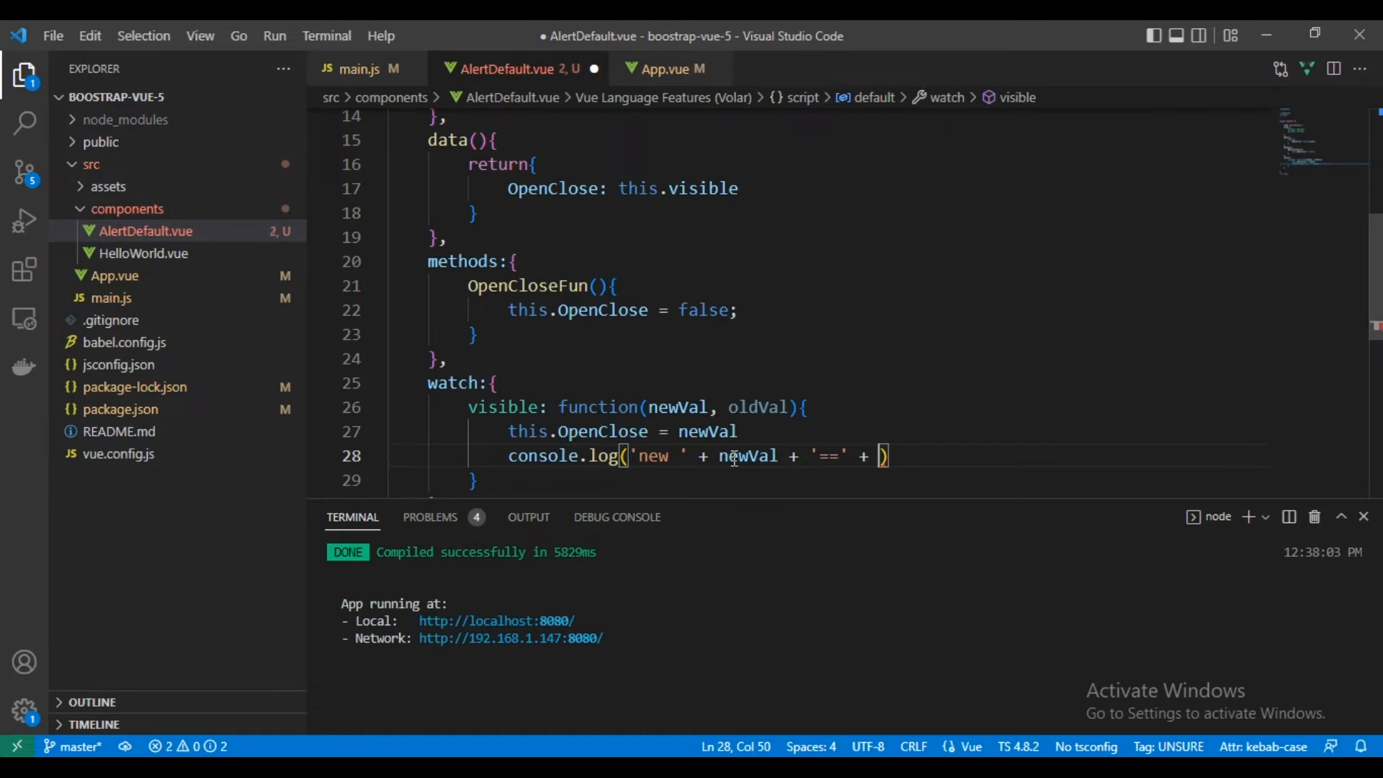
pyautogui.write('oldVal')
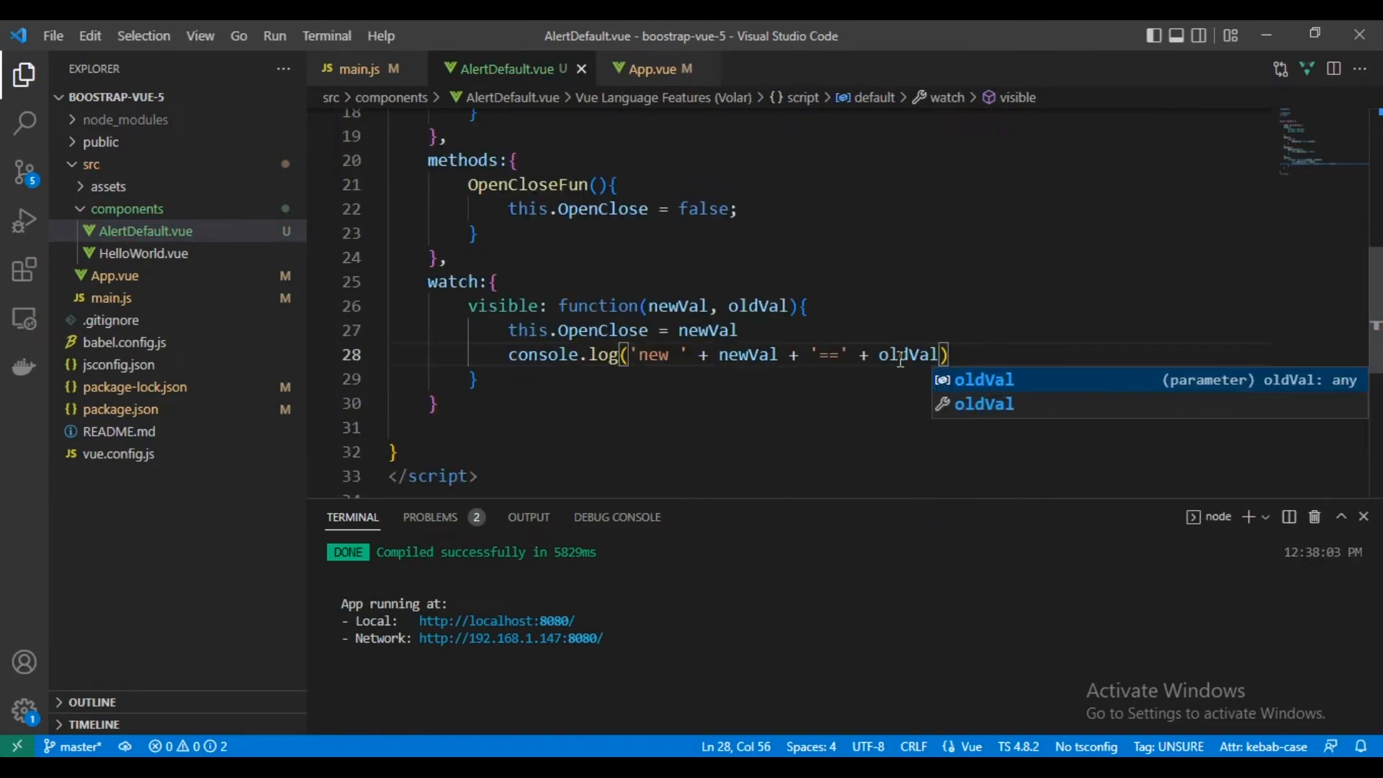
# - Scroll up through the AlertDefault.vue script
pyautogui.scroll(3)
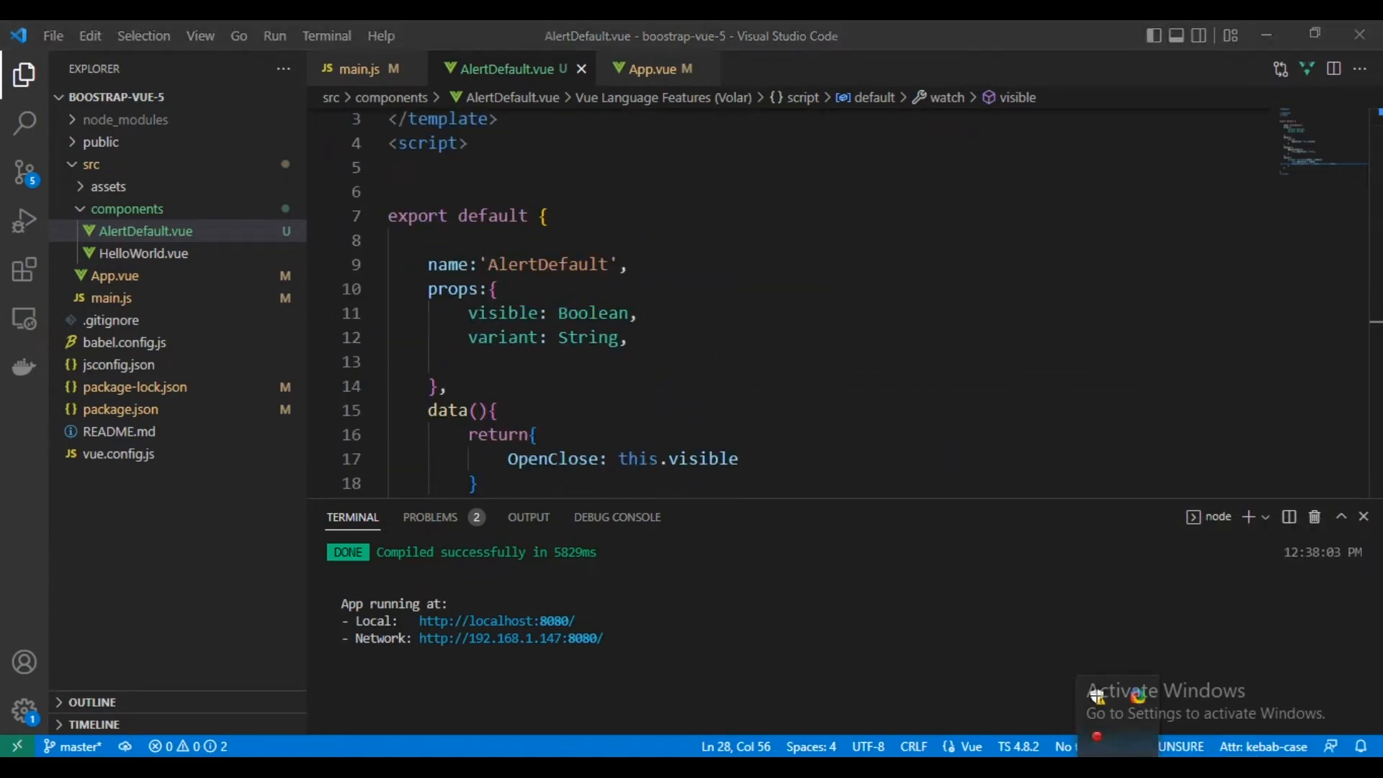
pyautogui.scroll(3)
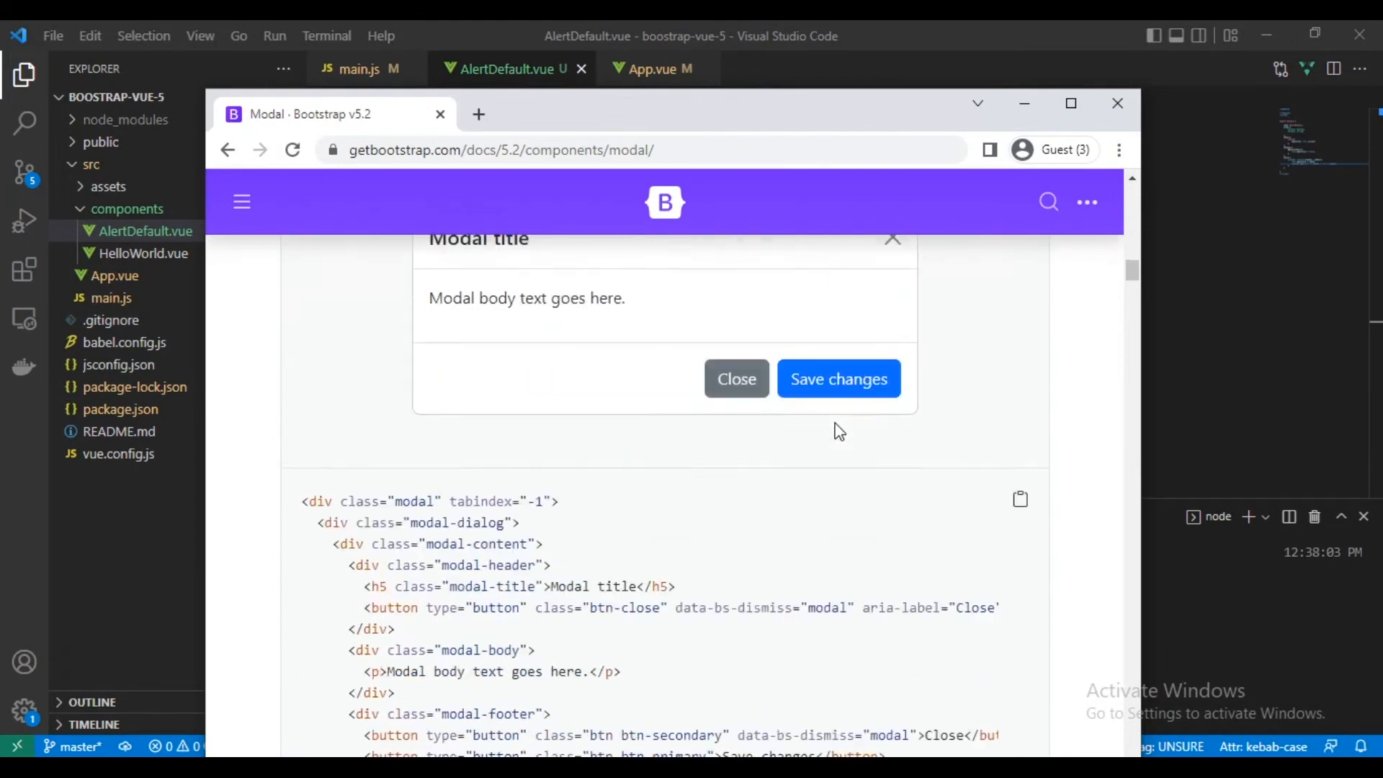
# - Copy Bootstrap's example modal markup from the documentation code block
pyautogui.click(1020, 498)
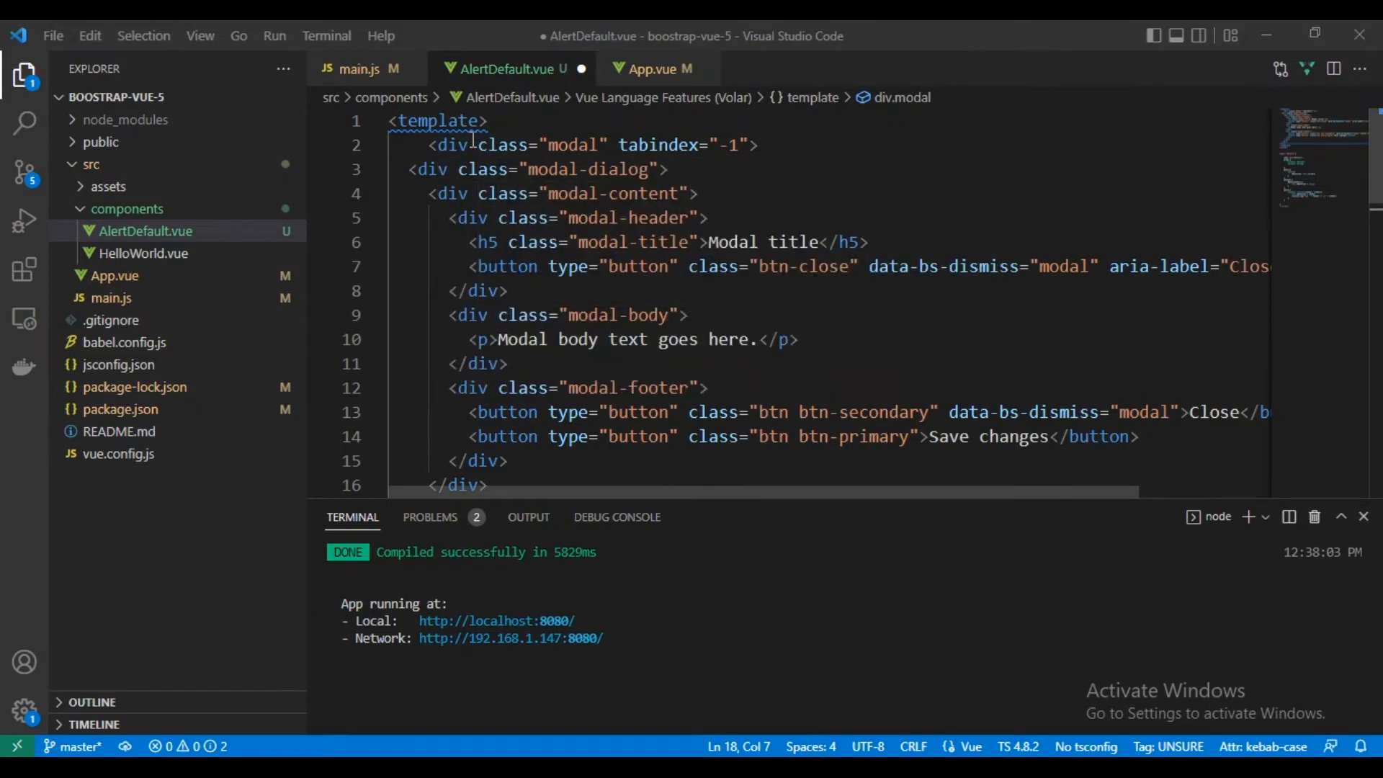
# - Give the modal div v-if="OpenClose" and classes 'modal fade show', removing tabindex
pyautogui.write('v-if="')
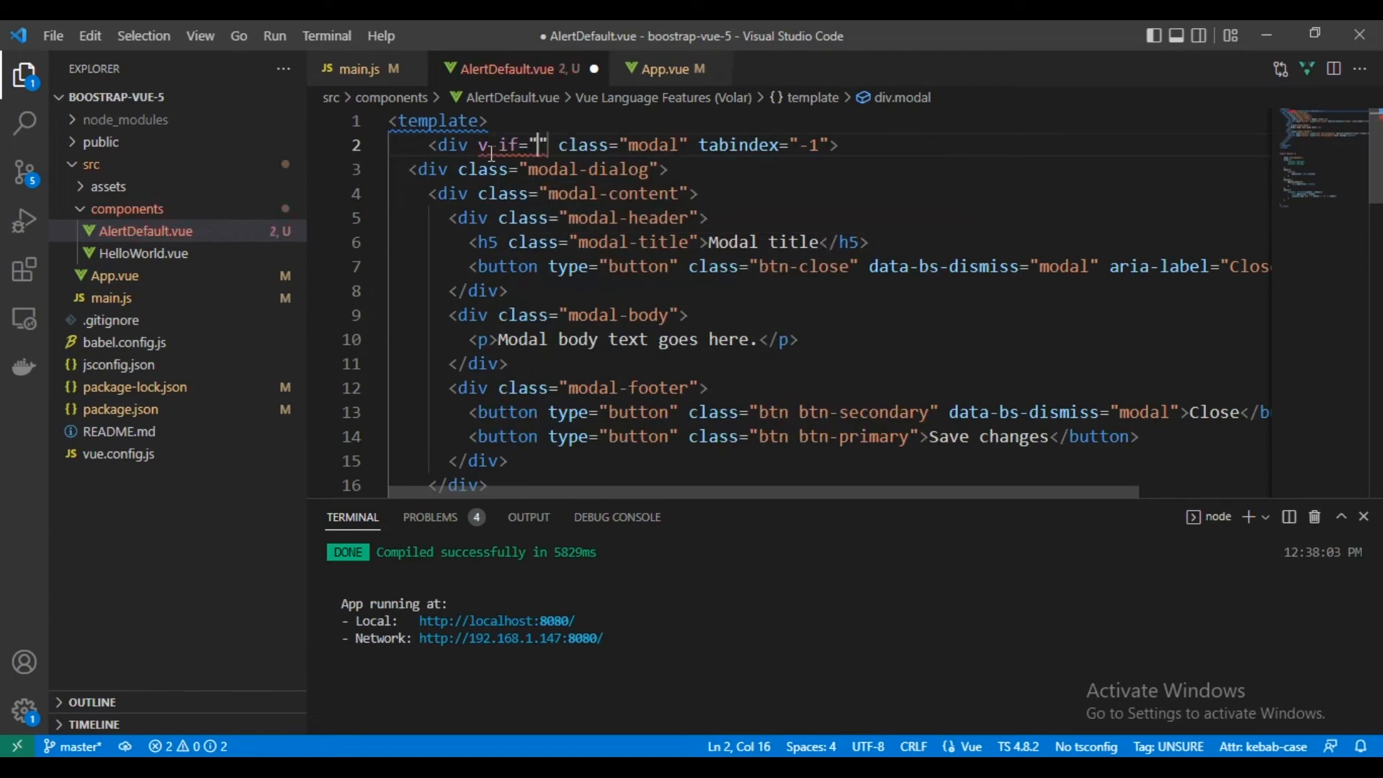
pyautogui.write('OpenCV')
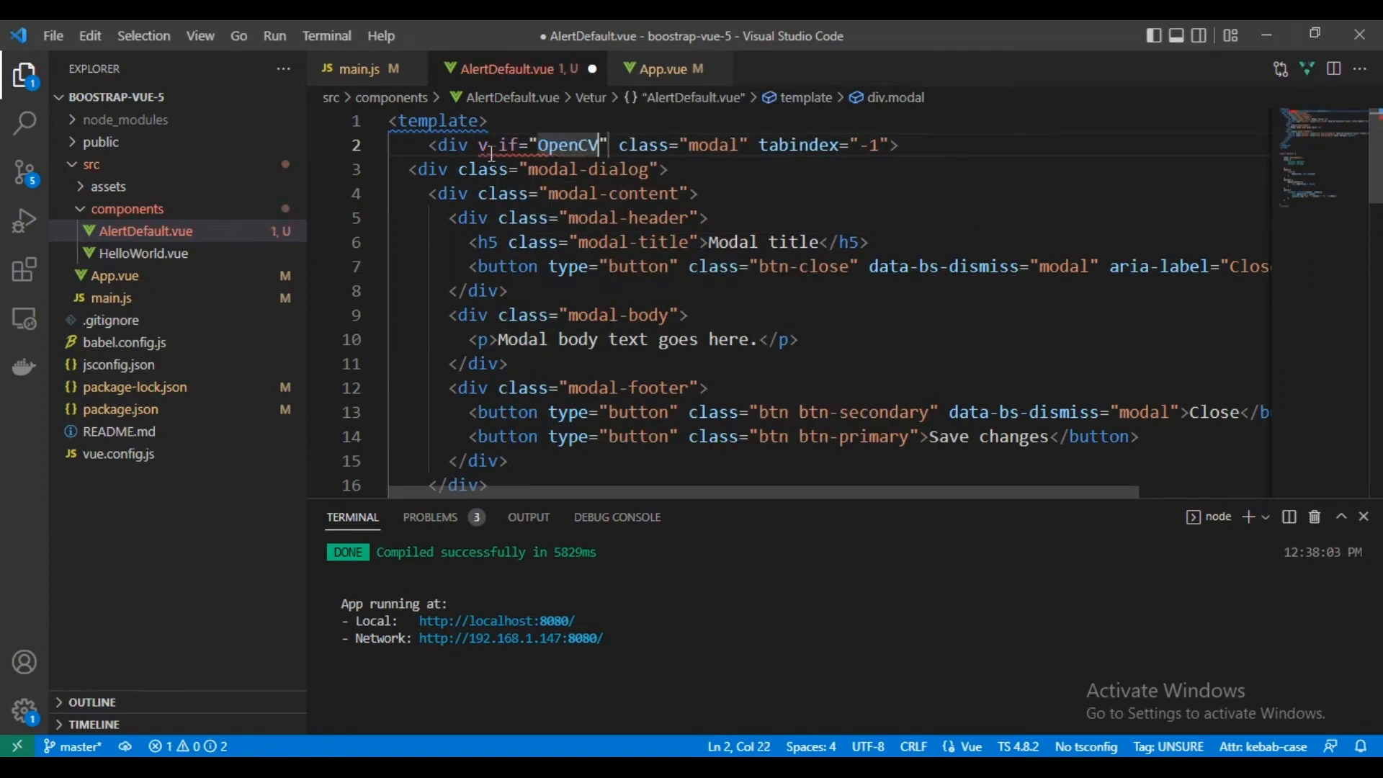
pyautogui.write('OpenClose')
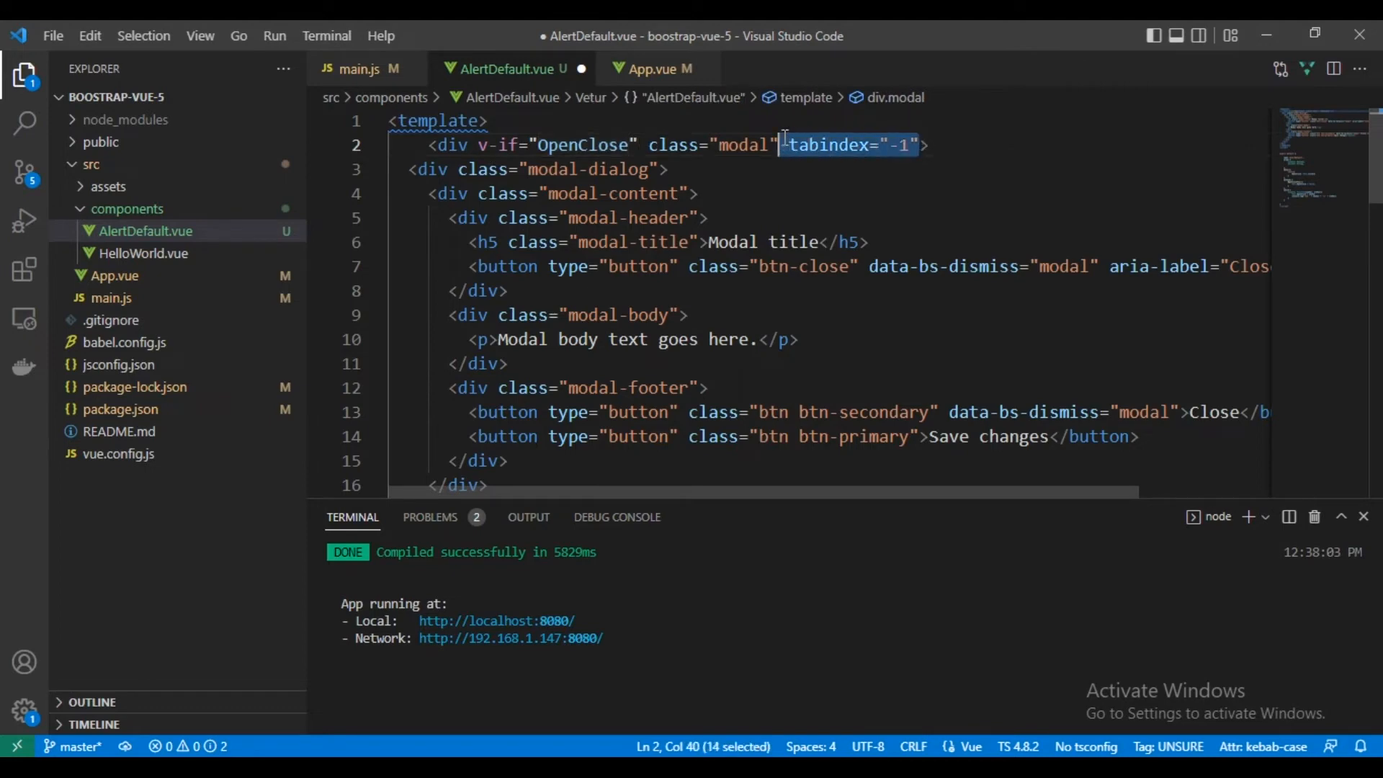
pyautogui.write('fas')
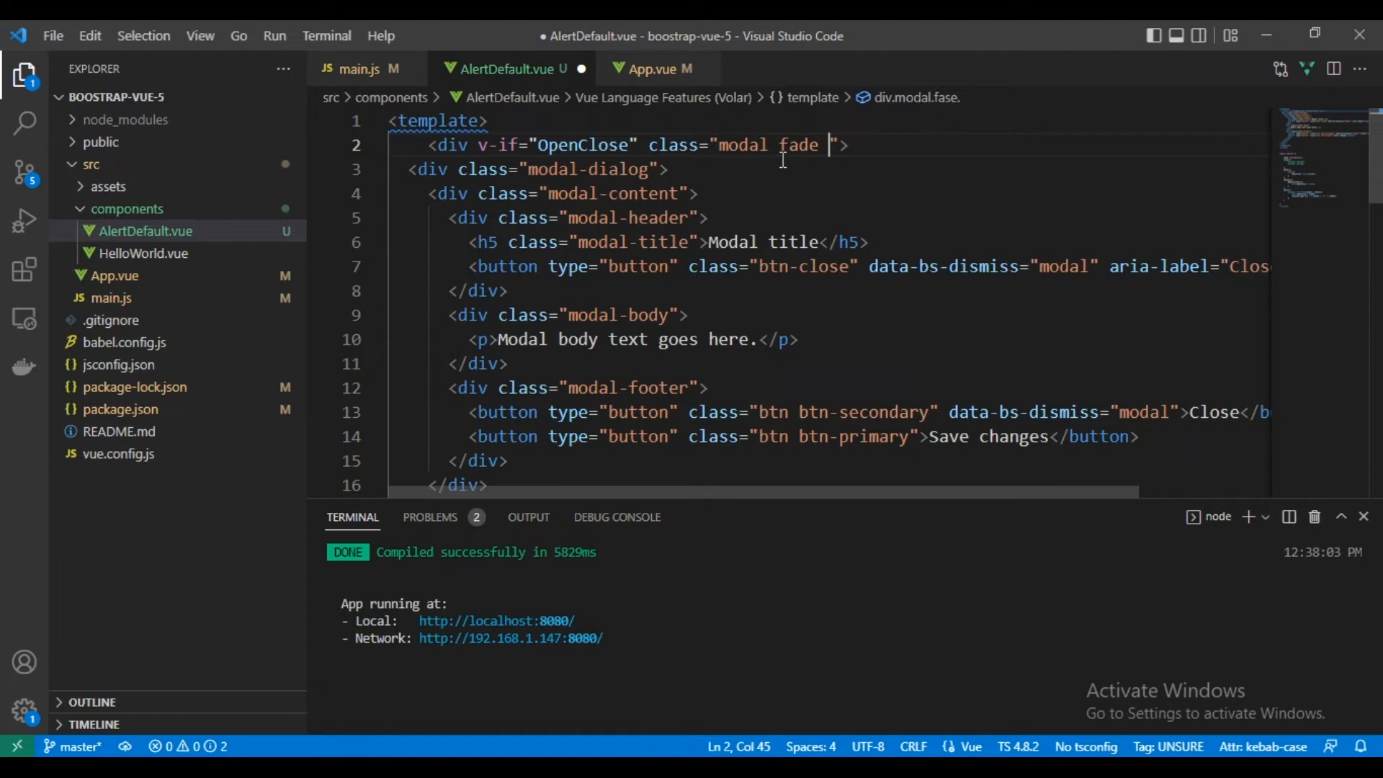
pyautogui.write('show')
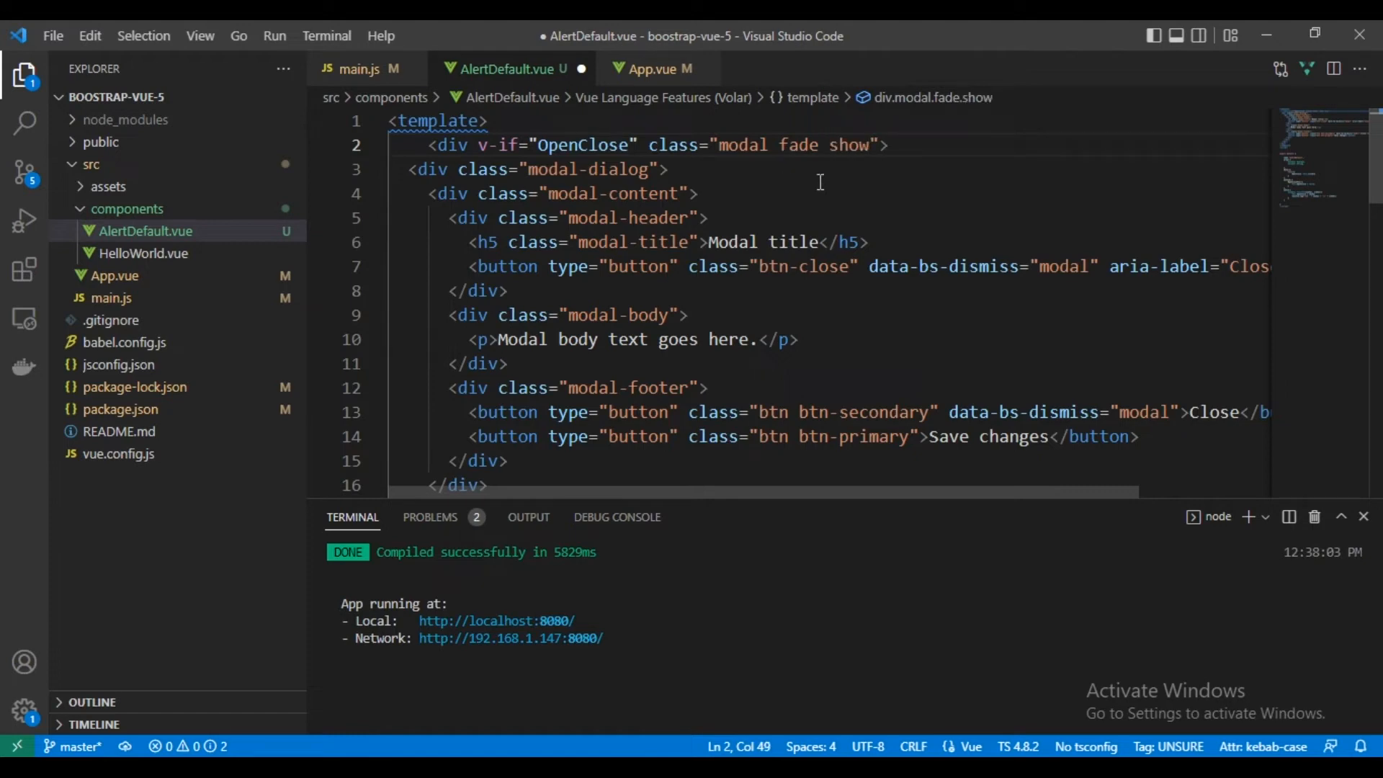
pyautogui.moveTo(24, 79)
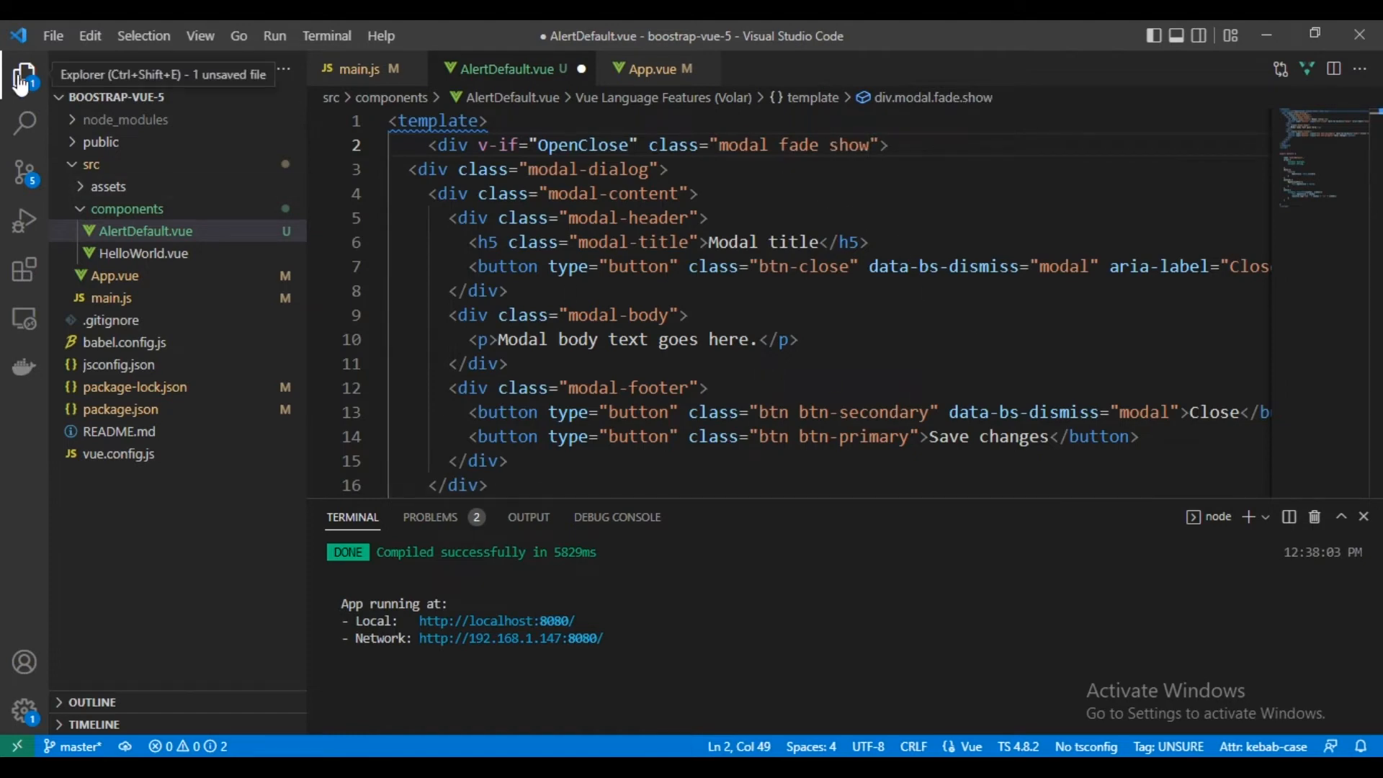
pyautogui.click(23, 77)
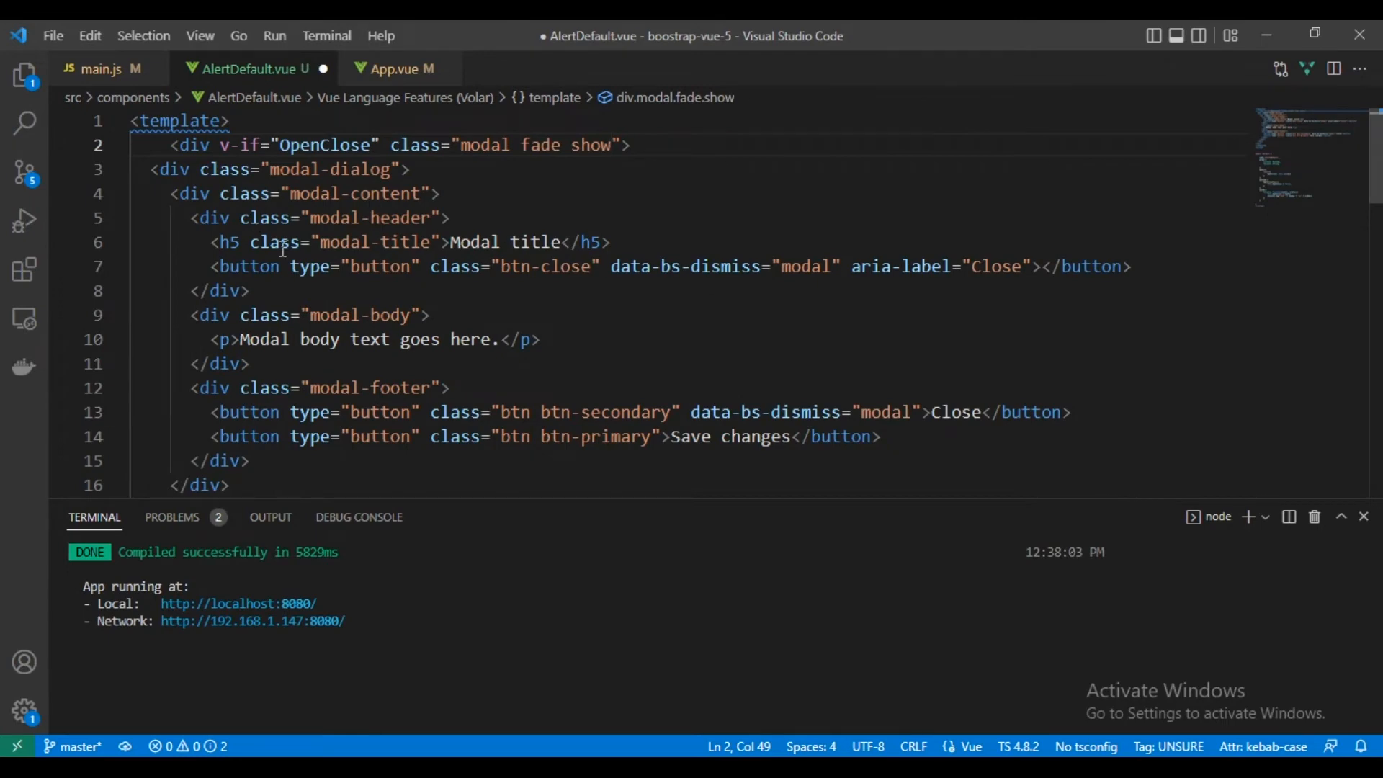
pyautogui.moveTo(549, 283)
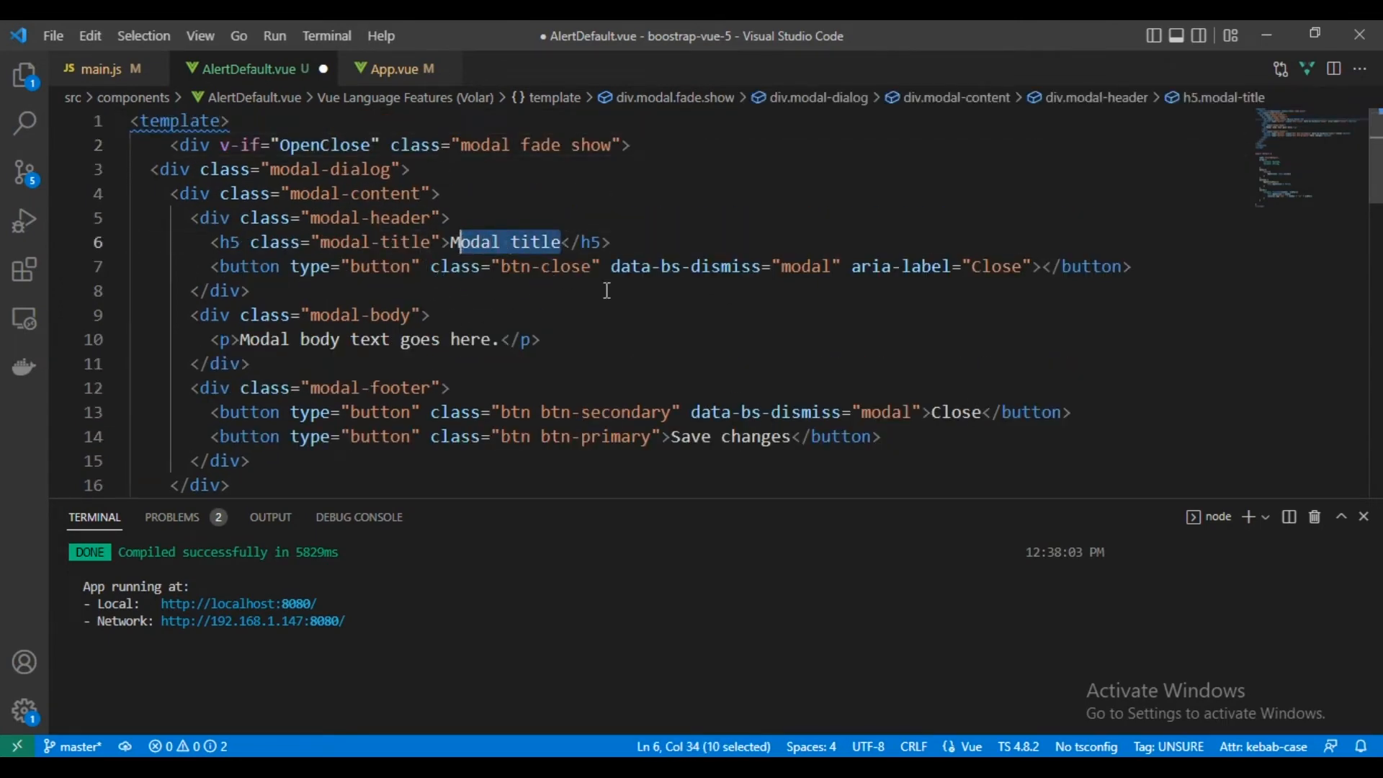
pyautogui.moveTo(565, 294)
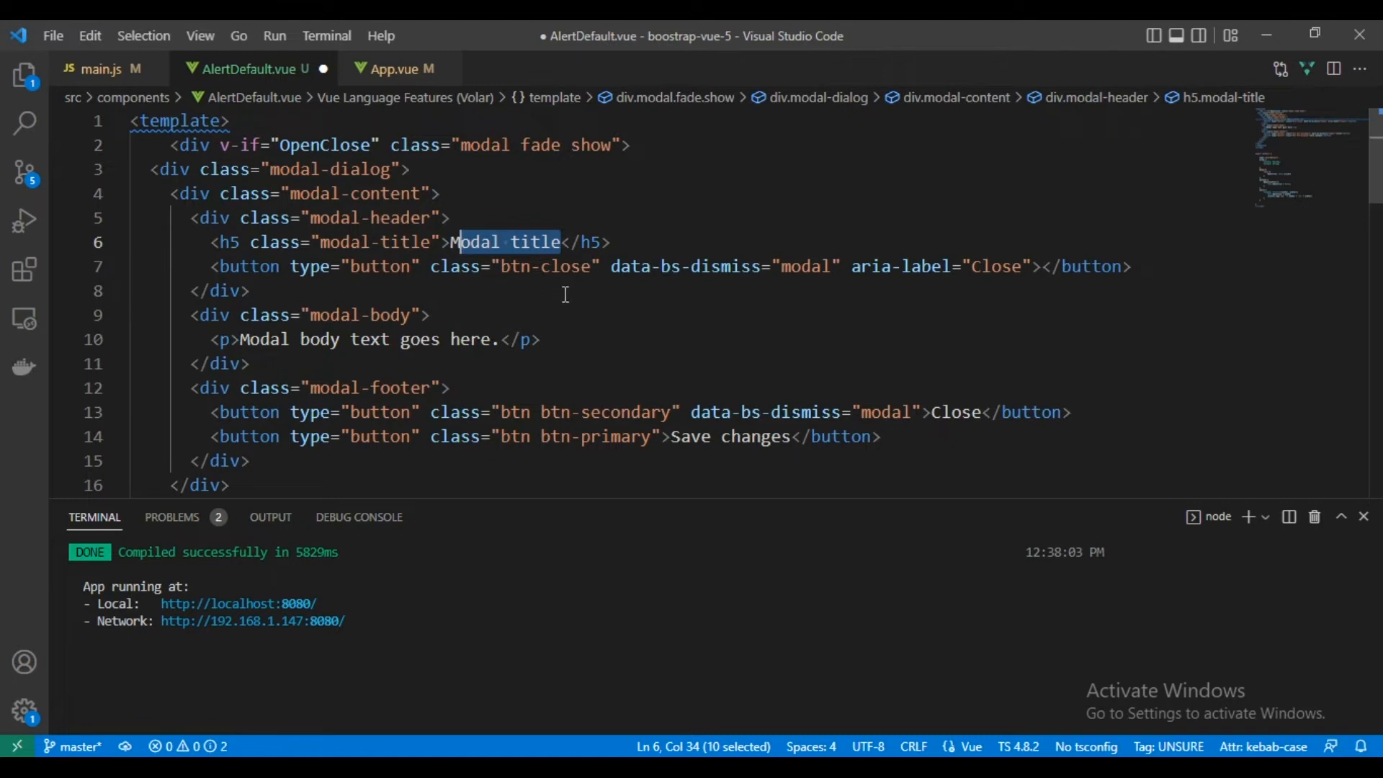
pyautogui.moveTo(977, 288)
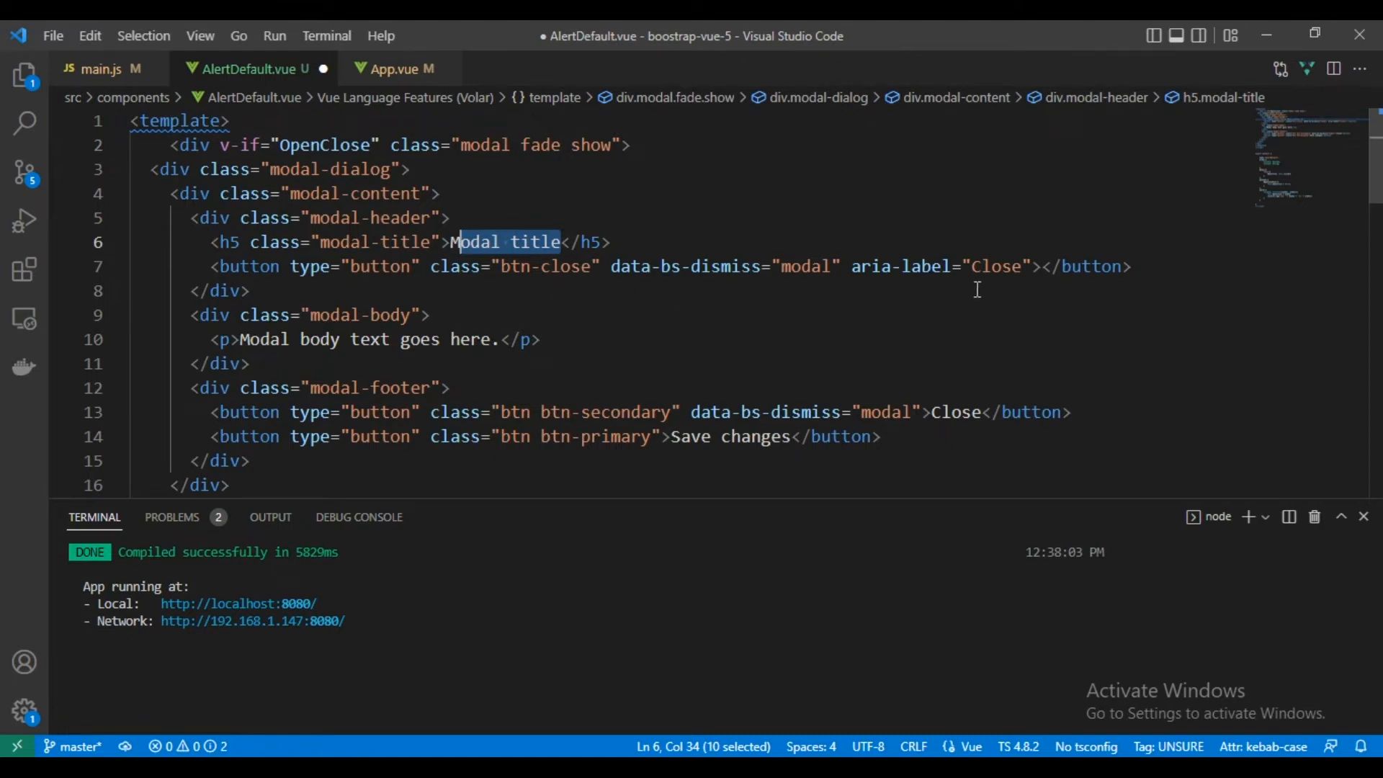
pyautogui.moveTo(961, 256)
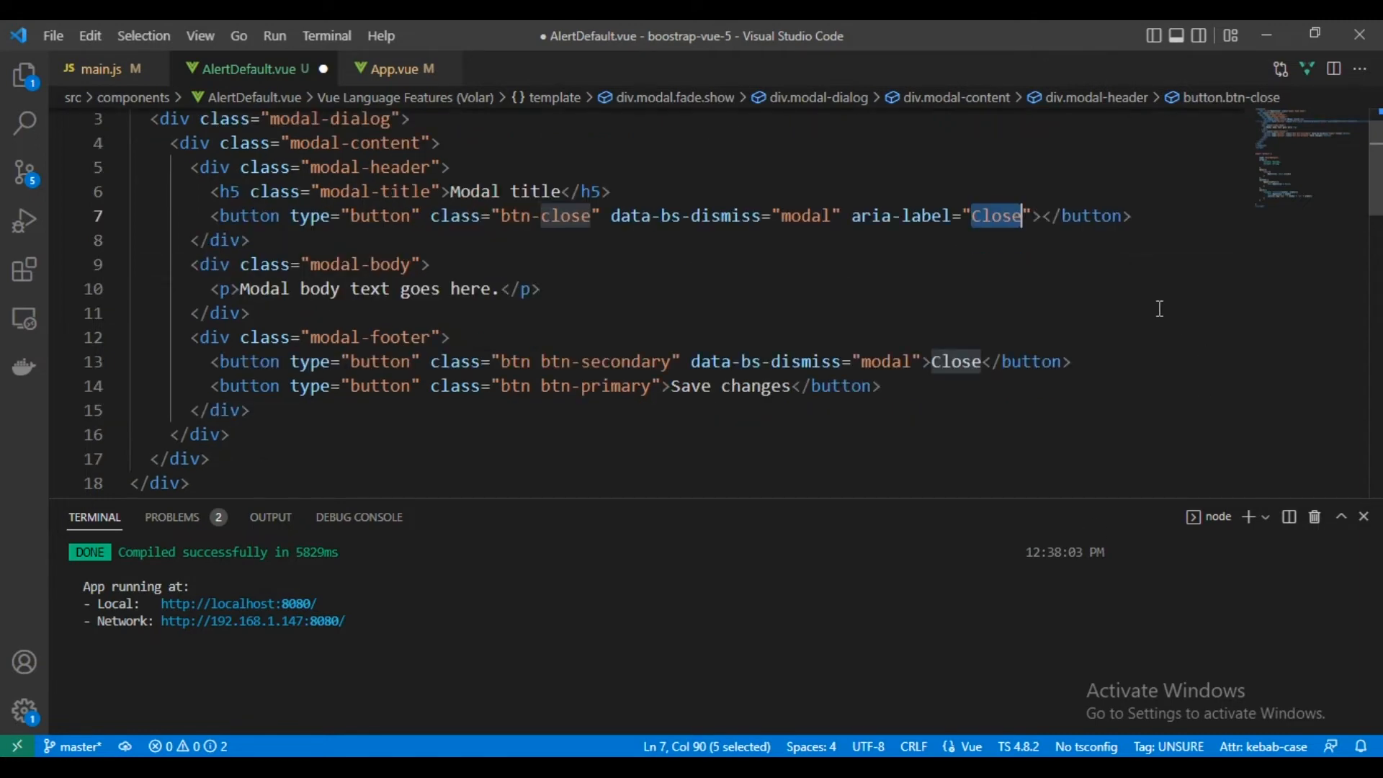
pyautogui.scroll(3)
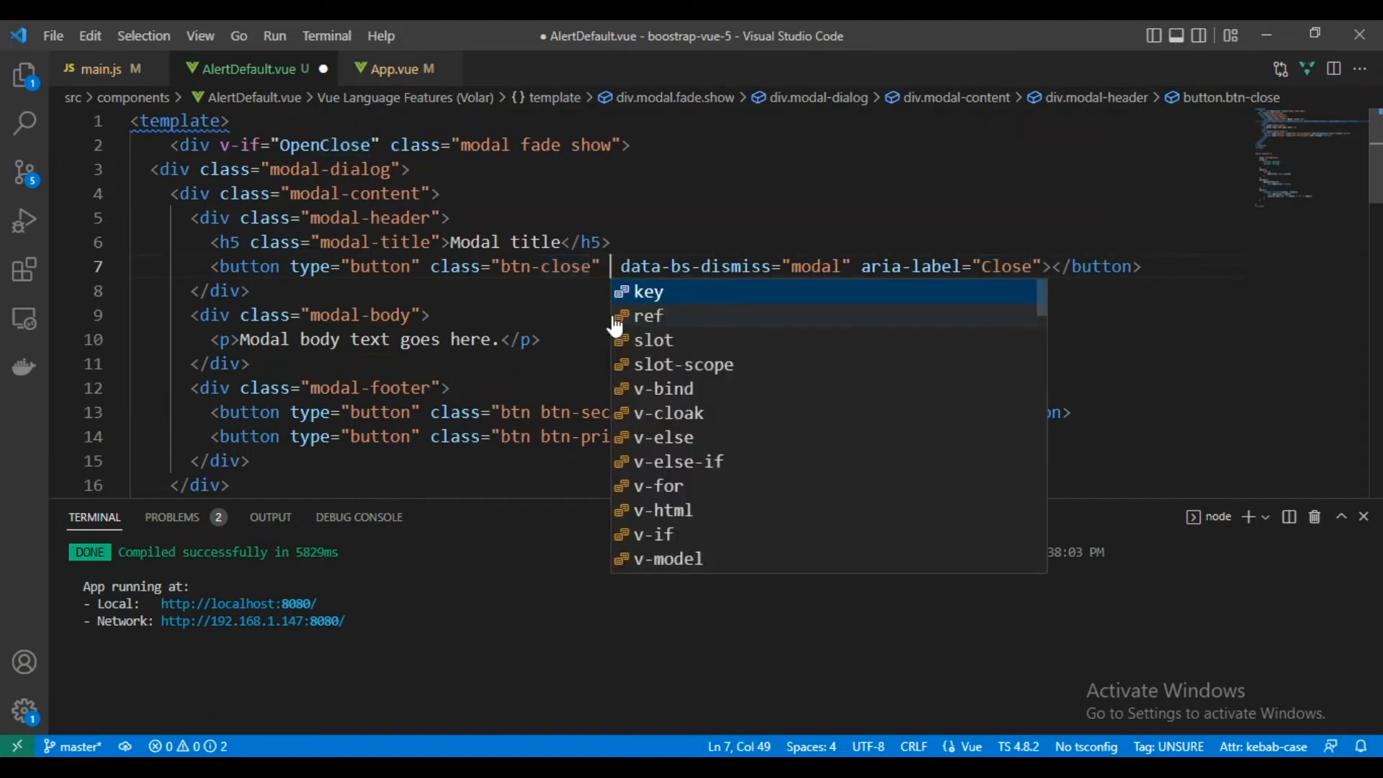
pyautogui.write('@click="')
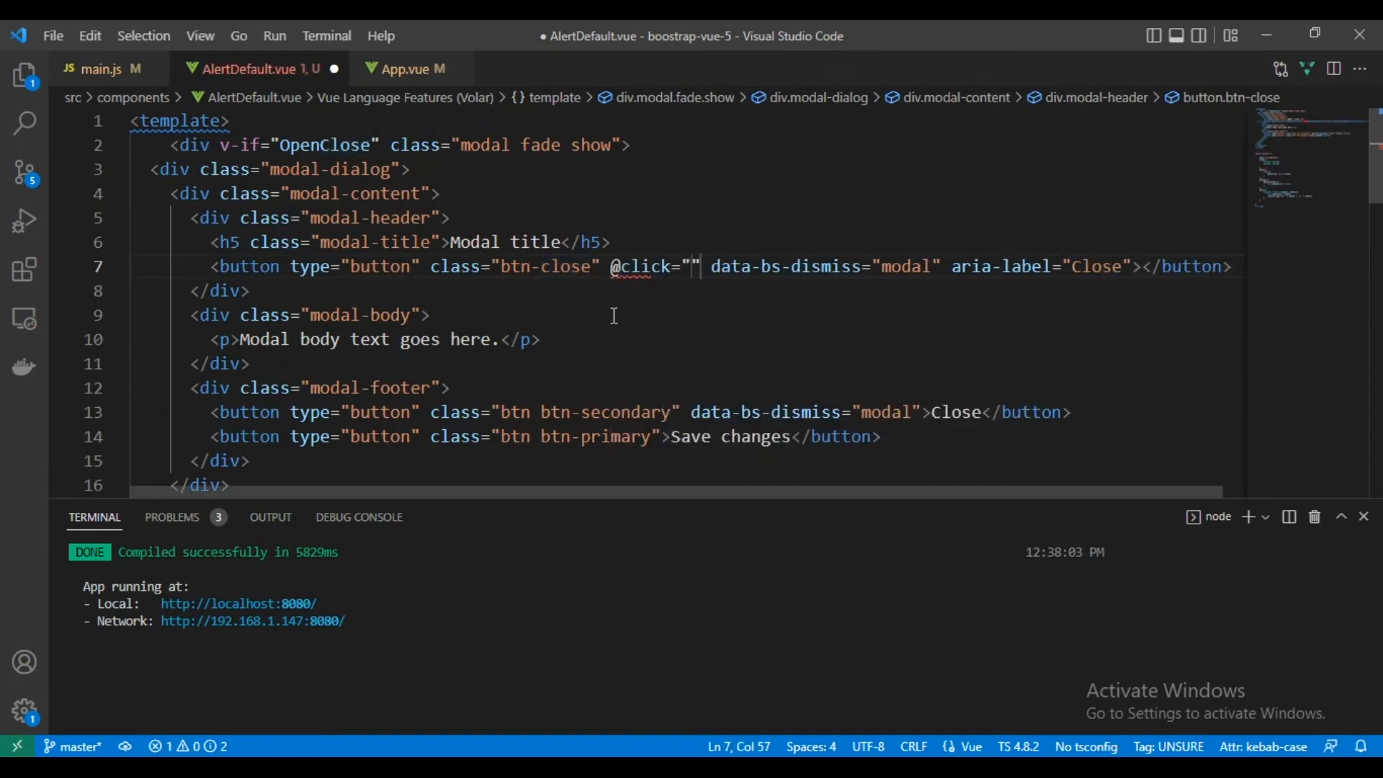
pyautogui.write('Open')
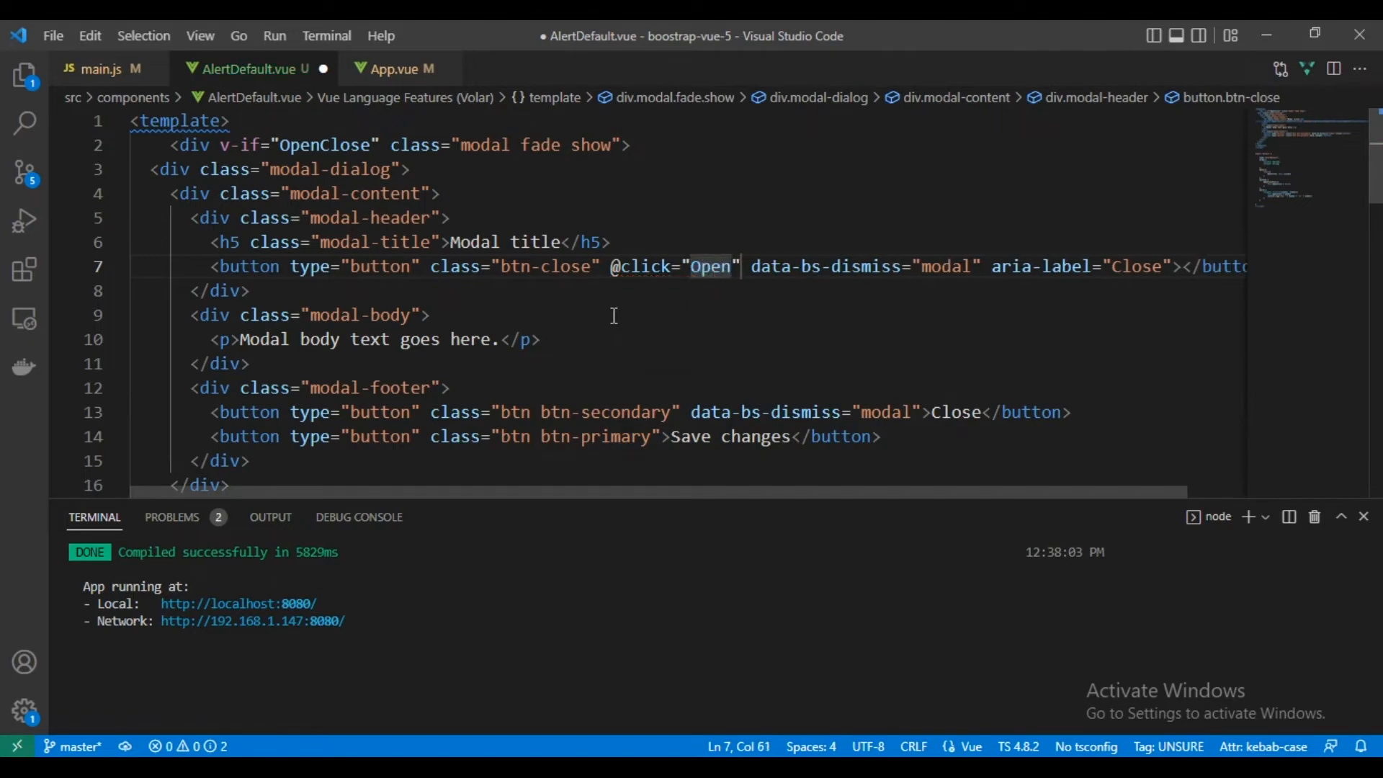
pyautogui.write('Close')
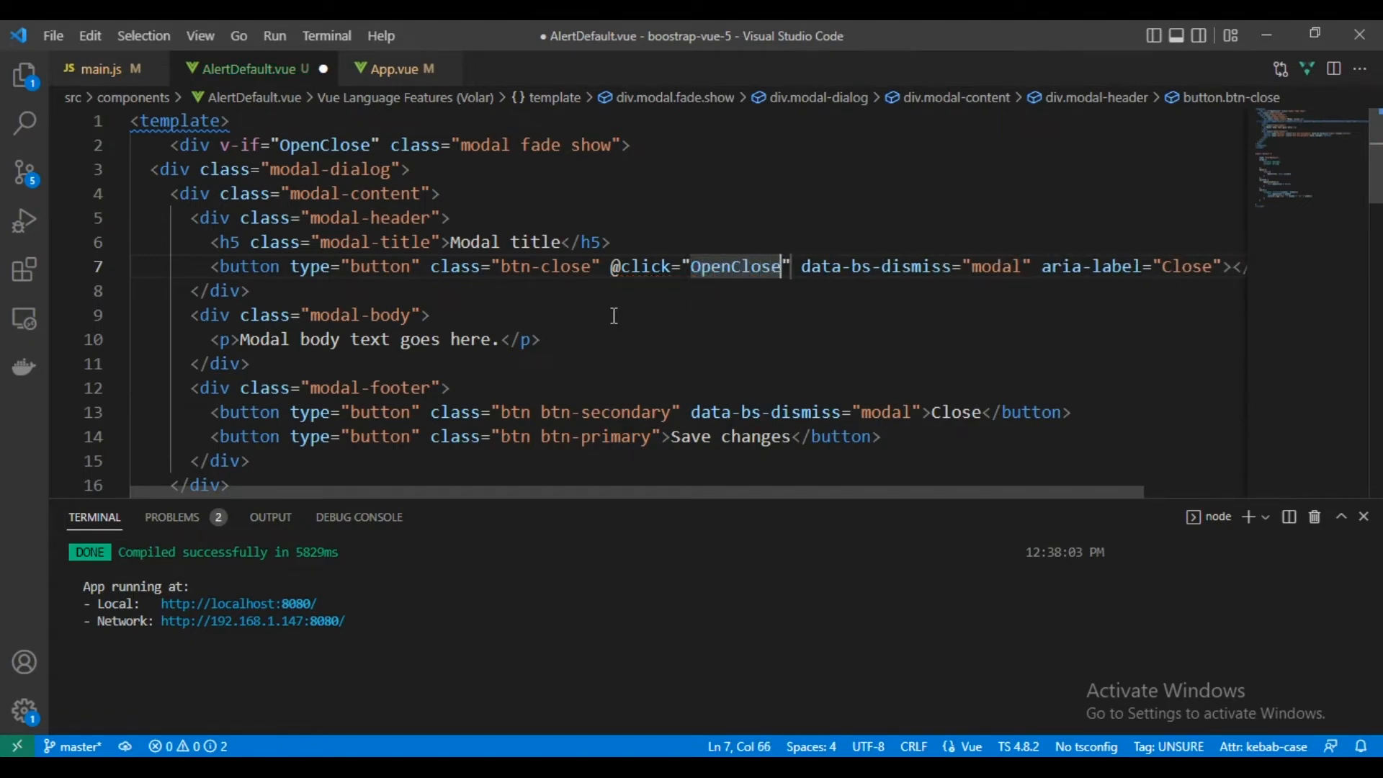
pyautogui.write('Fun')
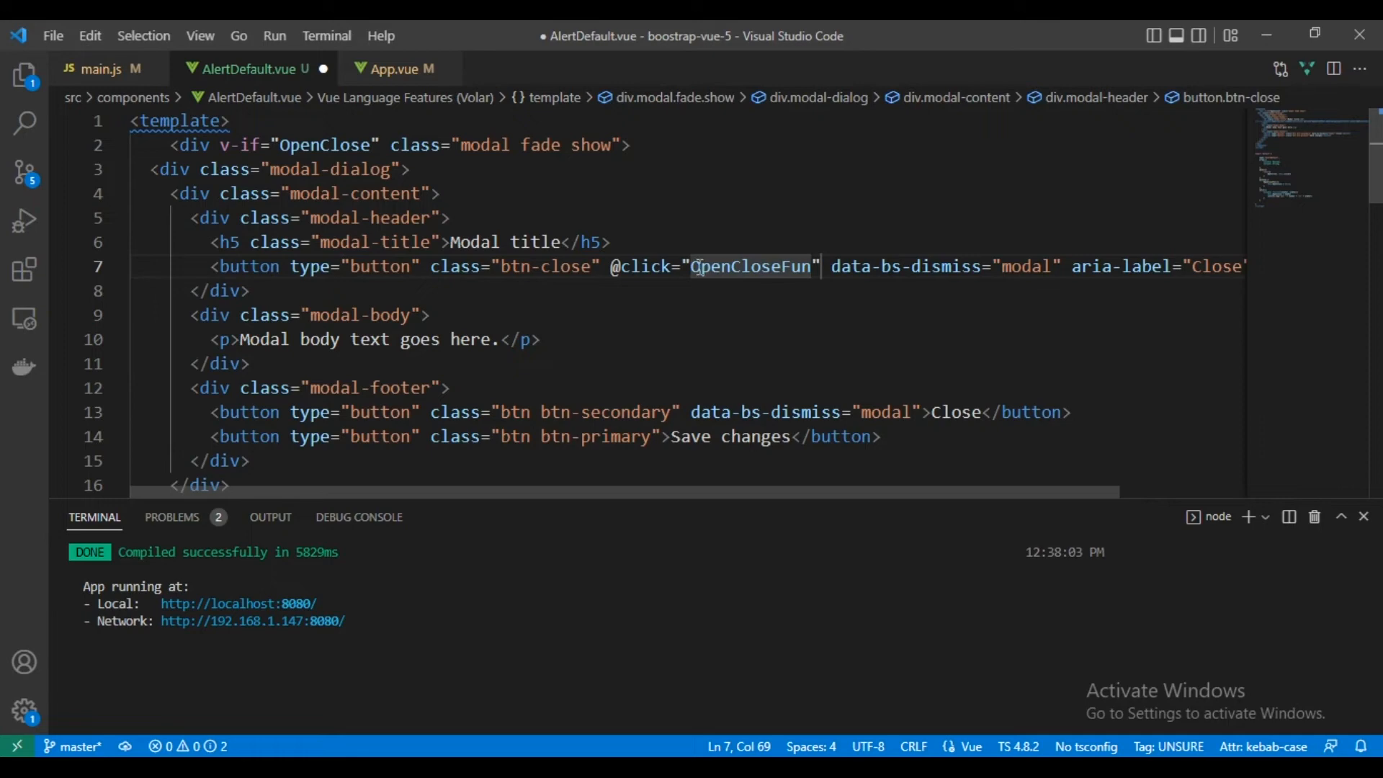
pyautogui.write('()')
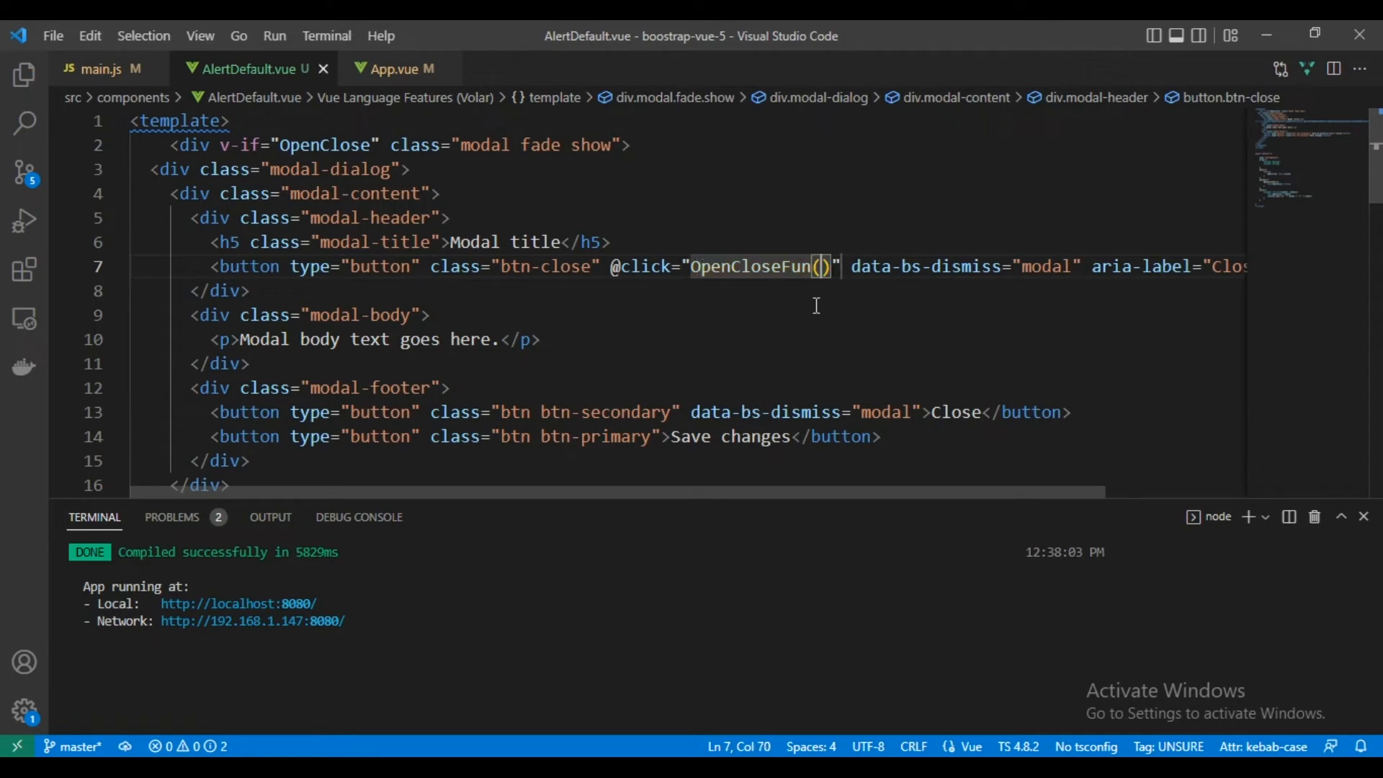
pyautogui.moveTo(869, 307)
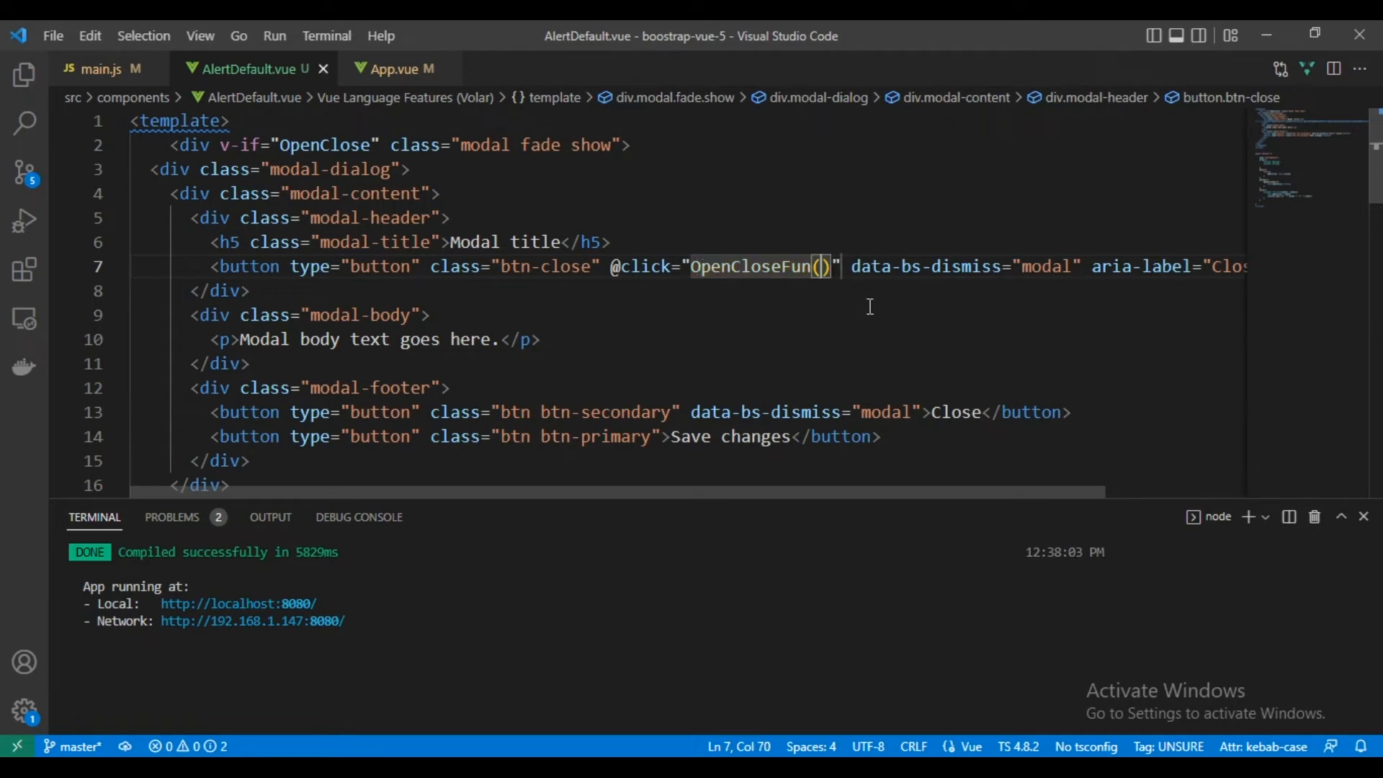
pyautogui.scroll(-3)
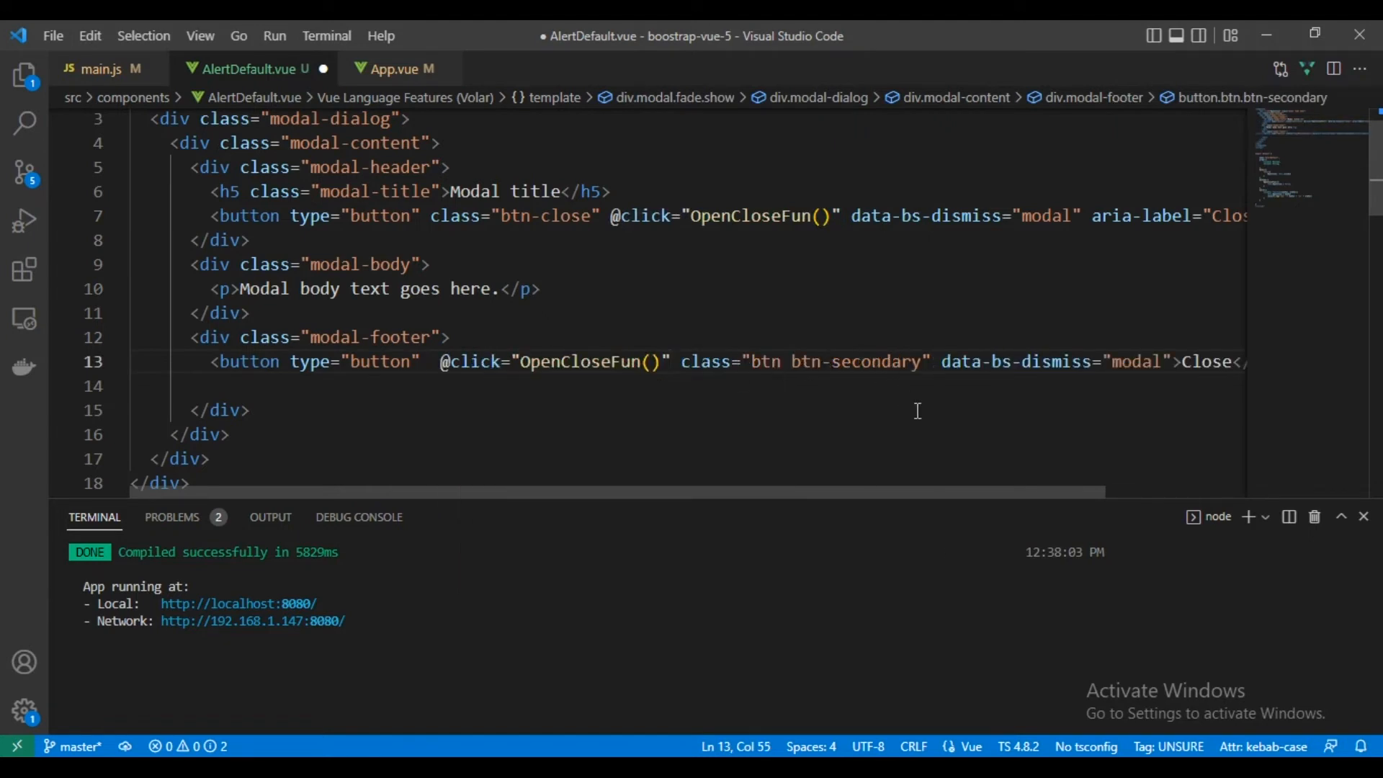
pyautogui.moveTo(826, 494)
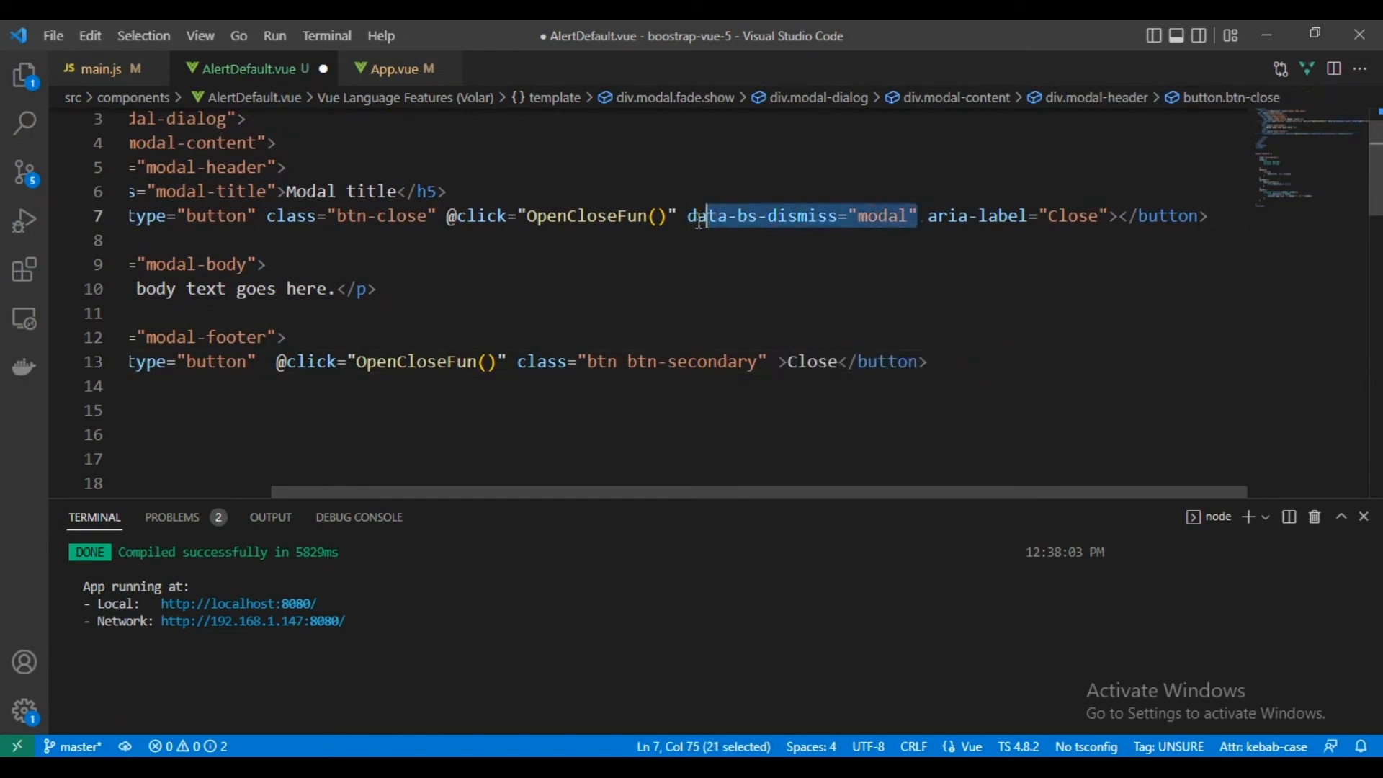
pyautogui.press('Delete')
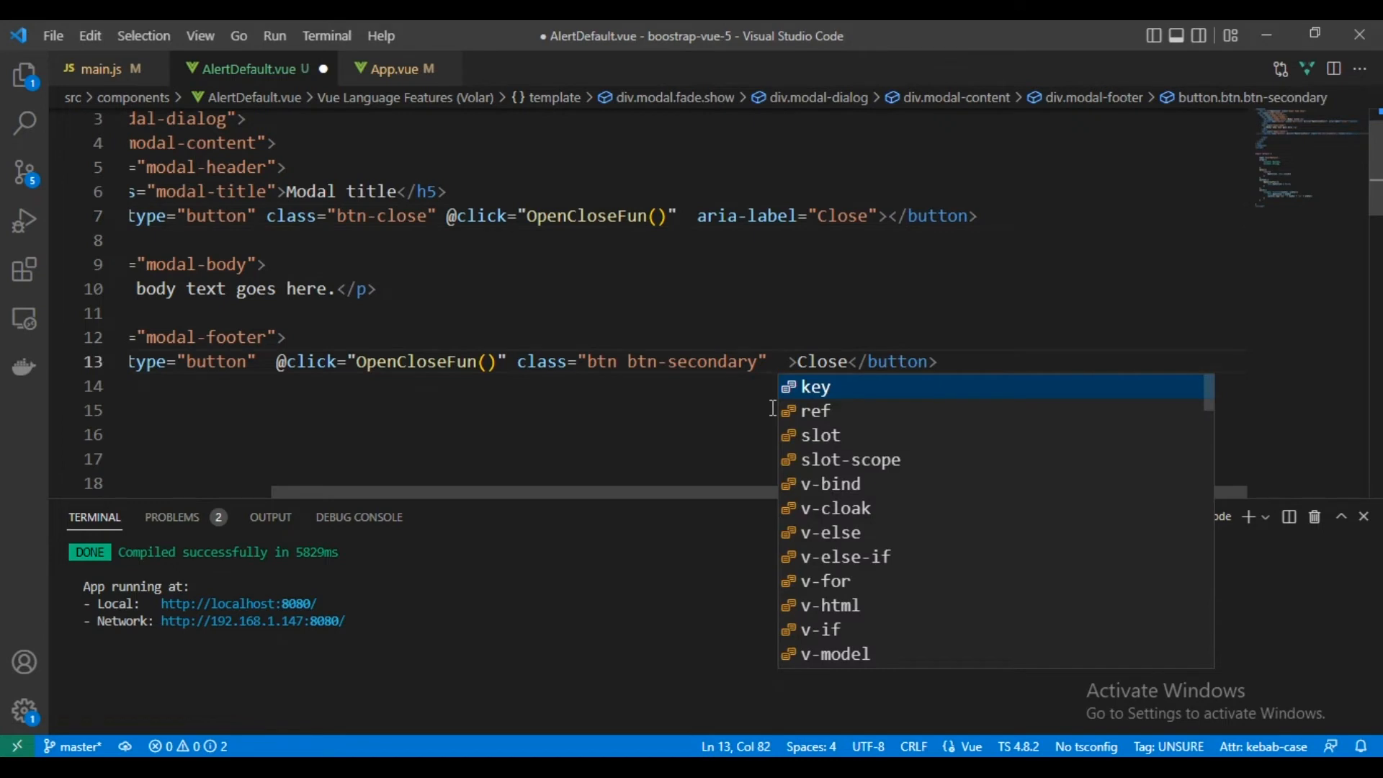
# - Bind the Close button's class to 'btn btn-'+variant instead of btn-secondary
pyautogui.write(':')
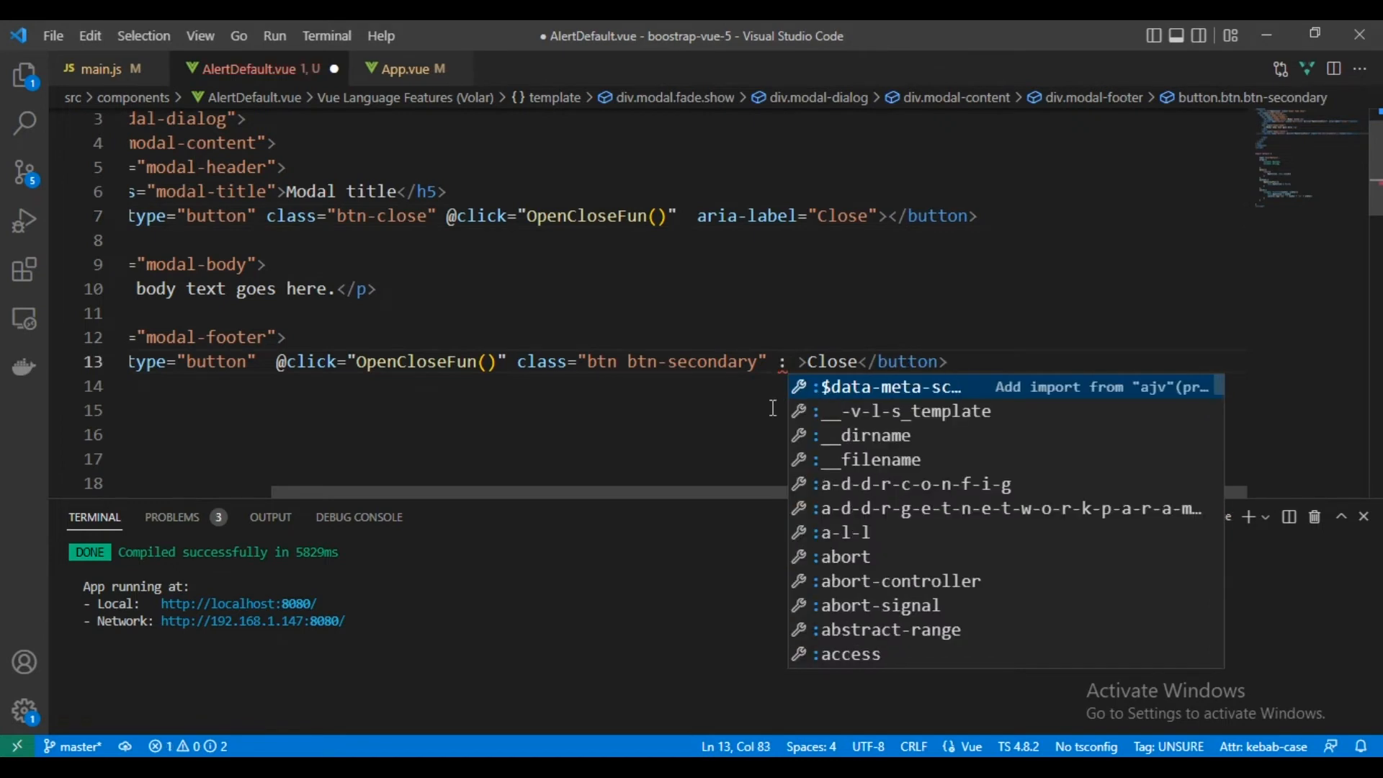
pyautogui.write('cl')
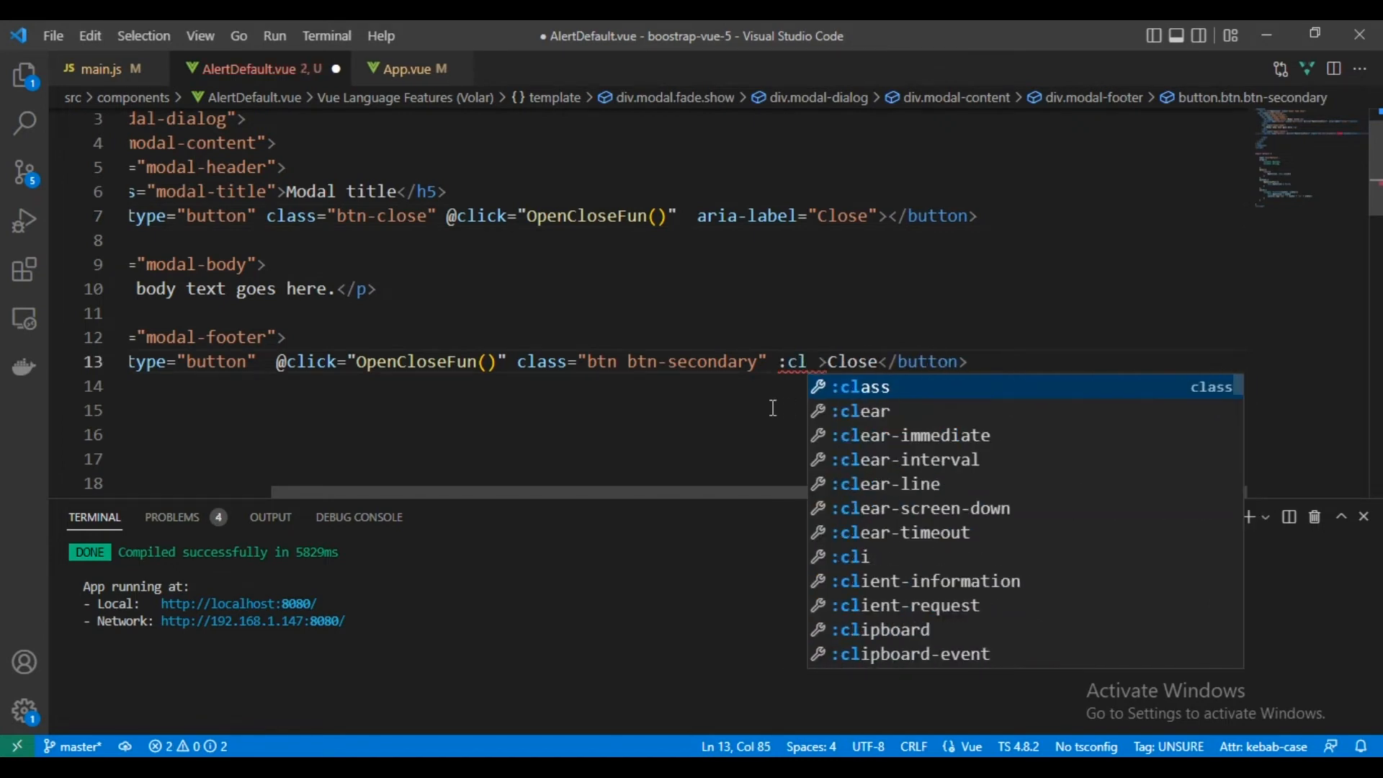
pyautogui.click(860, 386)
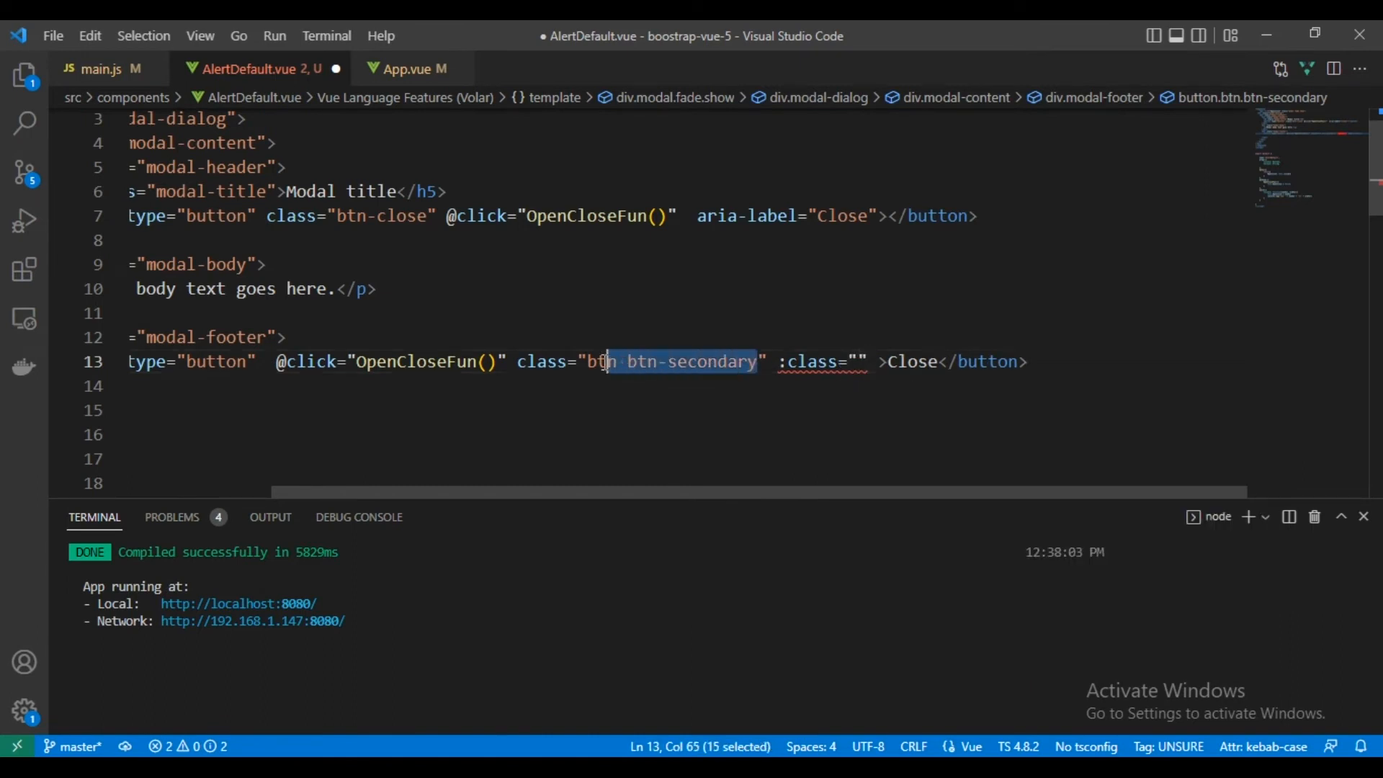
pyautogui.write('btn btn-secondary')
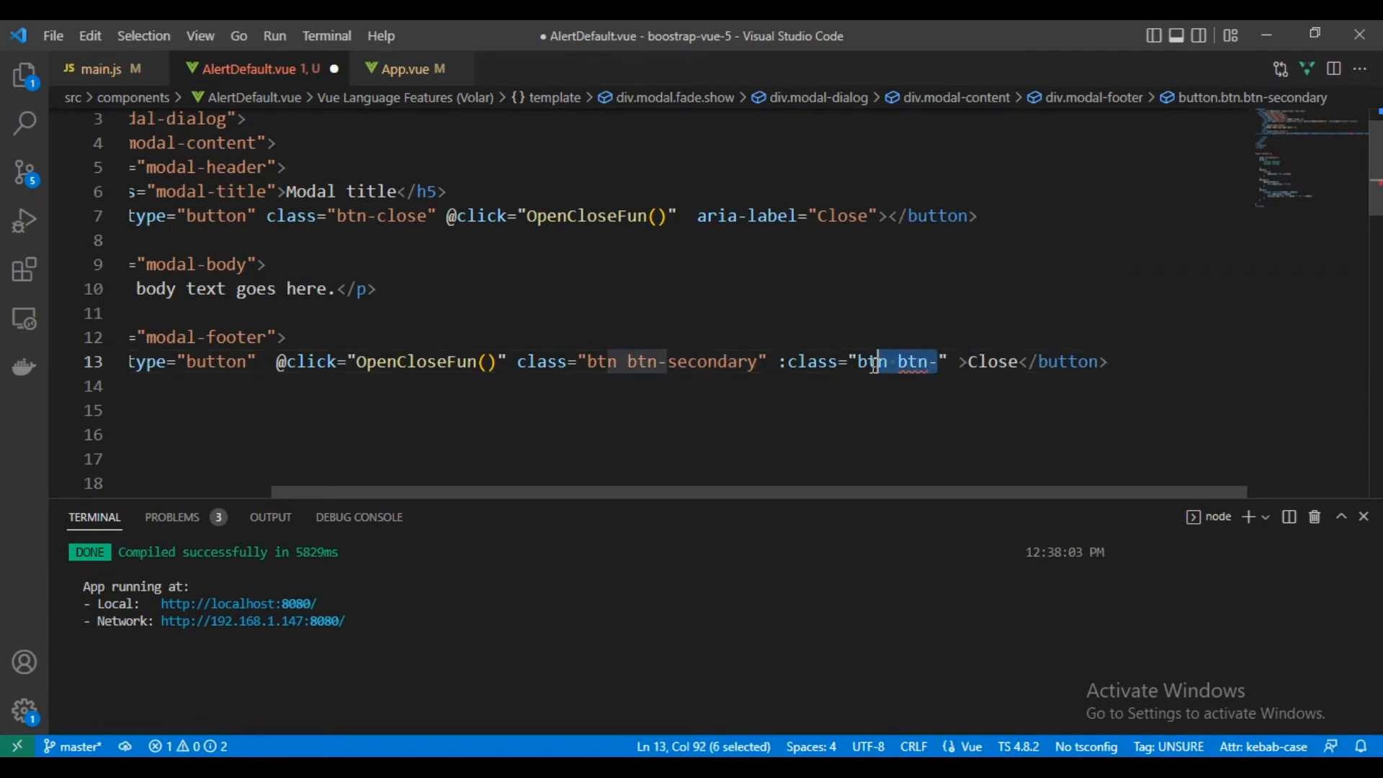
pyautogui.write("'")
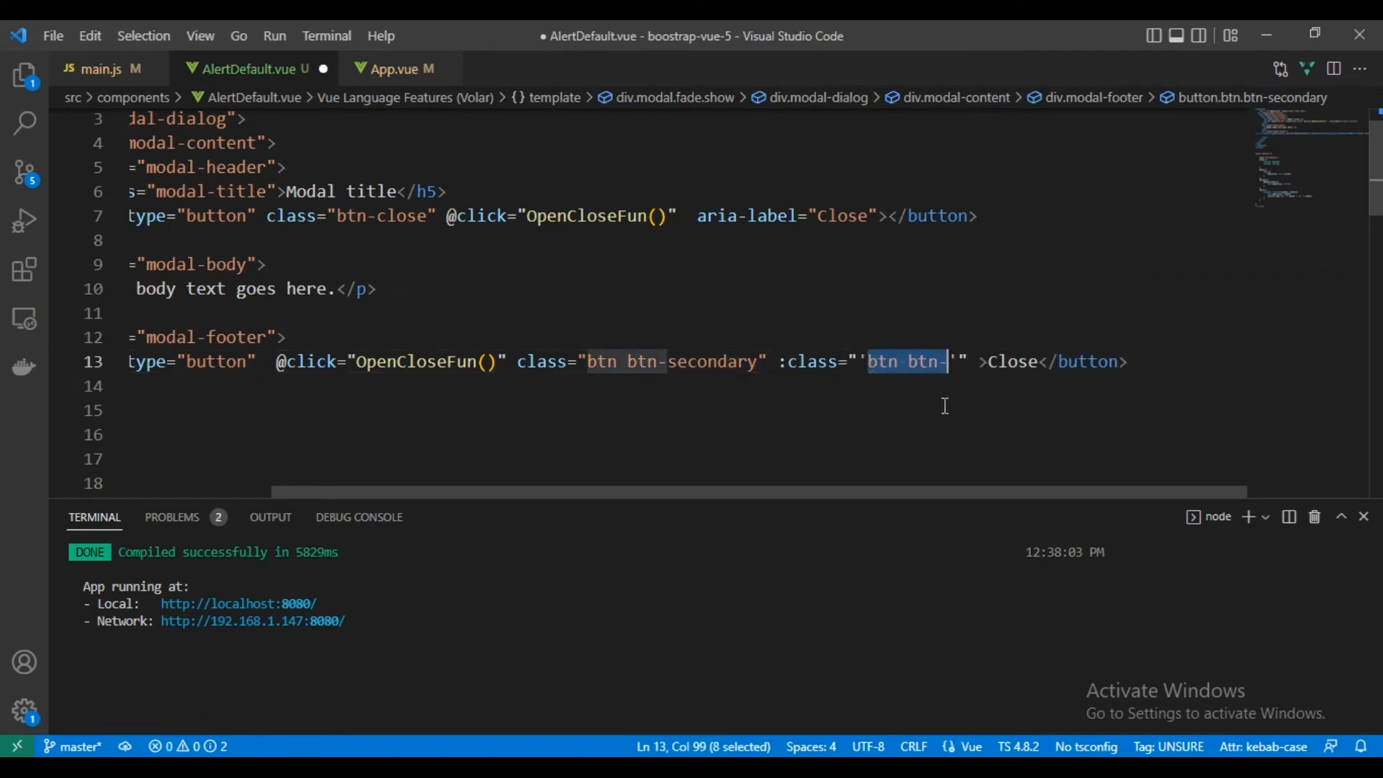
pyautogui.write('+')
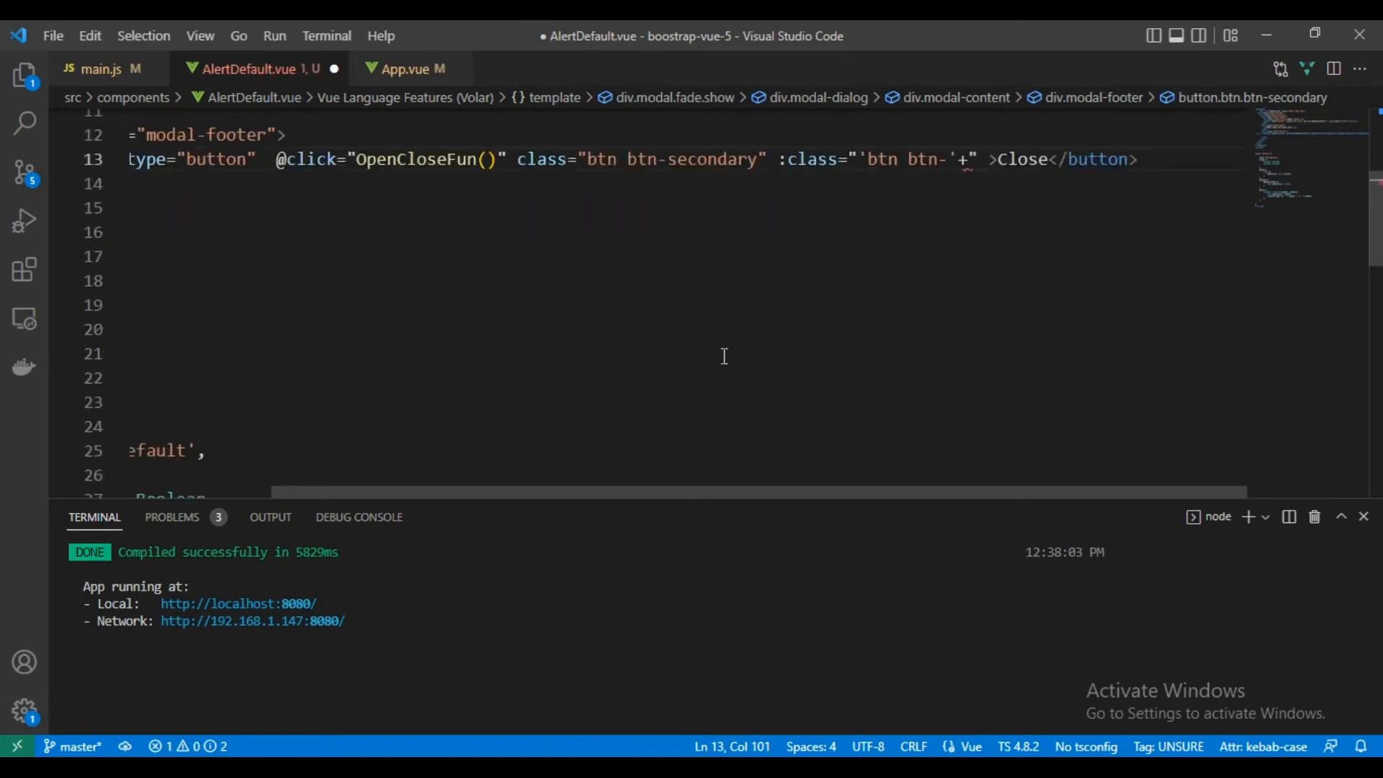
pyautogui.scroll(-3)
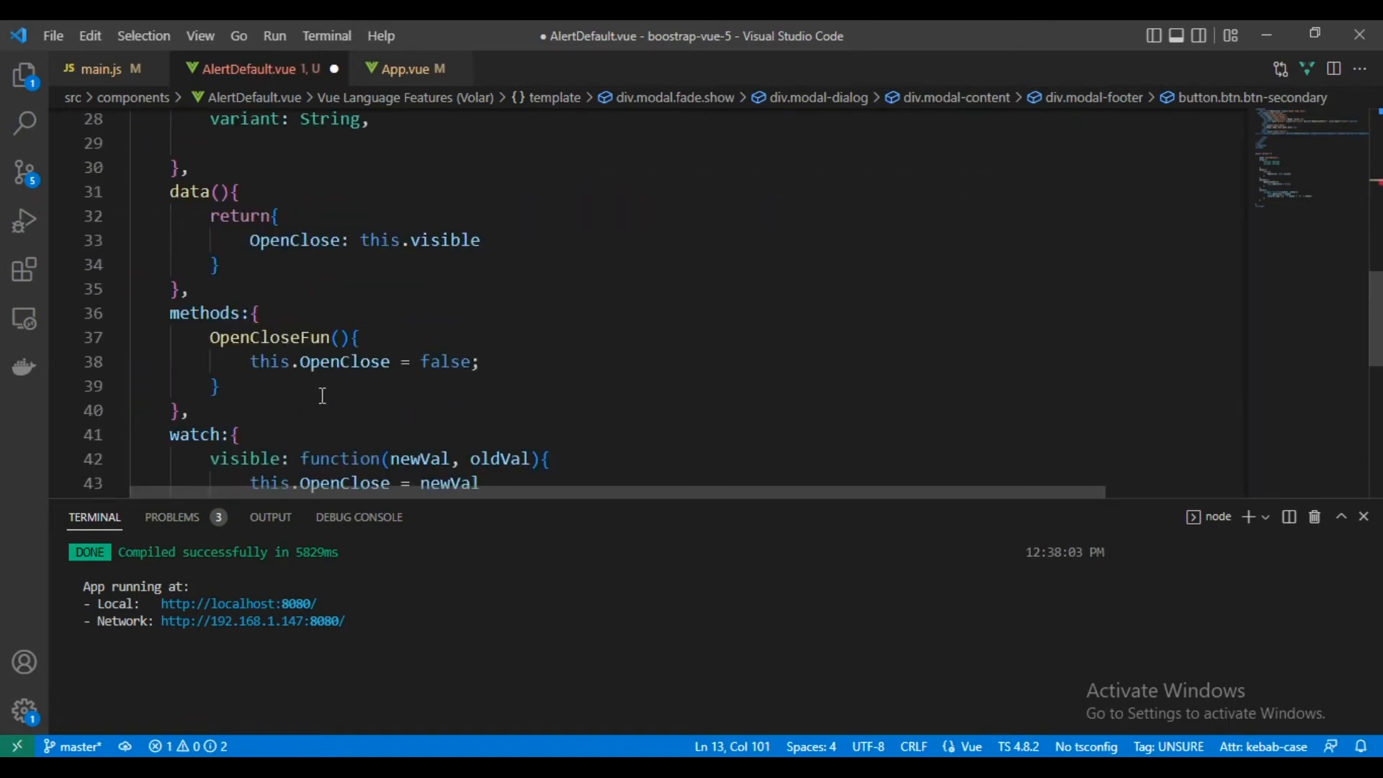
pyautogui.scroll(3)
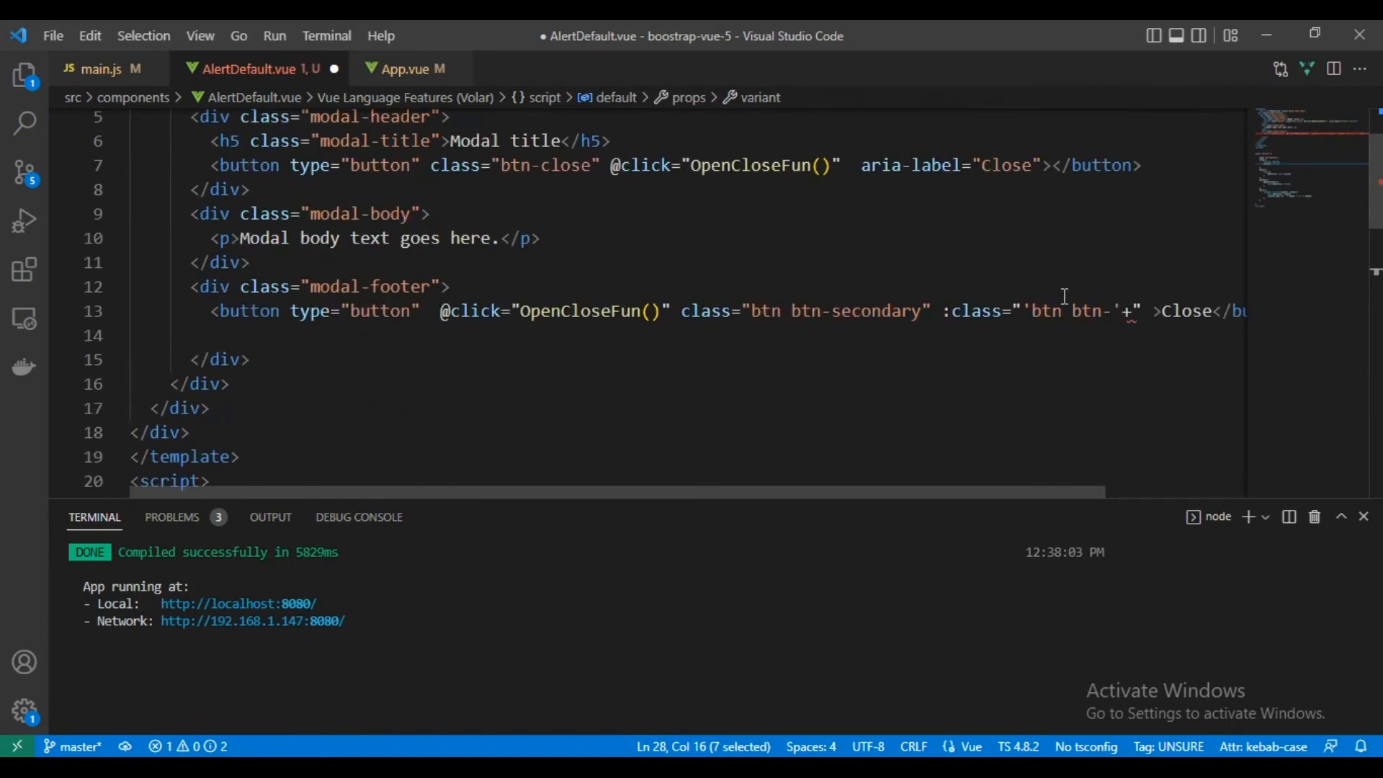
pyautogui.write('variant')
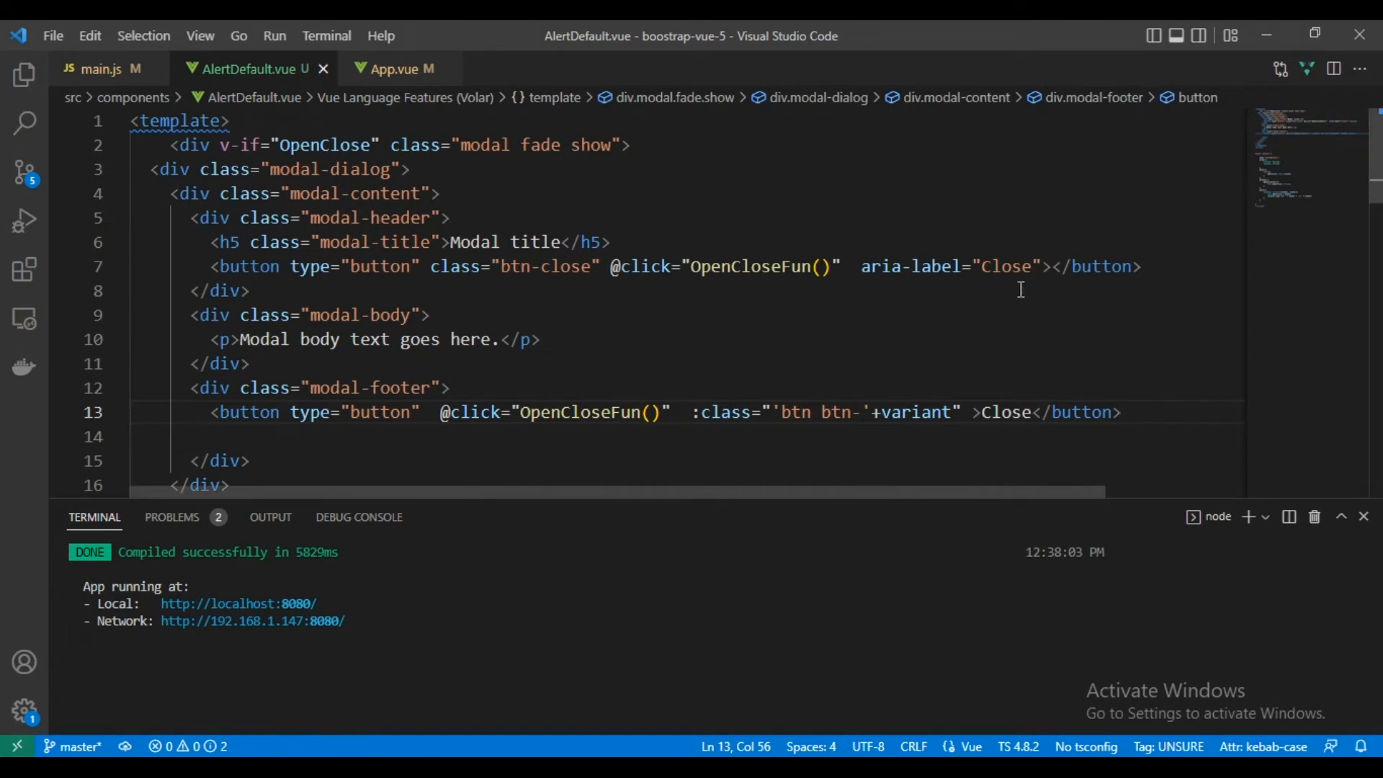
pyautogui.moveTo(589, 200)
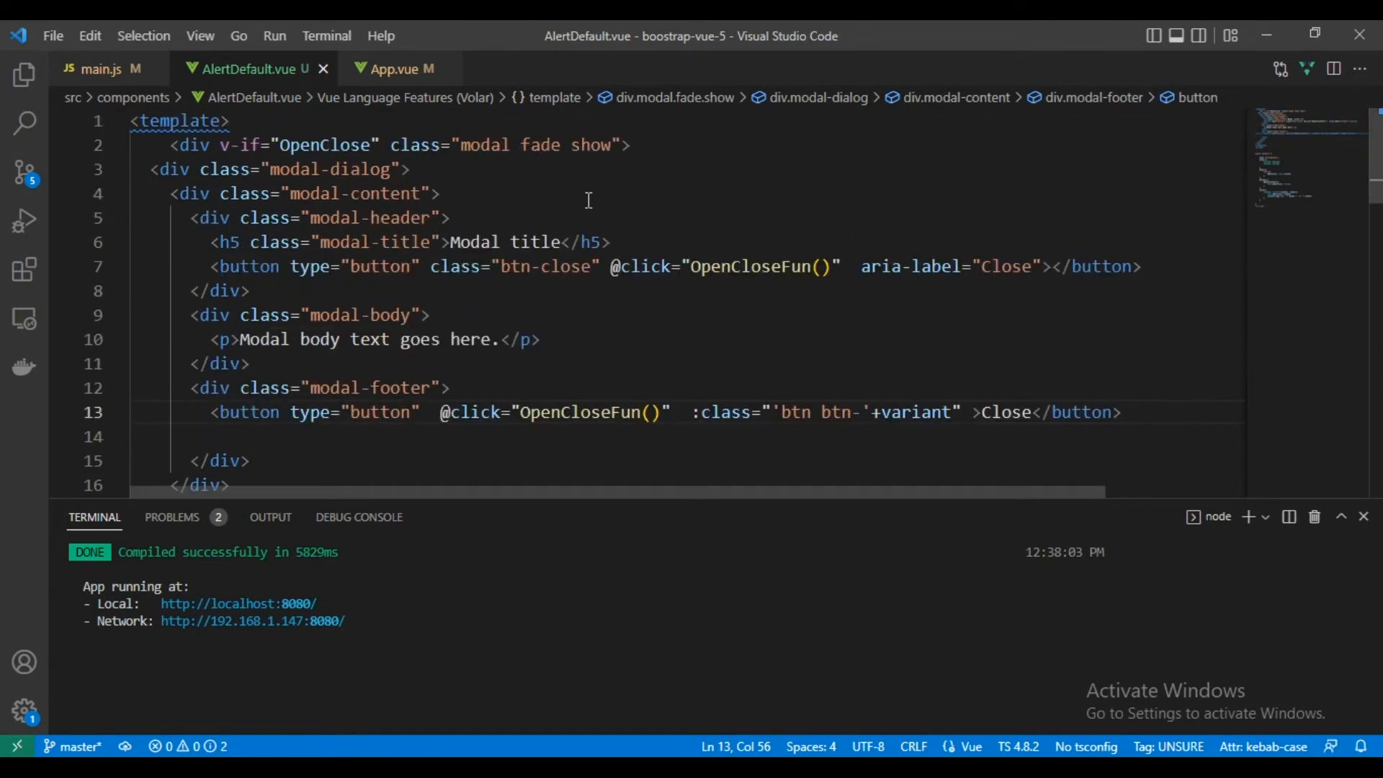
pyautogui.moveTo(844, 213)
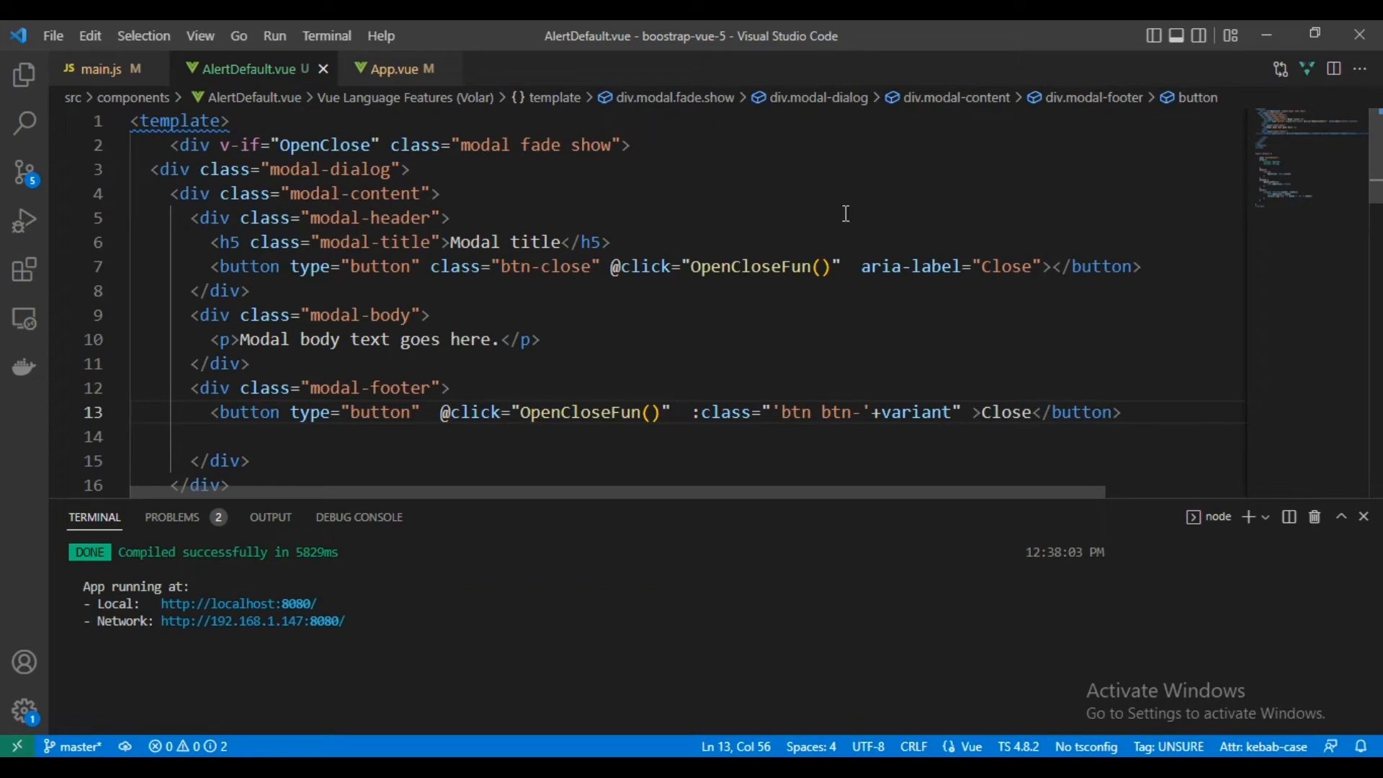
pyautogui.moveTo(535, 224)
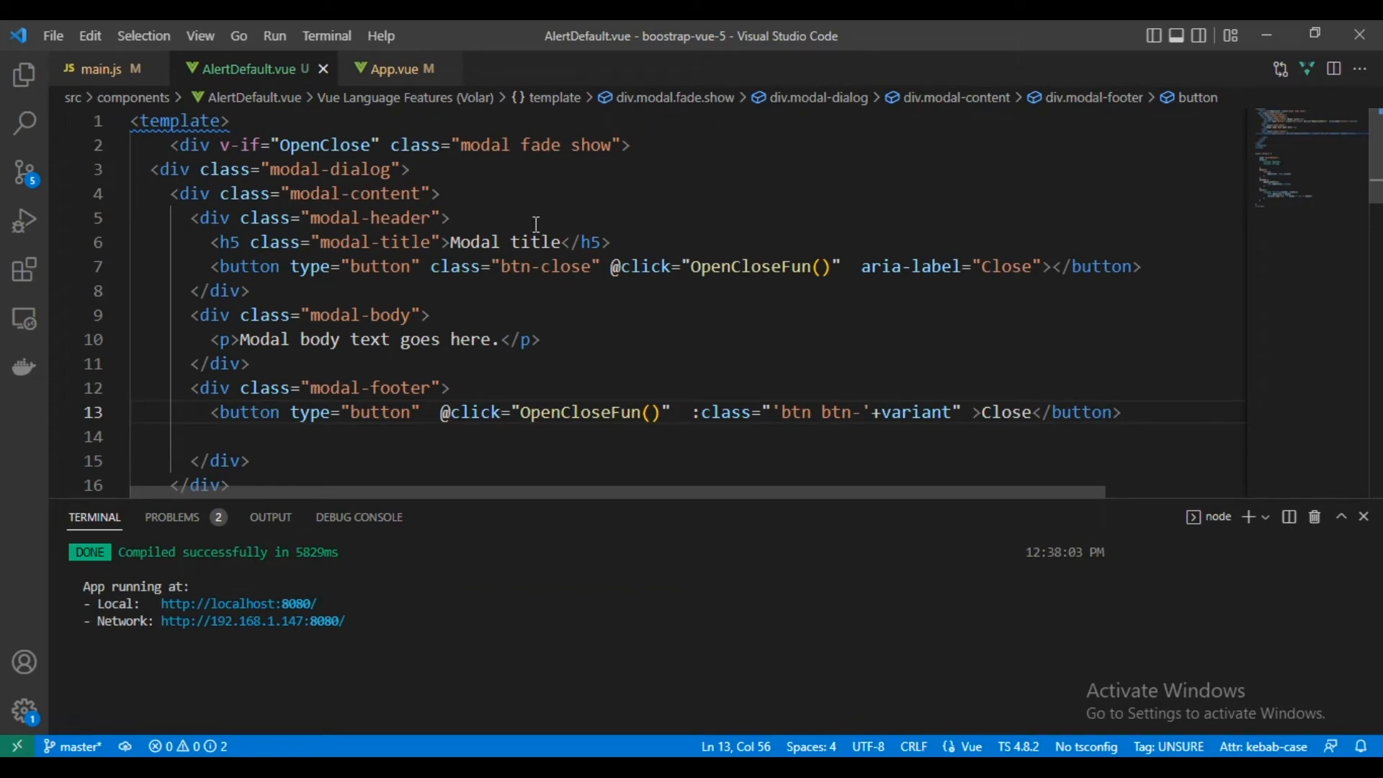
pyautogui.scroll(-3)
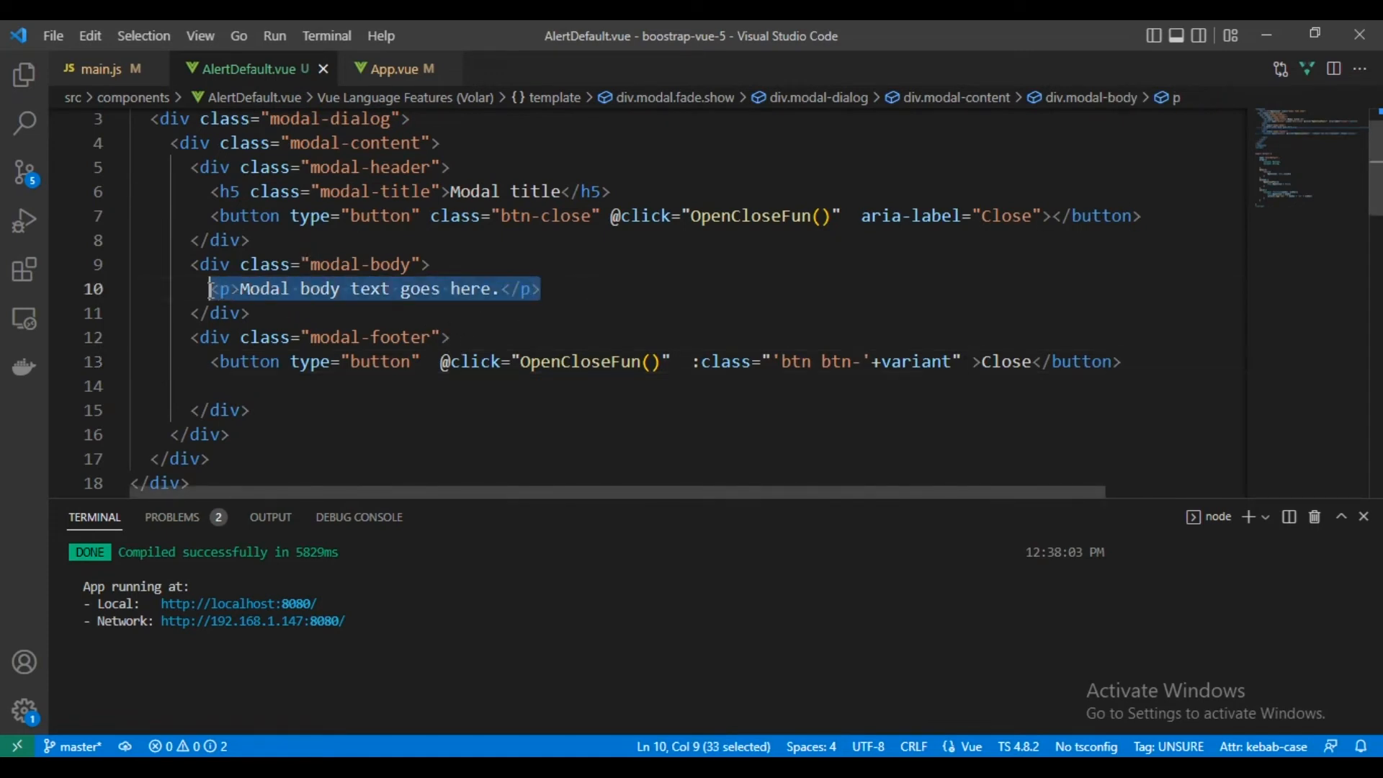
# - Replace the 'Modal body text goes here.' paragraph with <slot></slot> and save
pyautogui.write('slotn')
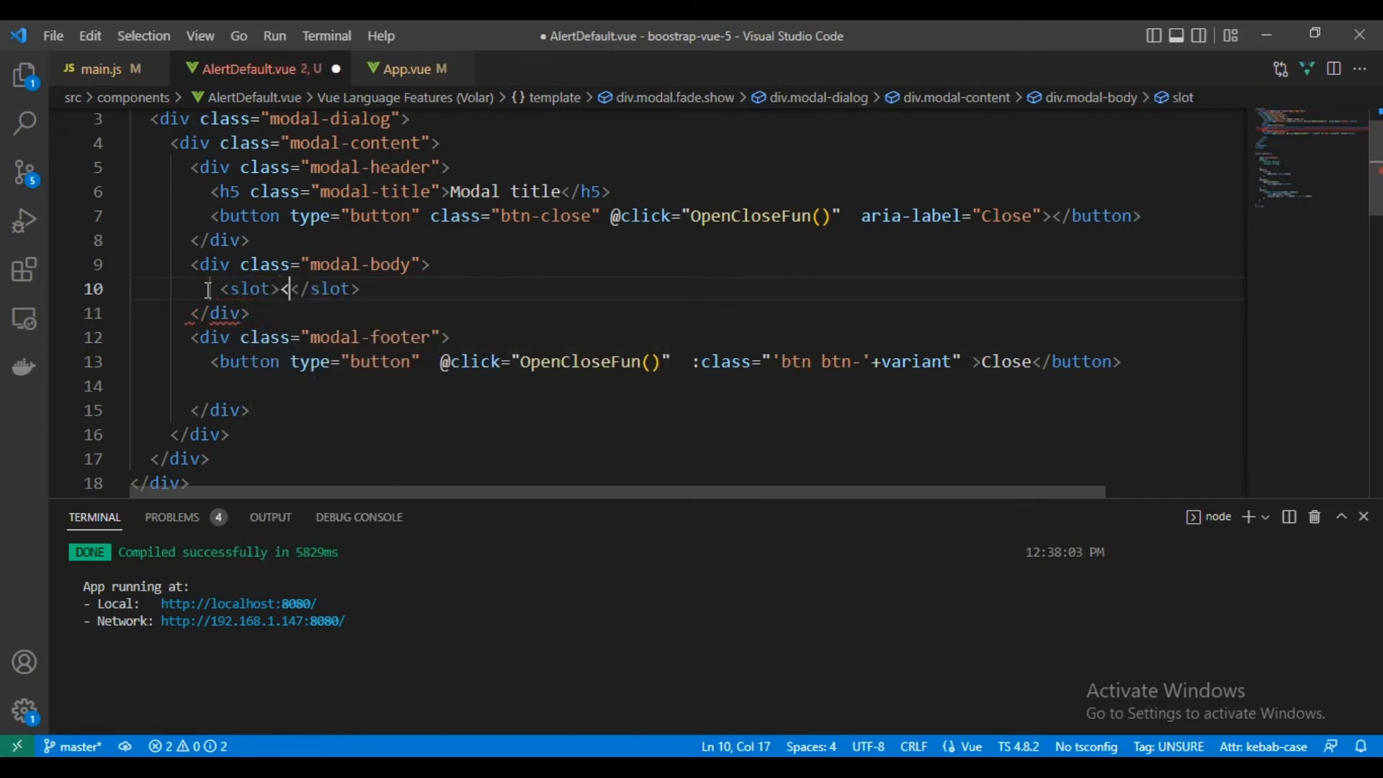
pyautogui.press('ctrl+s')
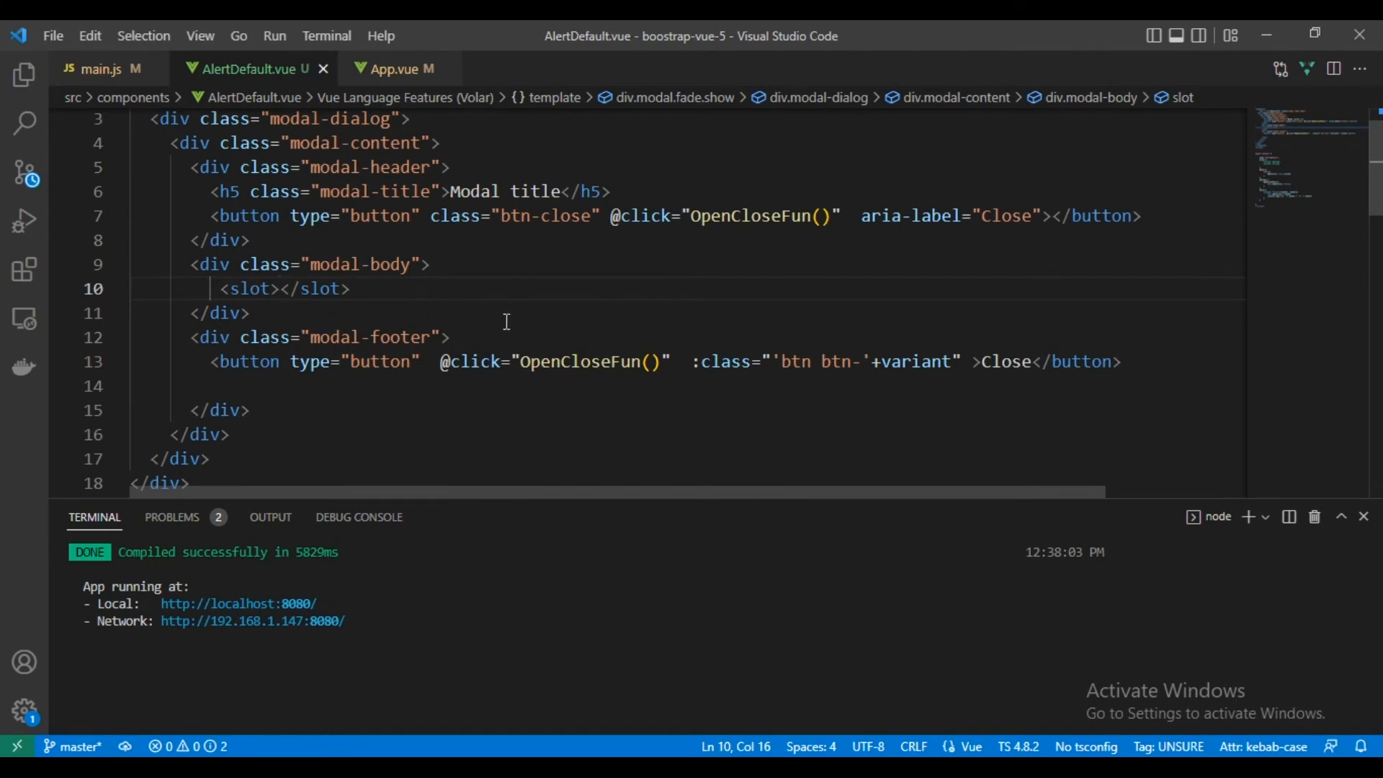
pyautogui.scroll(-3)
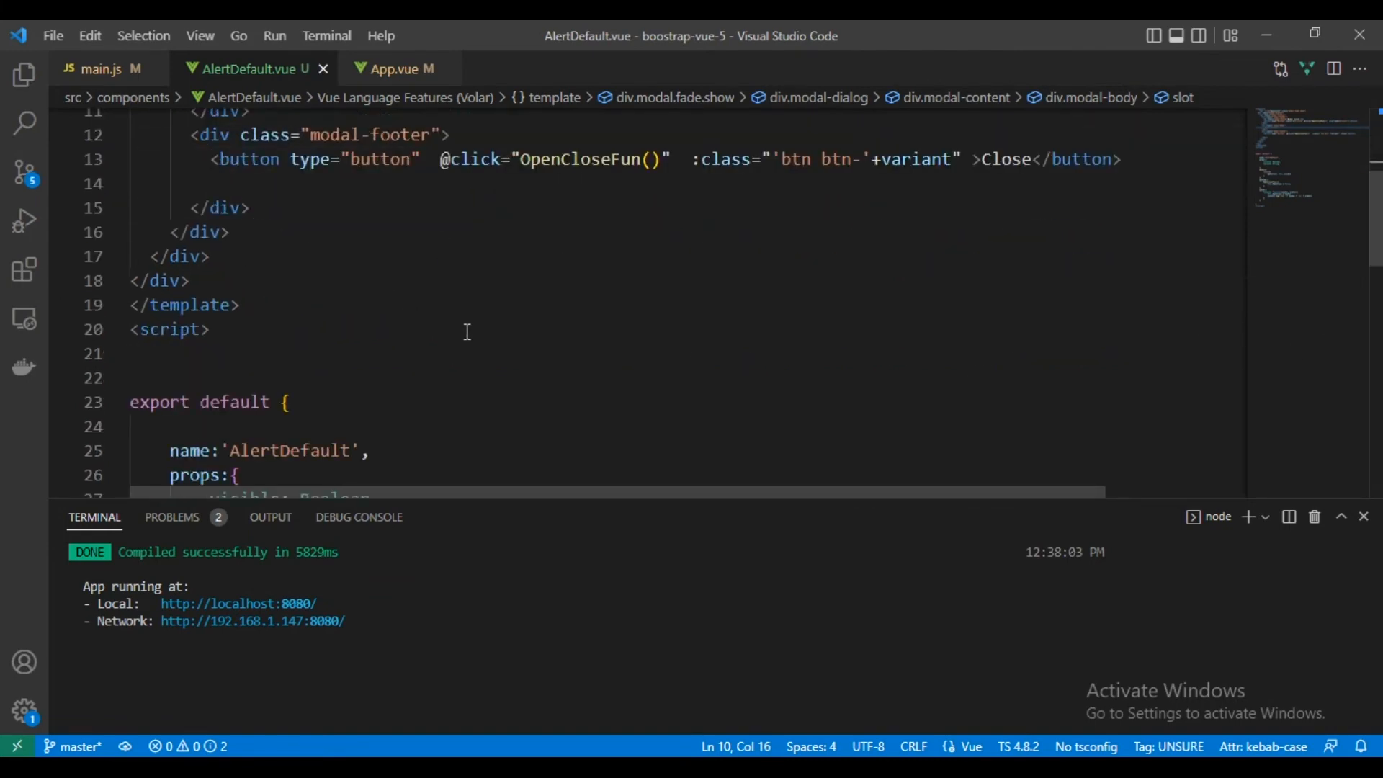
pyautogui.scroll(3)
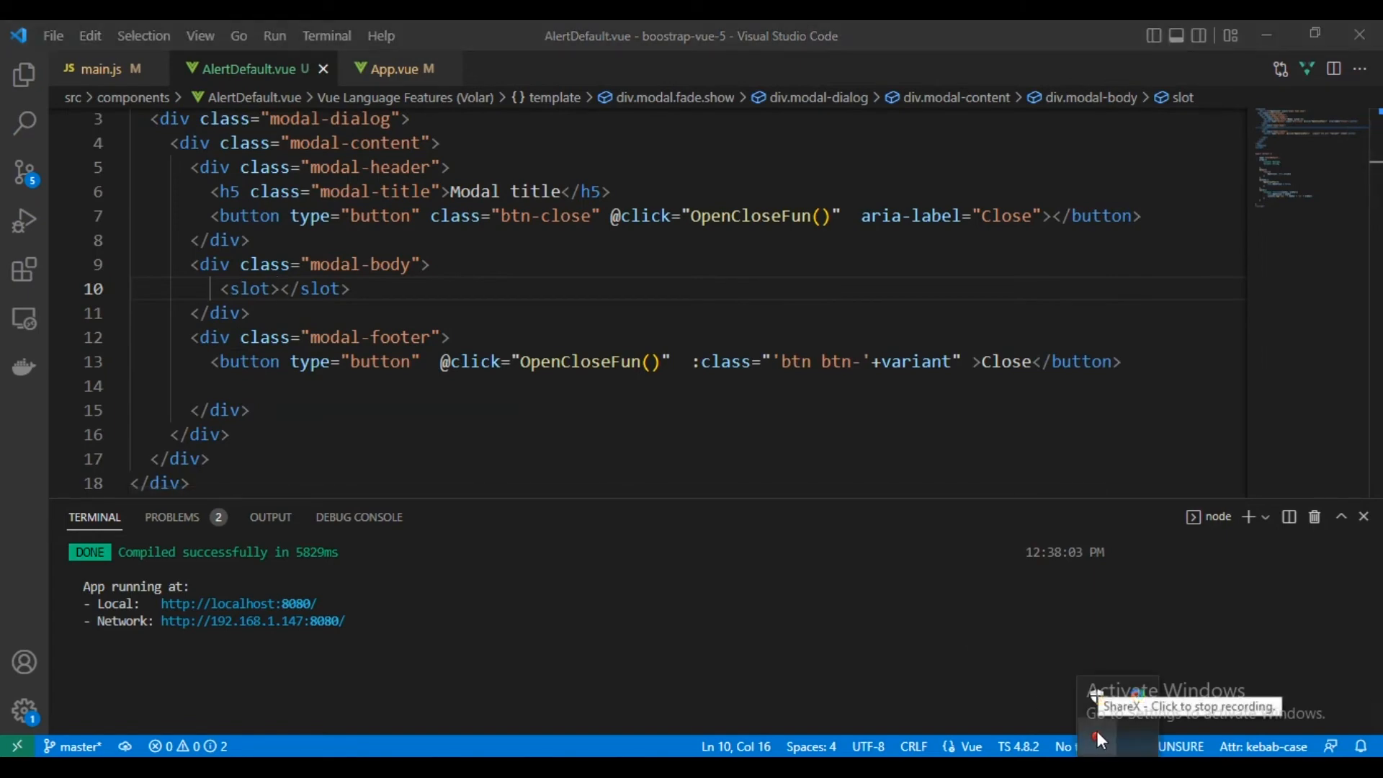
pyautogui.click(24, 75)
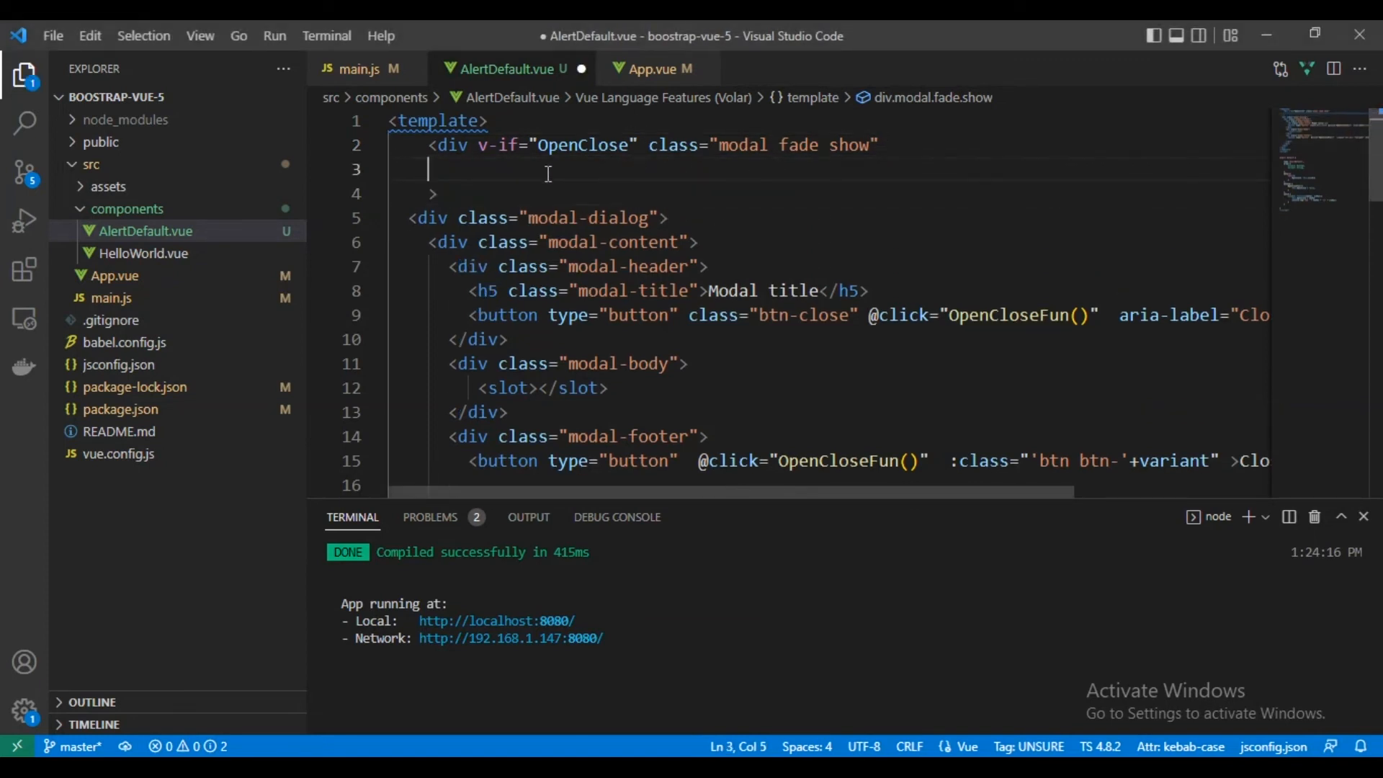
# - Add style="display:block", tabindex="-1", aria-labelledby, aria-modal="true" and role="dialog" to the modal div, then save
pyautogui.write('style')
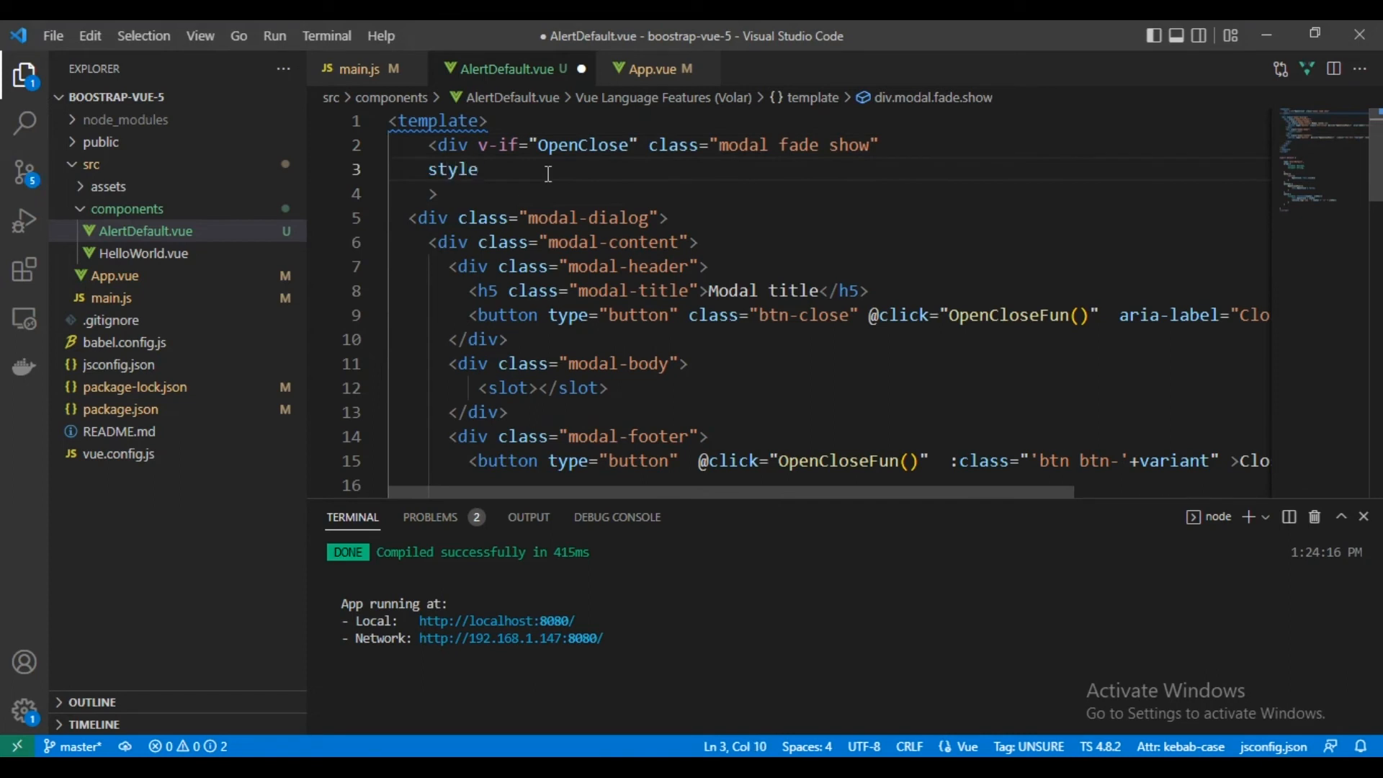
pyautogui.write('=""')
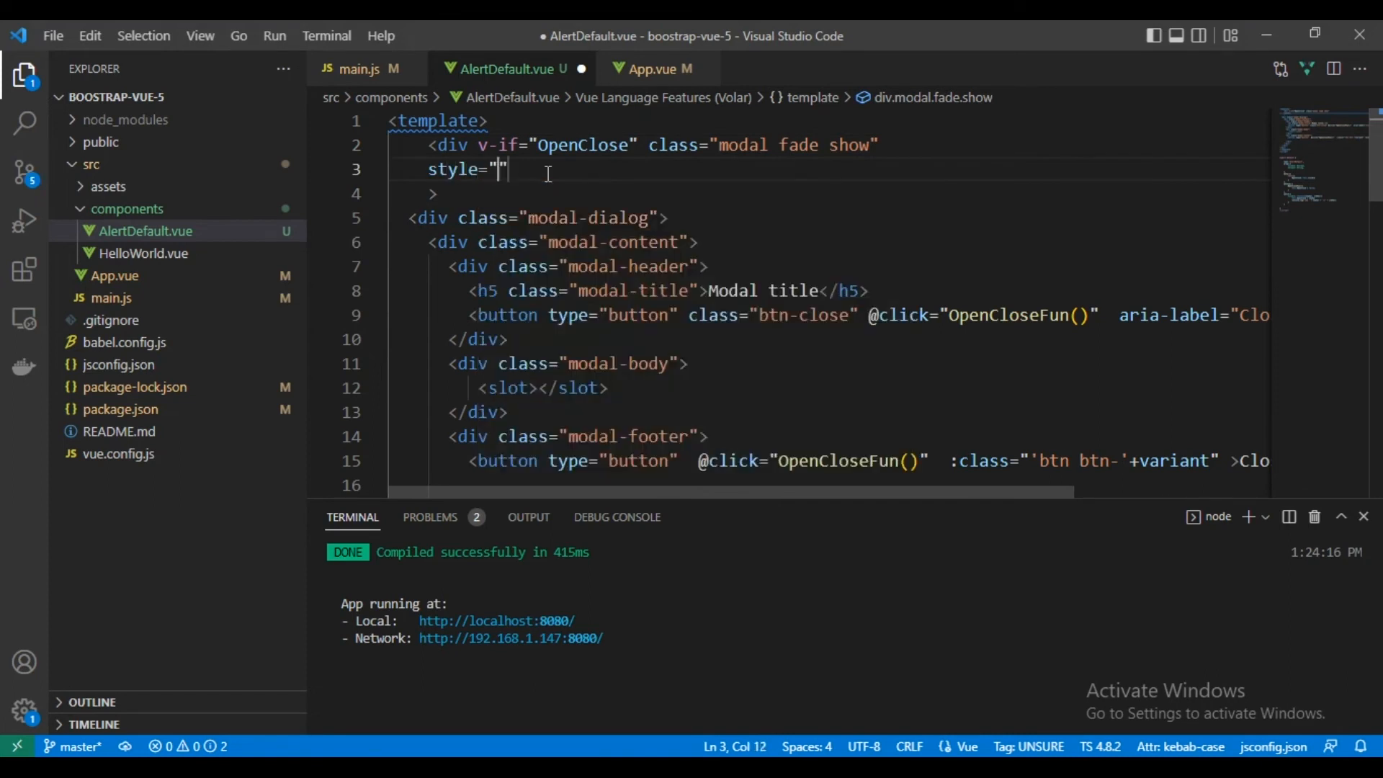
pyautogui.write('display:block')
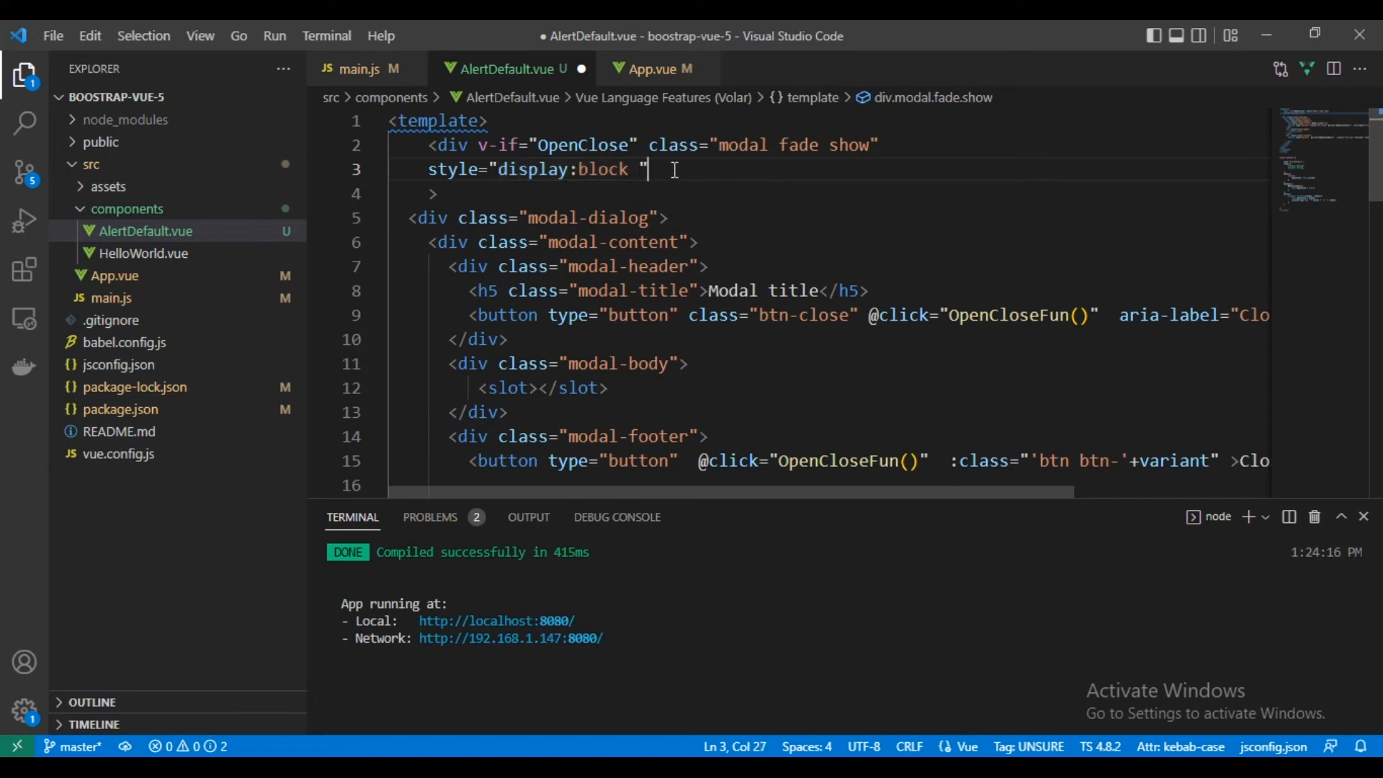
pyautogui.press('Backspace')
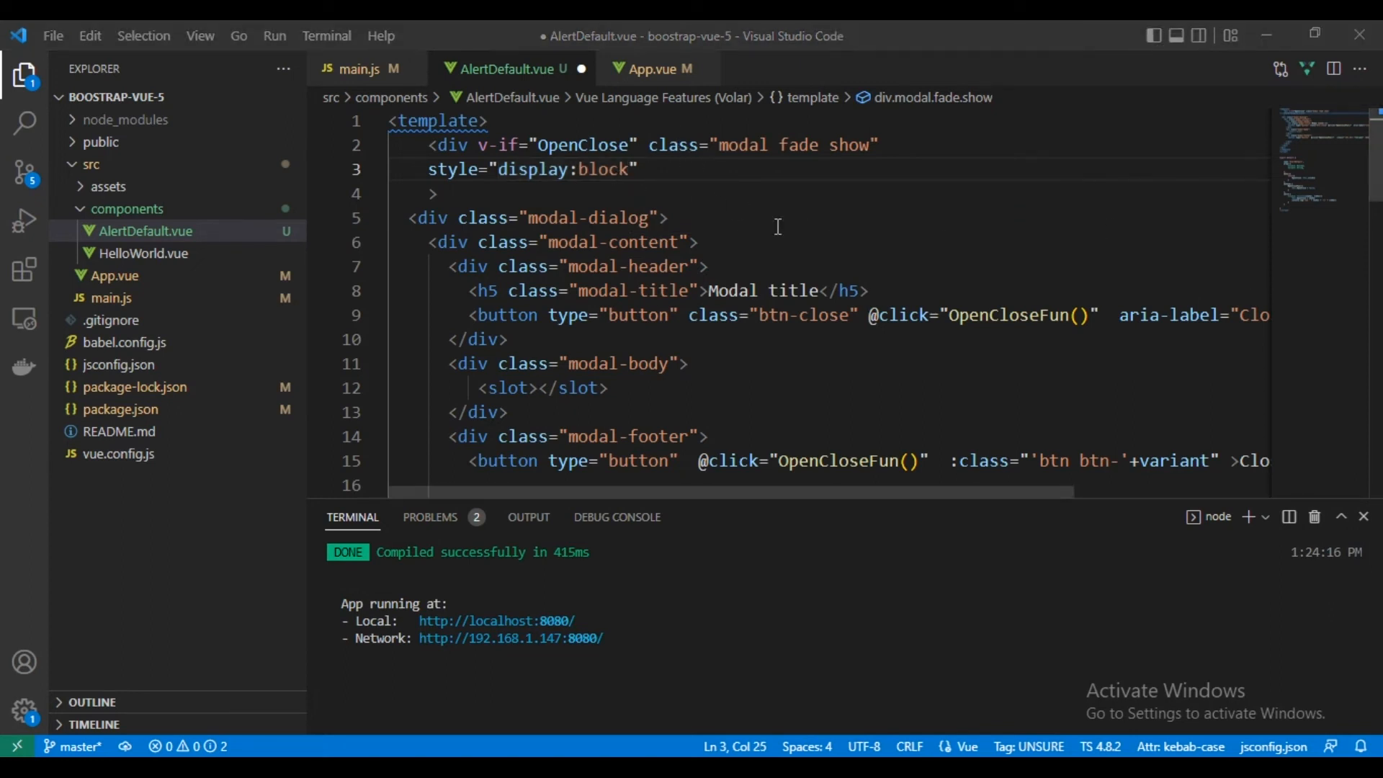
pyautogui.write('tabindex="-1" aria-labelledby="exampleModalLabel" aria-modal="true" role="dialog"')
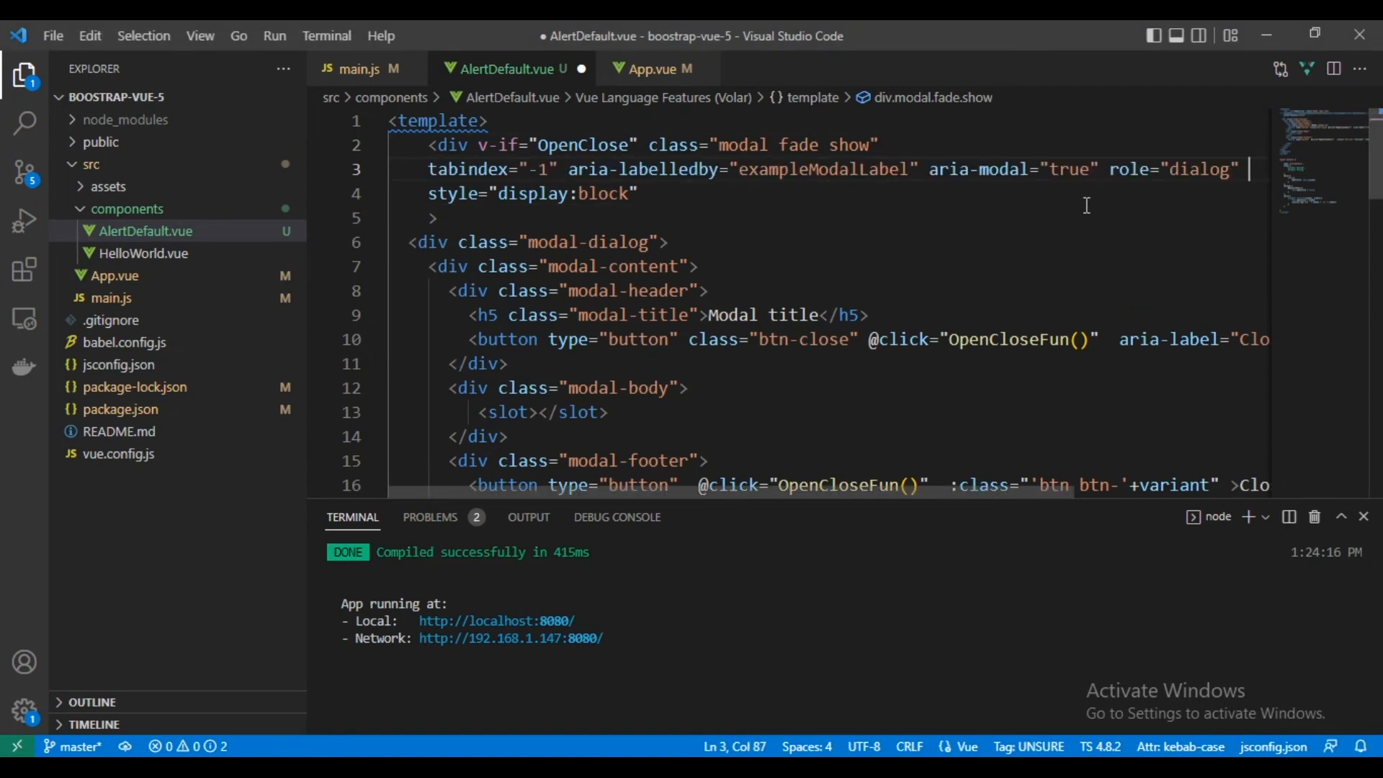
pyautogui.press('ctrl+s')
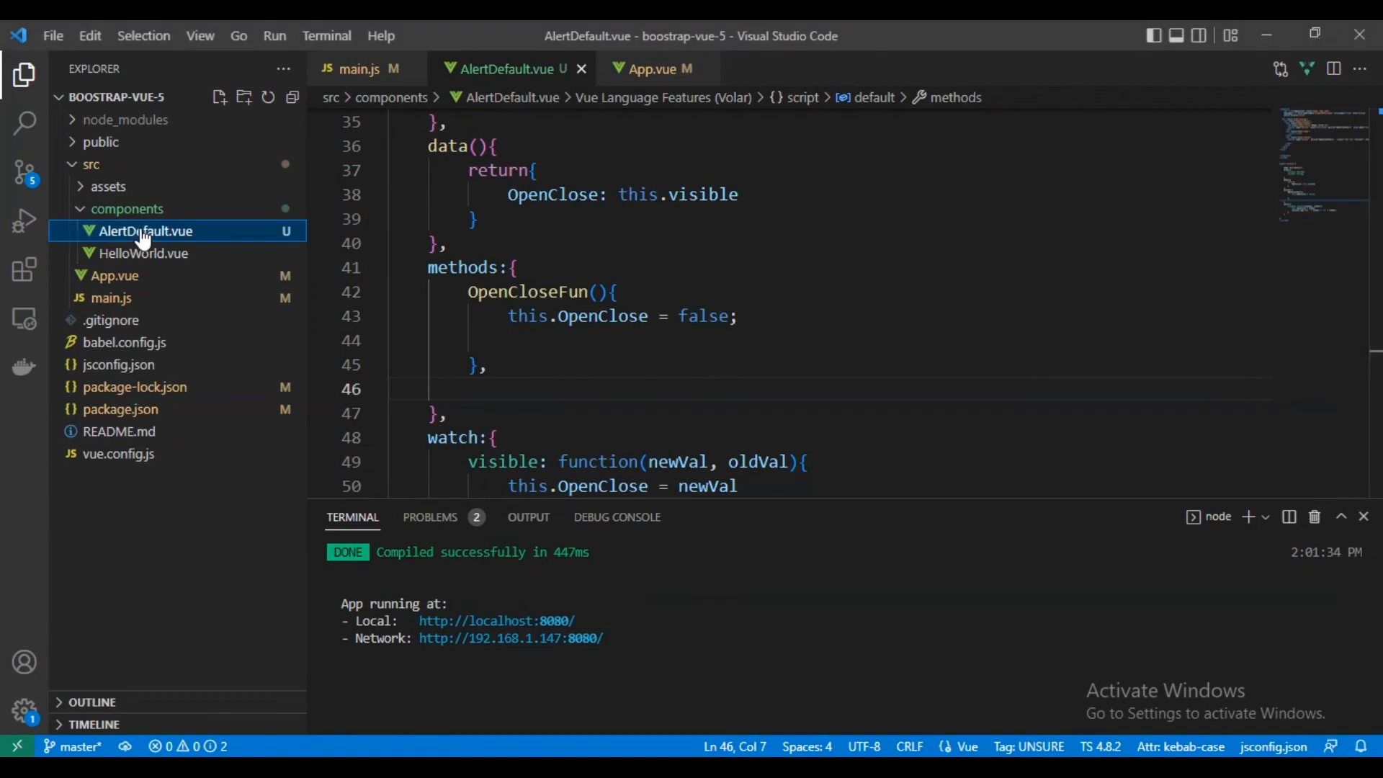
pyautogui.scroll(3)
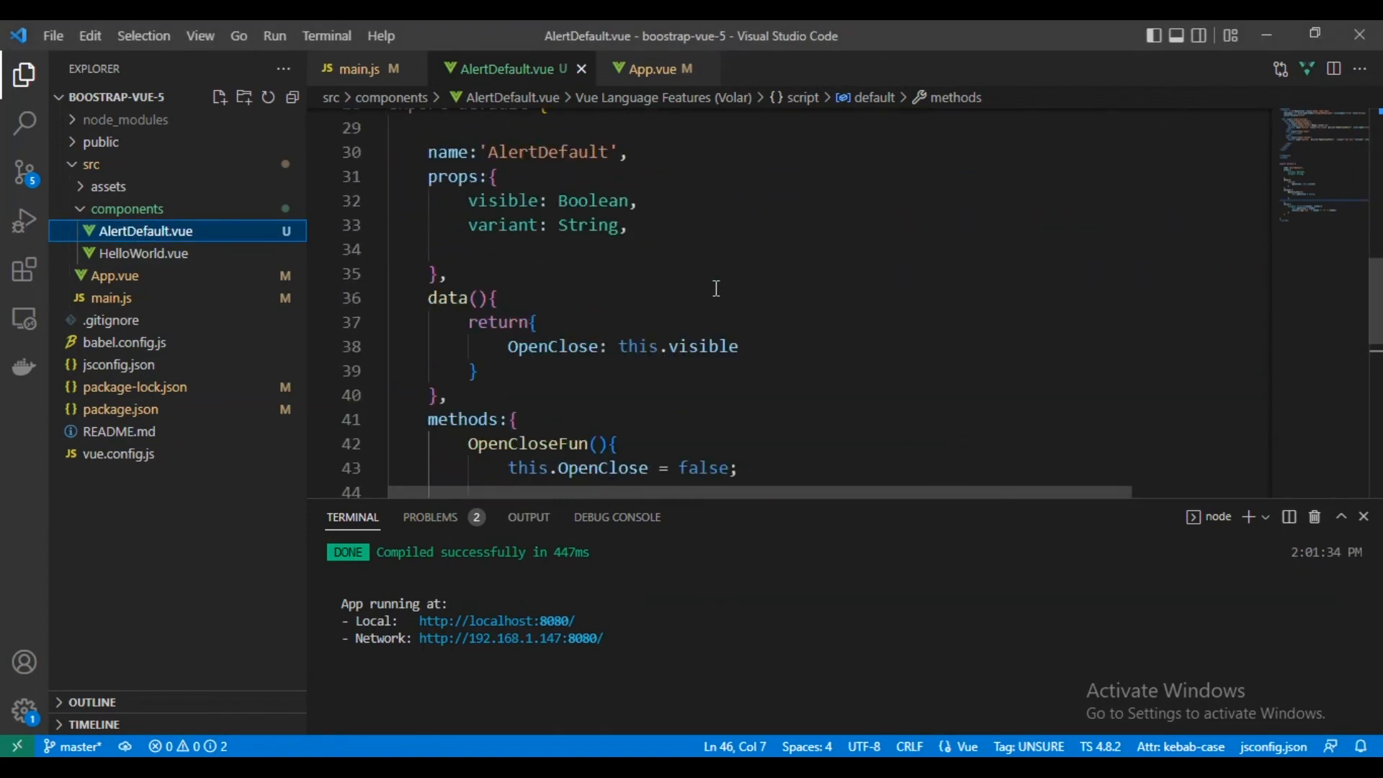
pyautogui.scroll(-3)
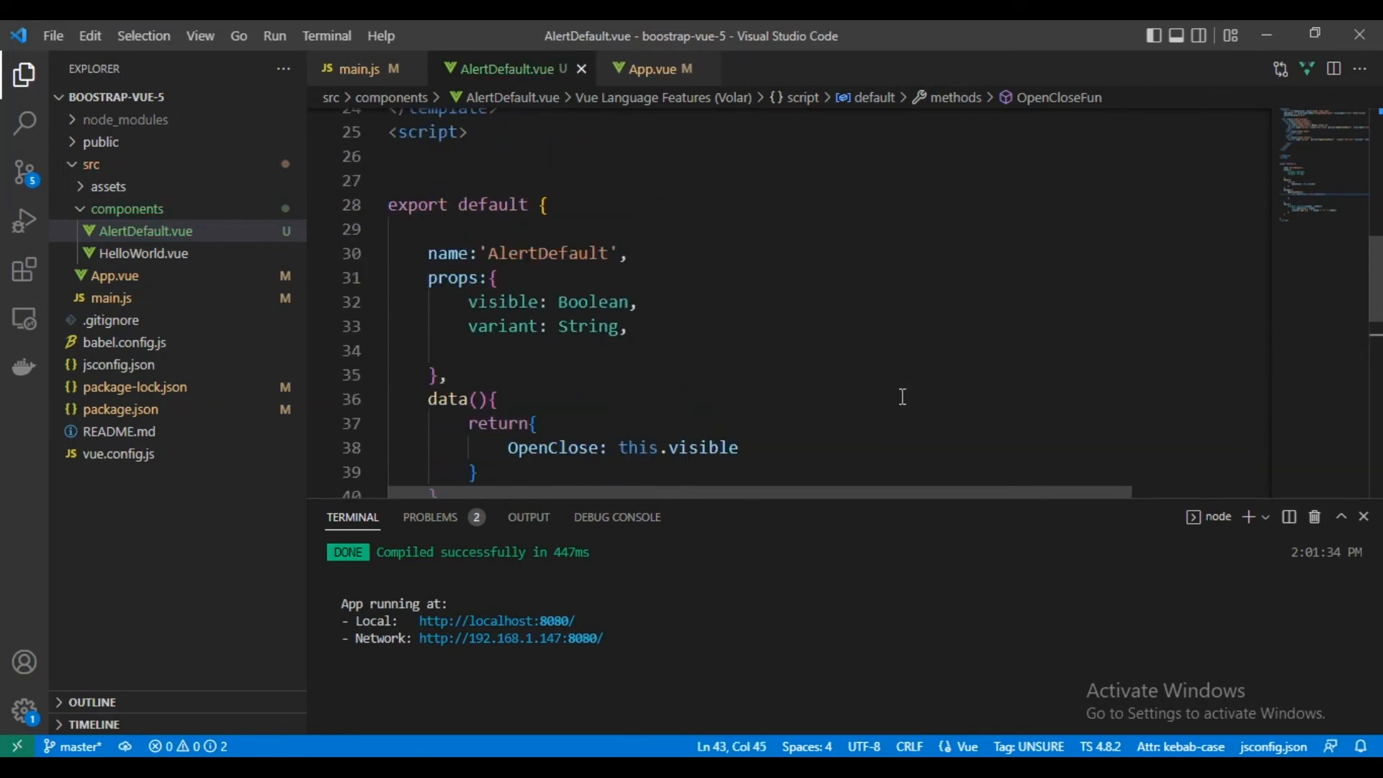
pyautogui.scroll(3)
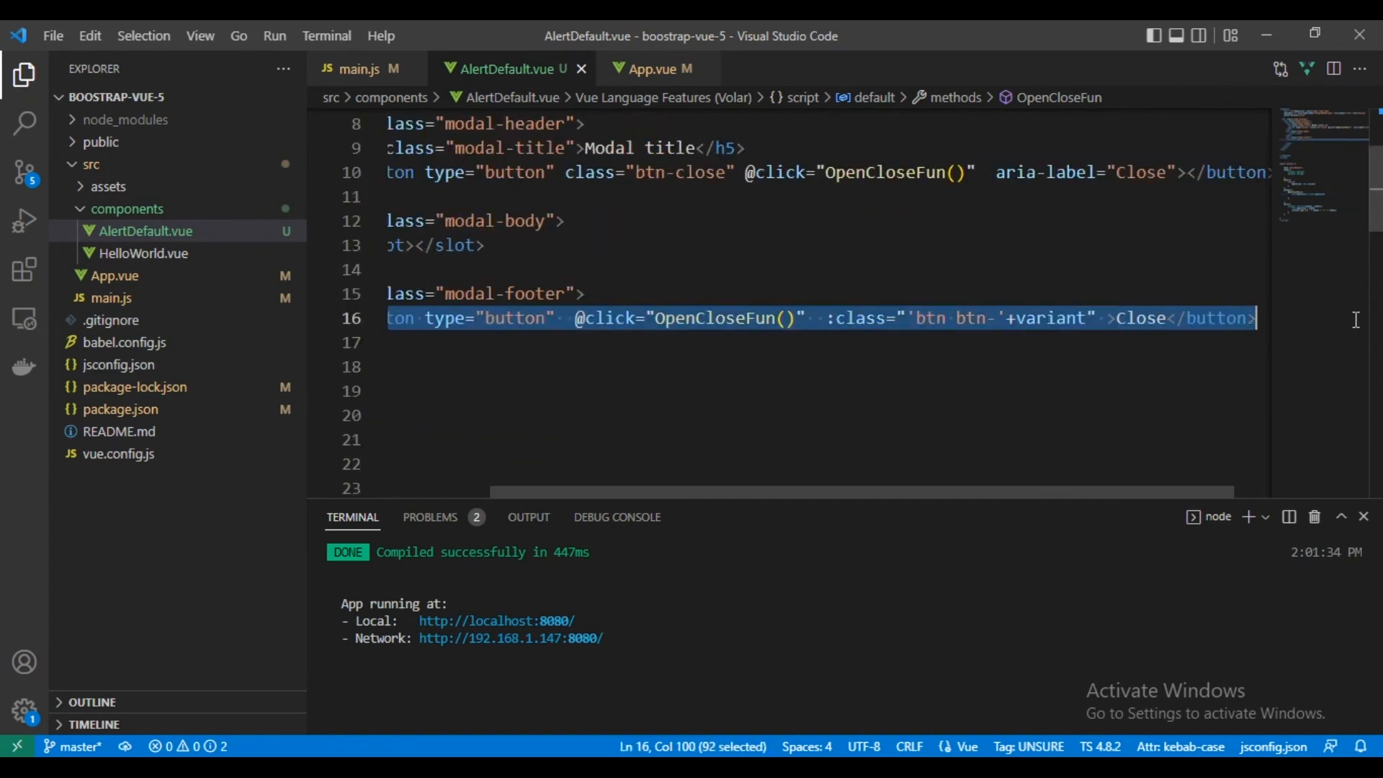
pyautogui.scroll(-3)
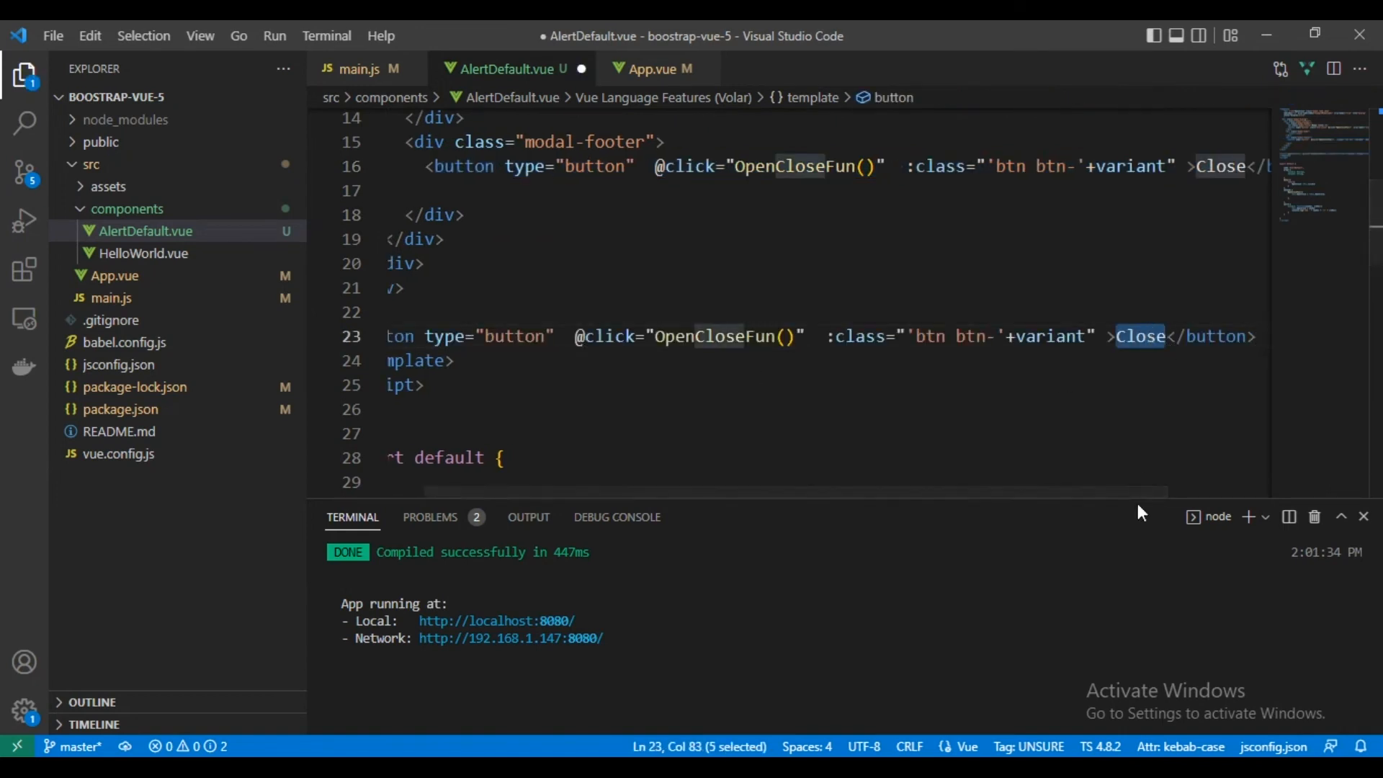
# - Add an 'Open Modal' button calling OpenCloseFun(), save AlertDefault.vue, and go to App.vue
pyautogui.write('Open')
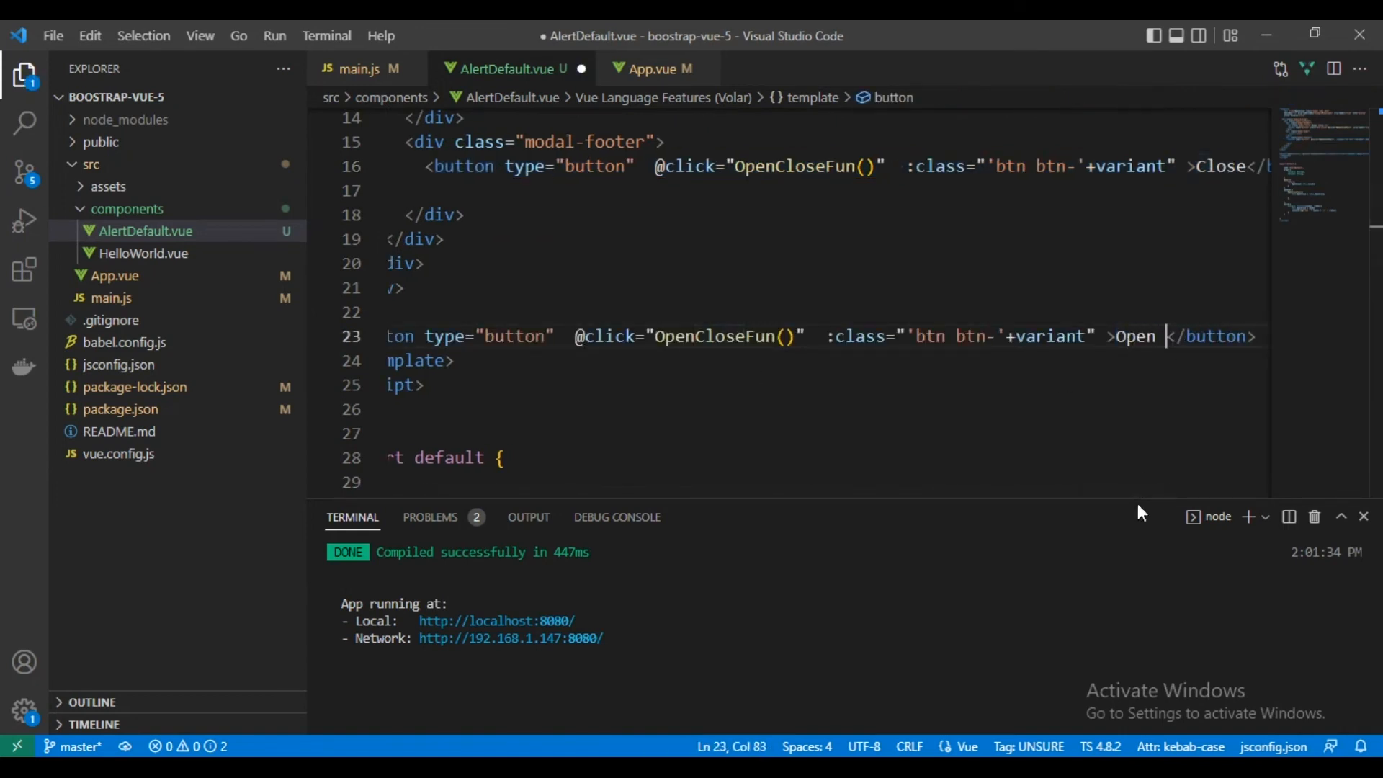
pyautogui.write('Modal')
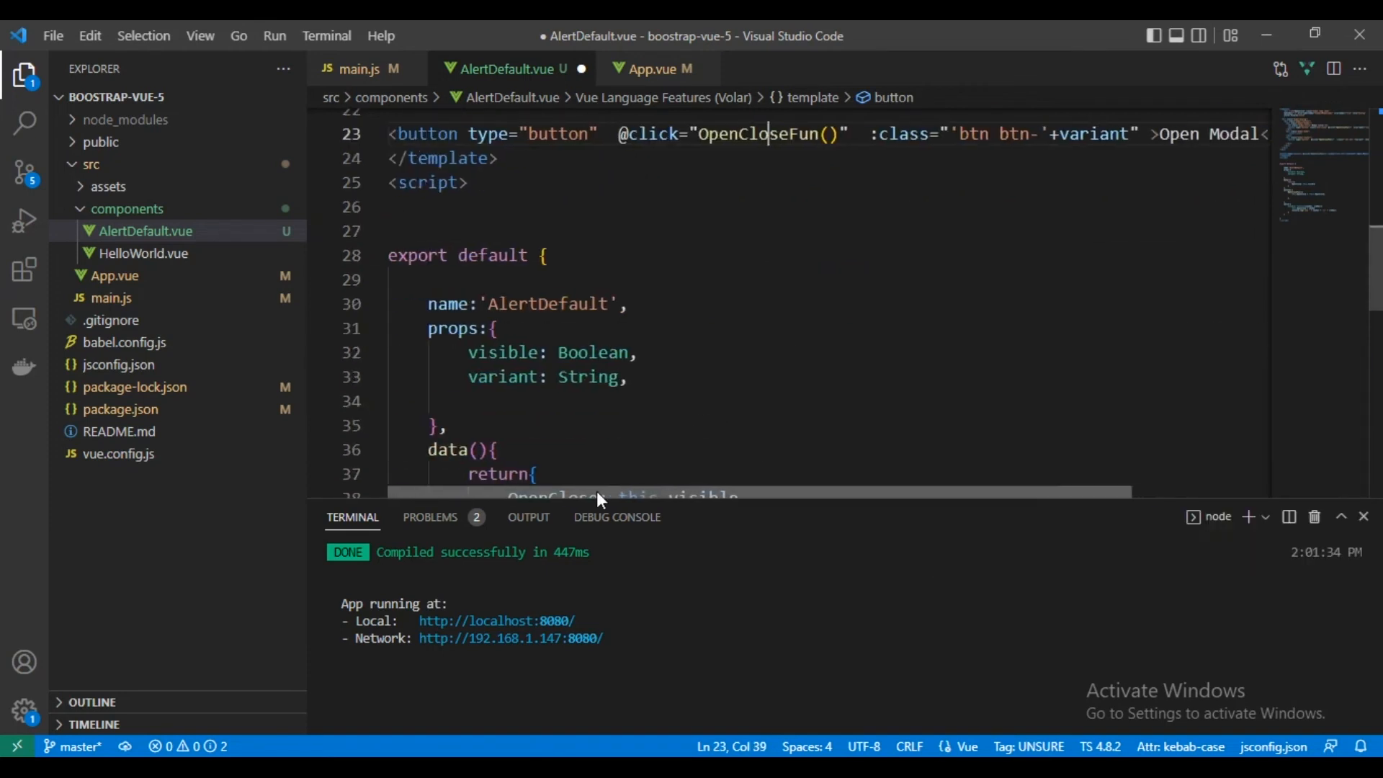
pyautogui.doubleClick(756, 234)
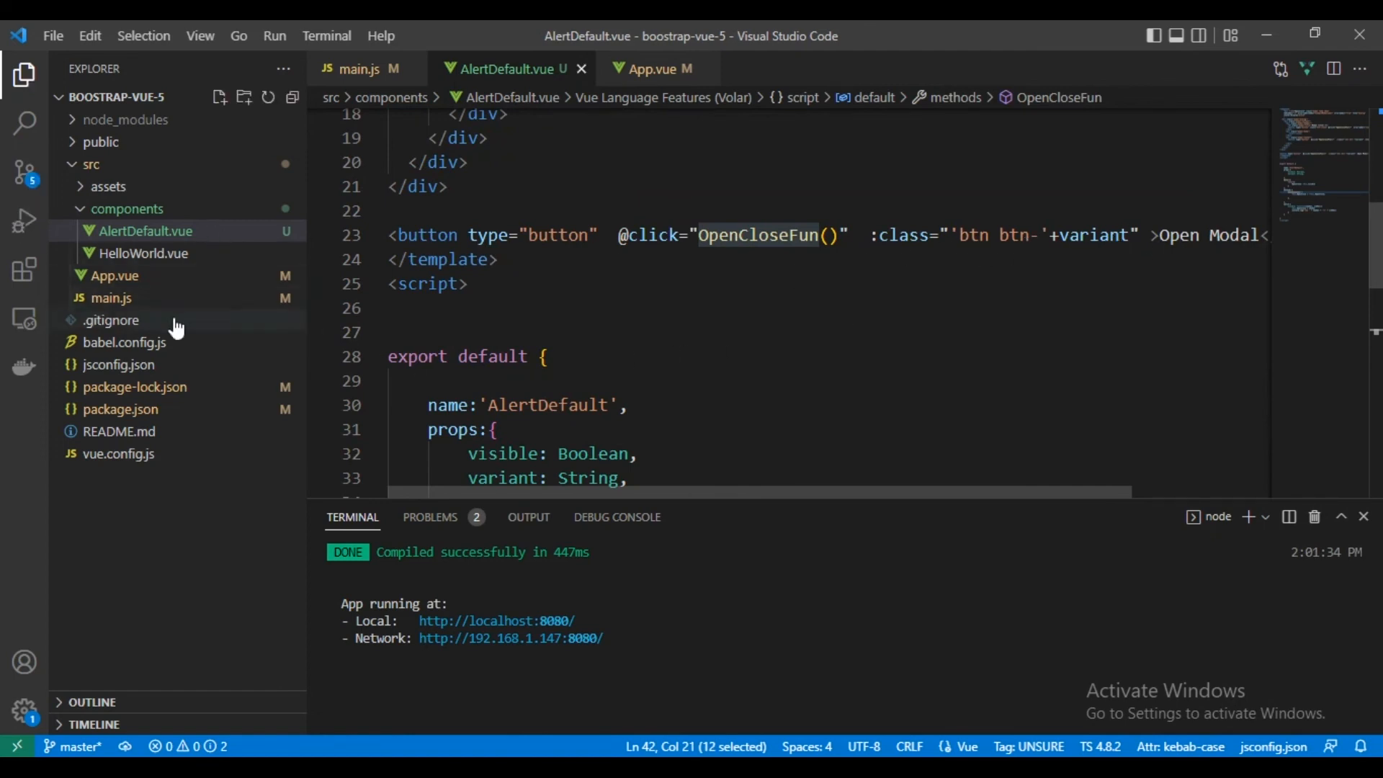
pyautogui.moveTo(1057, 313)
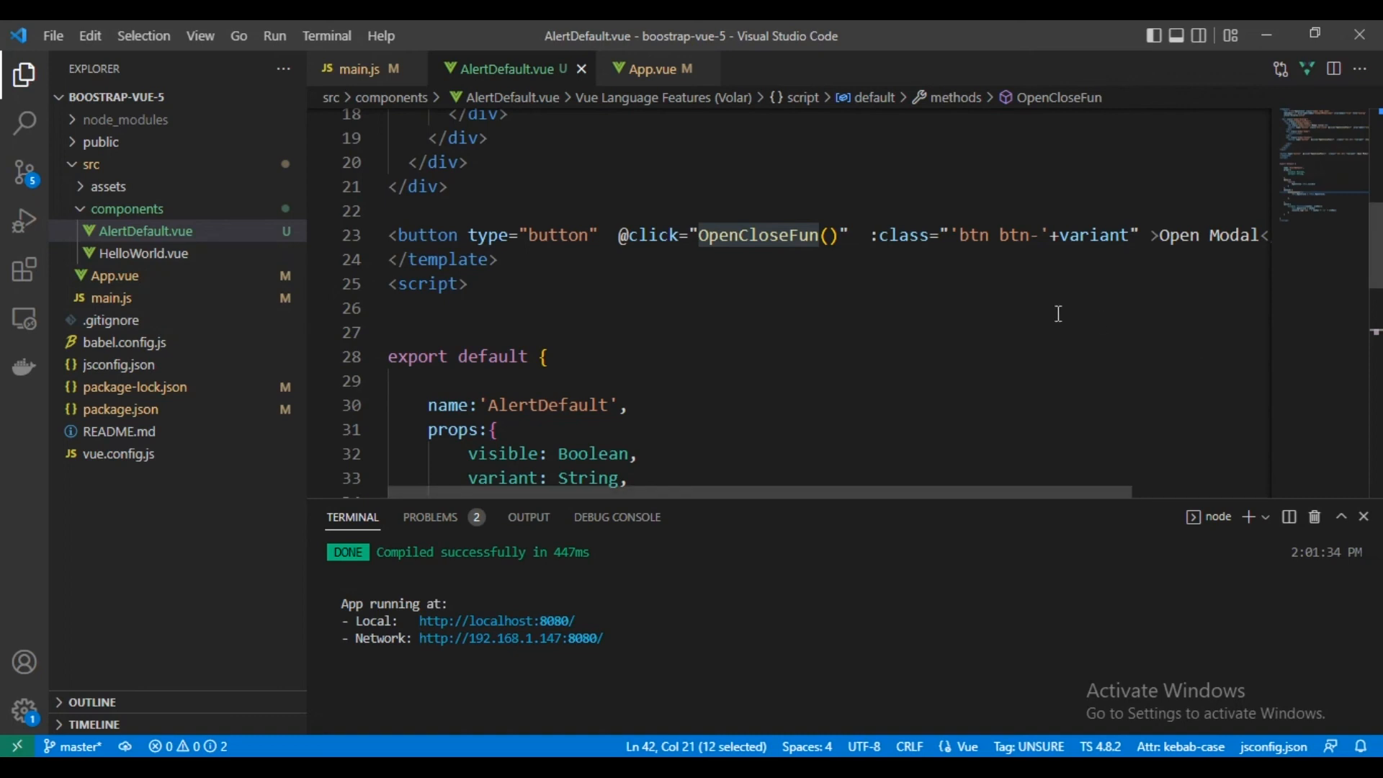
pyautogui.scroll(-3)
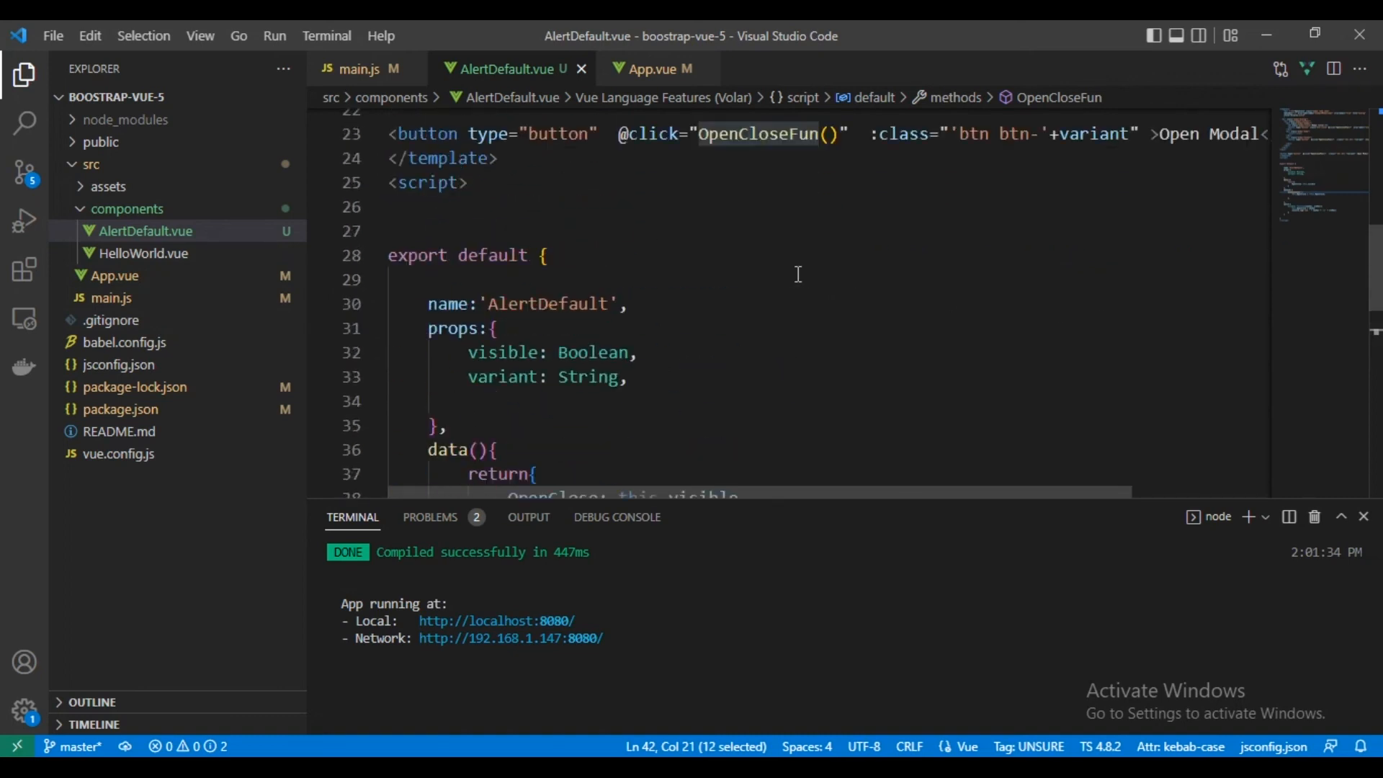
pyautogui.click(114, 275)
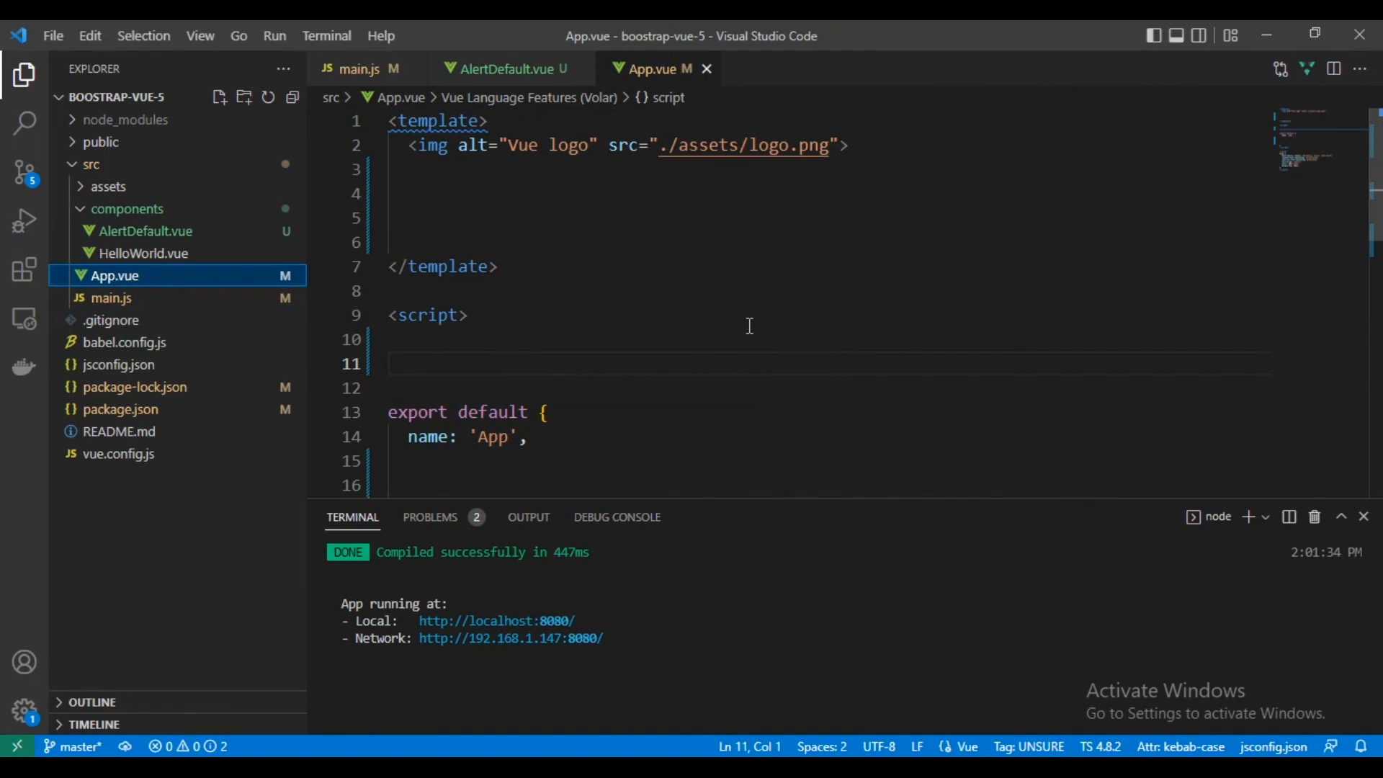
# - Import AlertDefaultVue from './components/AlertDefault.vue' and add it to components
pyautogui.scroll(-3)
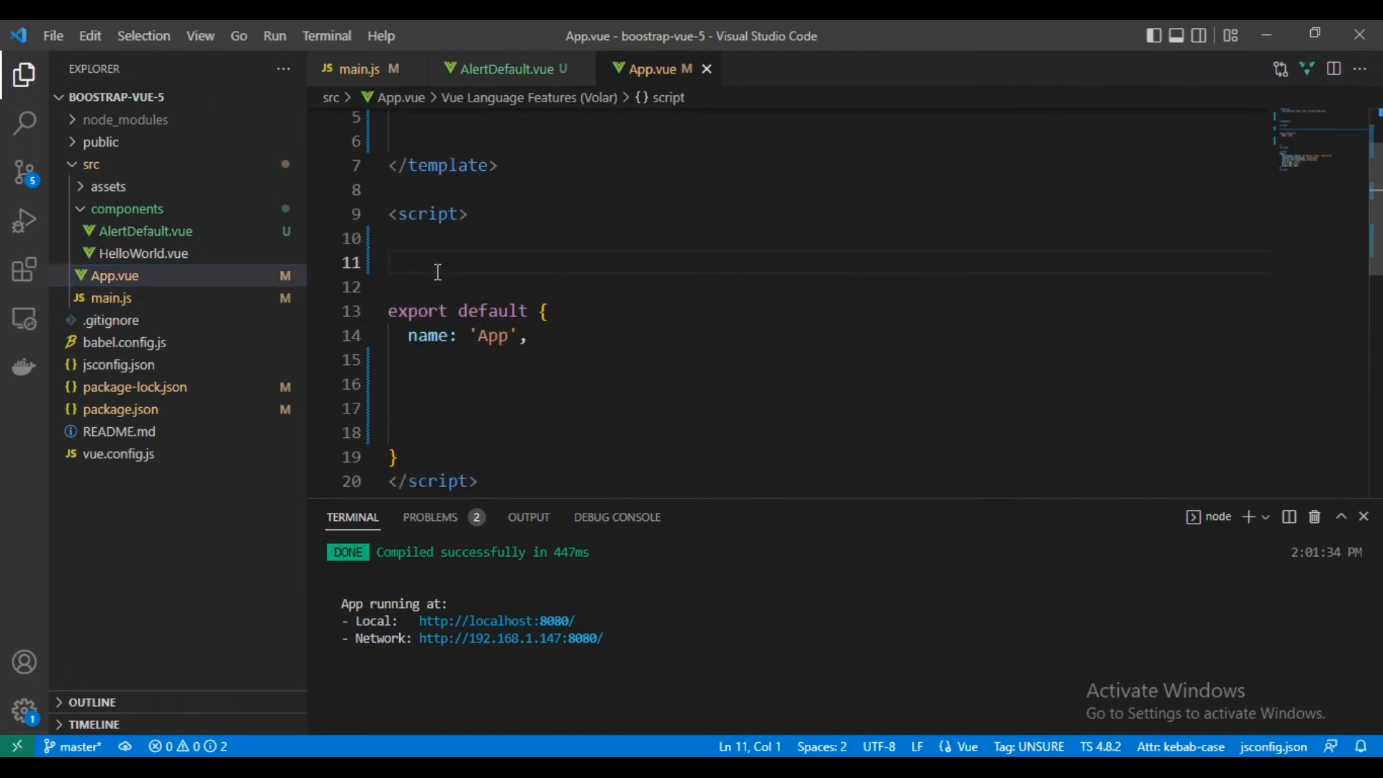
pyautogui.write('import')
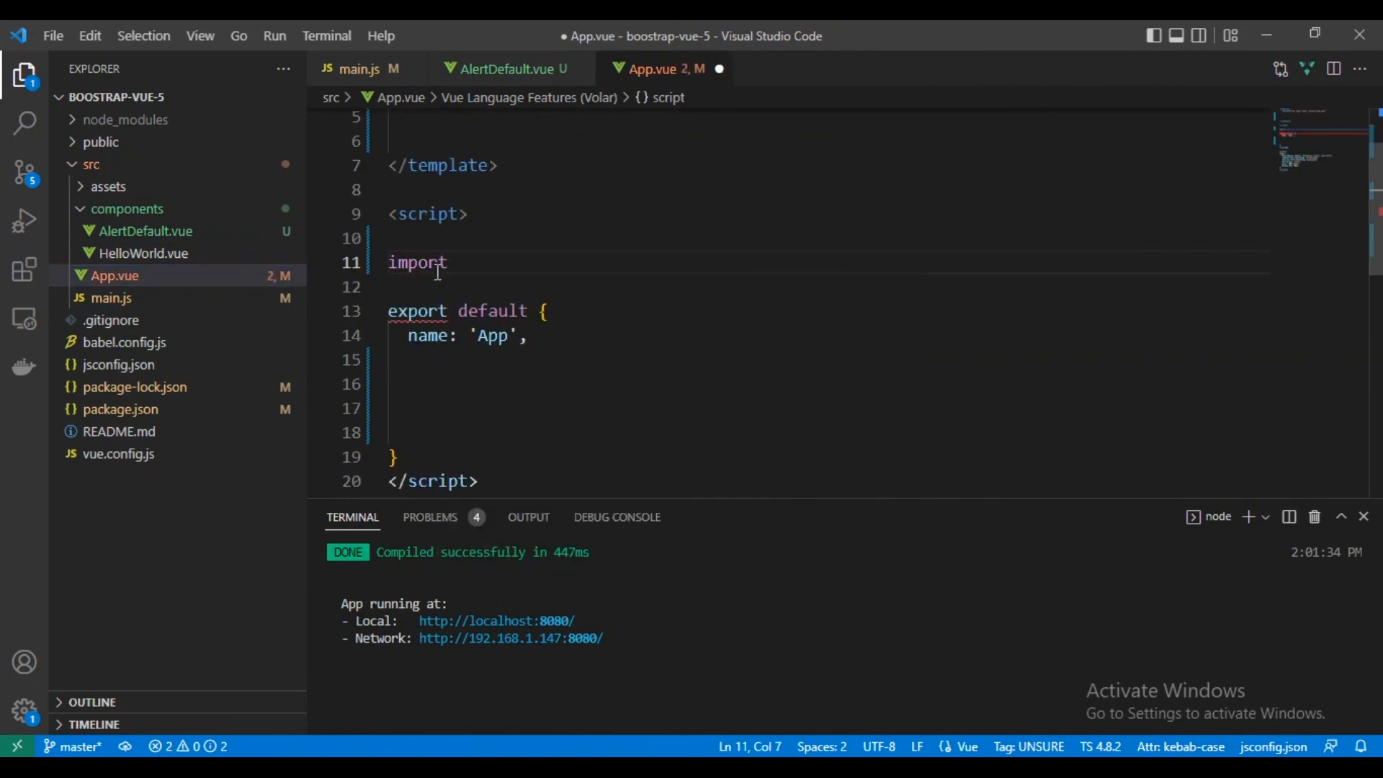
pyautogui.write("AlertDefaultVue from './components/AlertDefault.vue';")
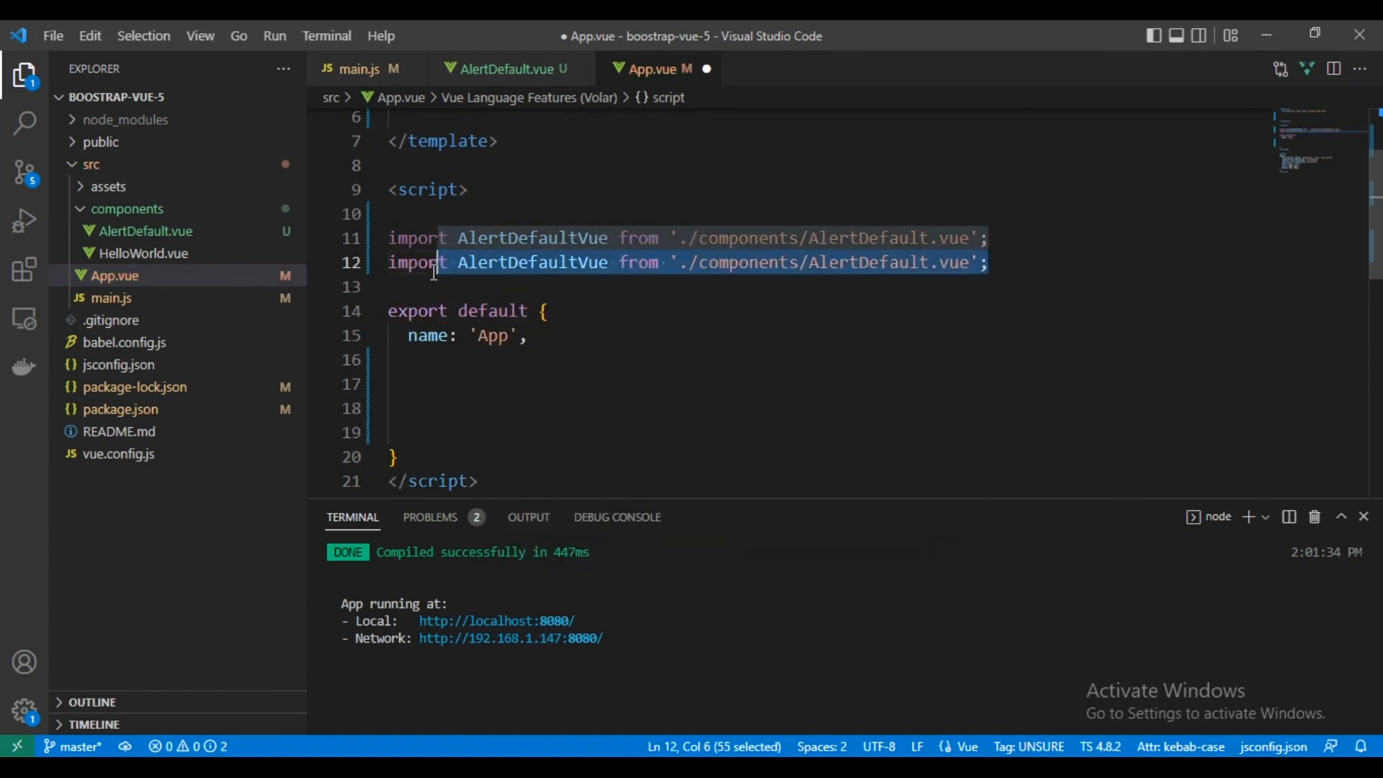
pyautogui.press('Delete')
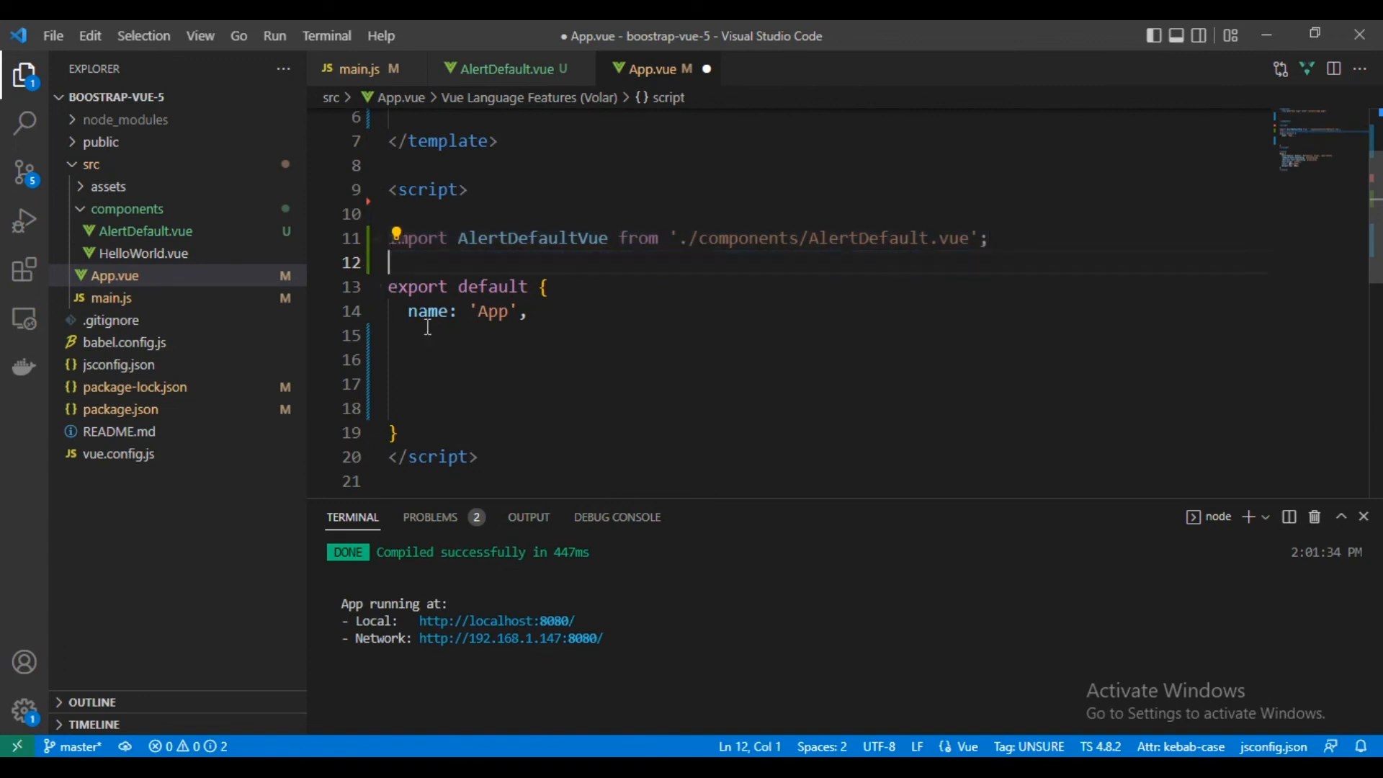
pyautogui.write('components')
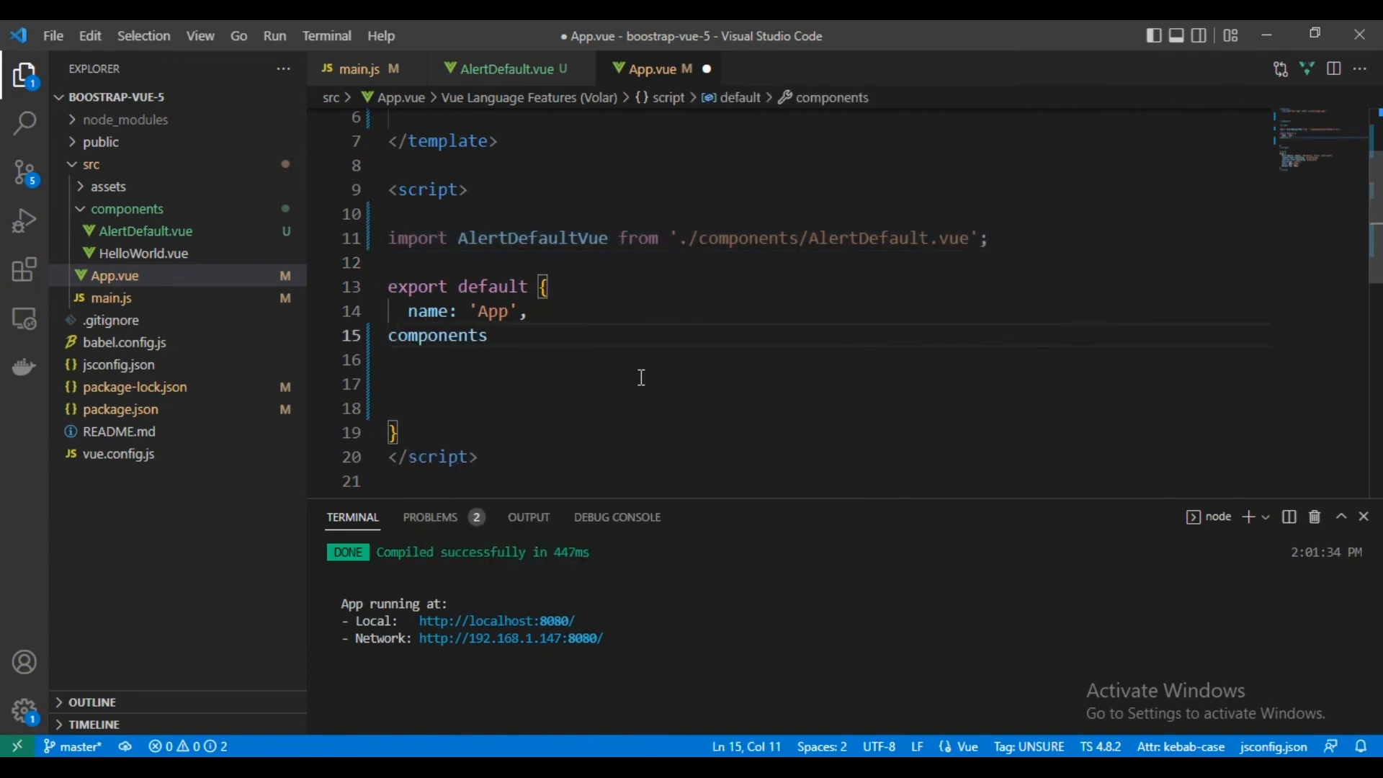
pyautogui.write(':{')
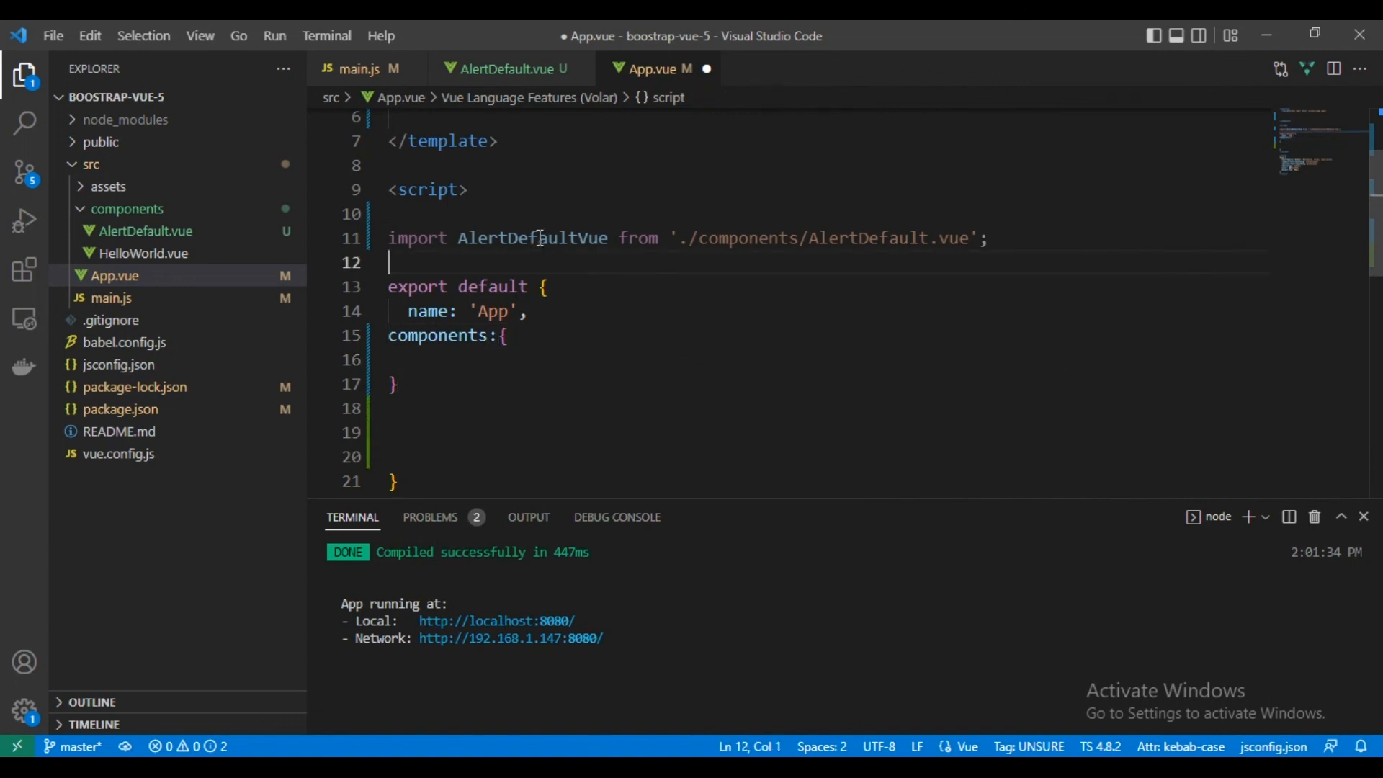
pyautogui.write('AlertDefaultVue')
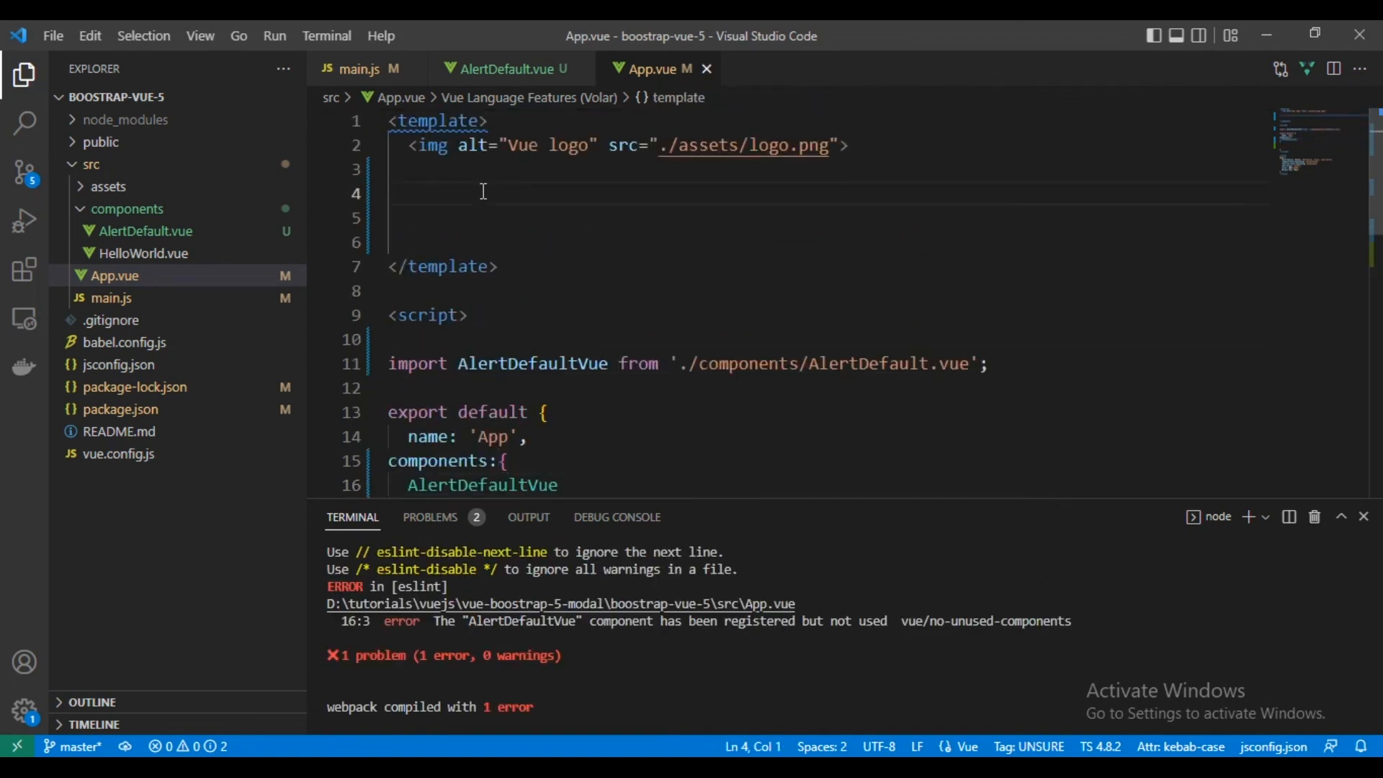
# - Place <AlertDefaultVue :visible="false" variant="success"> in App.vue's template, checking prop names
pyautogui.write('<AlertDefaultVue ></AlertDefaultVue>')
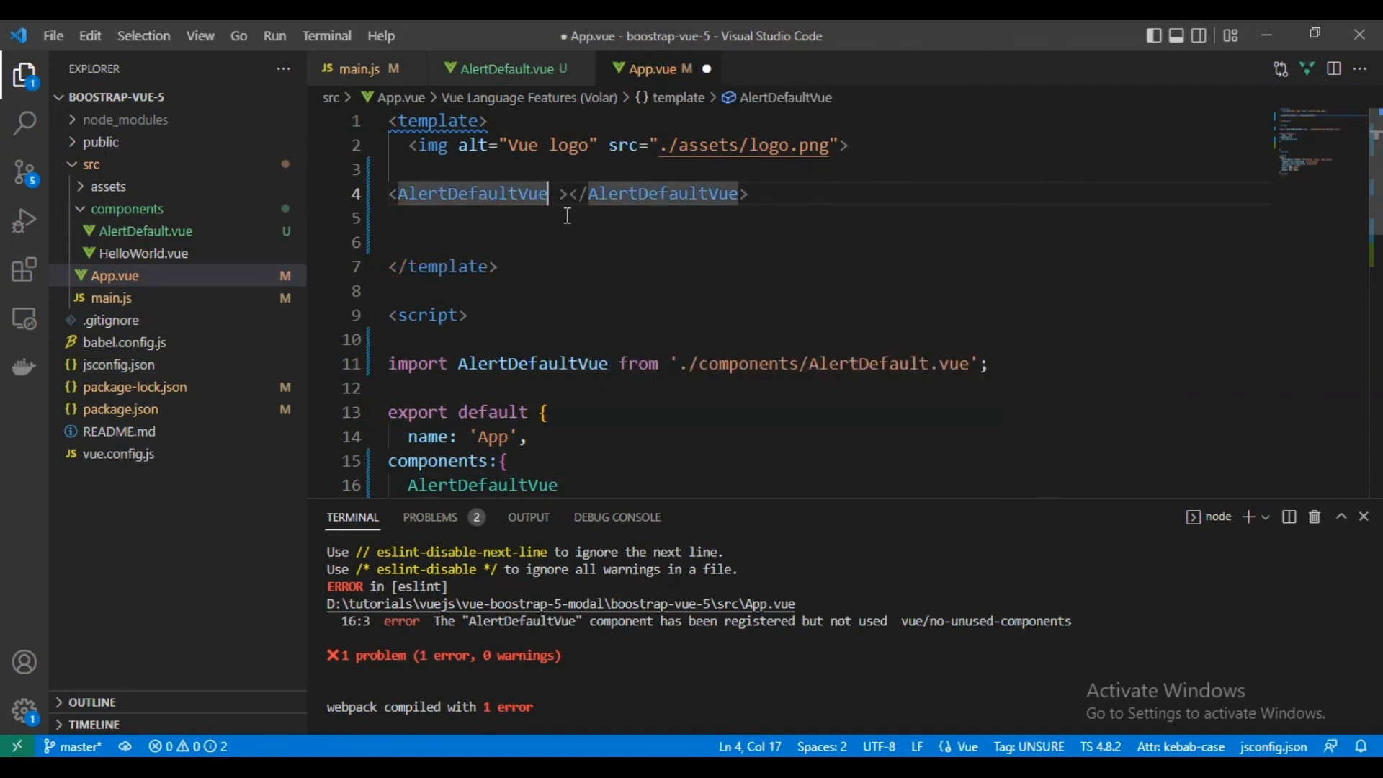
pyautogui.click(500, 69)
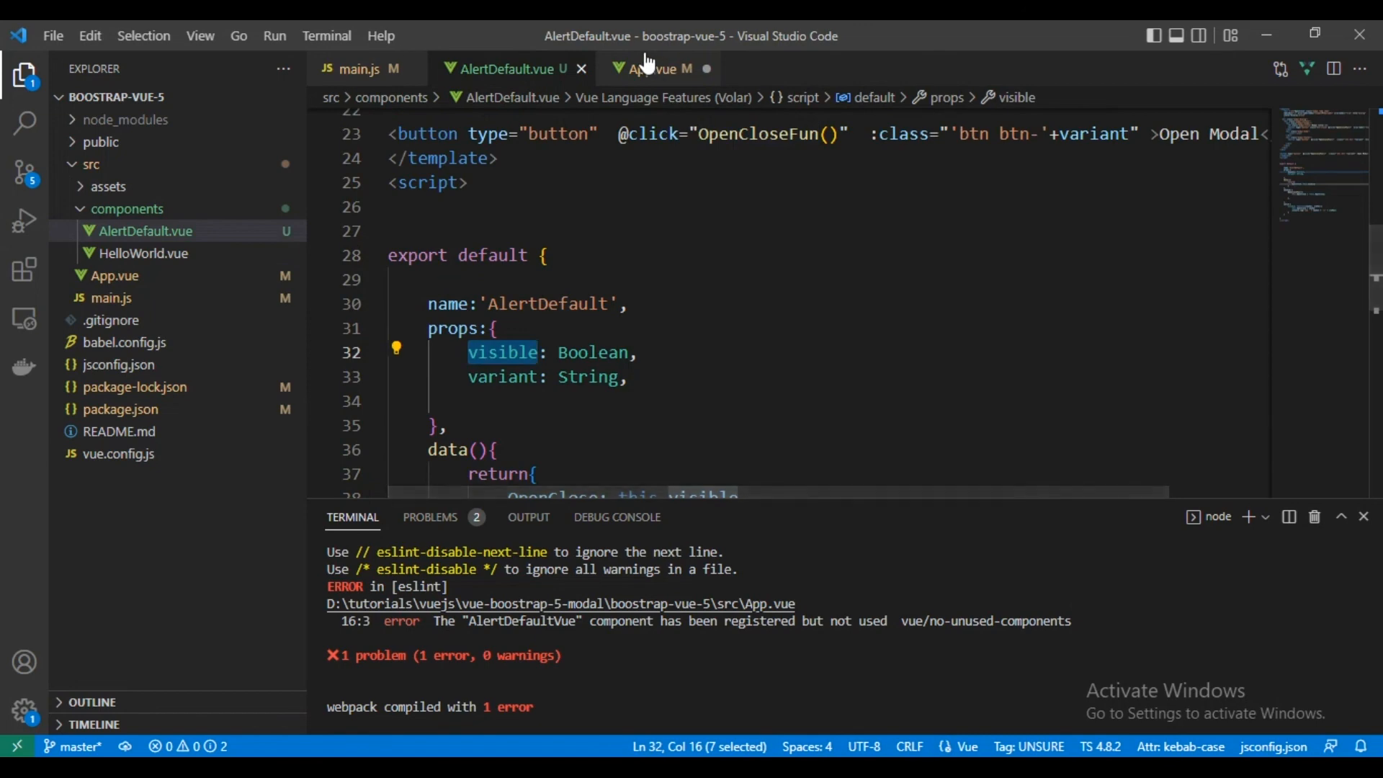
pyautogui.click(656, 70)
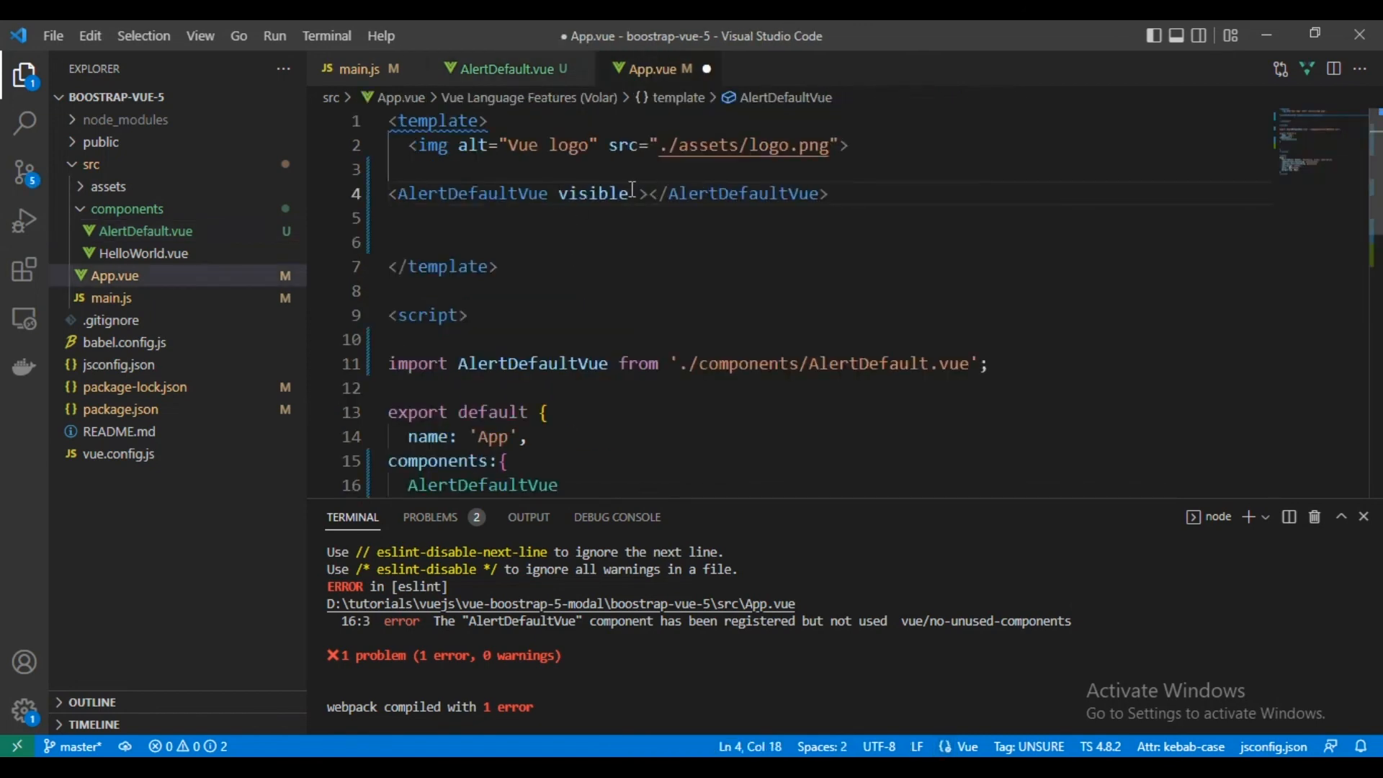
pyautogui.write('="fak"')
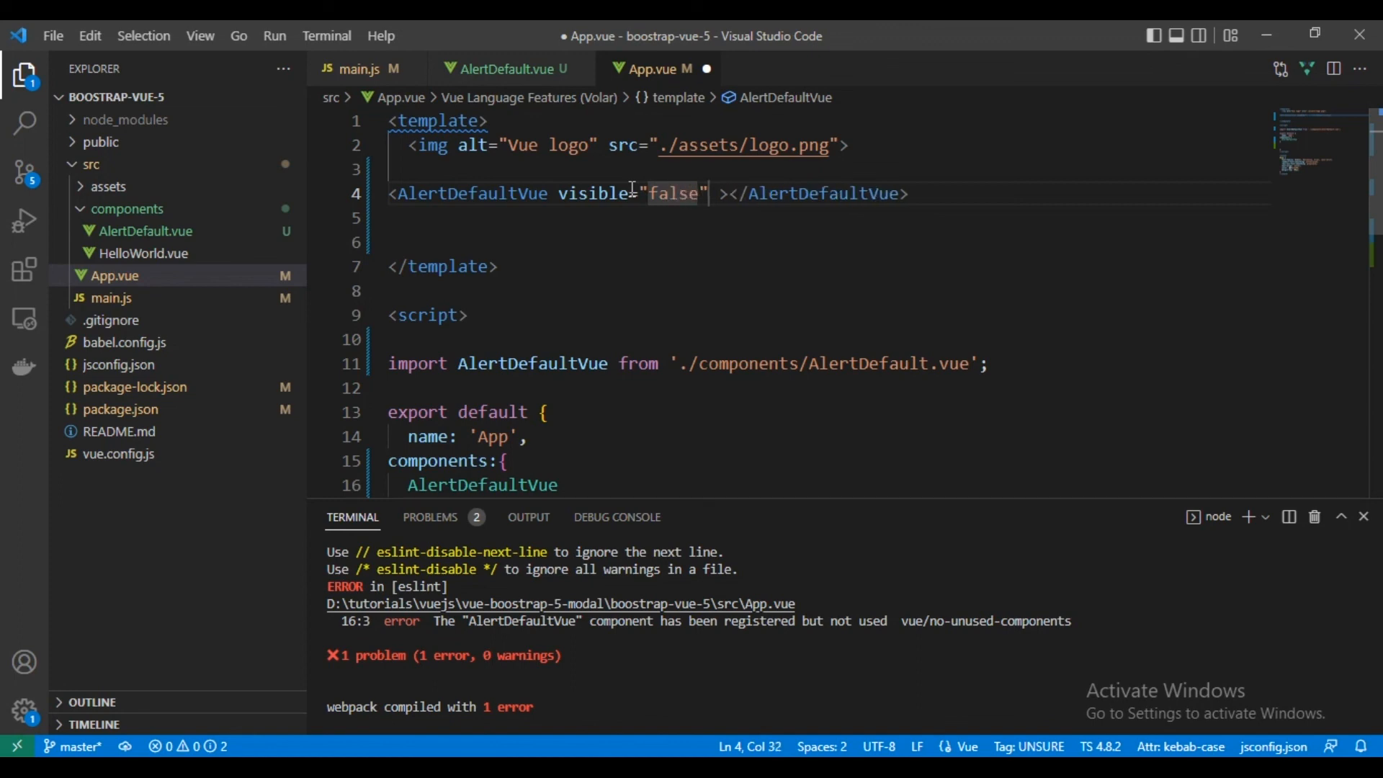
pyautogui.write(':')
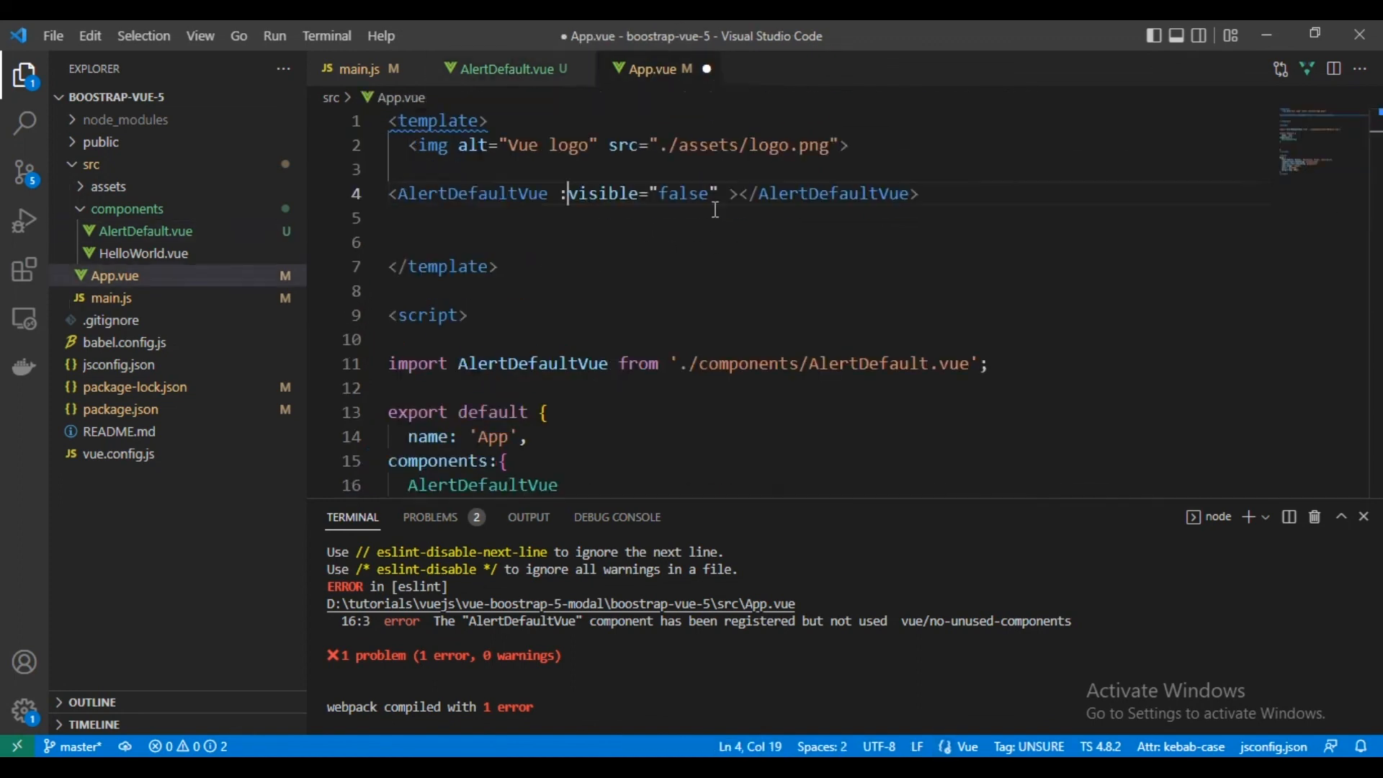
pyautogui.write('variant')
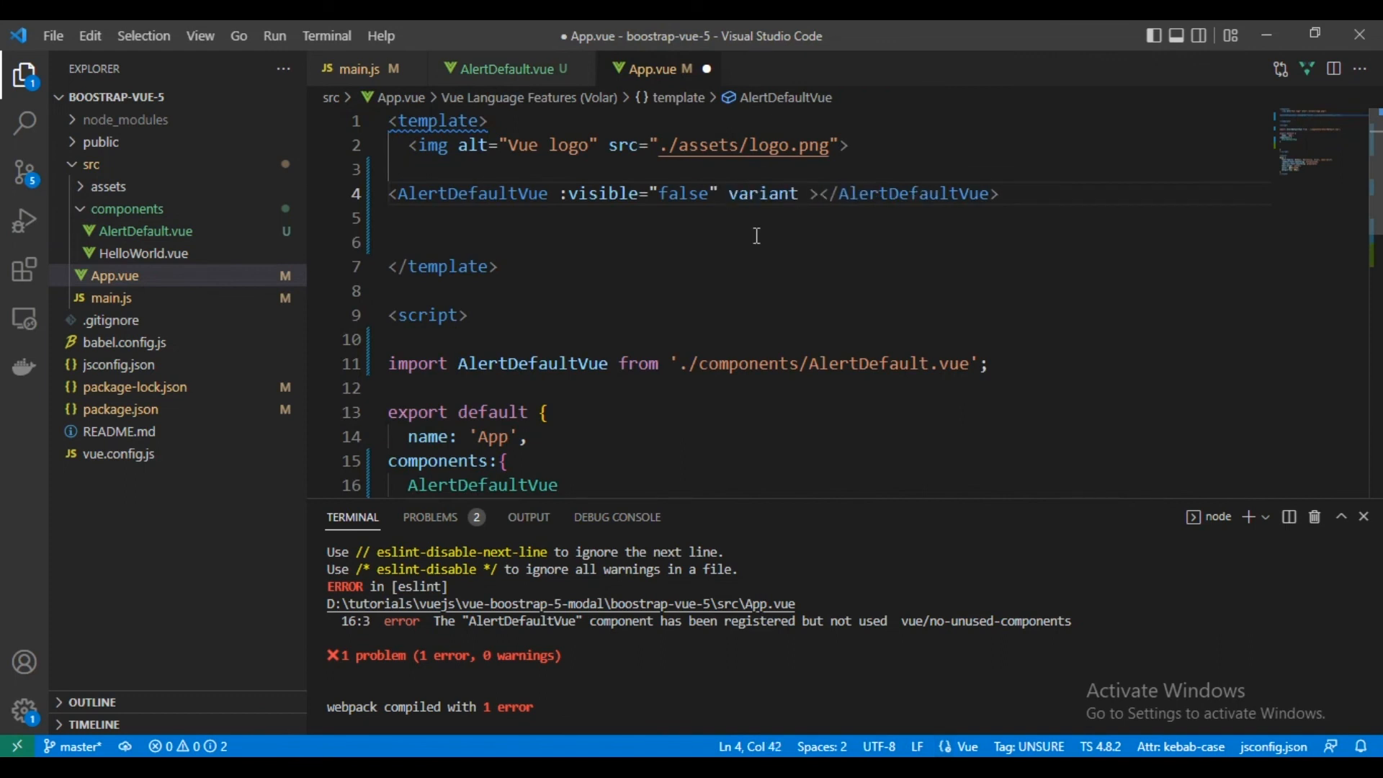
pyautogui.write('=""')
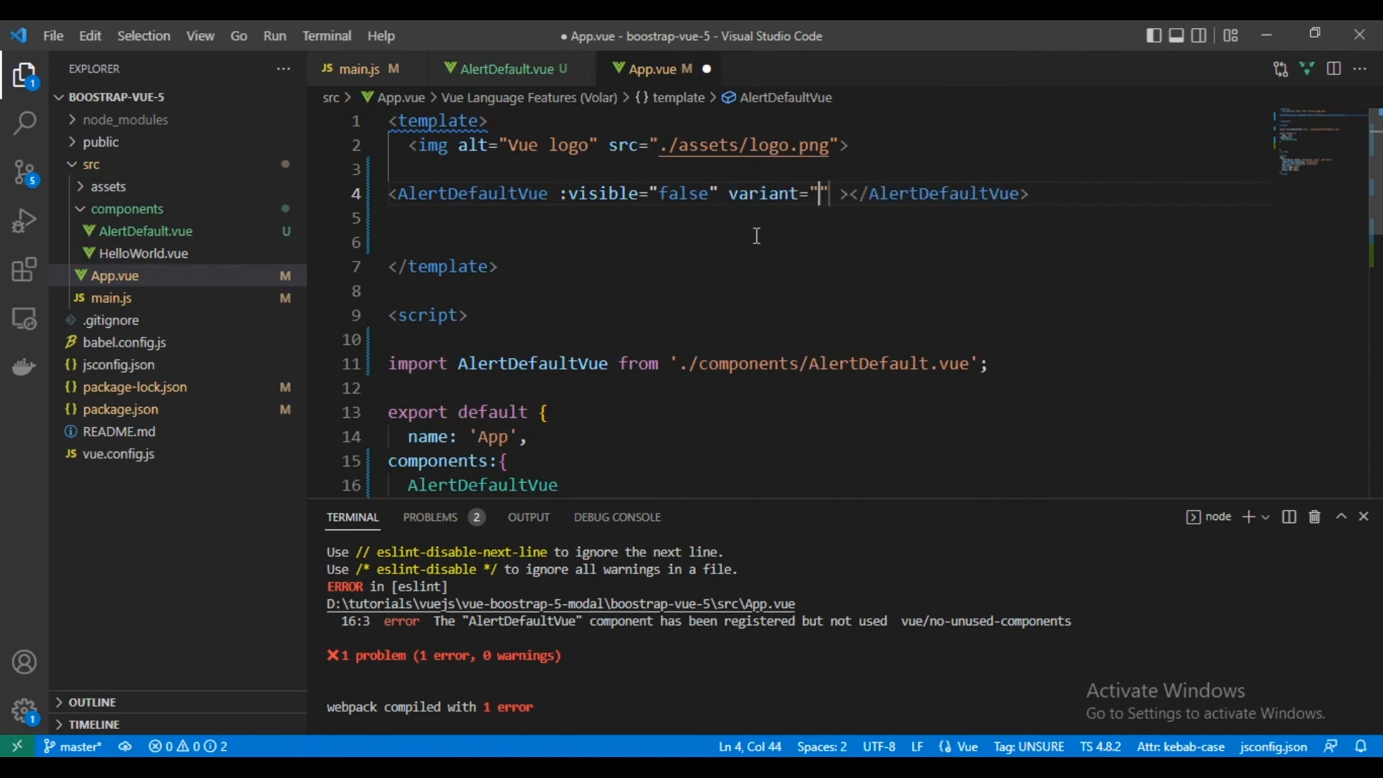
pyautogui.write('success')
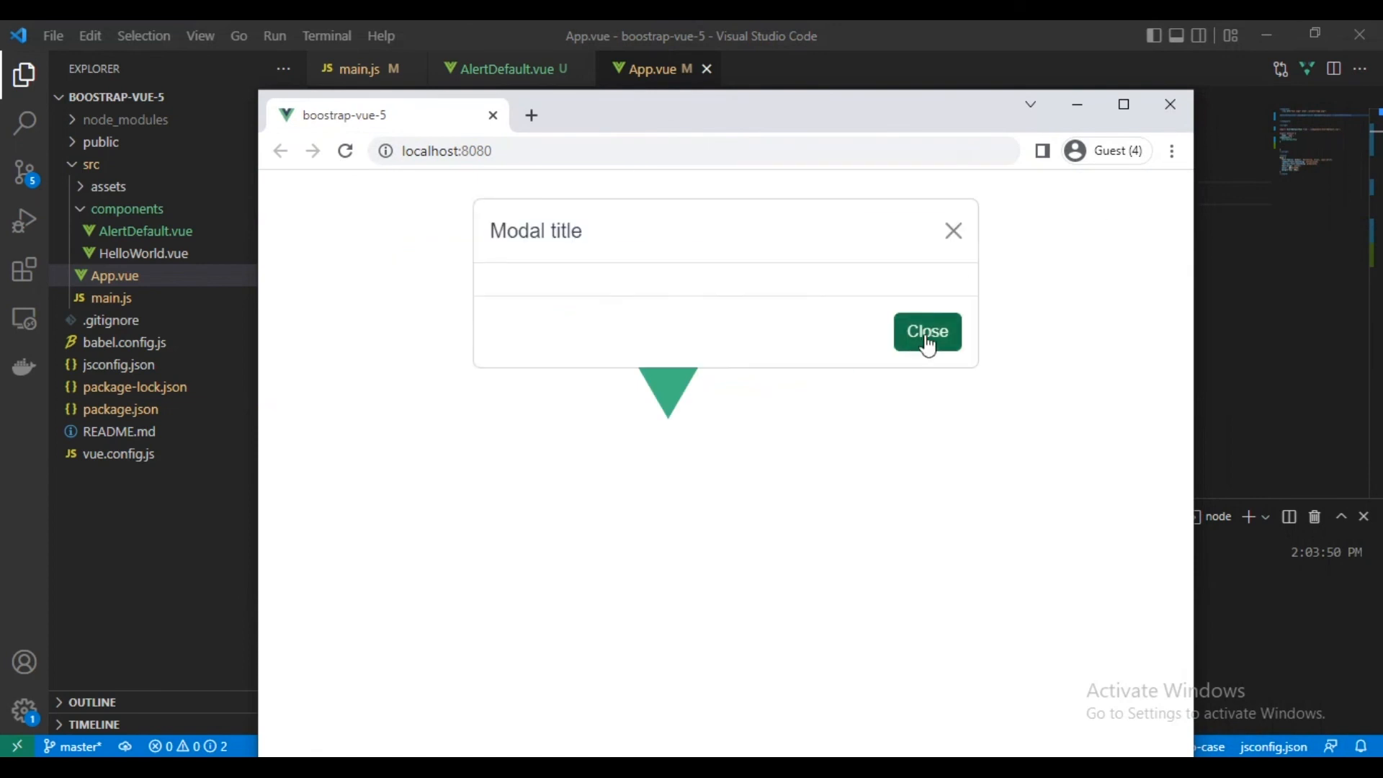
pyautogui.moveTo(1222, 295)
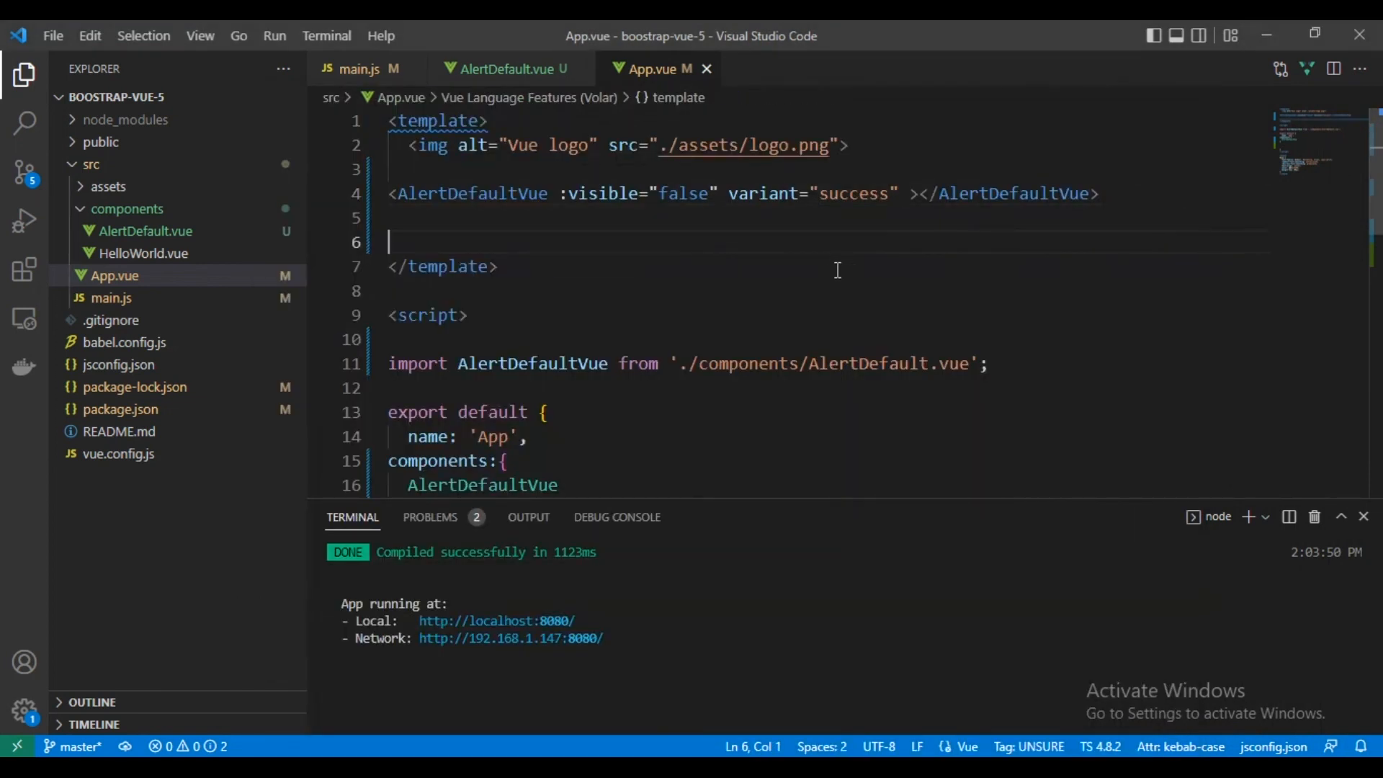
# - Put the text 'Hello people' inside the AlertDefaultVue tags
pyautogui.click(913, 193)
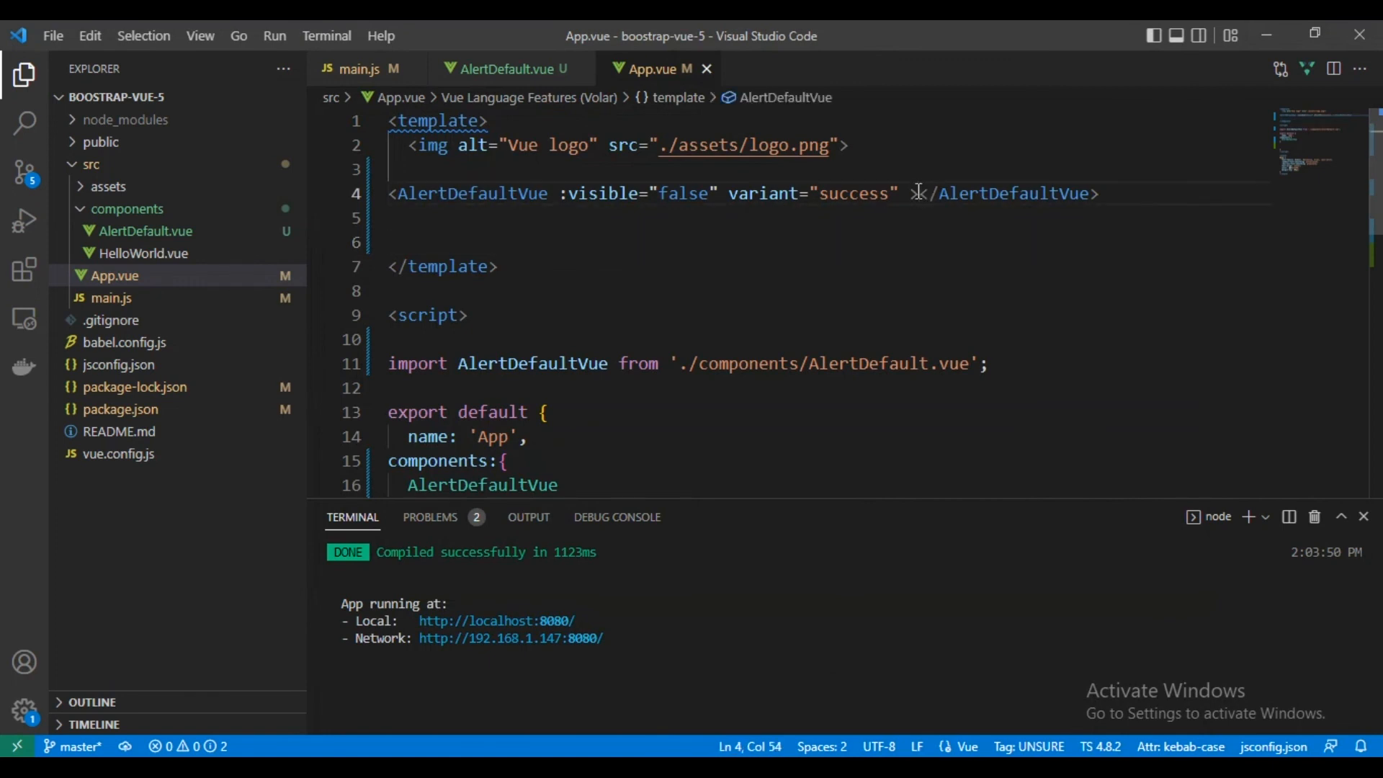
pyautogui.write('Hello')
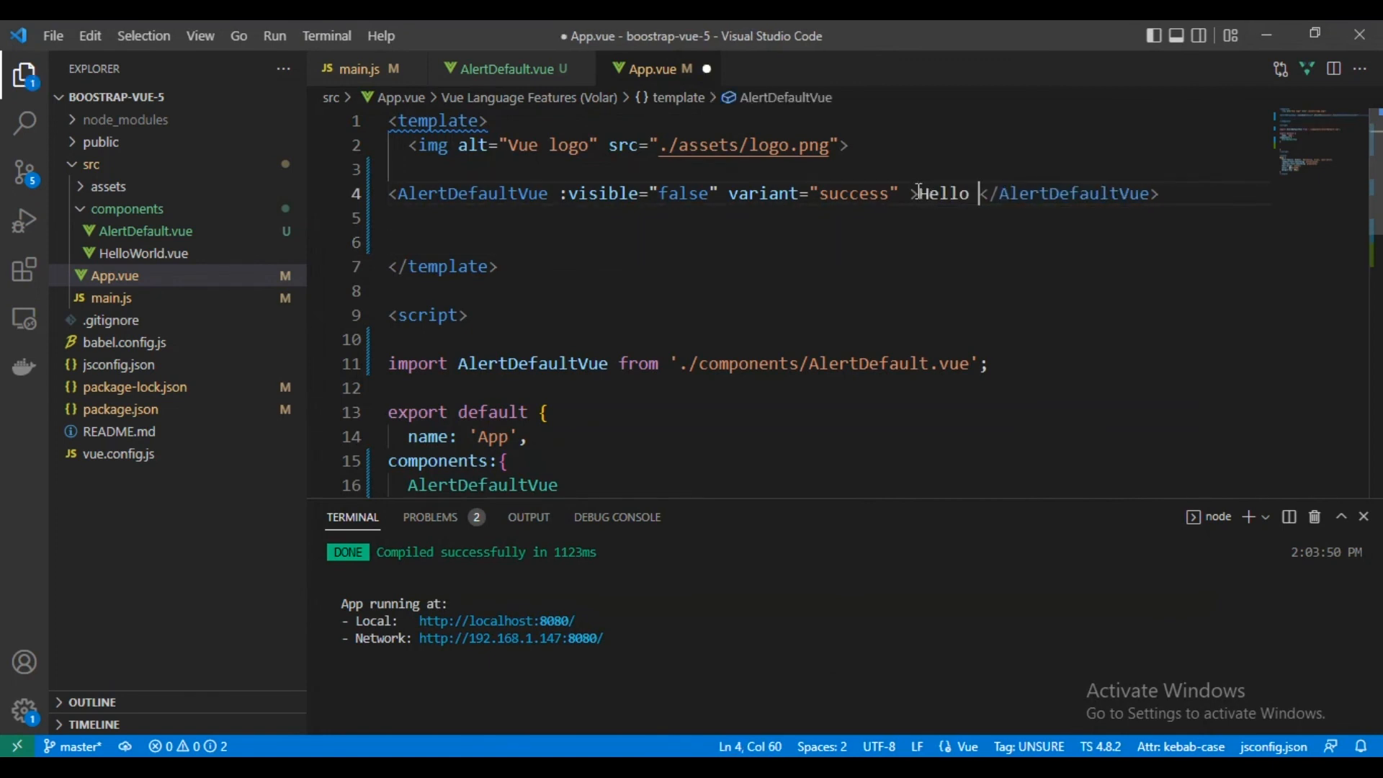
pyautogui.write('people')
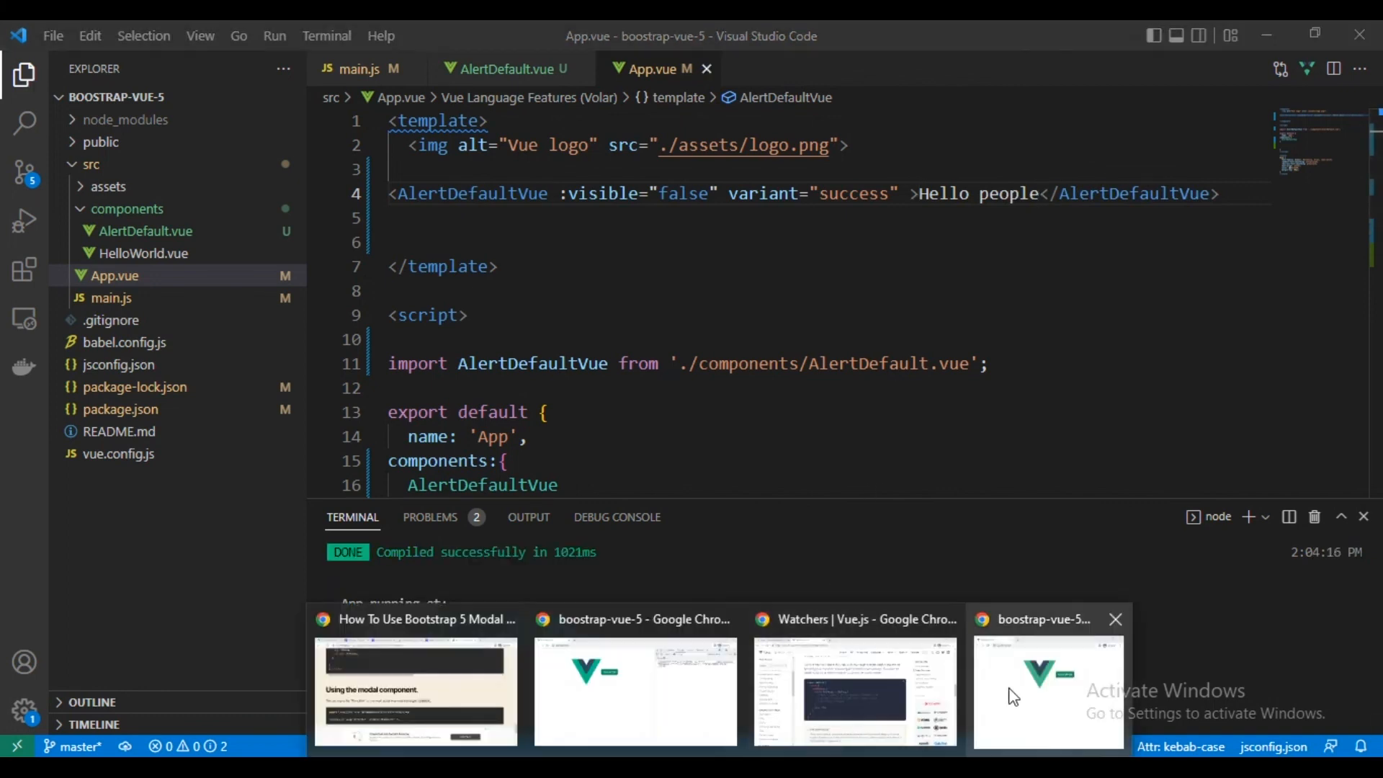
# - In Chrome on localhost:8080, open the modal to show 'Hello people' with a green Close button
pyautogui.click(1046, 691)
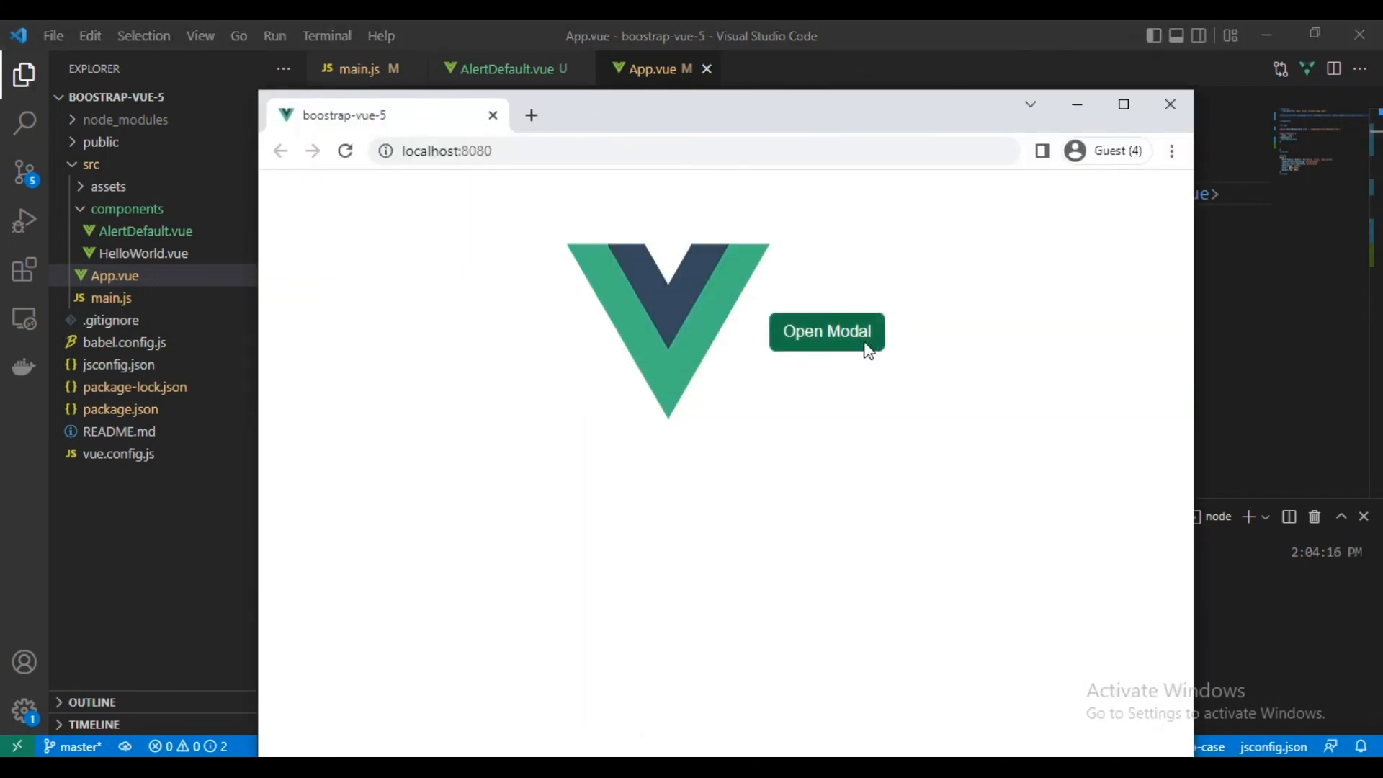
pyautogui.click(825, 330)
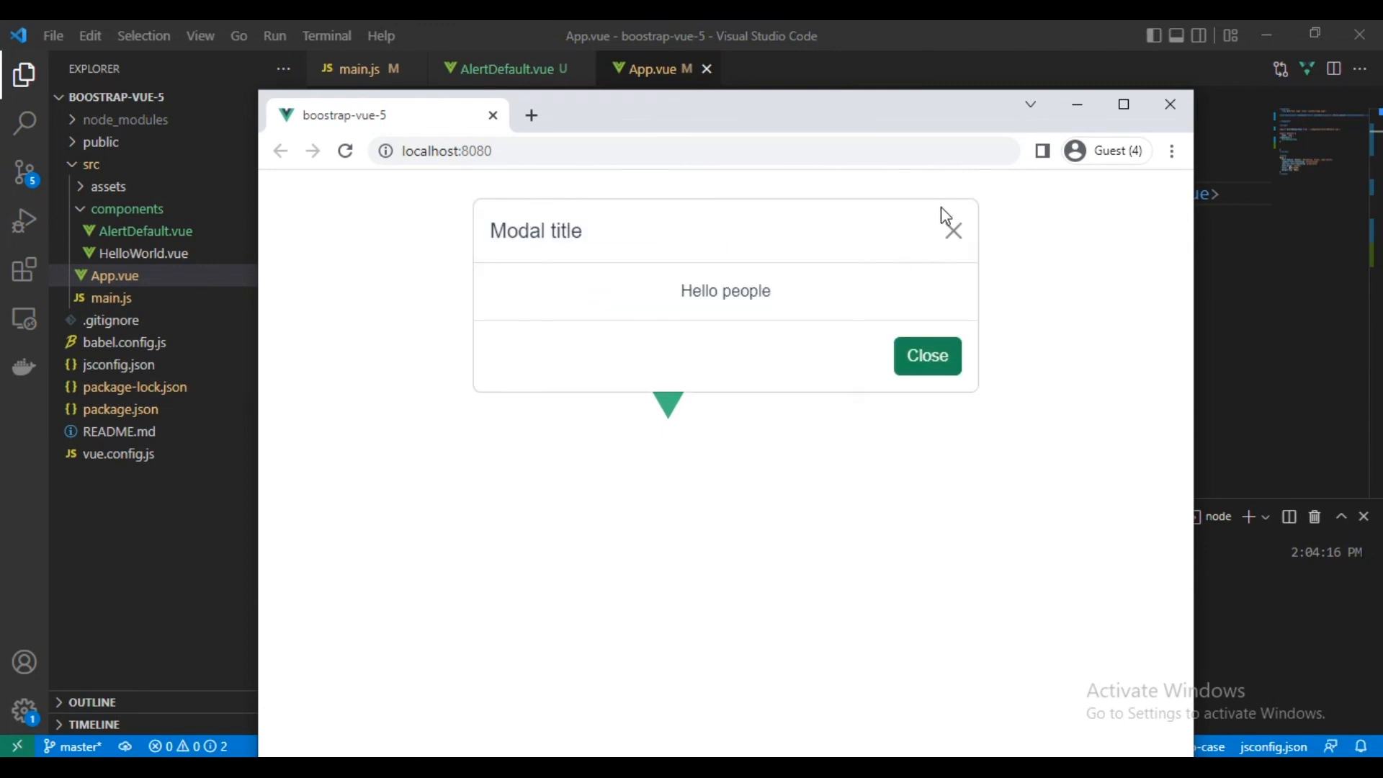